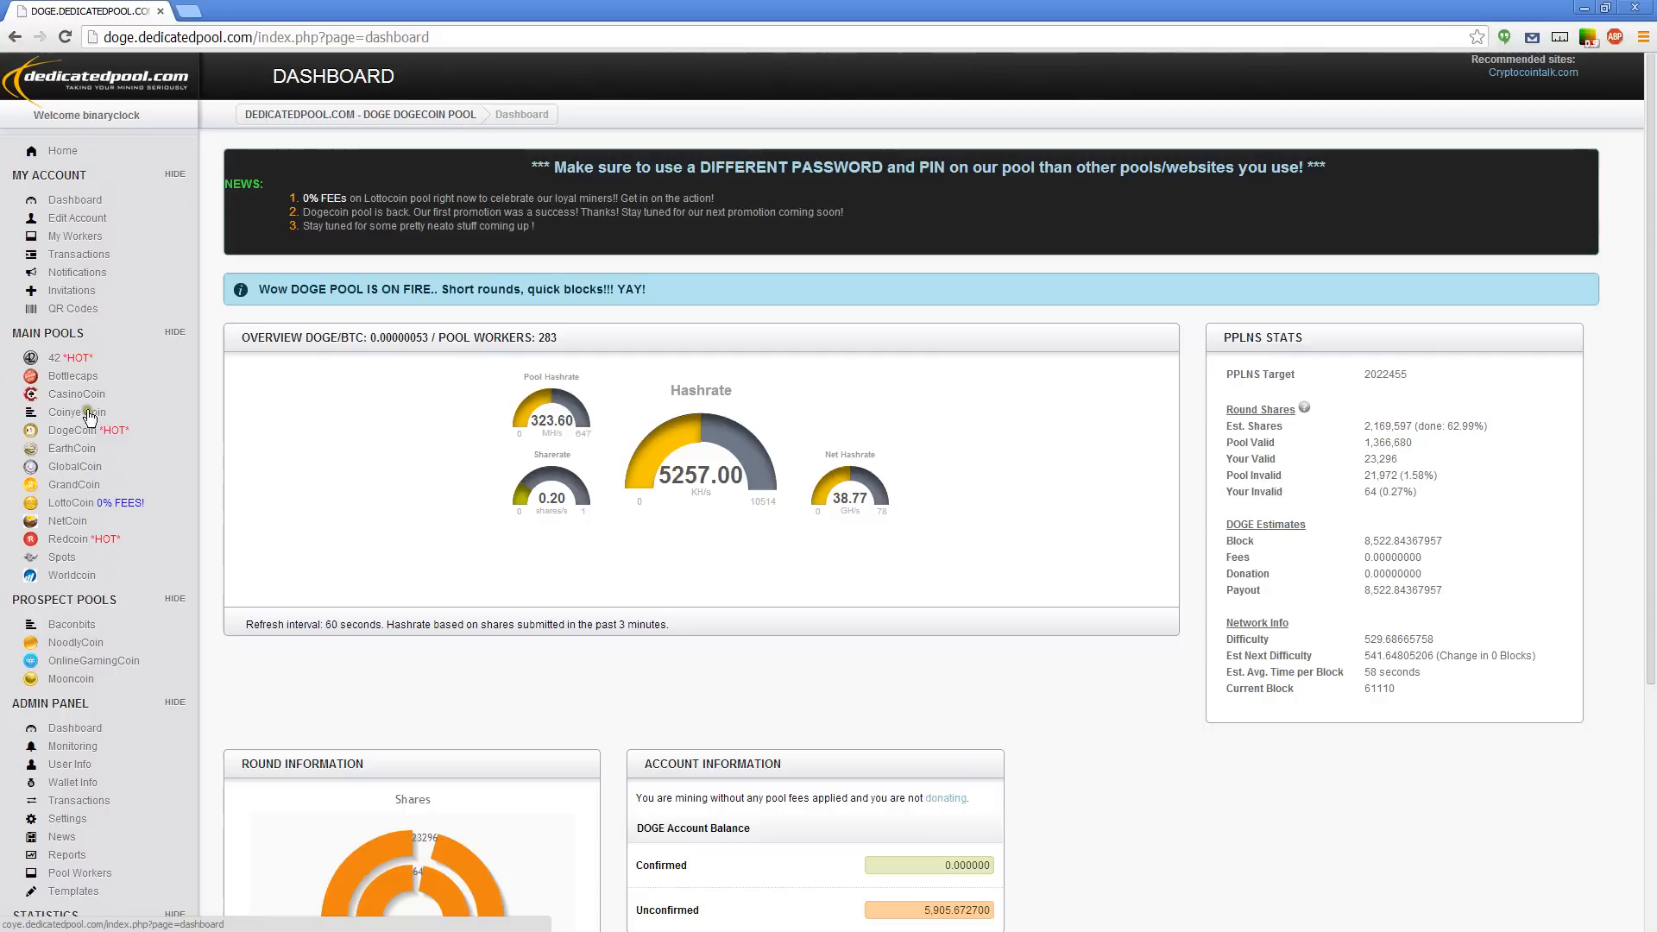
pyautogui.moveTo(71, 449)
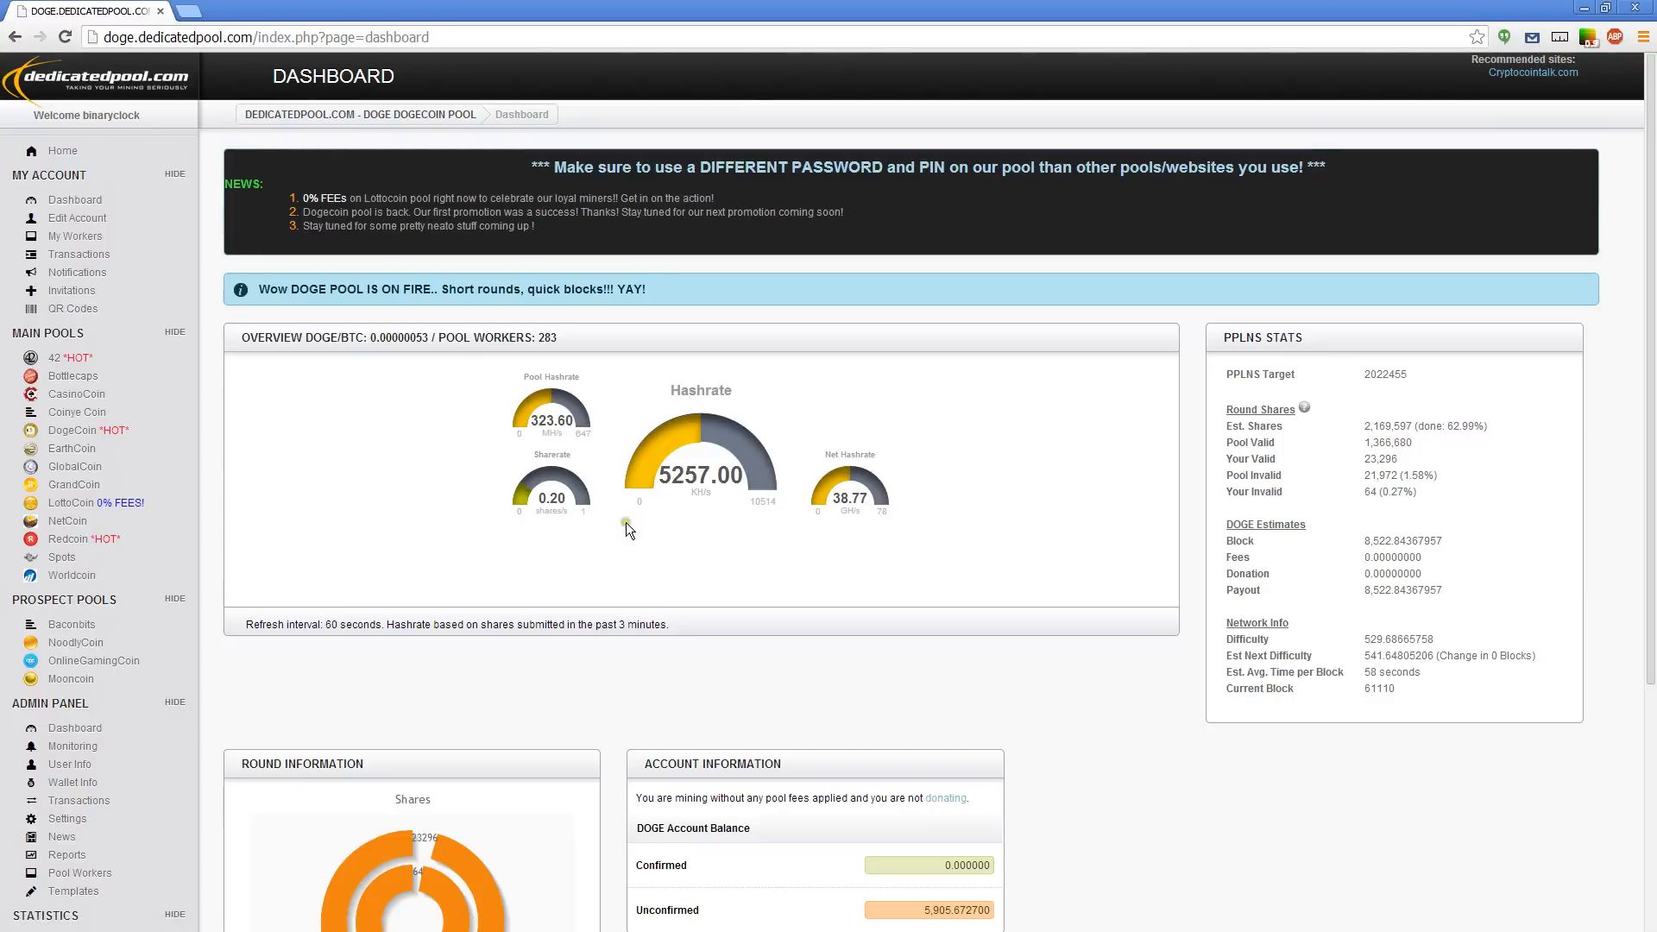
pyautogui.moveTo(273, 328)
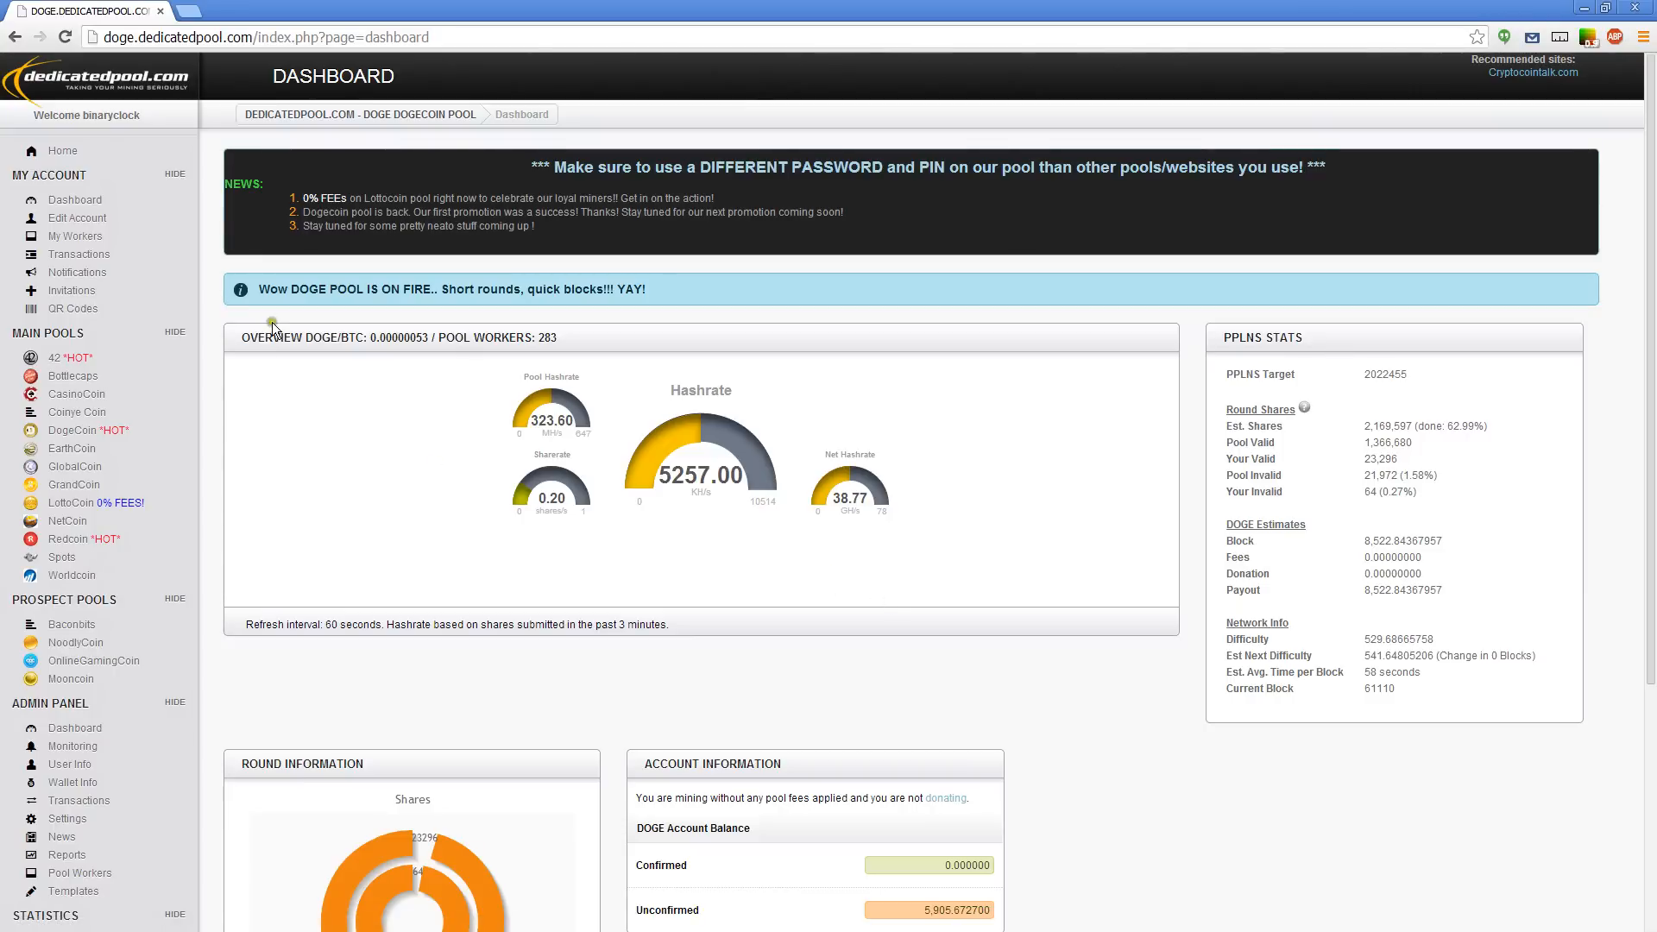
# Point out the DOGE network difficulty, then view the Redcoin dashboard and its difficulty of about 2.42.
pyautogui.click(74, 200)
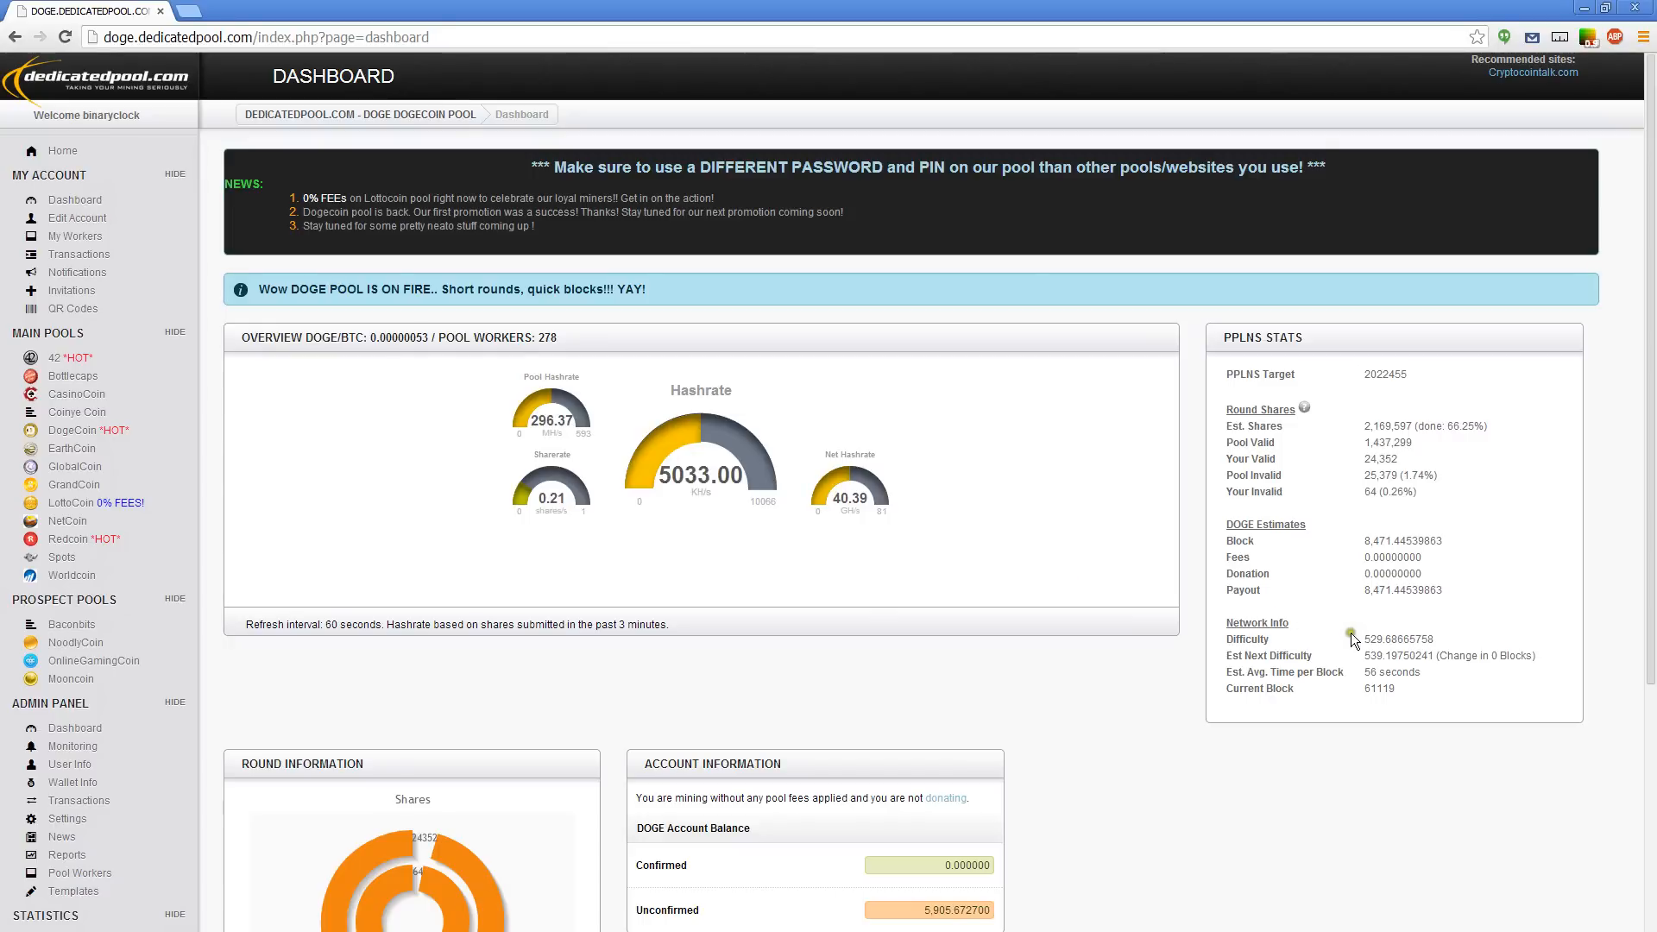
pyautogui.doubleClick(1246, 639)
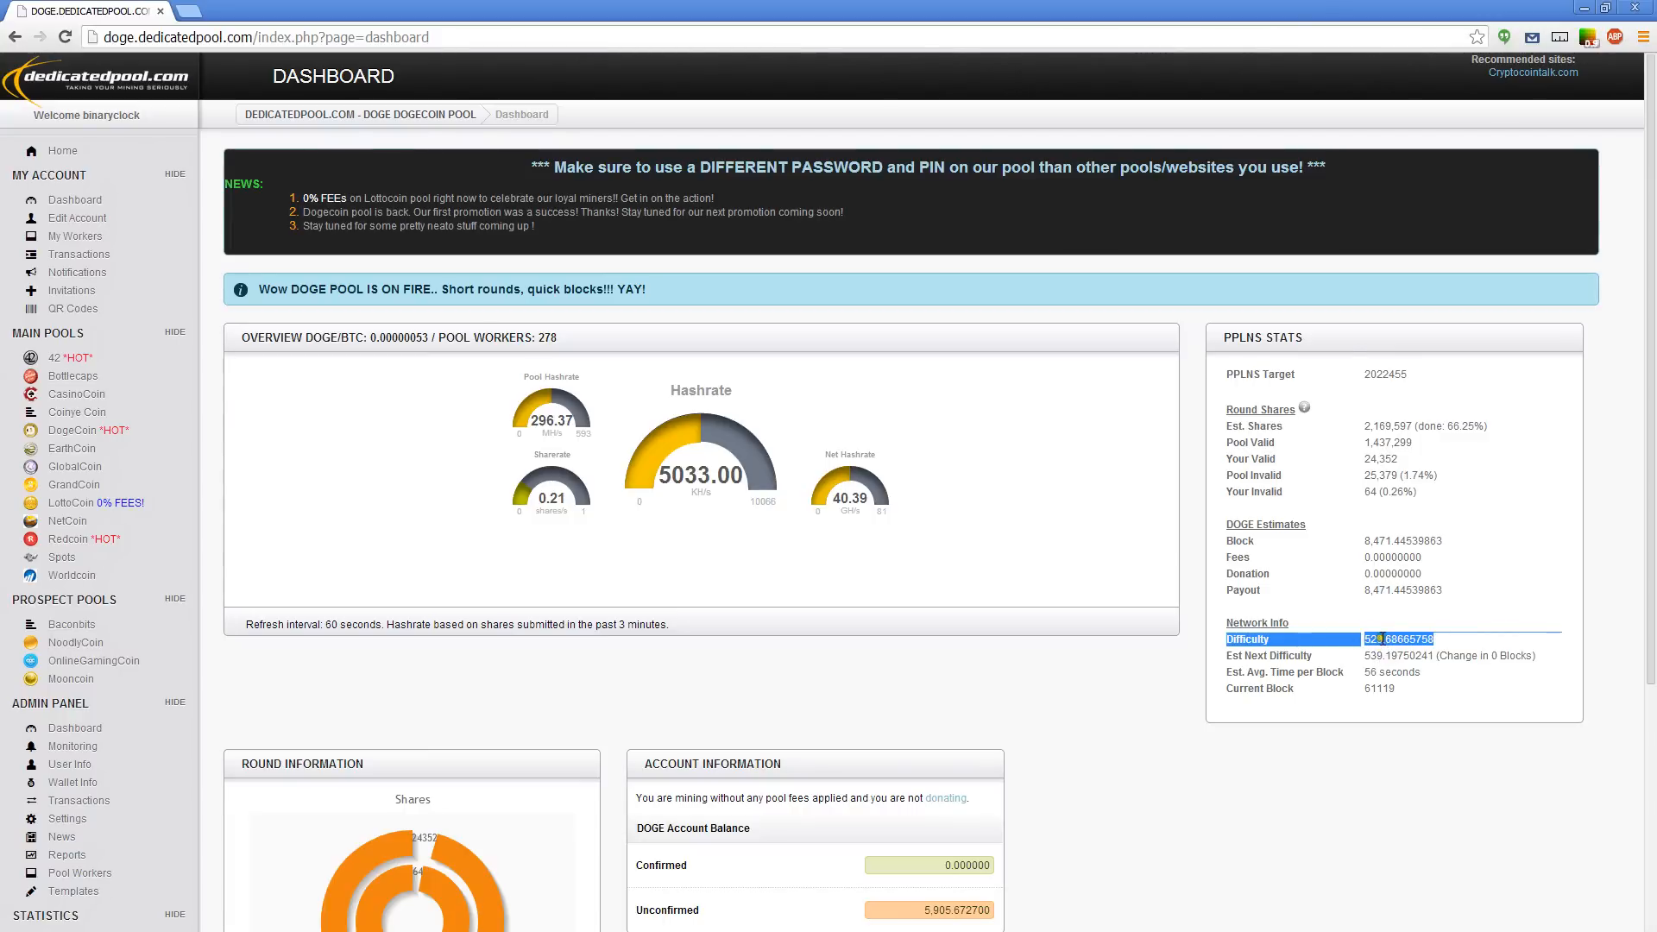
pyautogui.moveTo(76, 393)
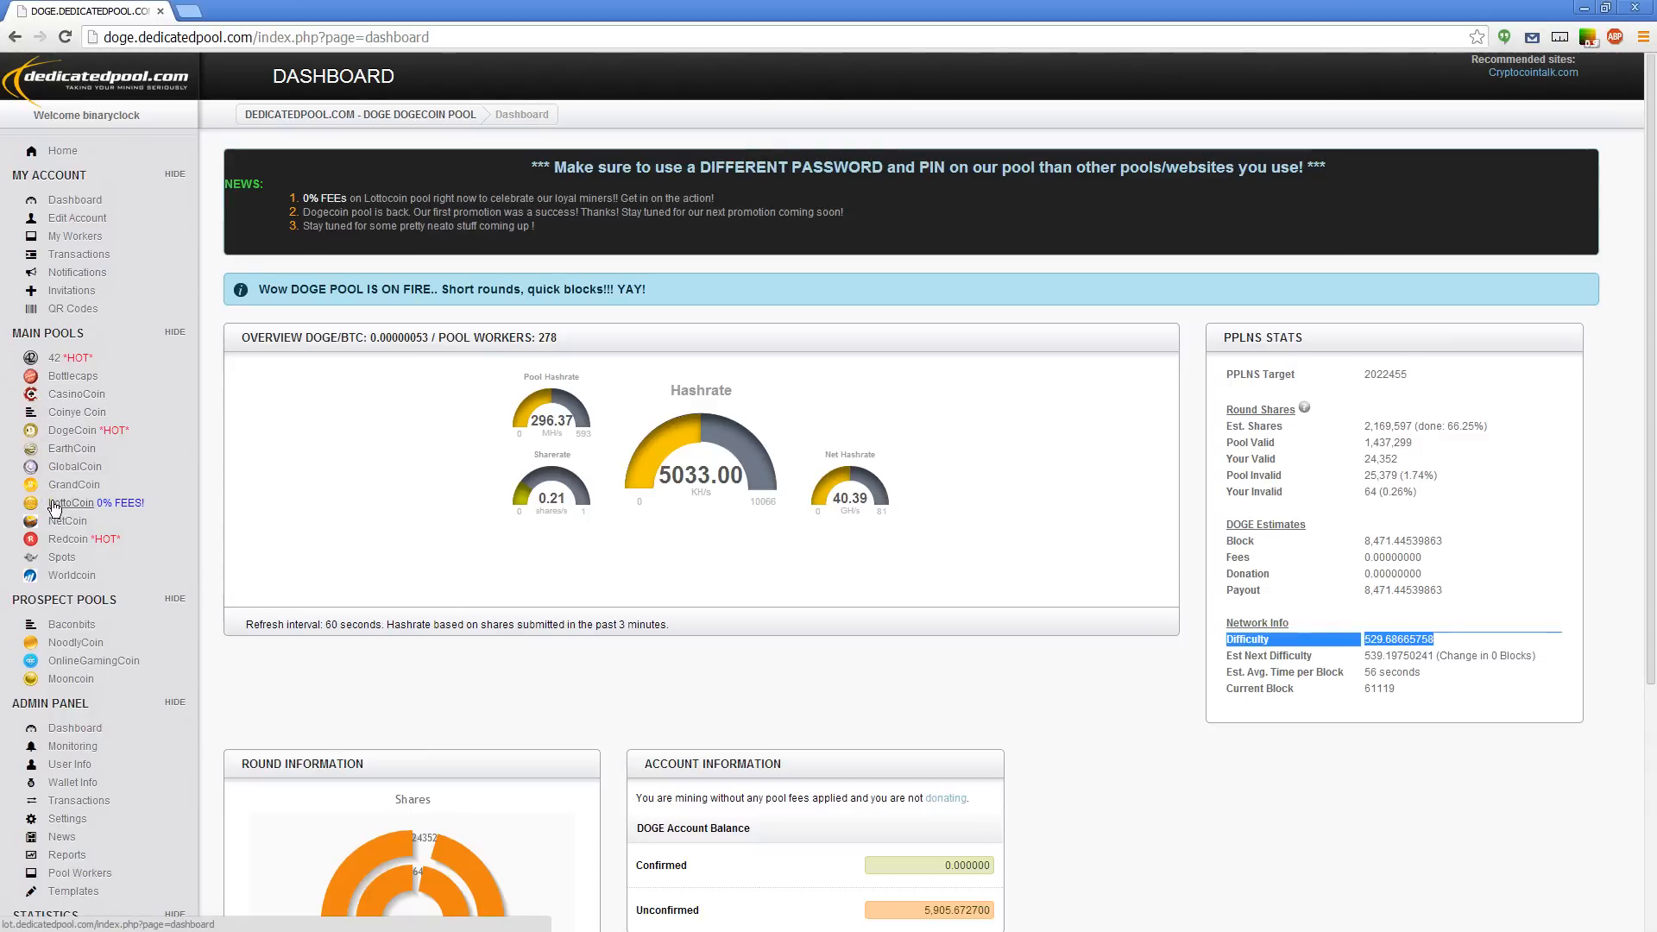
pyautogui.click(68, 538)
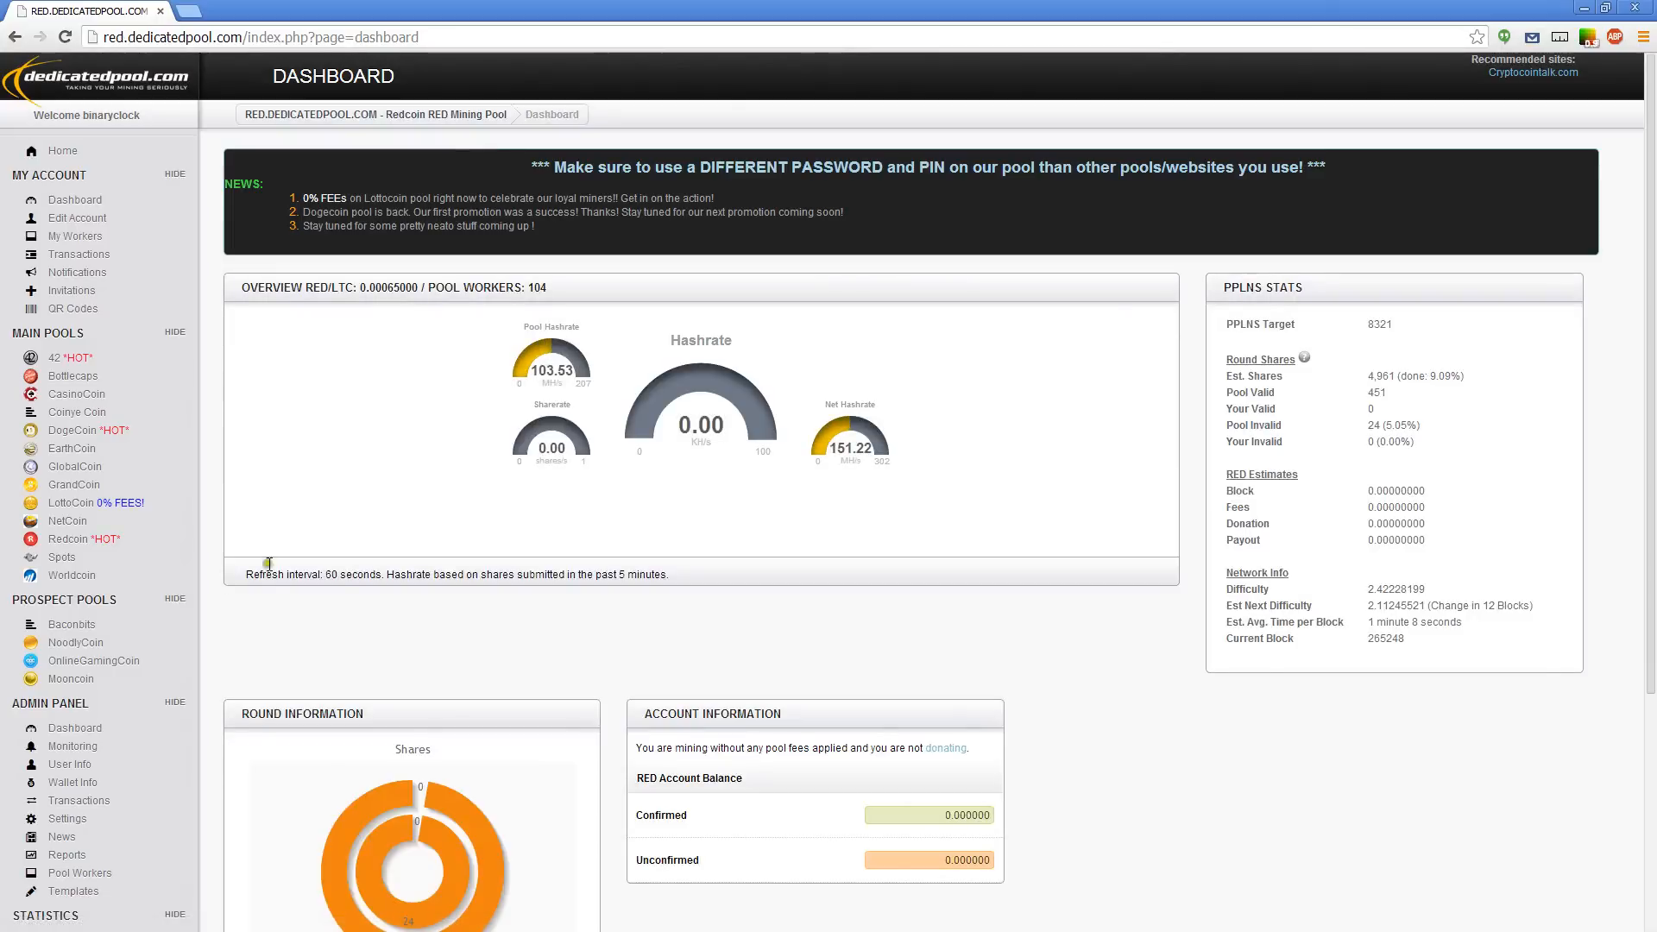
pyautogui.moveTo(1363, 592)
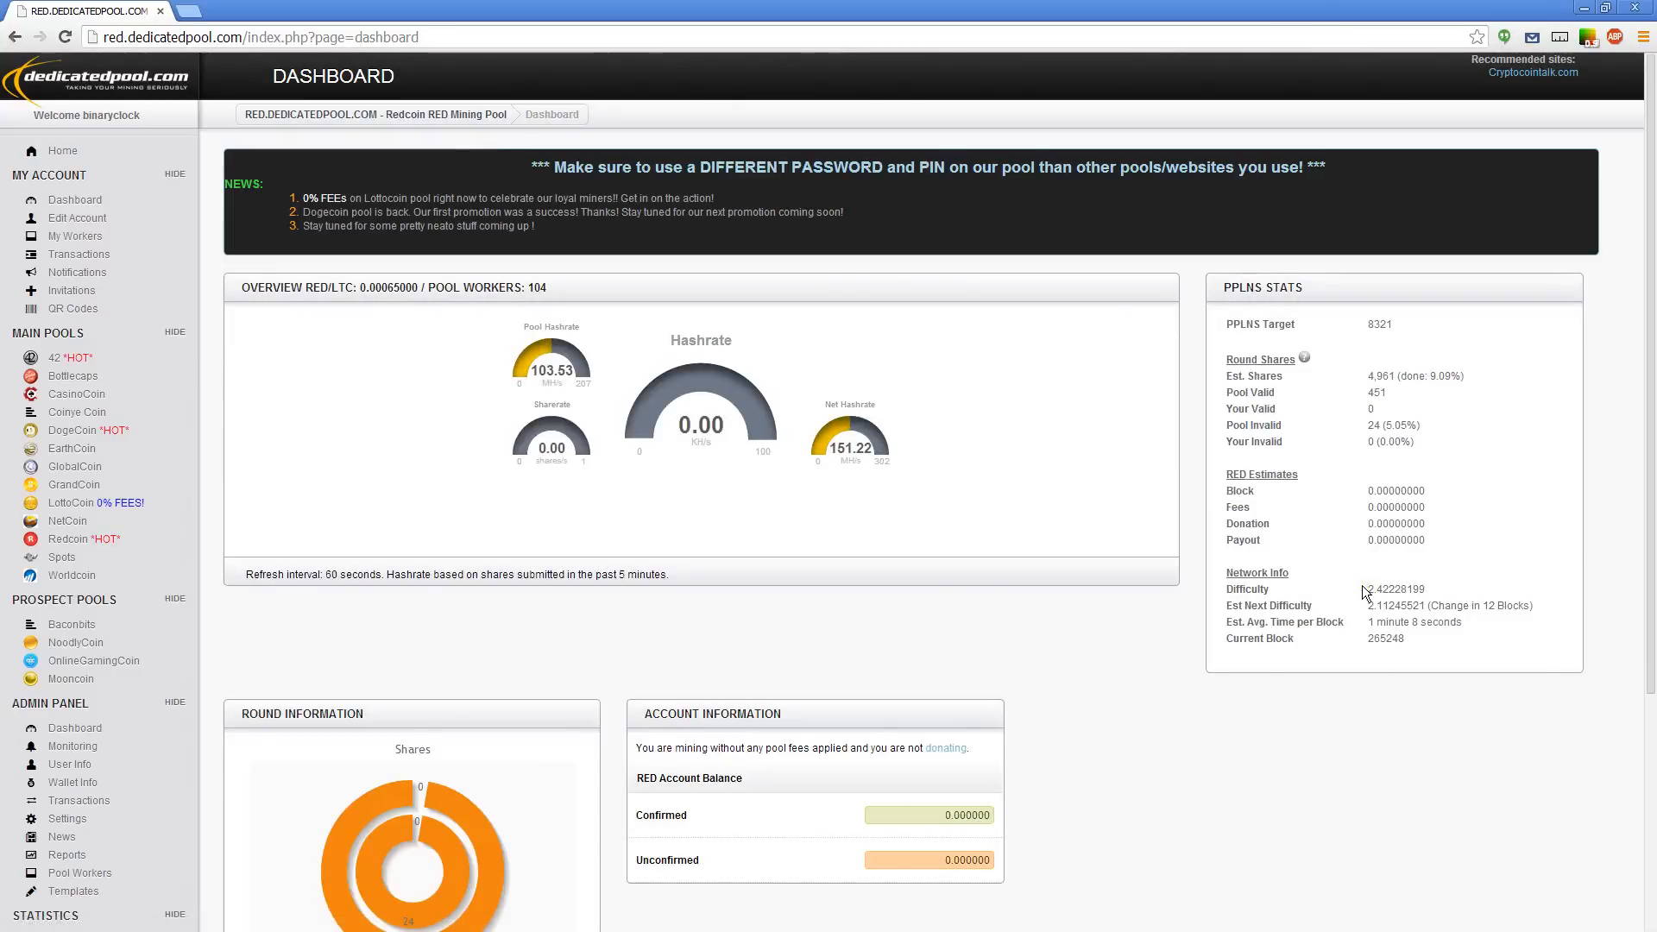
pyautogui.doubleClick(1393, 588)
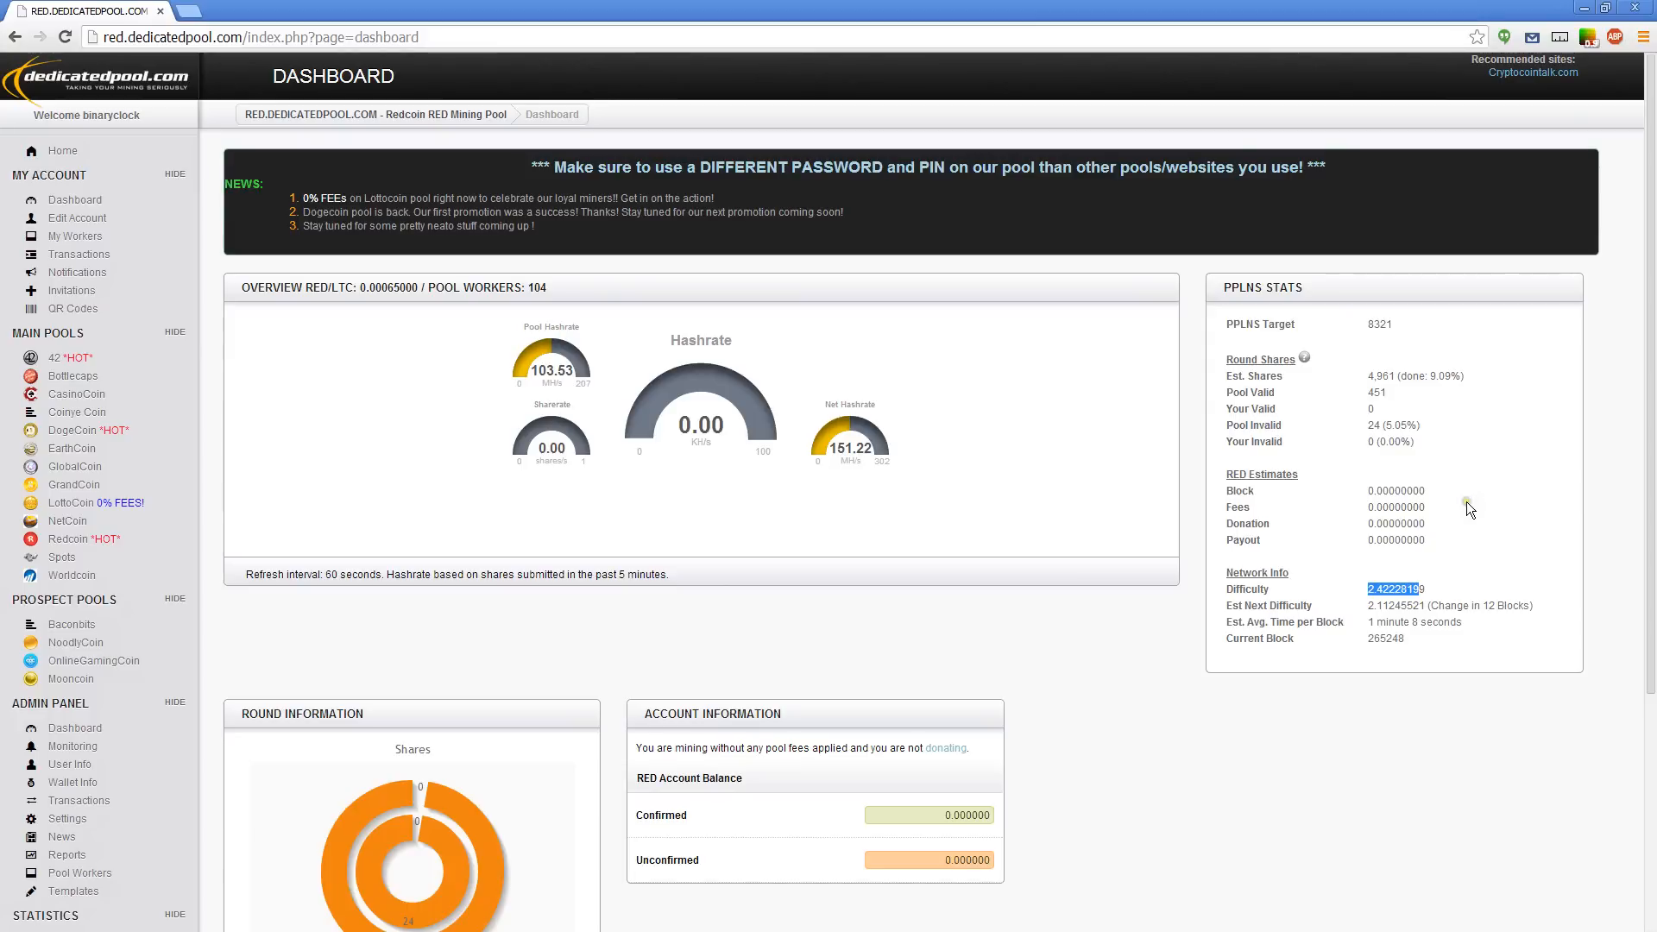
pyautogui.moveTo(1460, 518)
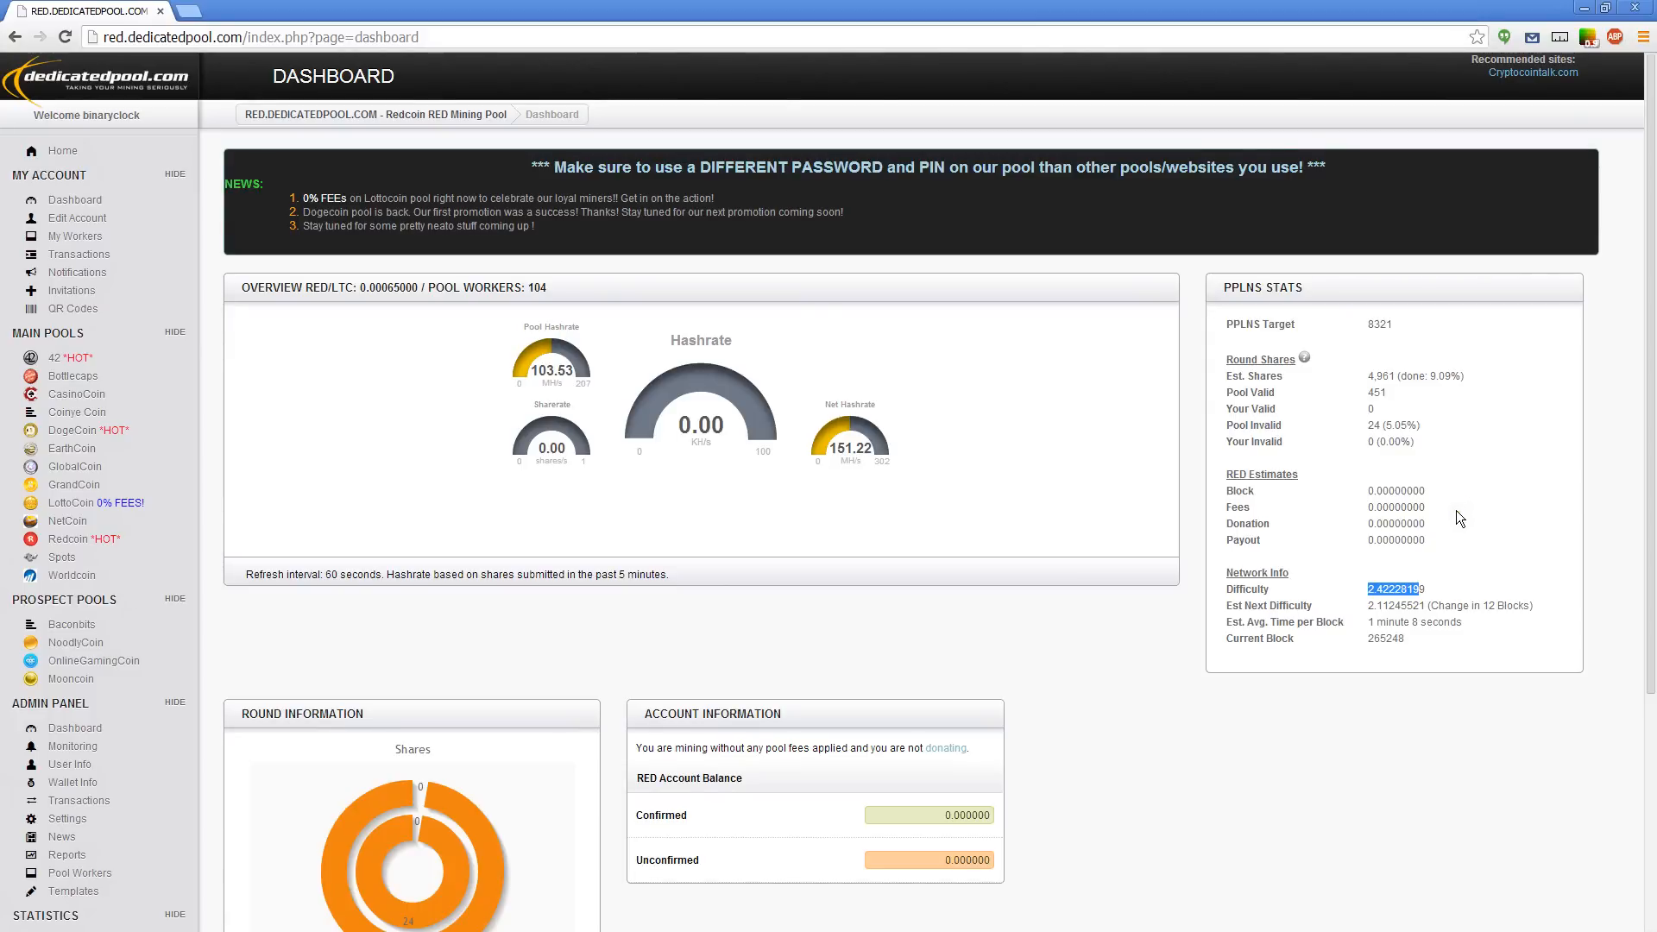
pyautogui.moveTo(1448, 547)
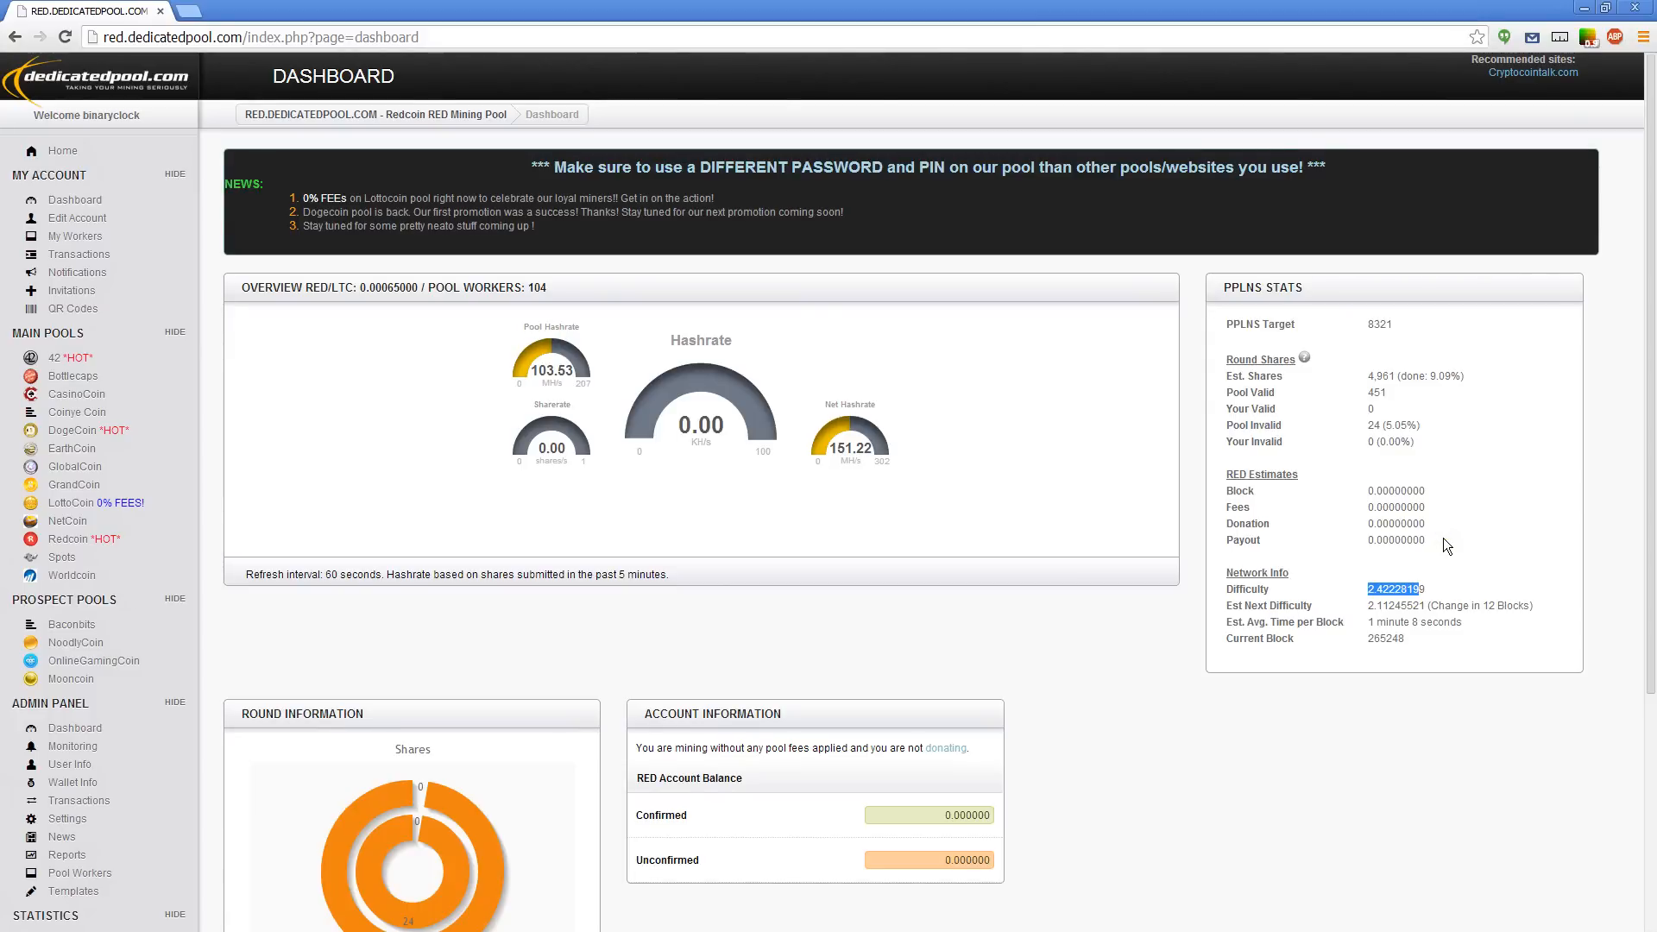
pyautogui.moveTo(1436, 550)
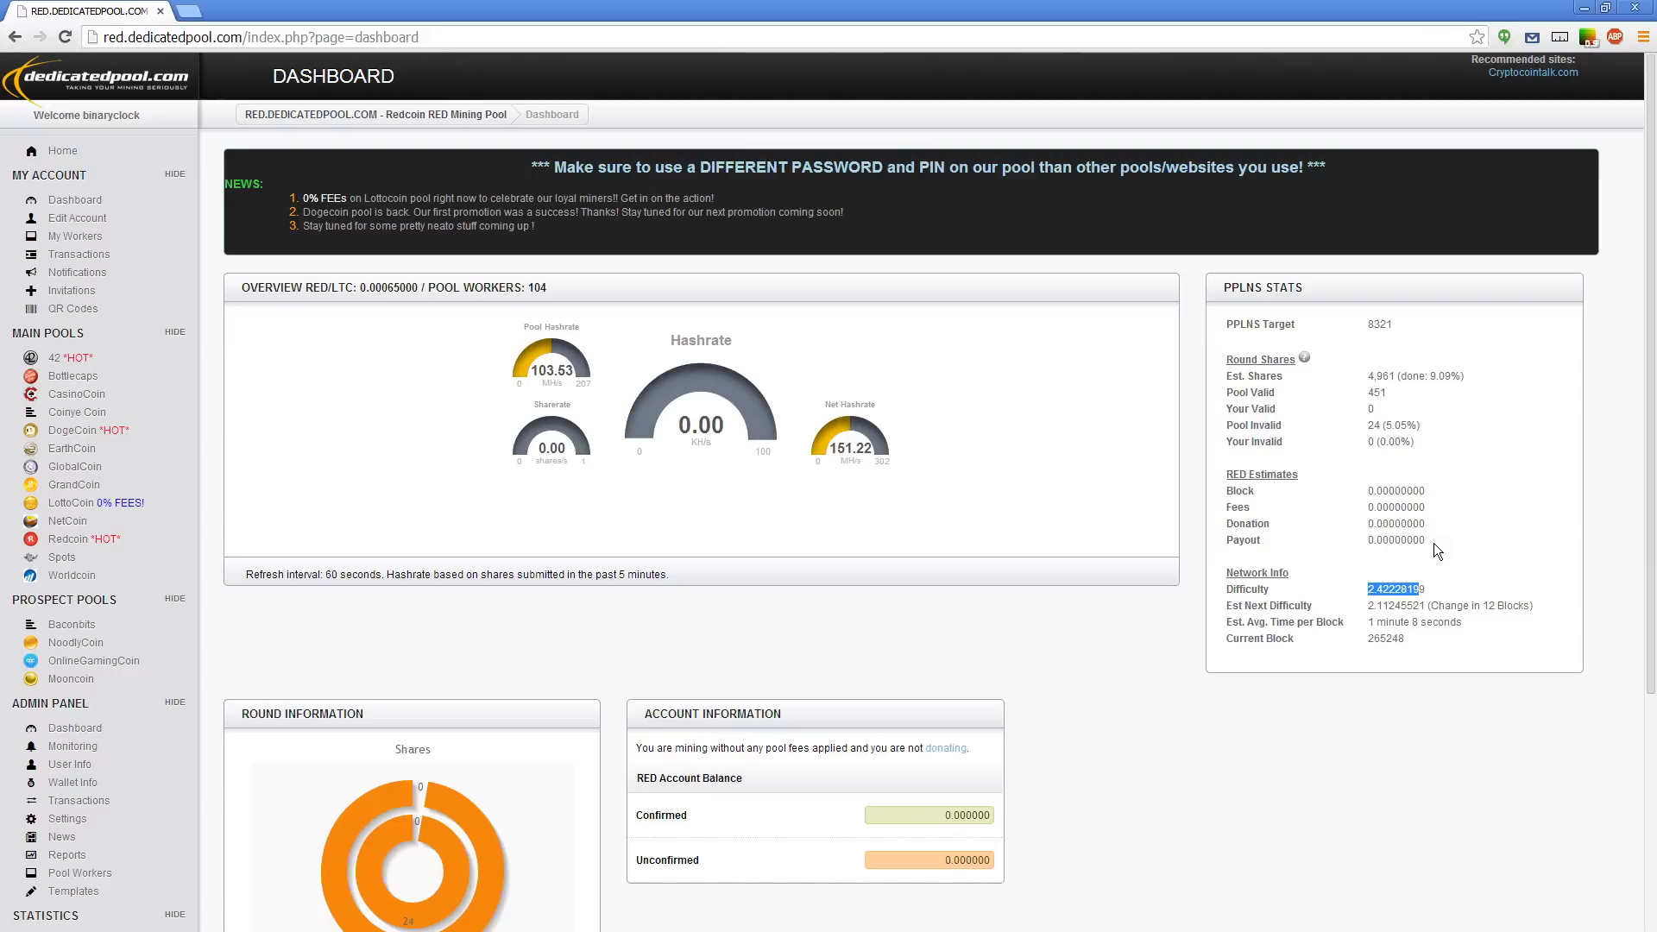
pyautogui.moveTo(851, 454)
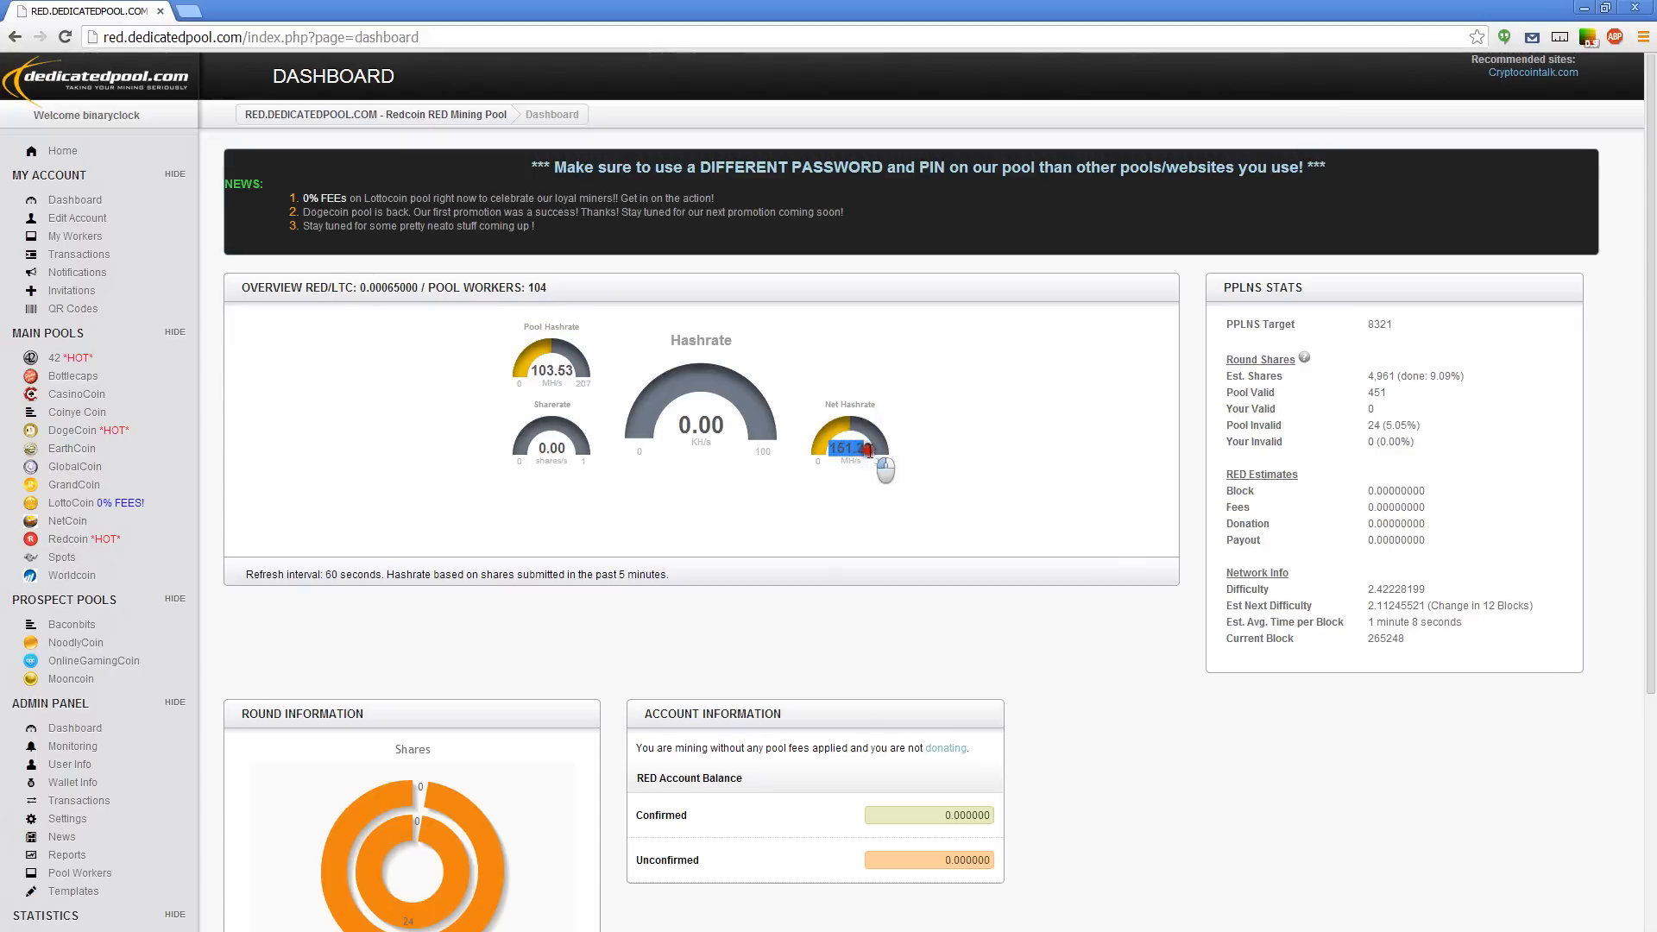
pyautogui.moveTo(871, 454)
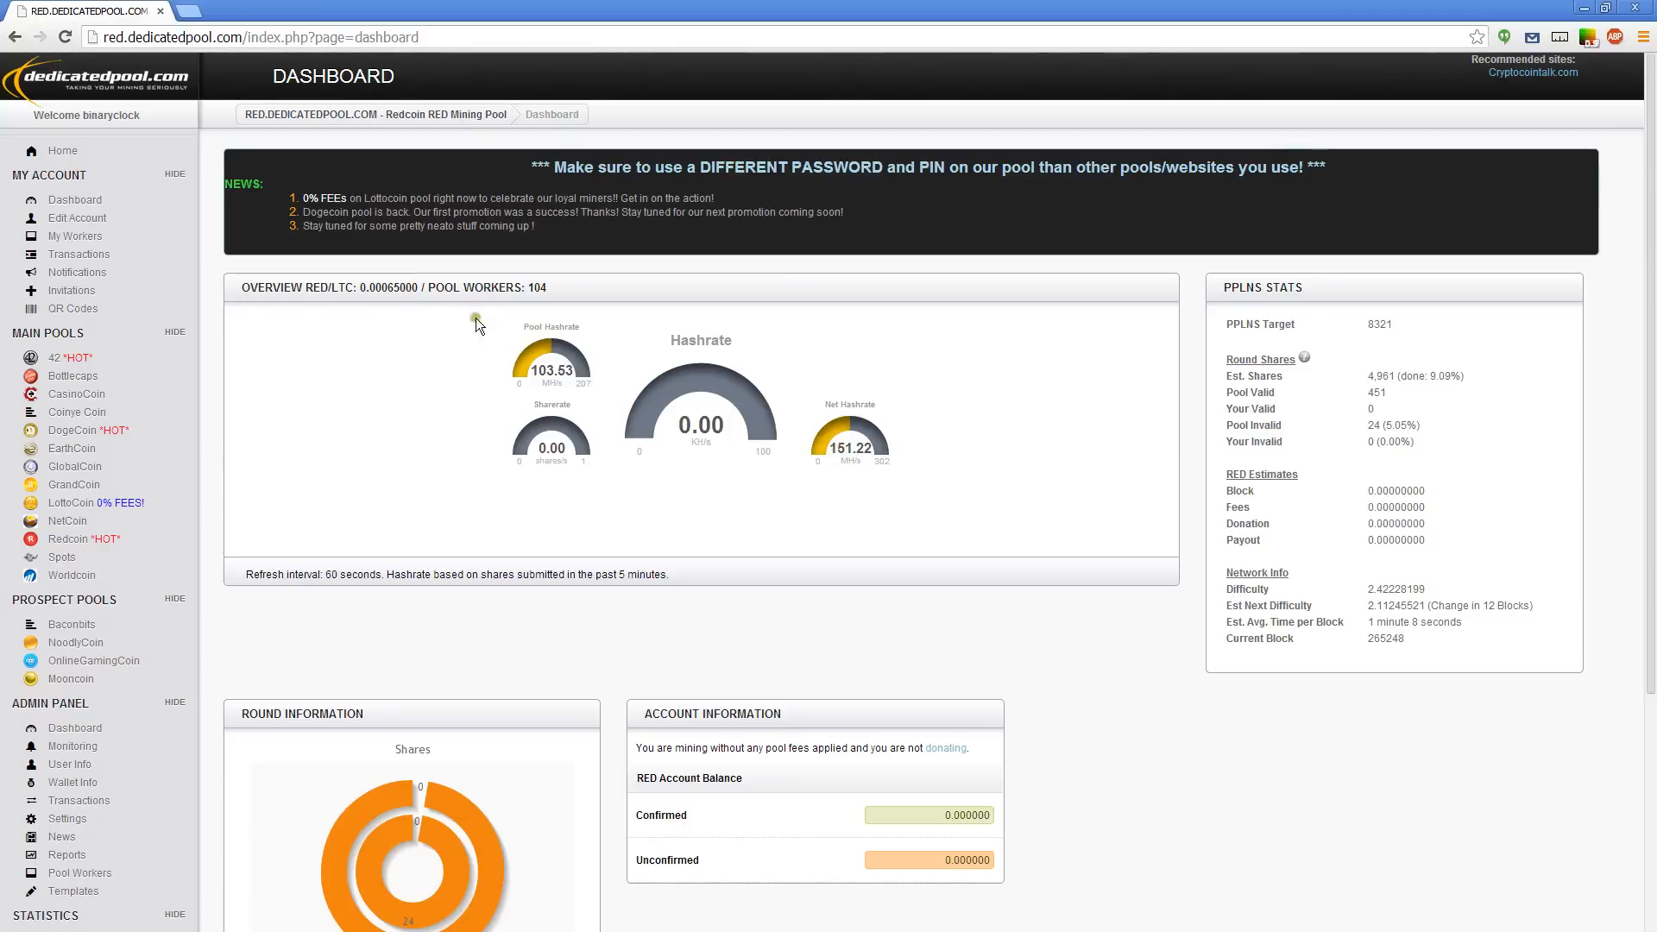
pyautogui.moveTo(839, 468)
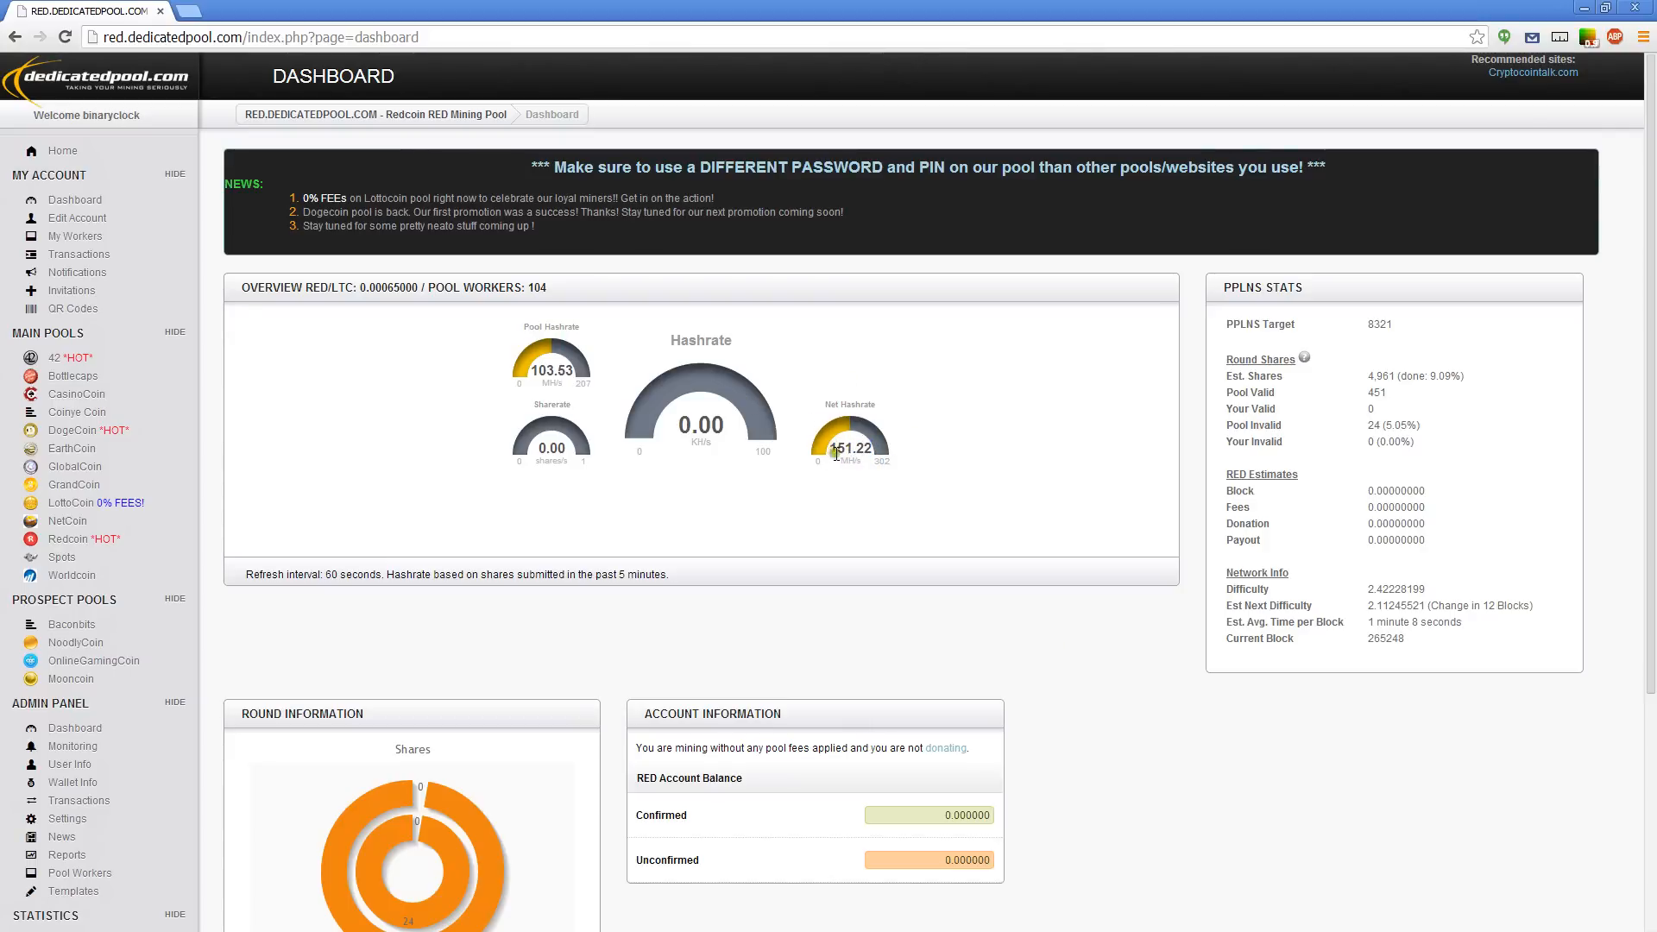
pyautogui.moveTo(842, 456)
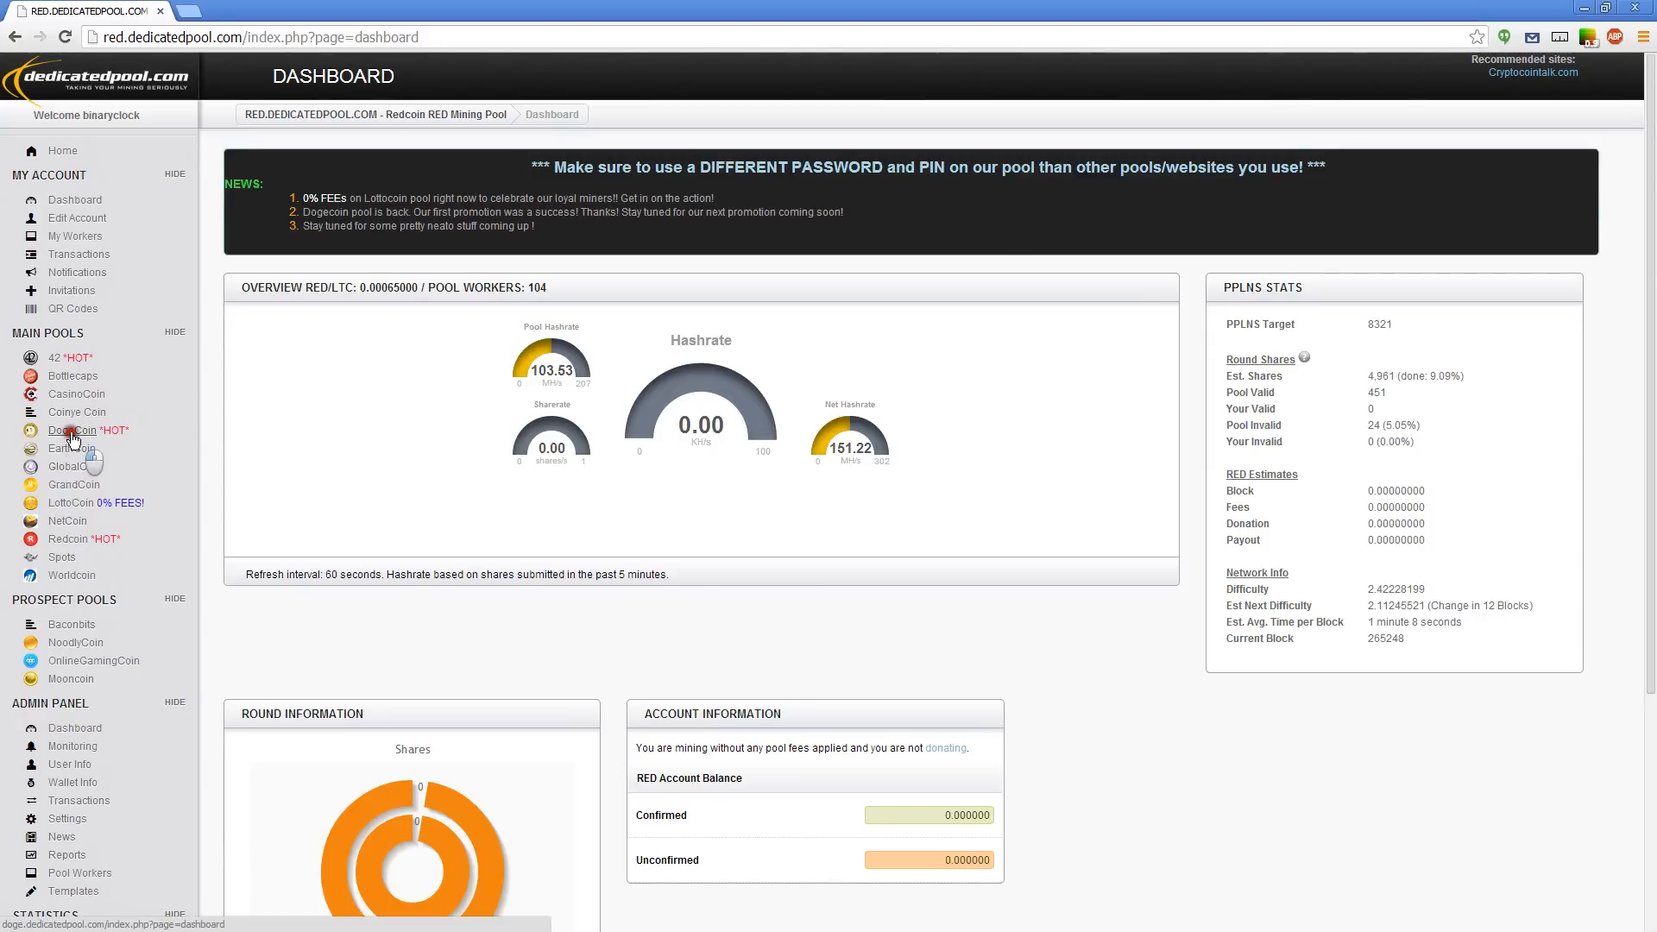
# Switch back to the DogeCoin pool dashboard from the Main Pools sidebar.
pyautogui.click(72, 430)
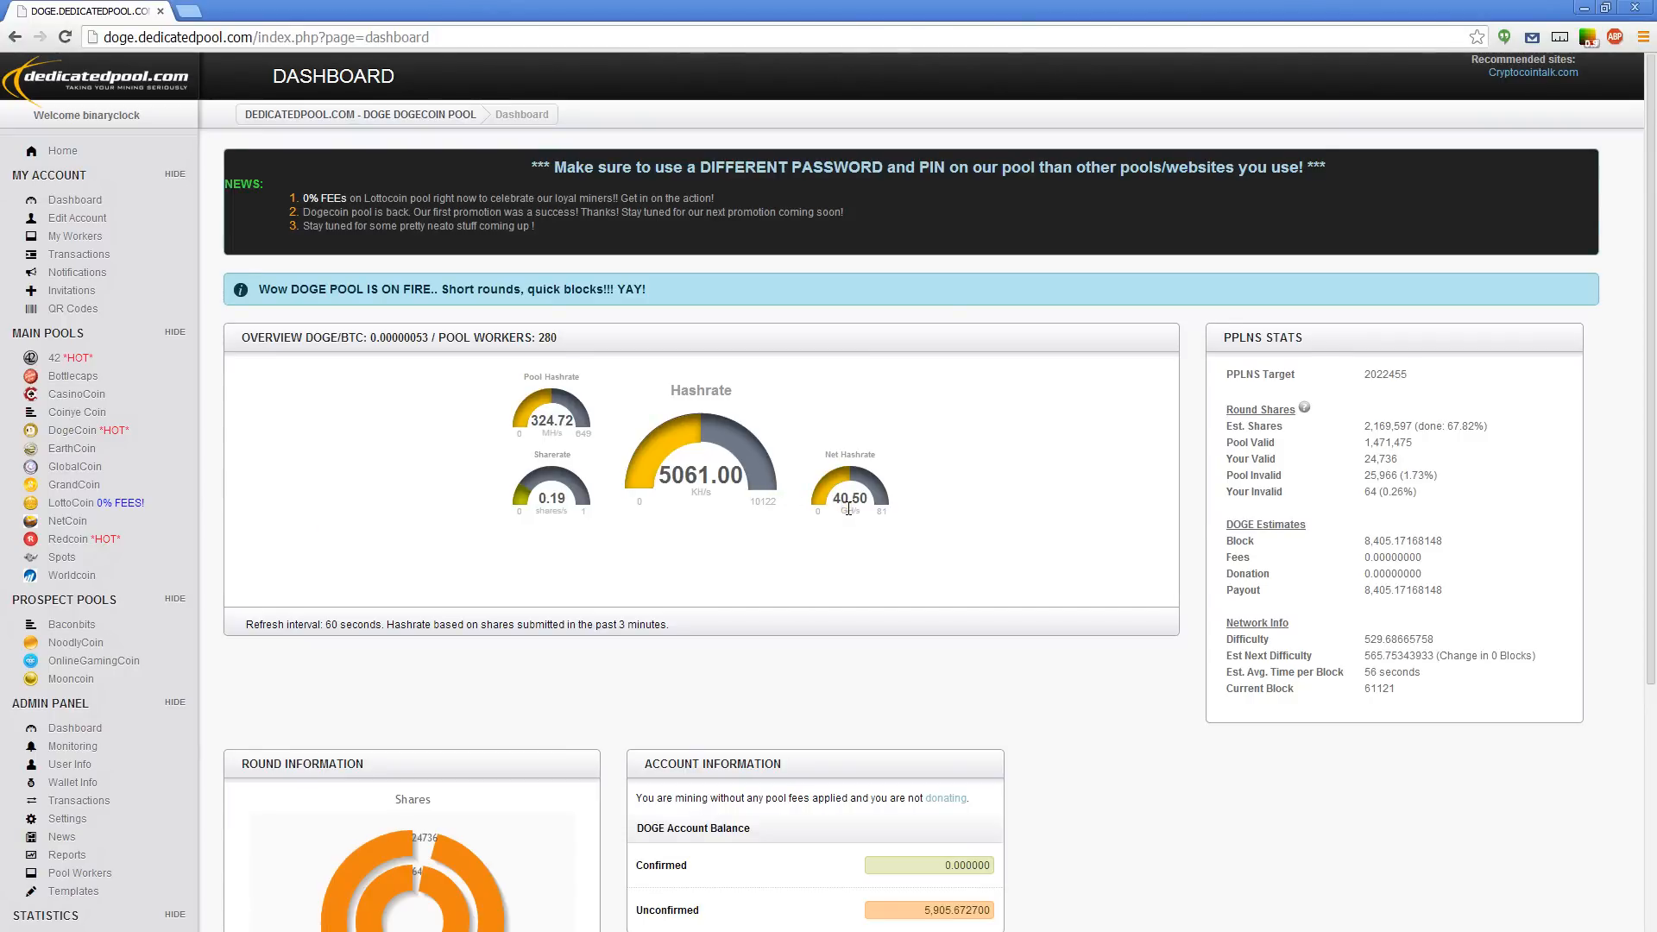
pyautogui.moveTo(849, 497)
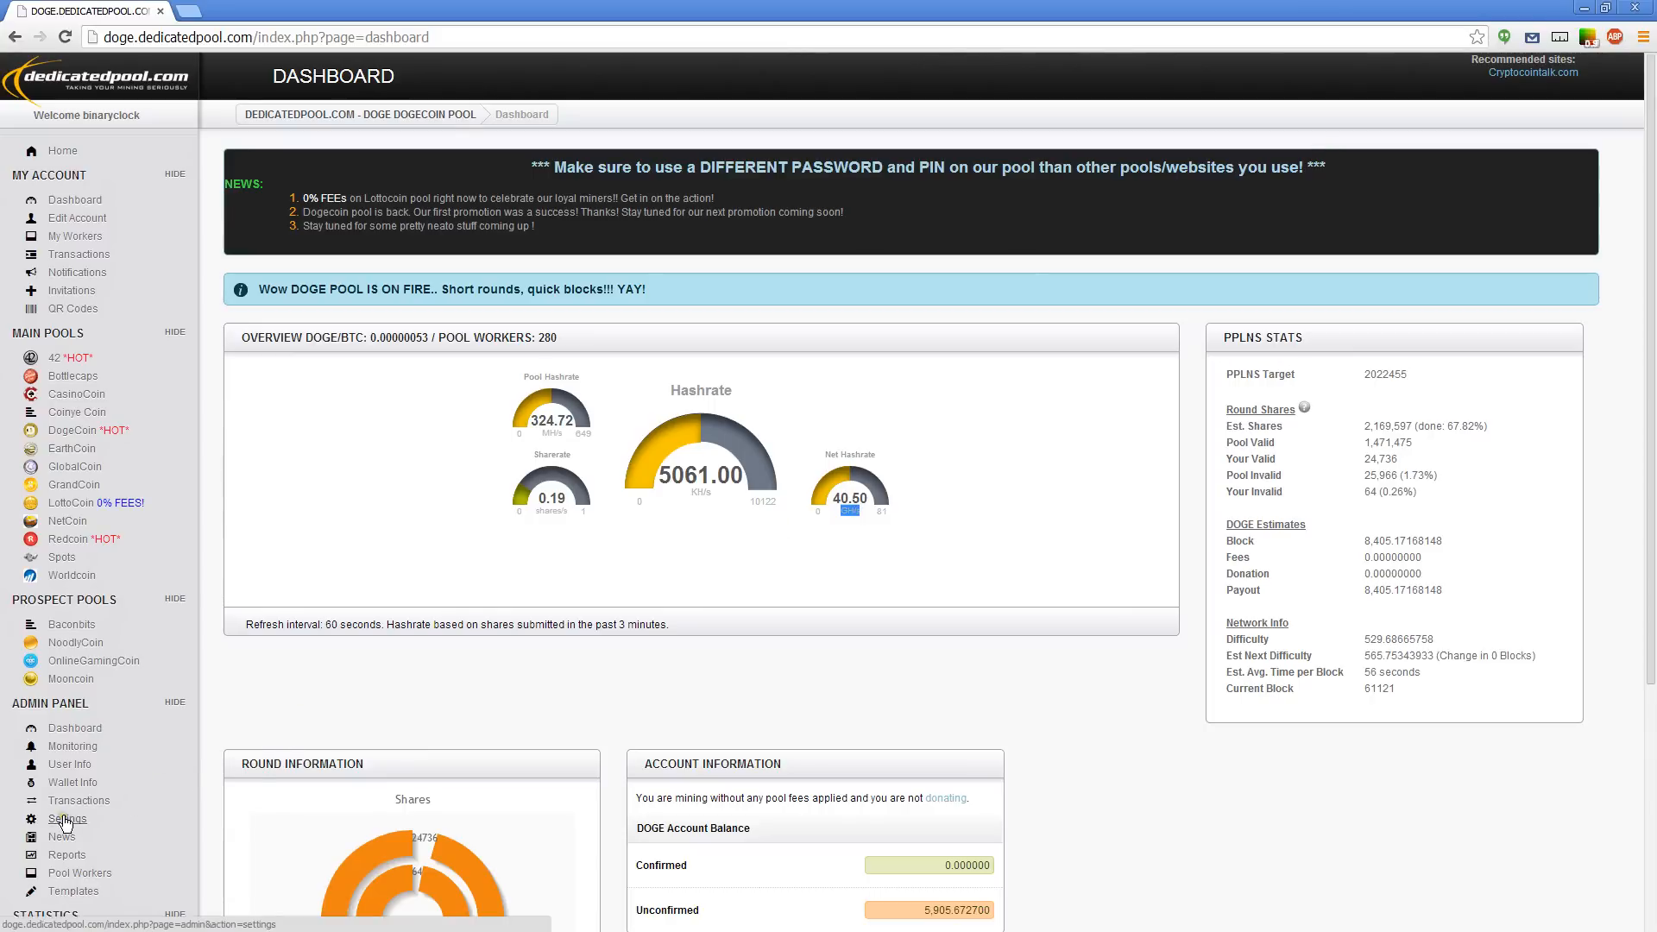
# In Admin Settings > Statistics, set the Network Hashrate Modifier to MH/s and save.
pyautogui.click(67, 818)
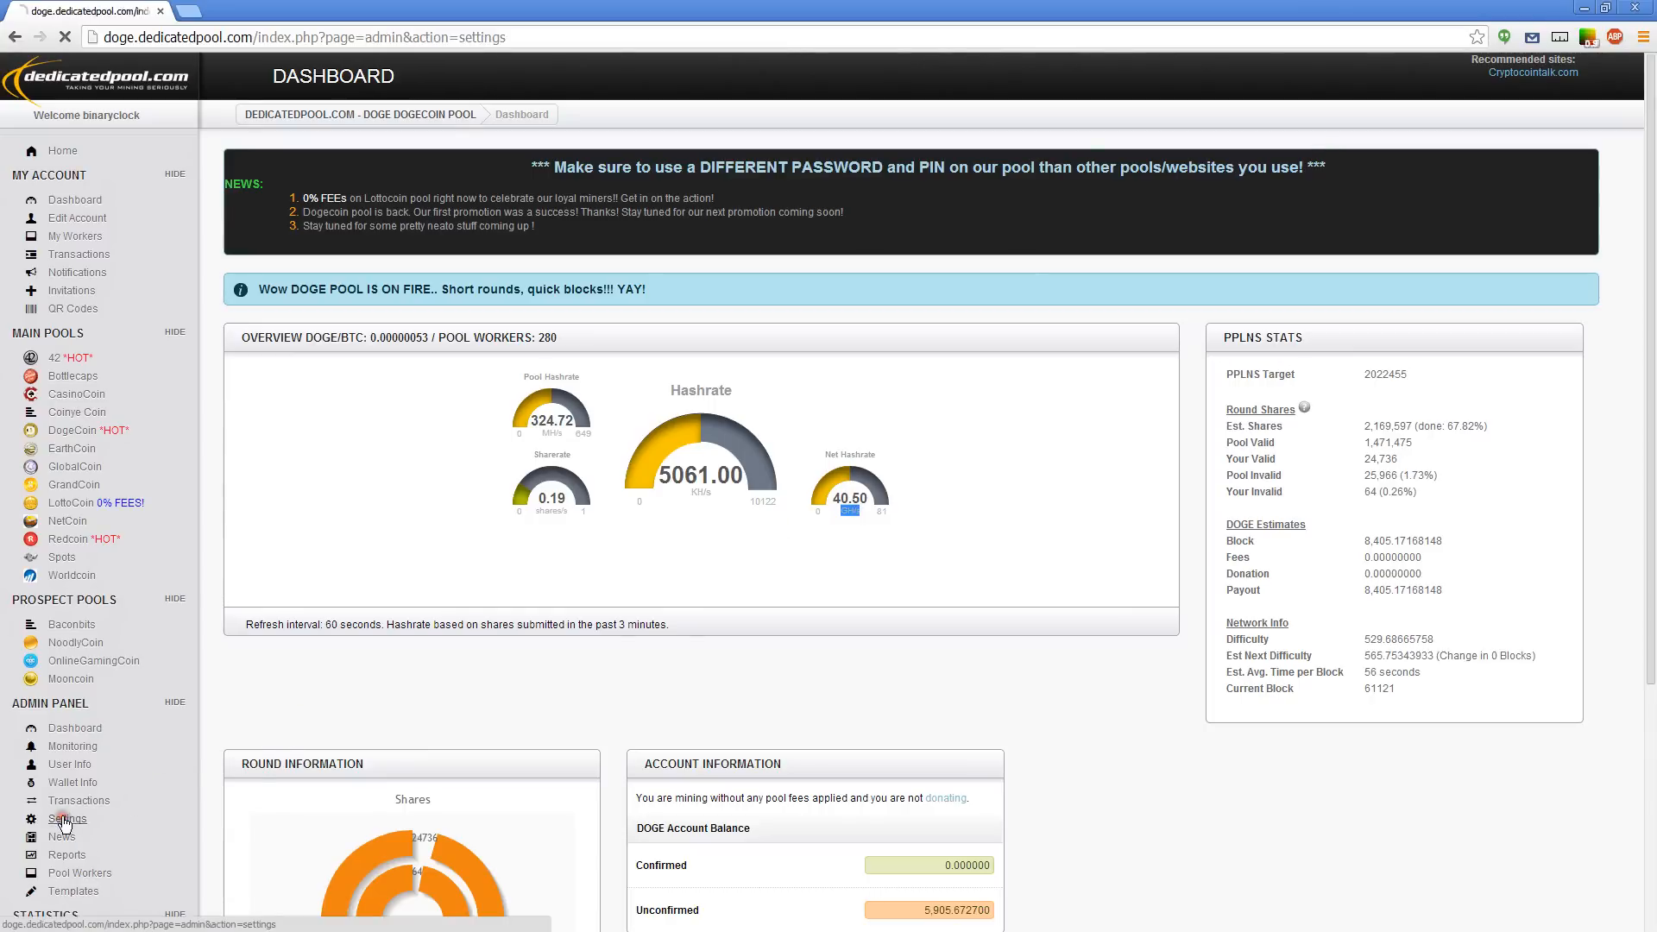
pyautogui.click(68, 818)
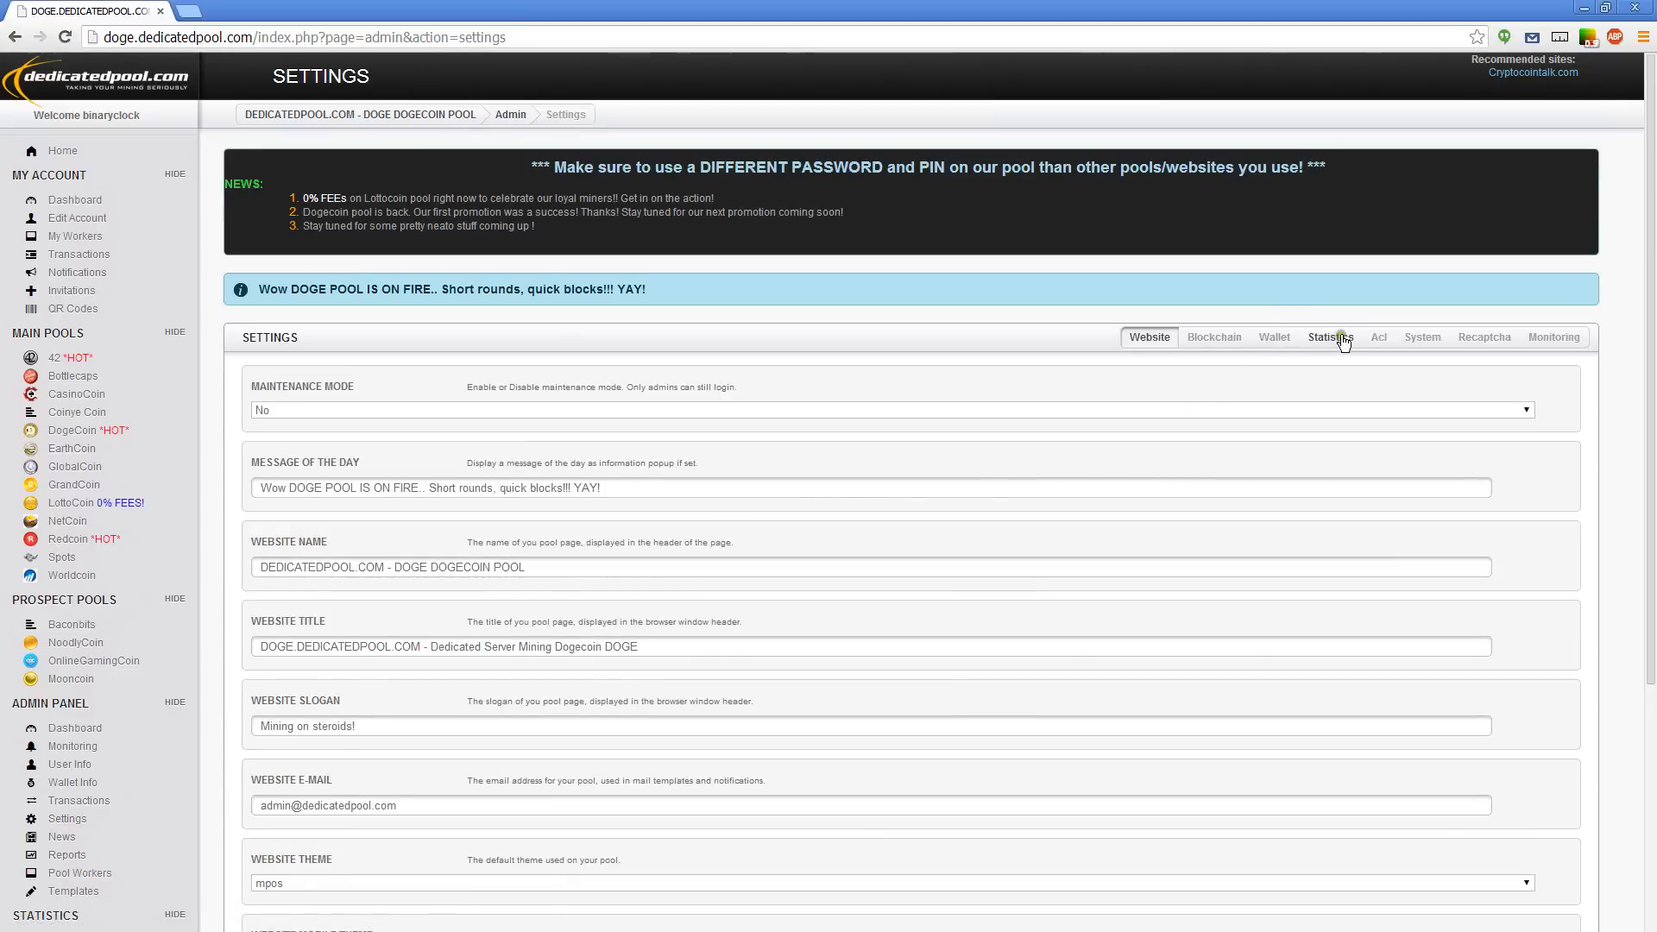
pyautogui.click(1329, 337)
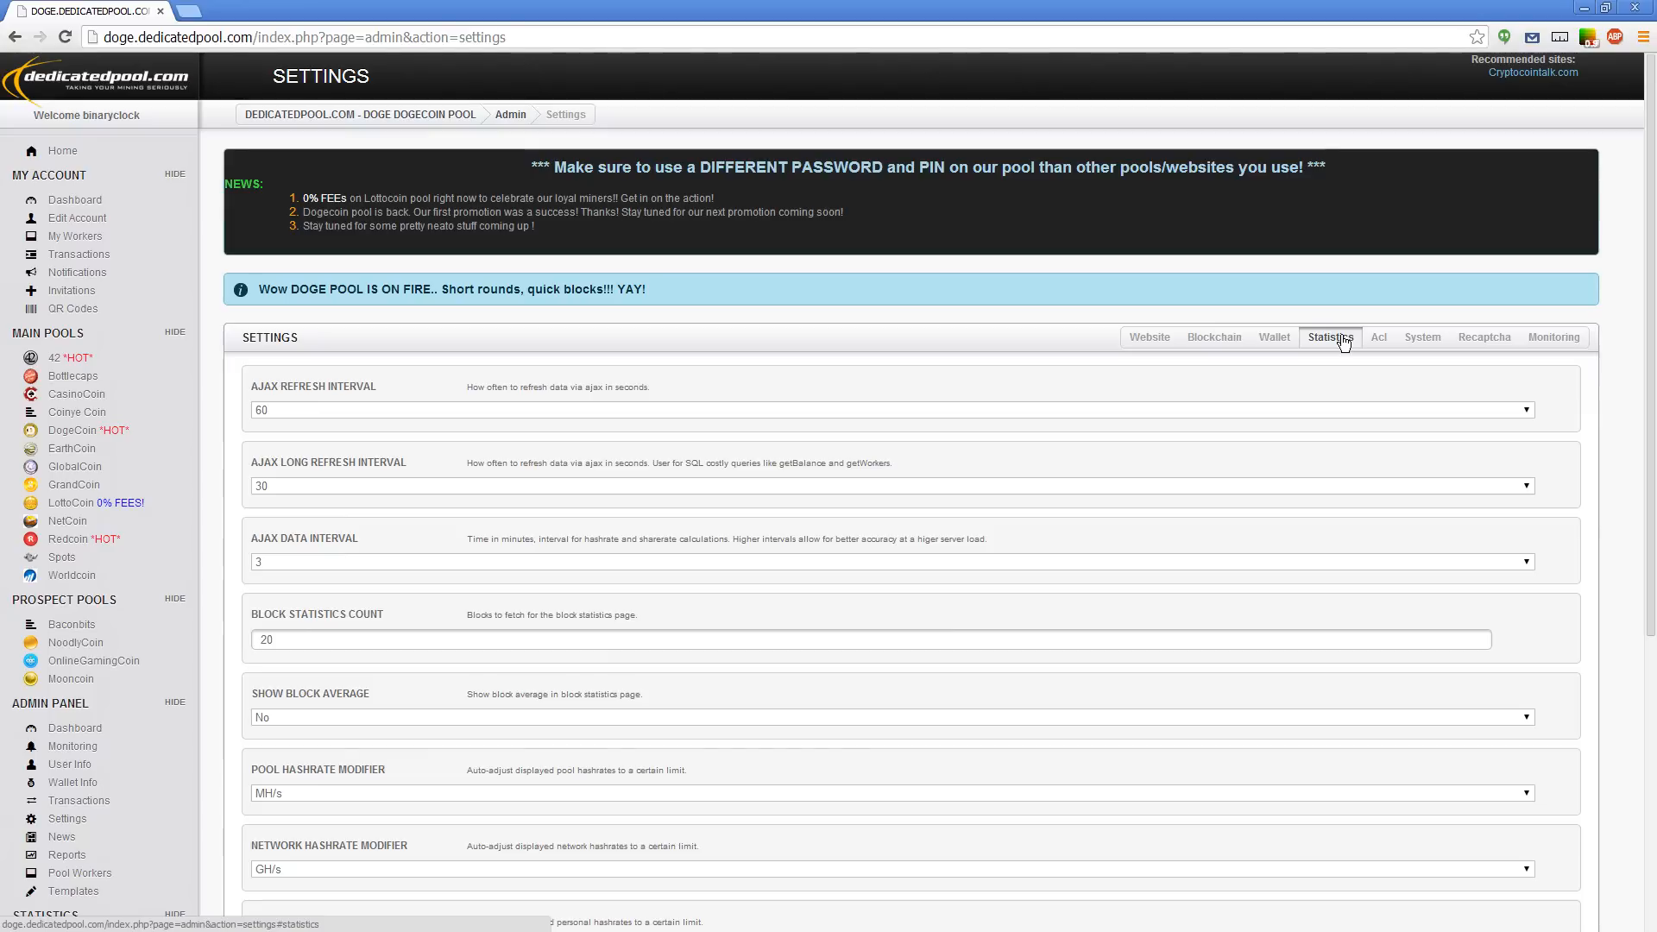
pyautogui.scroll(-3)
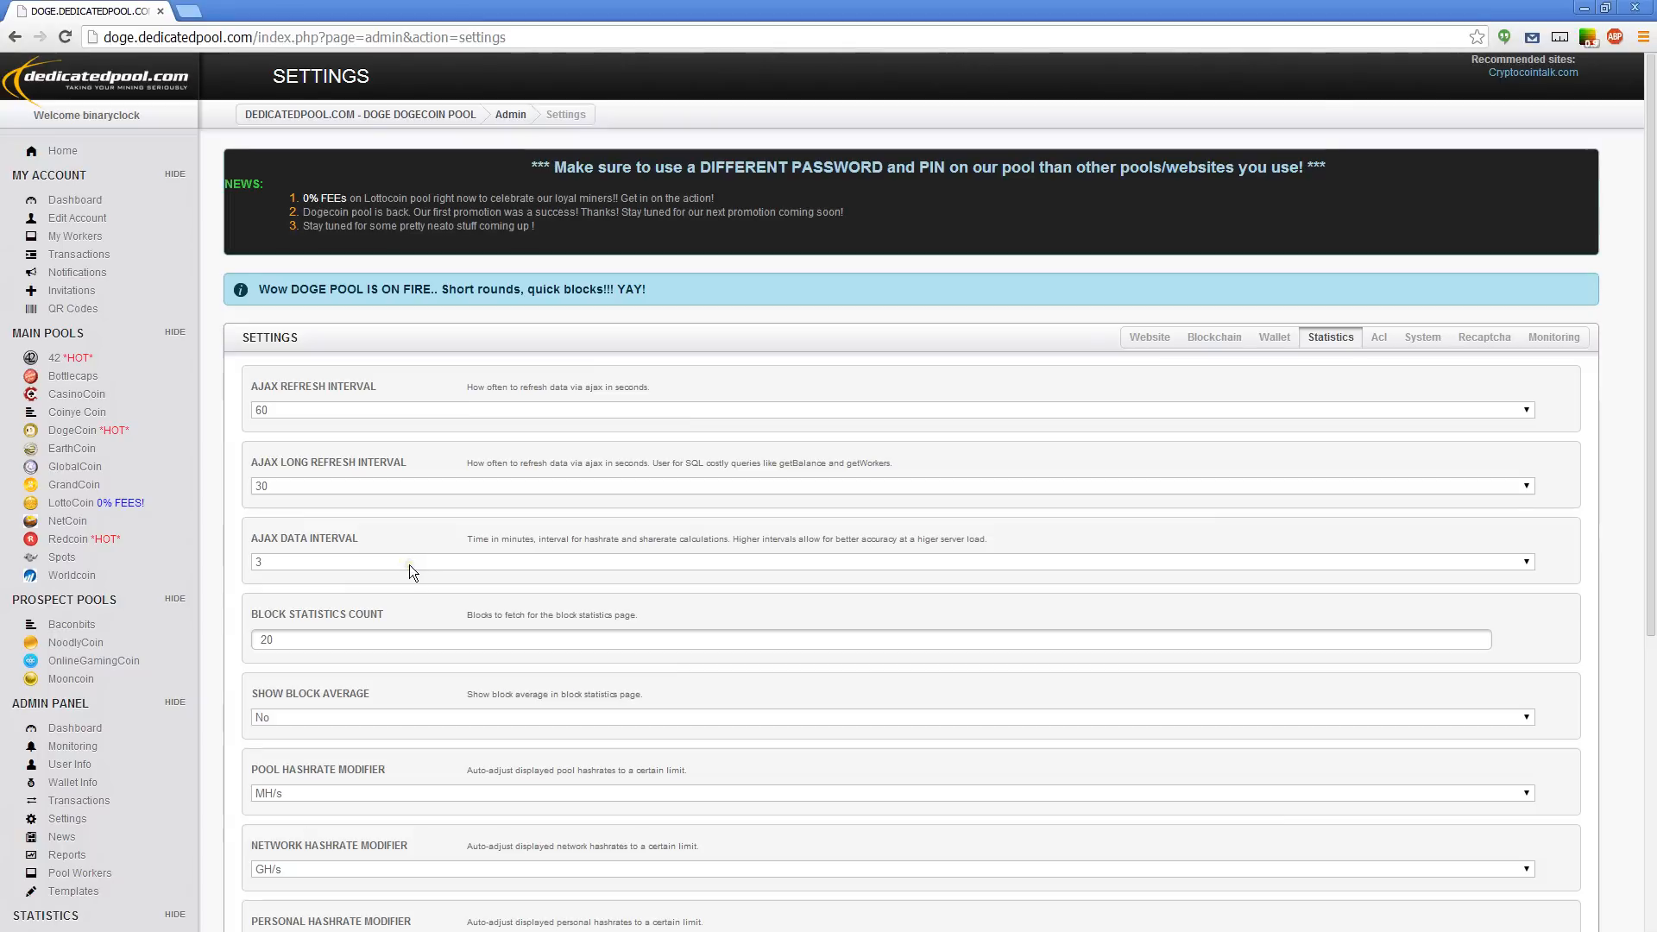
pyautogui.scroll(-3)
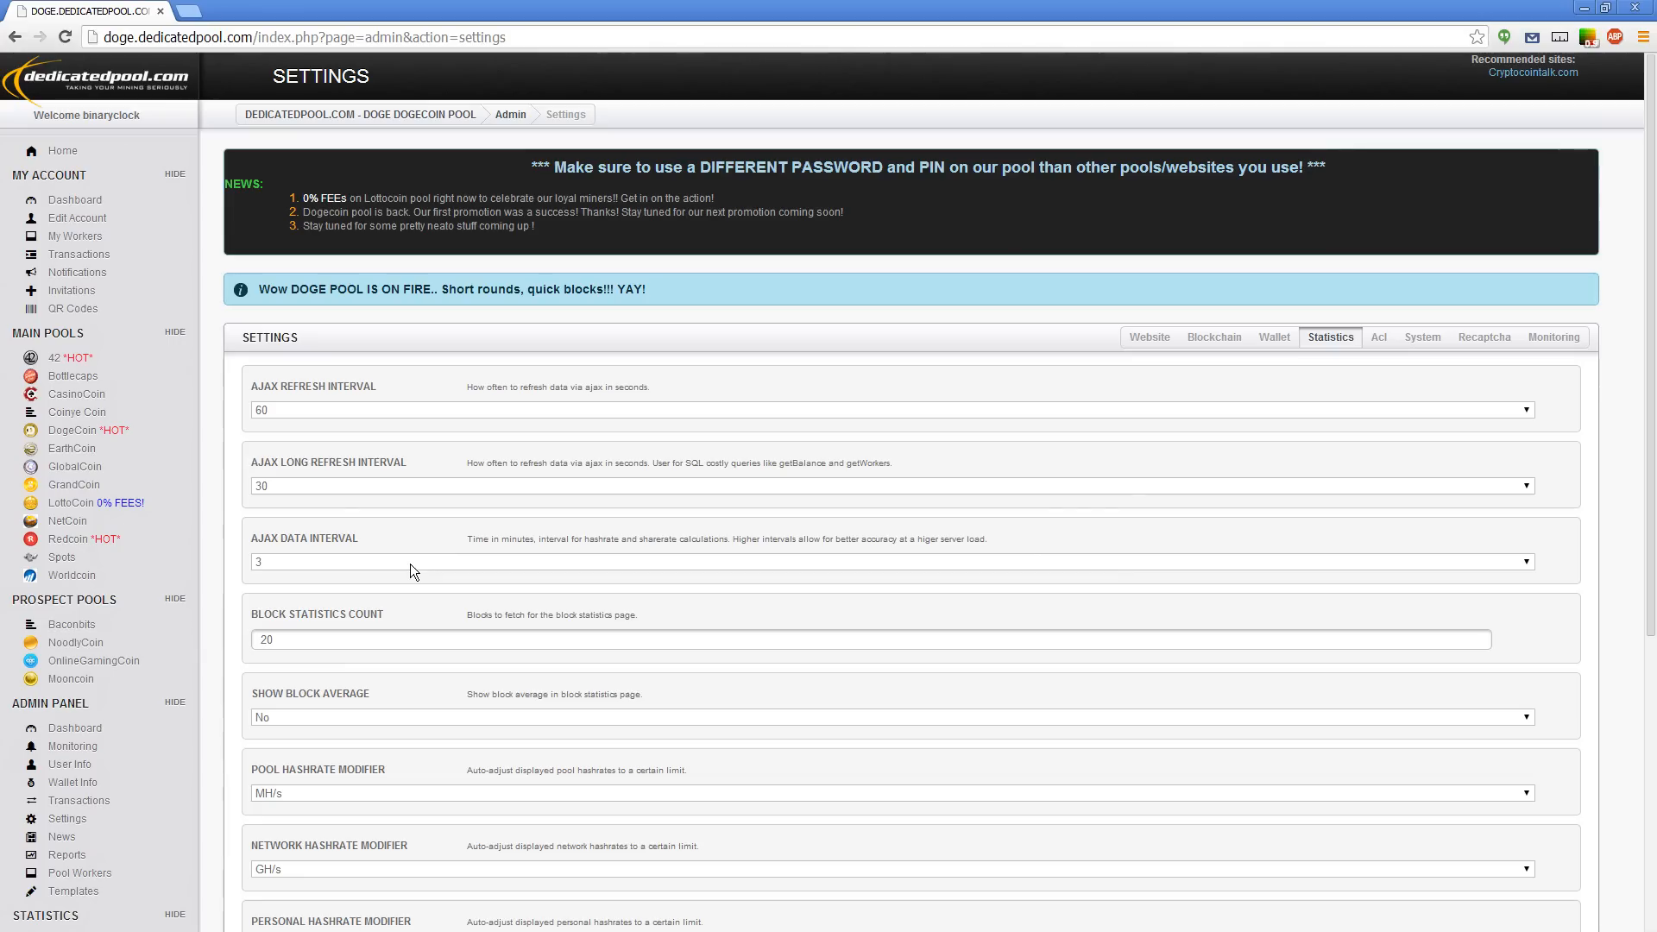
pyautogui.moveTo(307, 804)
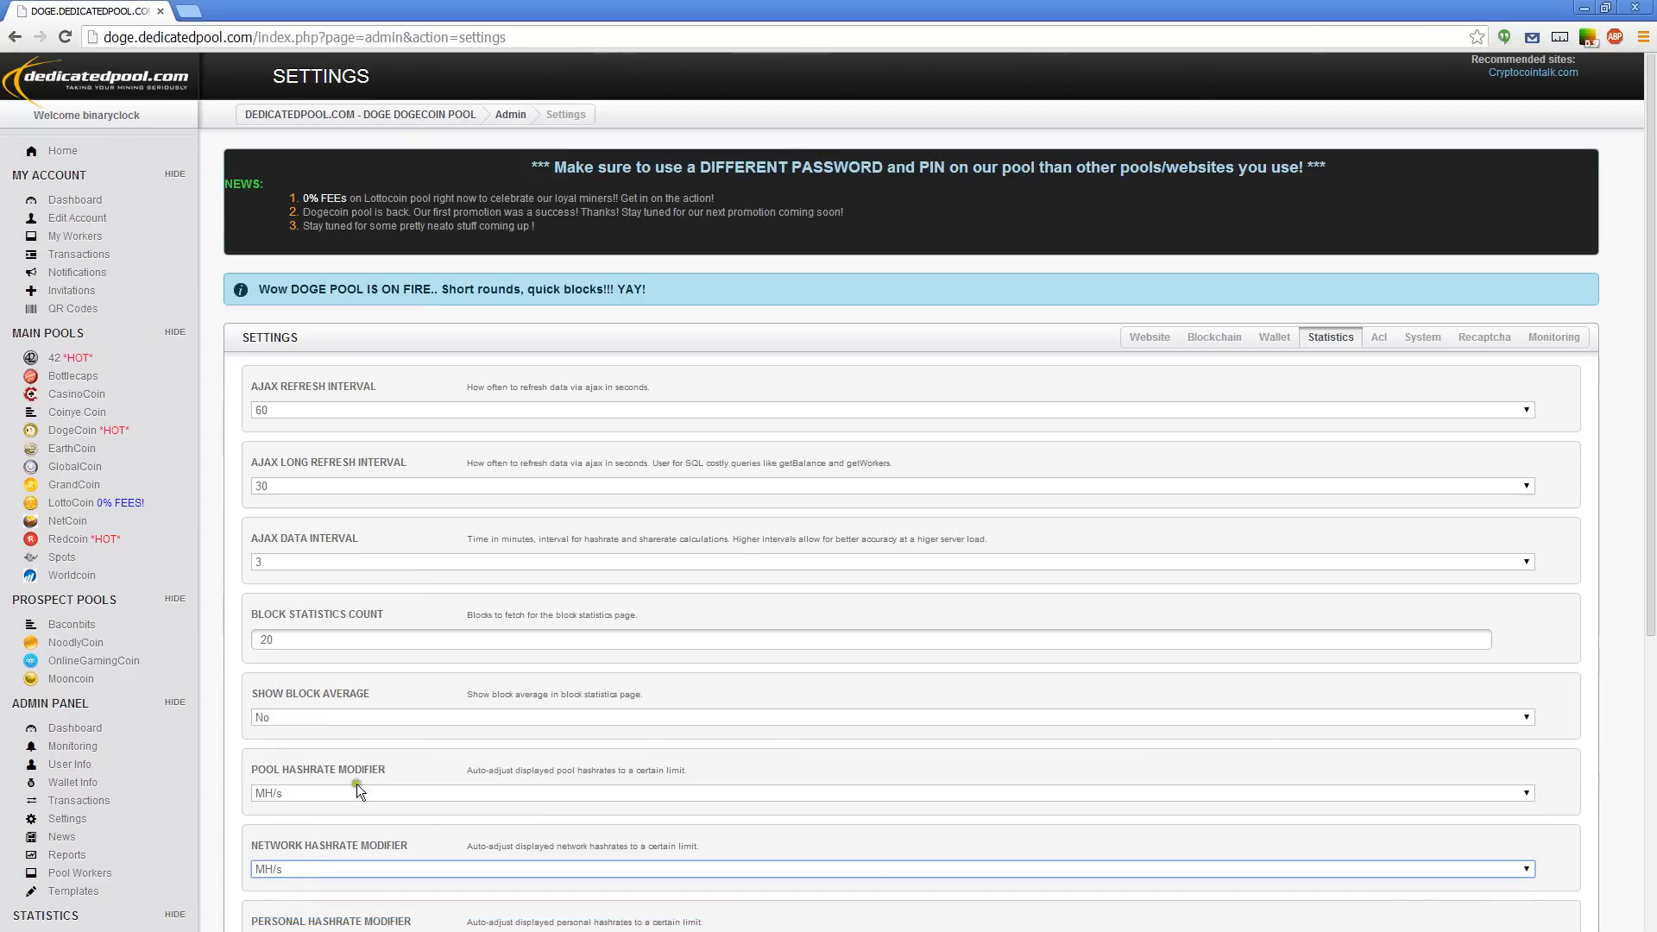
pyautogui.scroll(-3)
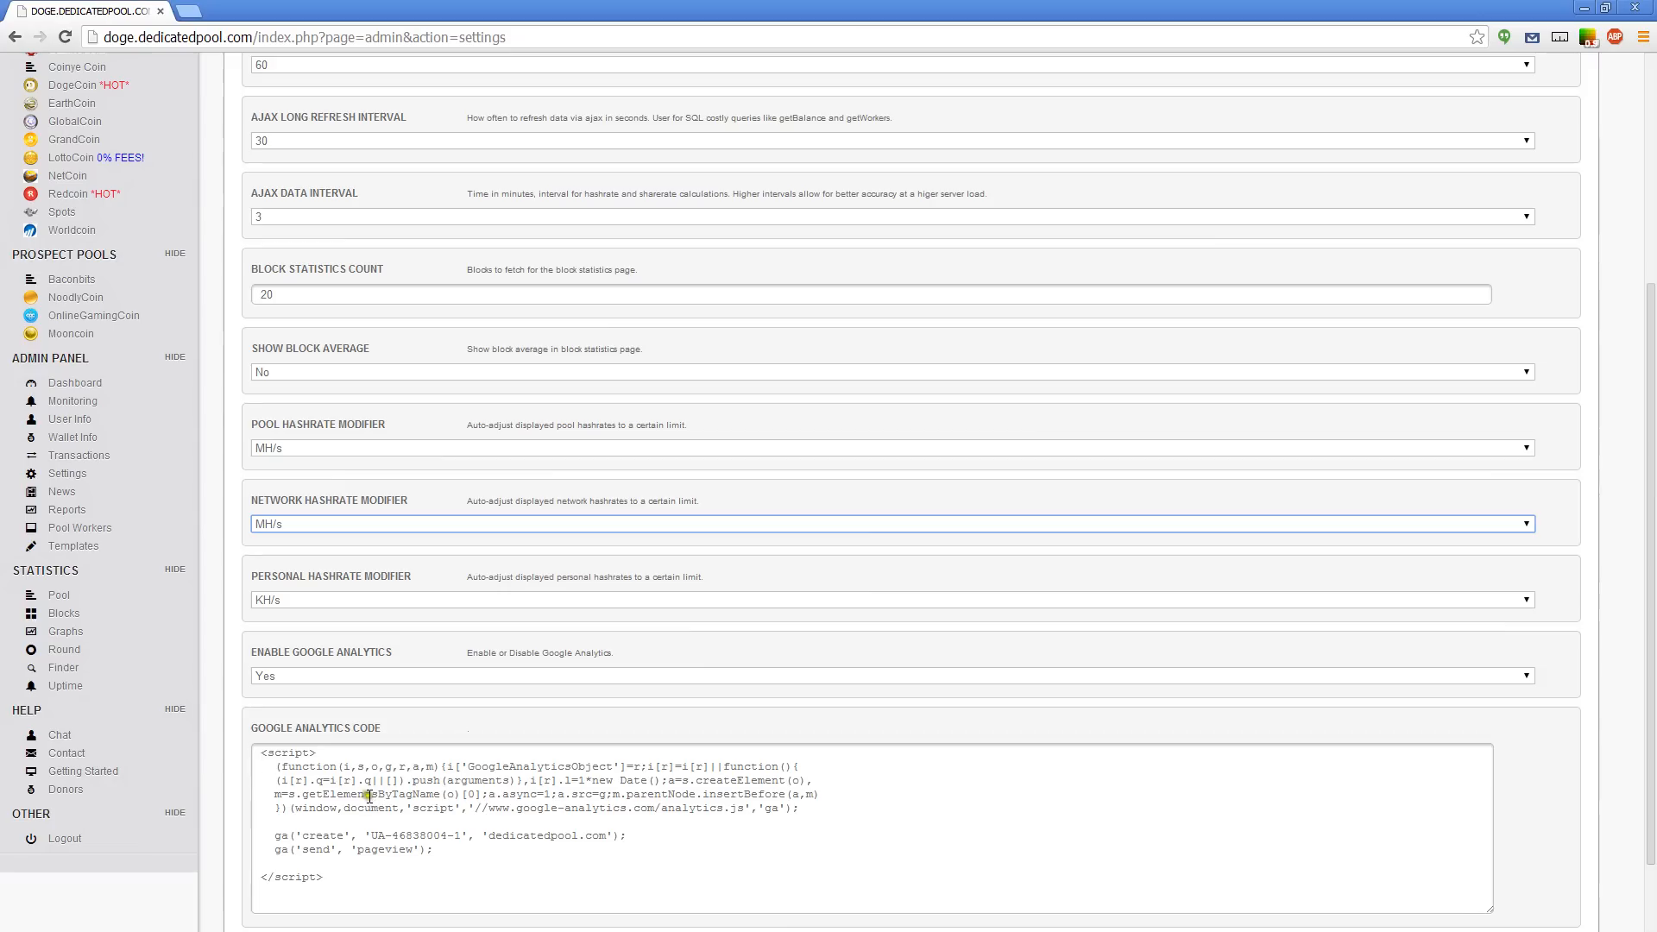
pyautogui.scroll(-3)
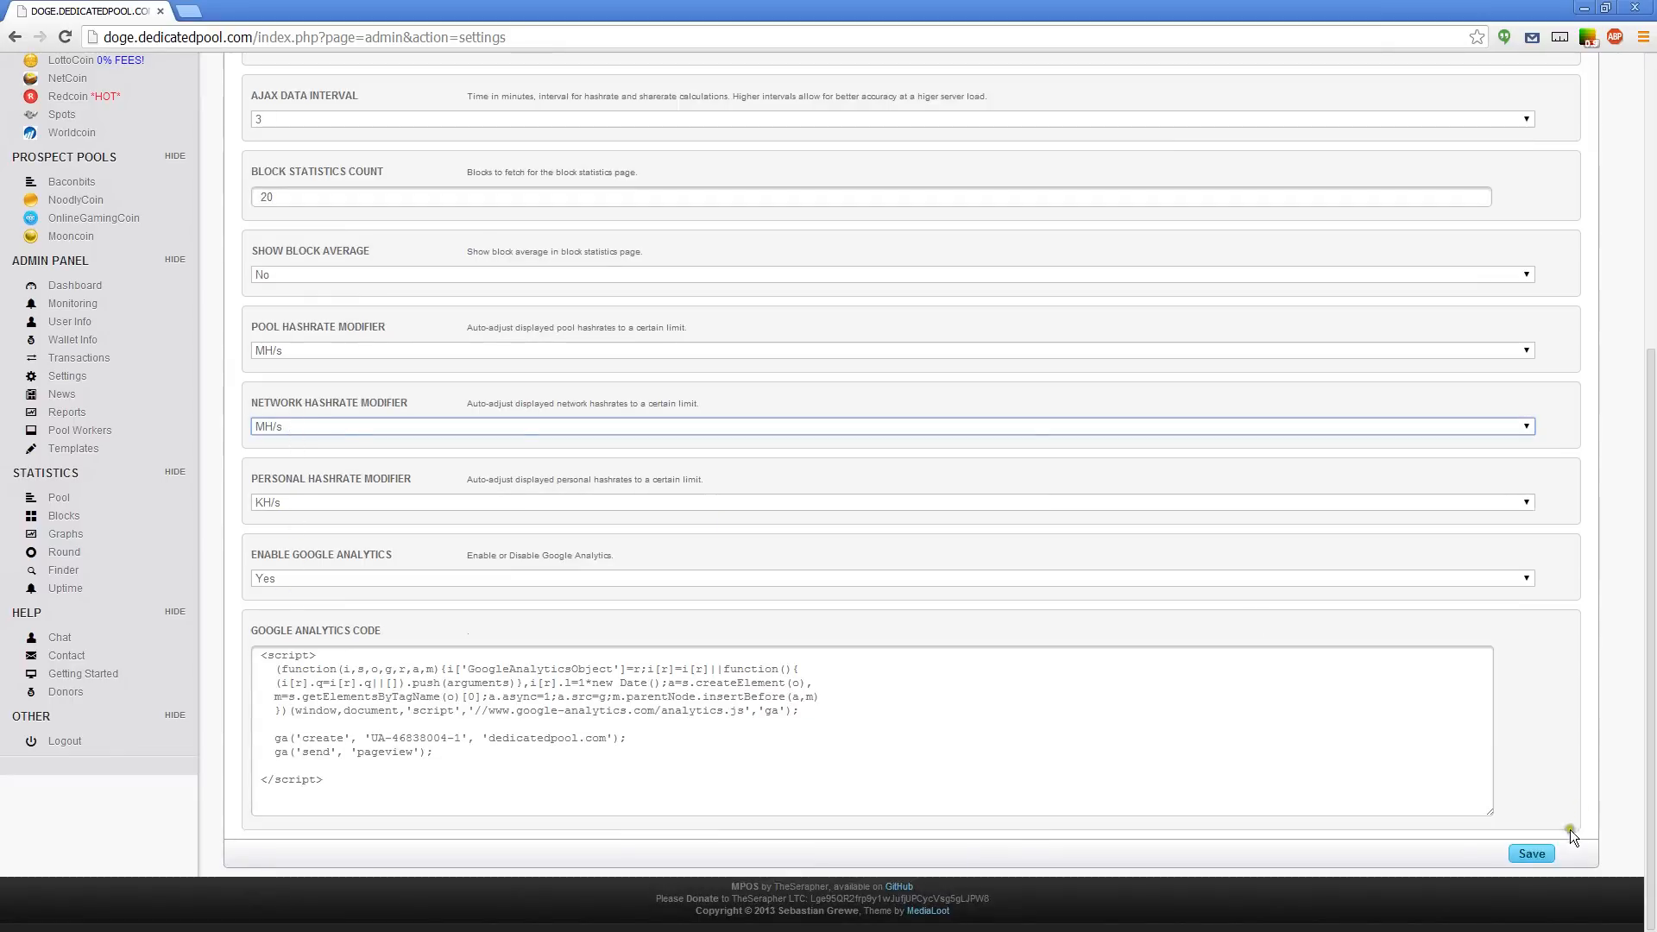
pyautogui.click(1531, 853)
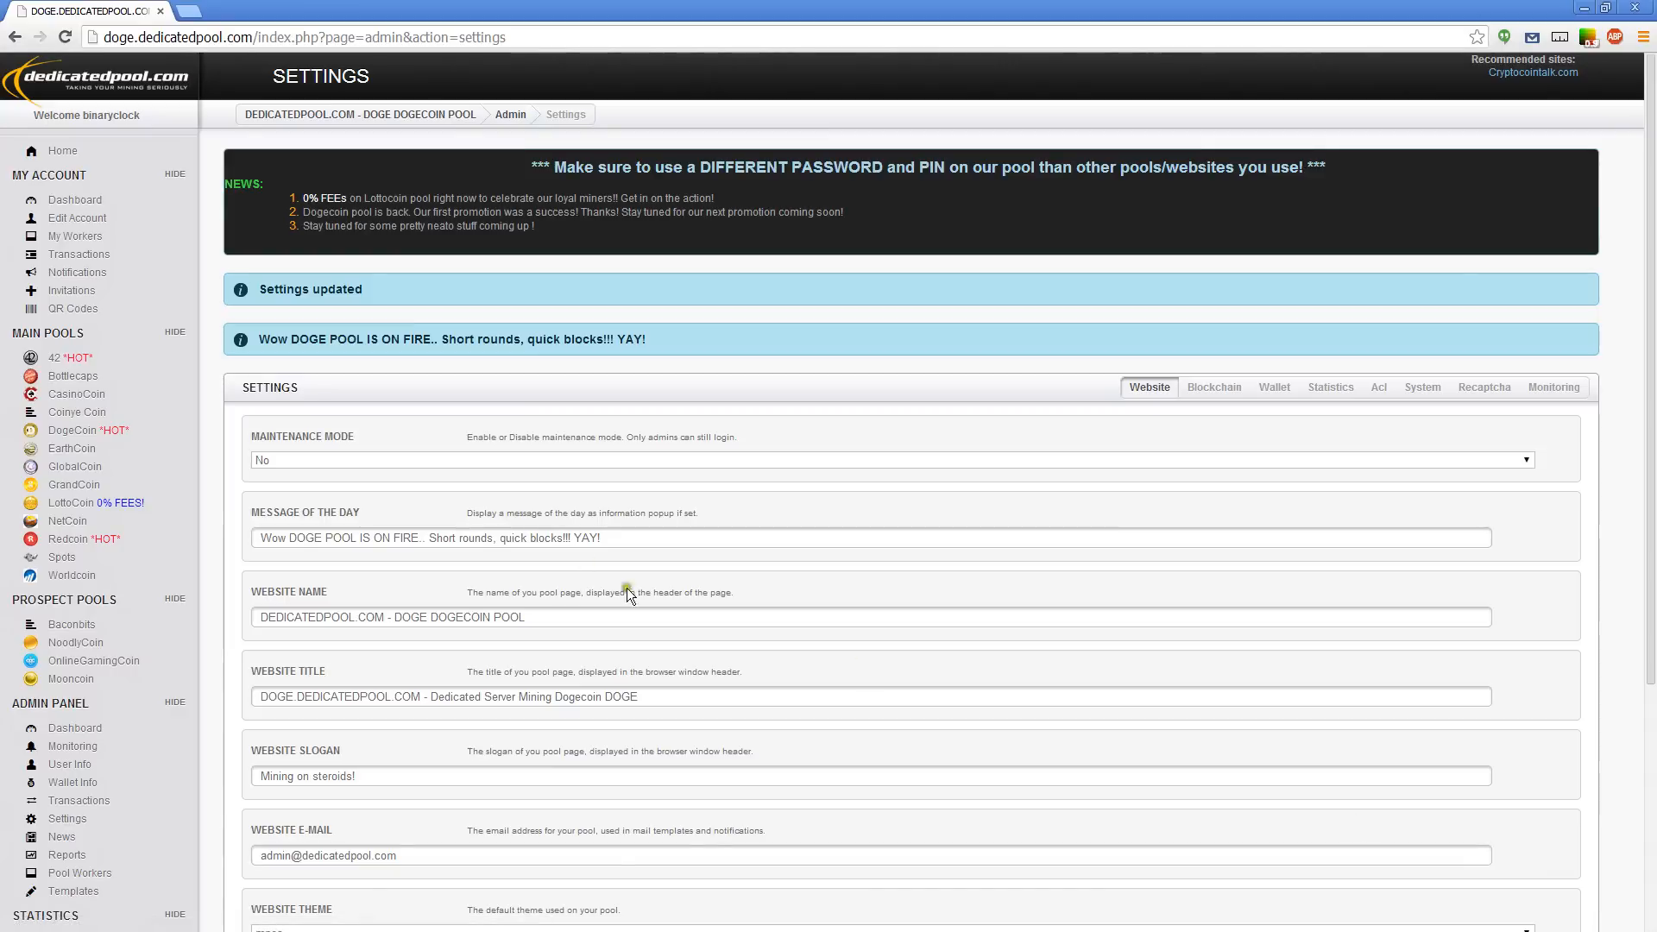
# Highlight the DOGE estimated payout, glance at the Redcoin dashboard, and end on the DOGE dashboard.
pyautogui.click(72, 430)
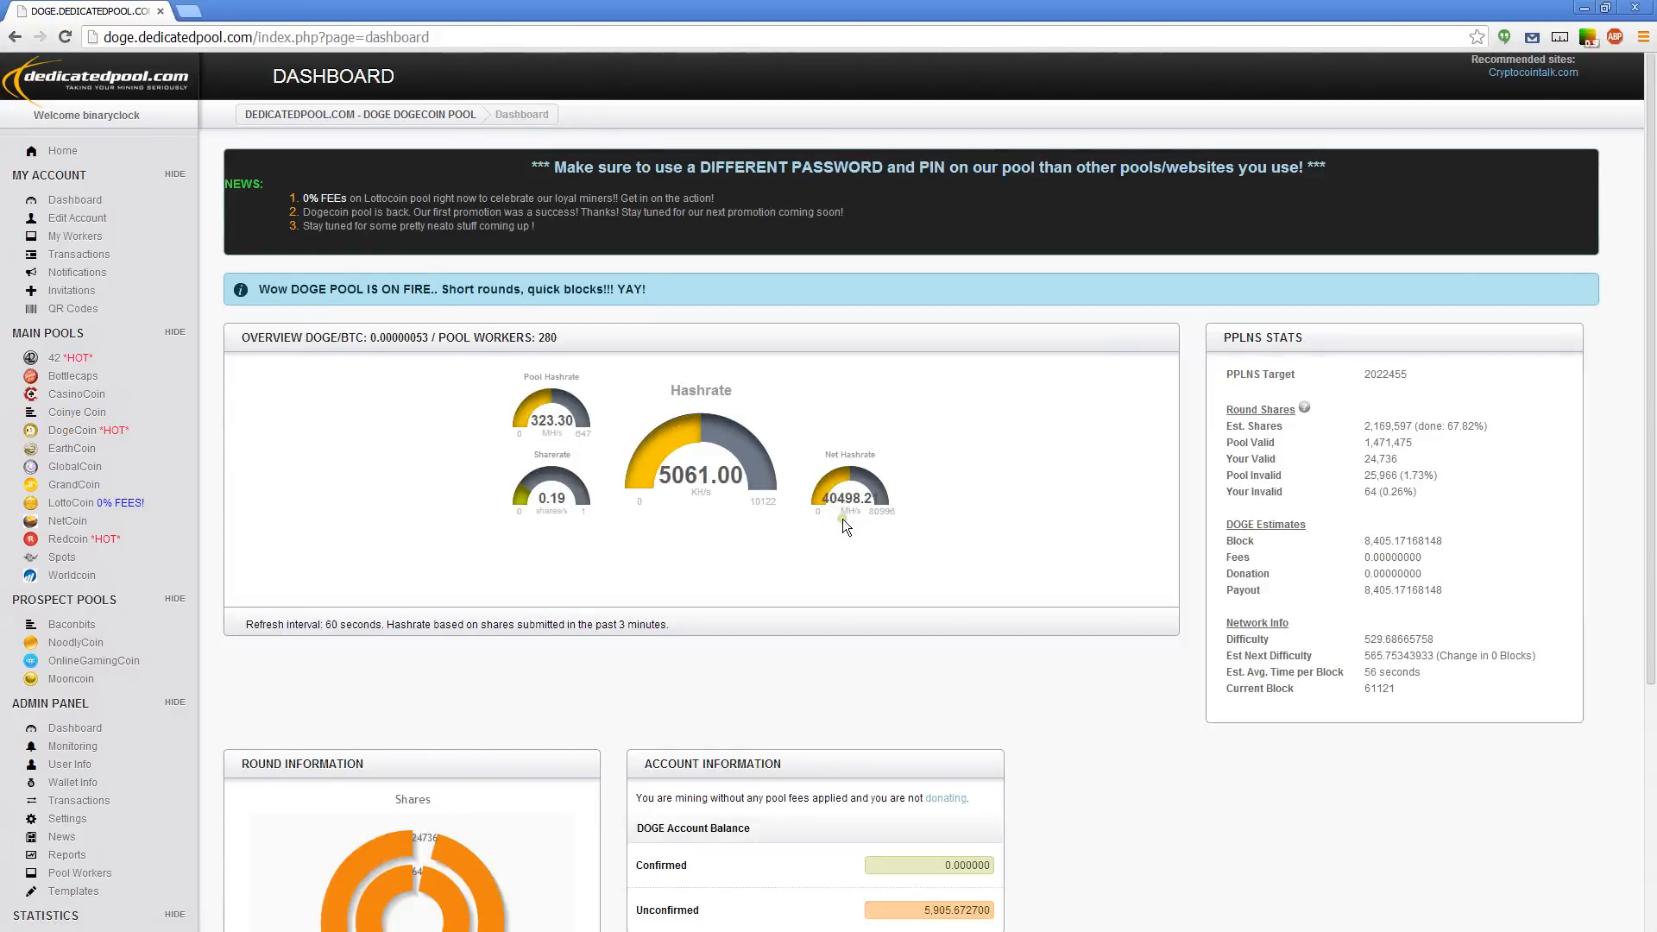
pyautogui.moveTo(836, 503)
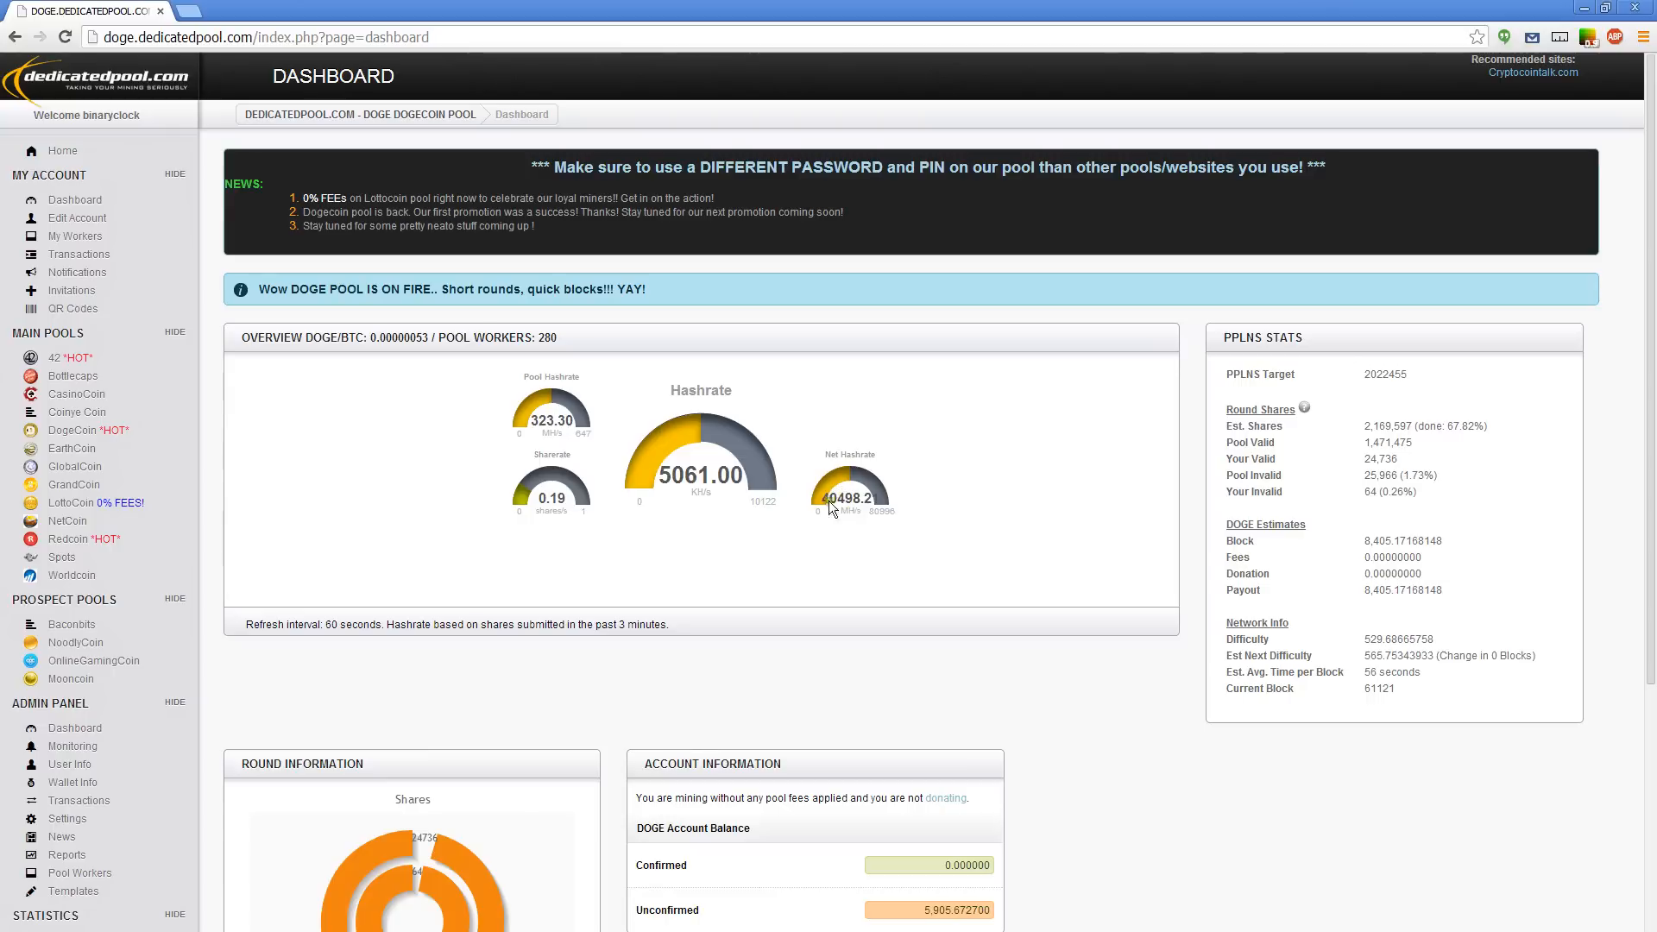
pyautogui.moveTo(886, 508)
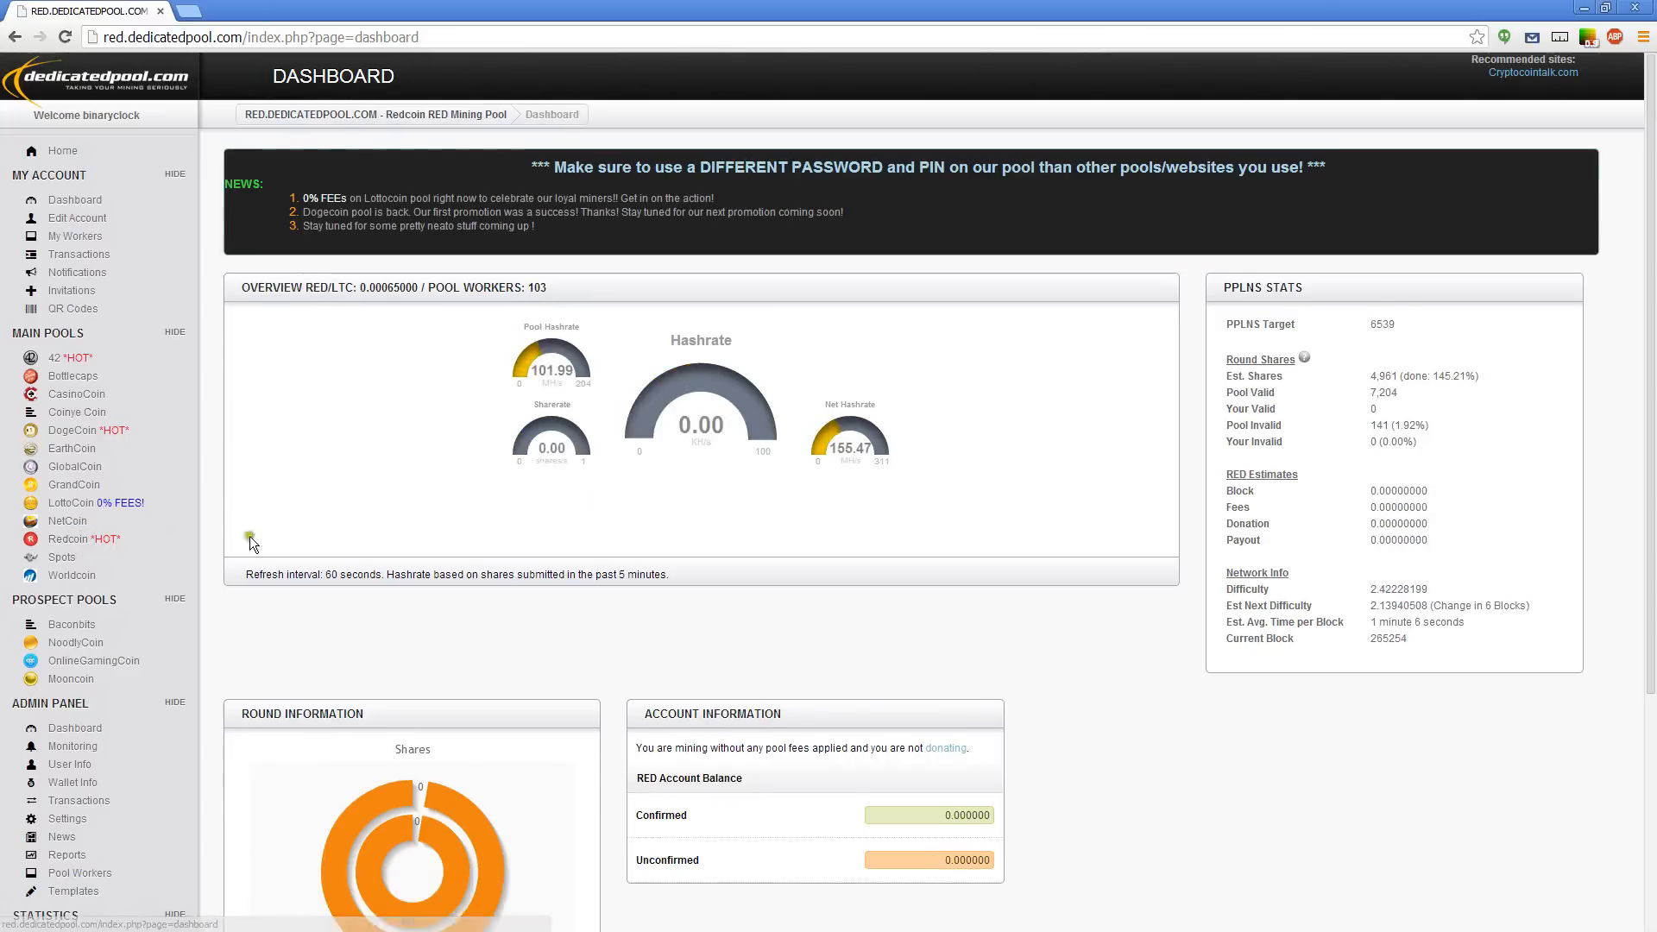
pyautogui.moveTo(72, 376)
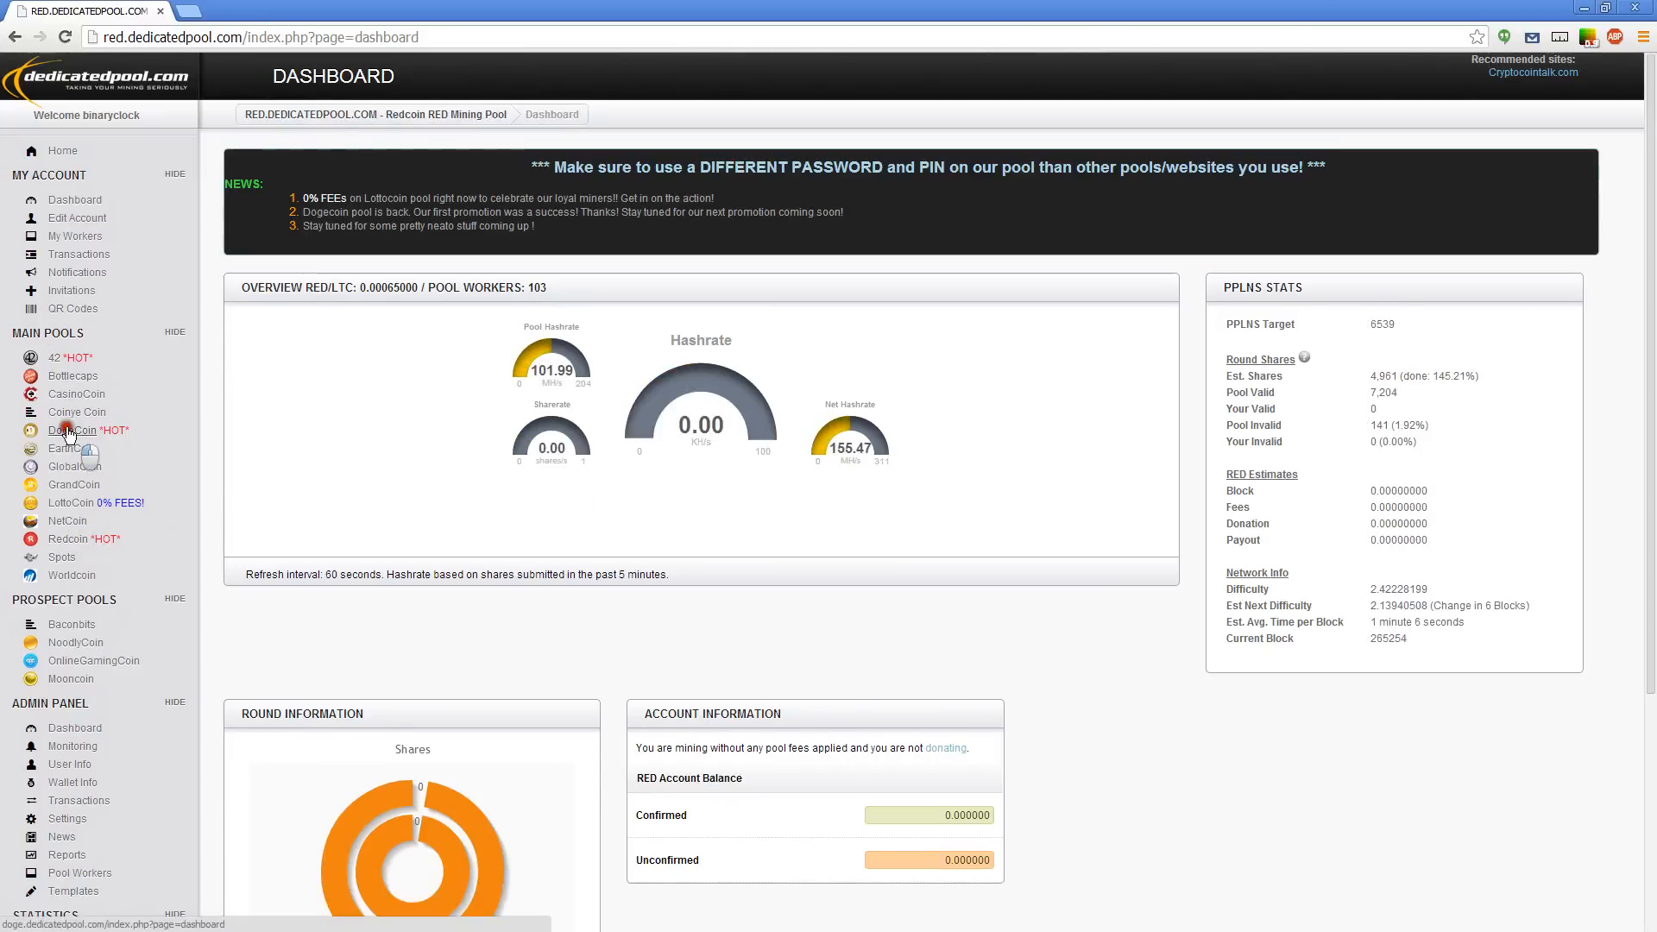
pyautogui.click(72, 430)
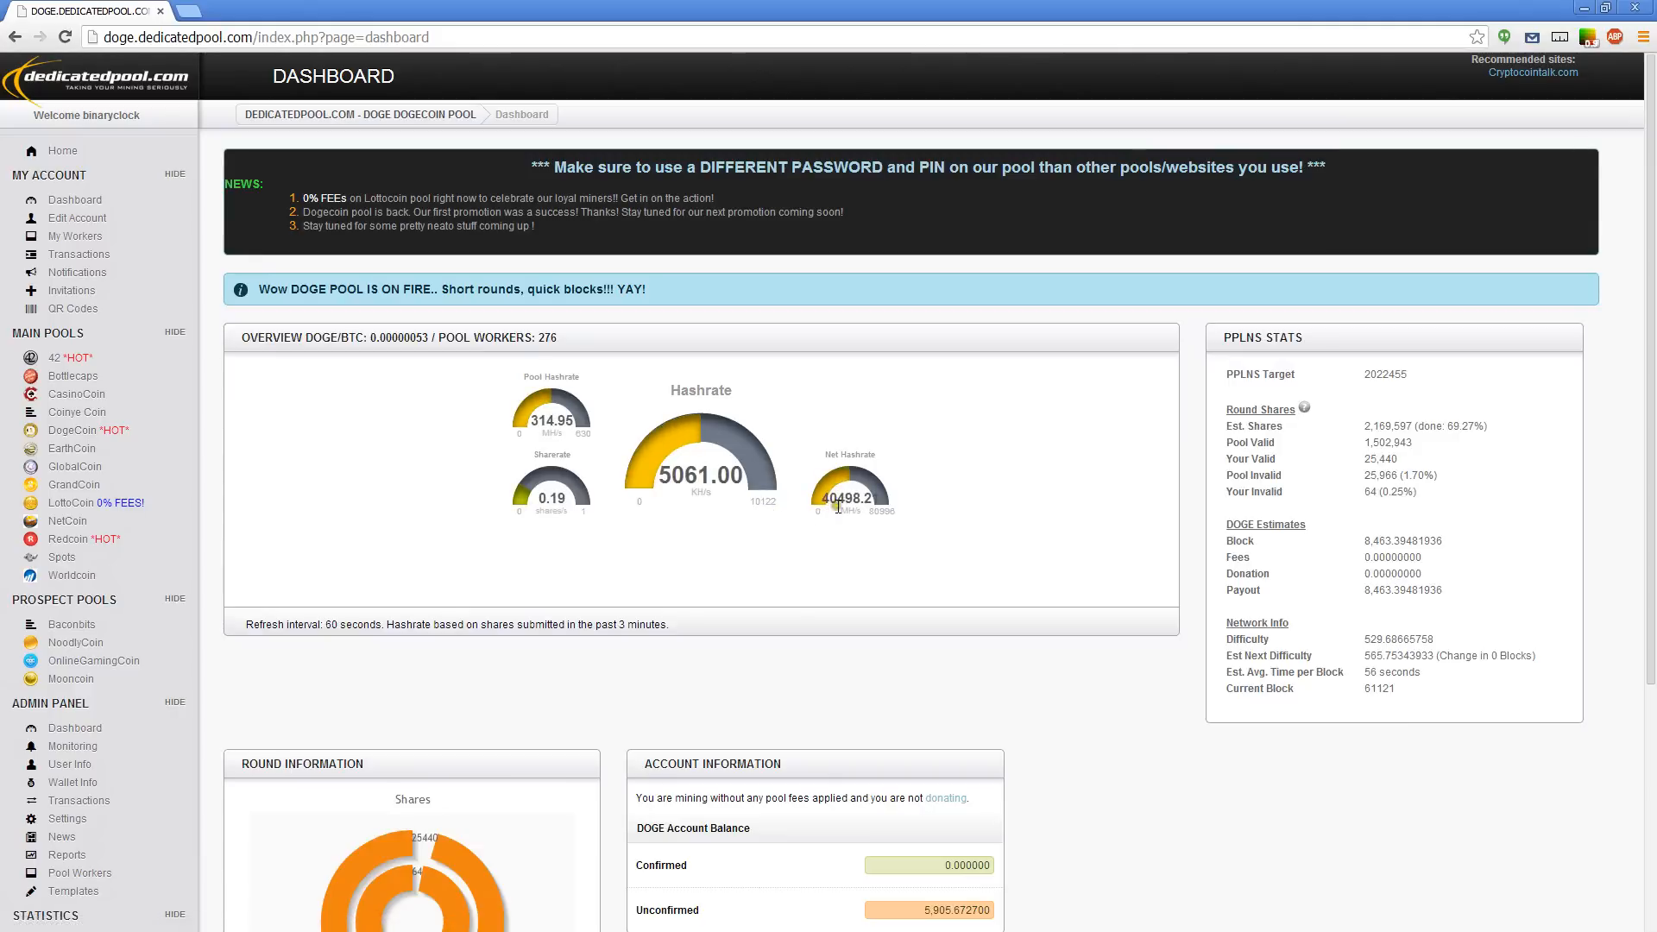
pyautogui.moveTo(840, 516)
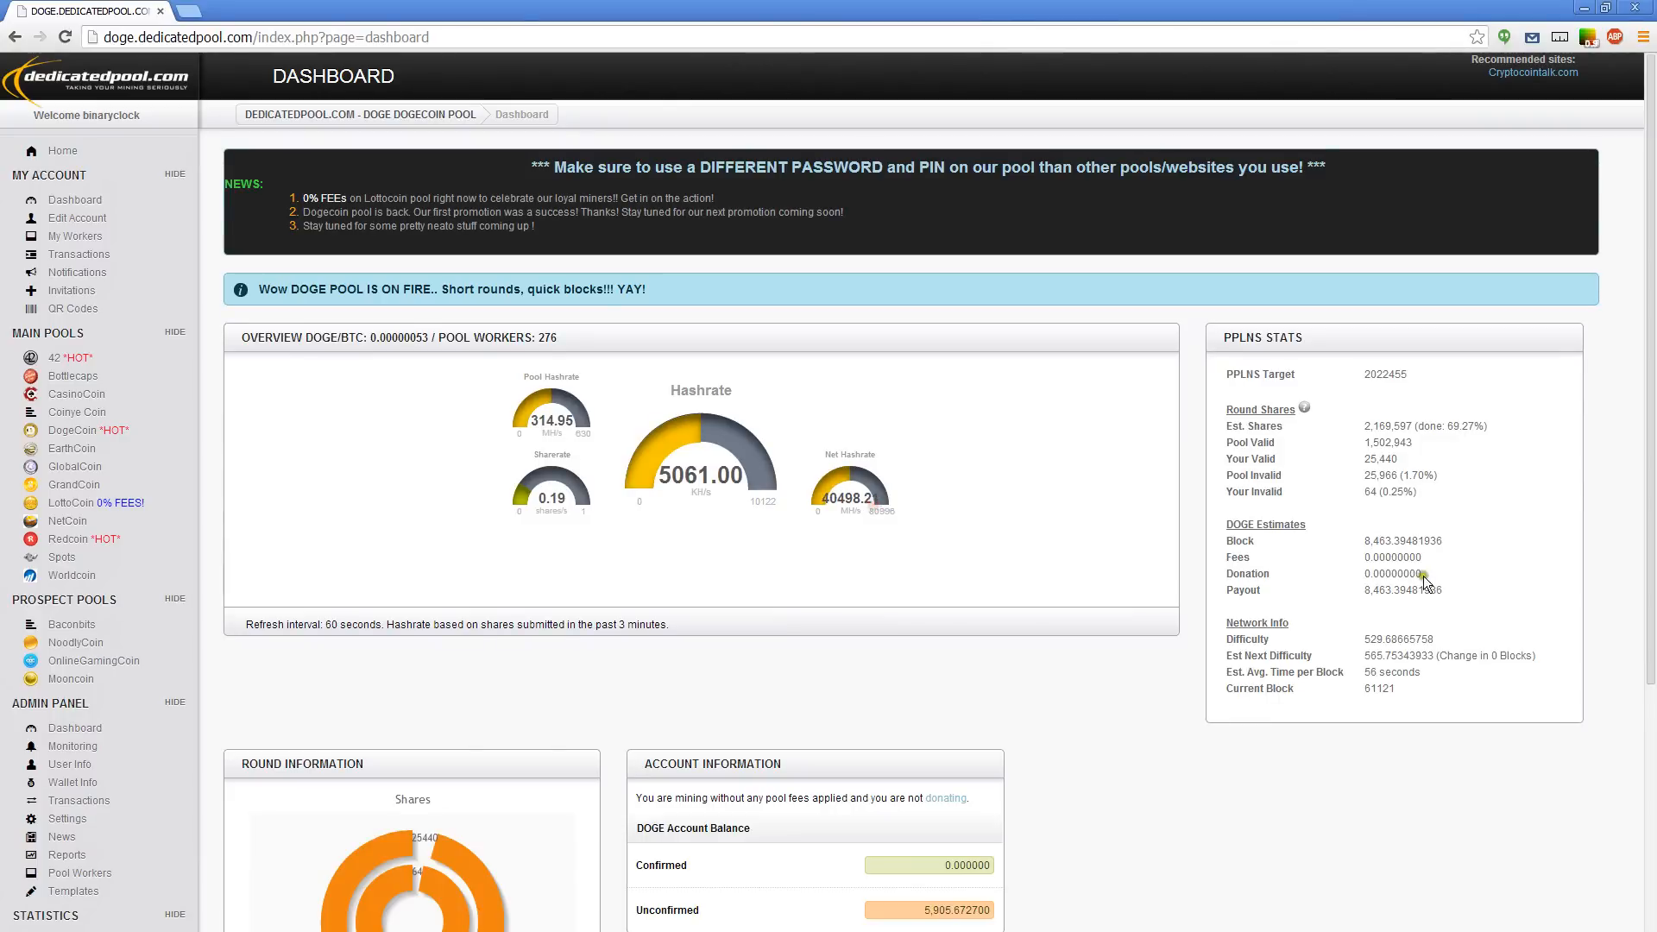
pyautogui.doubleClick(1379, 638)
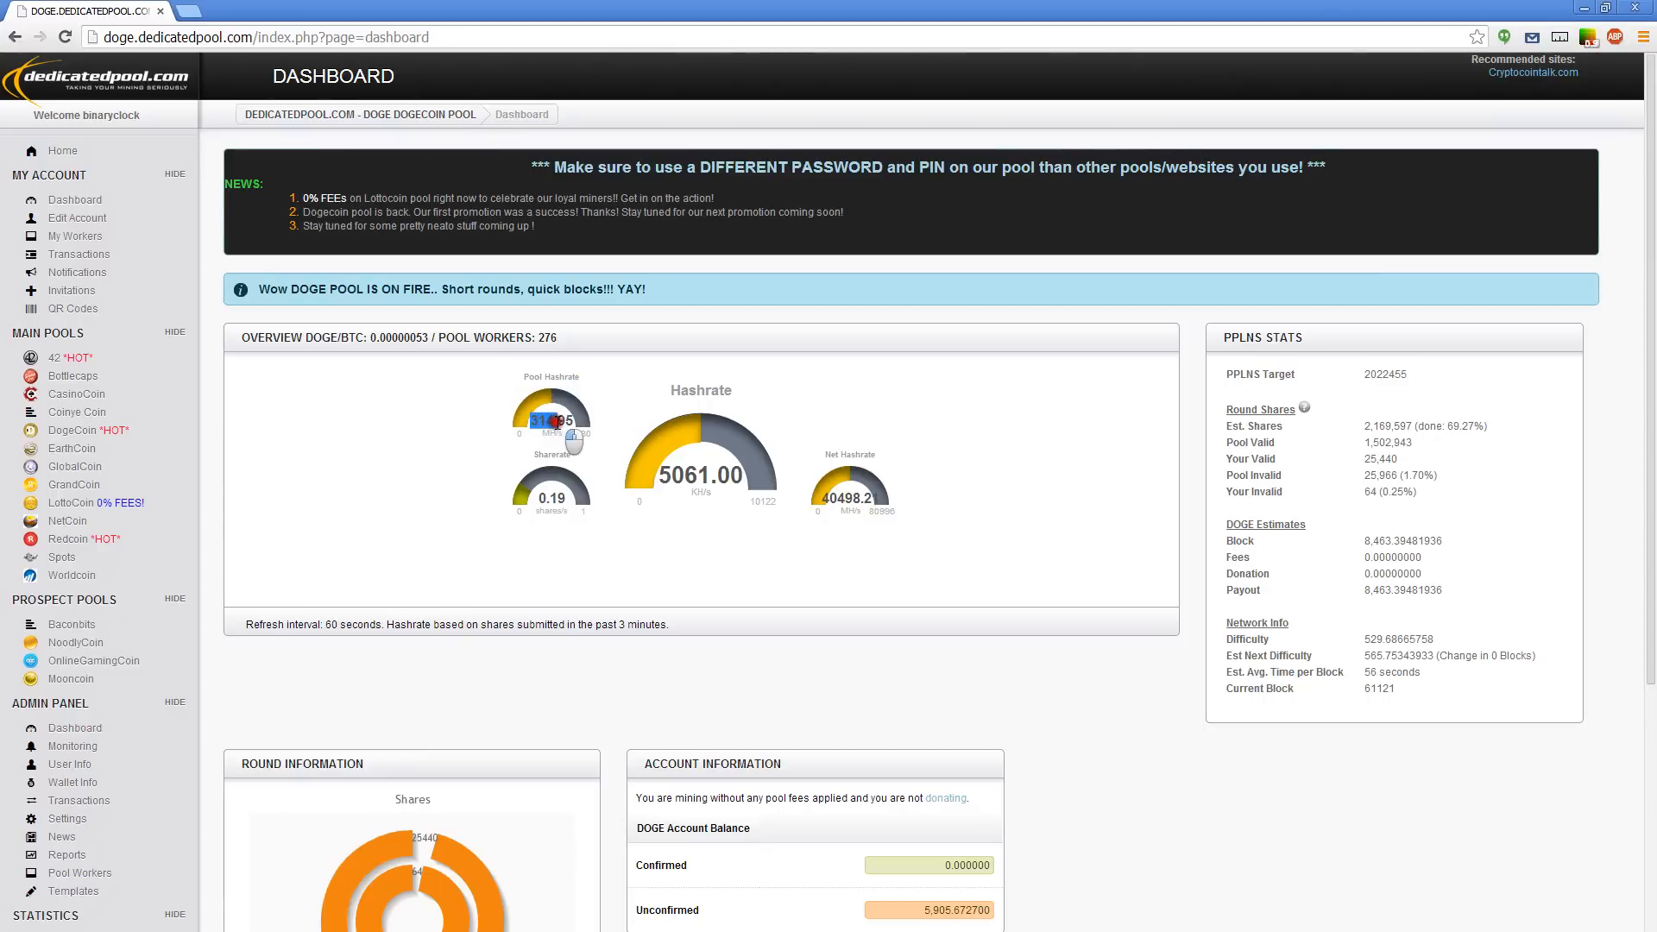
pyautogui.moveTo(67, 538)
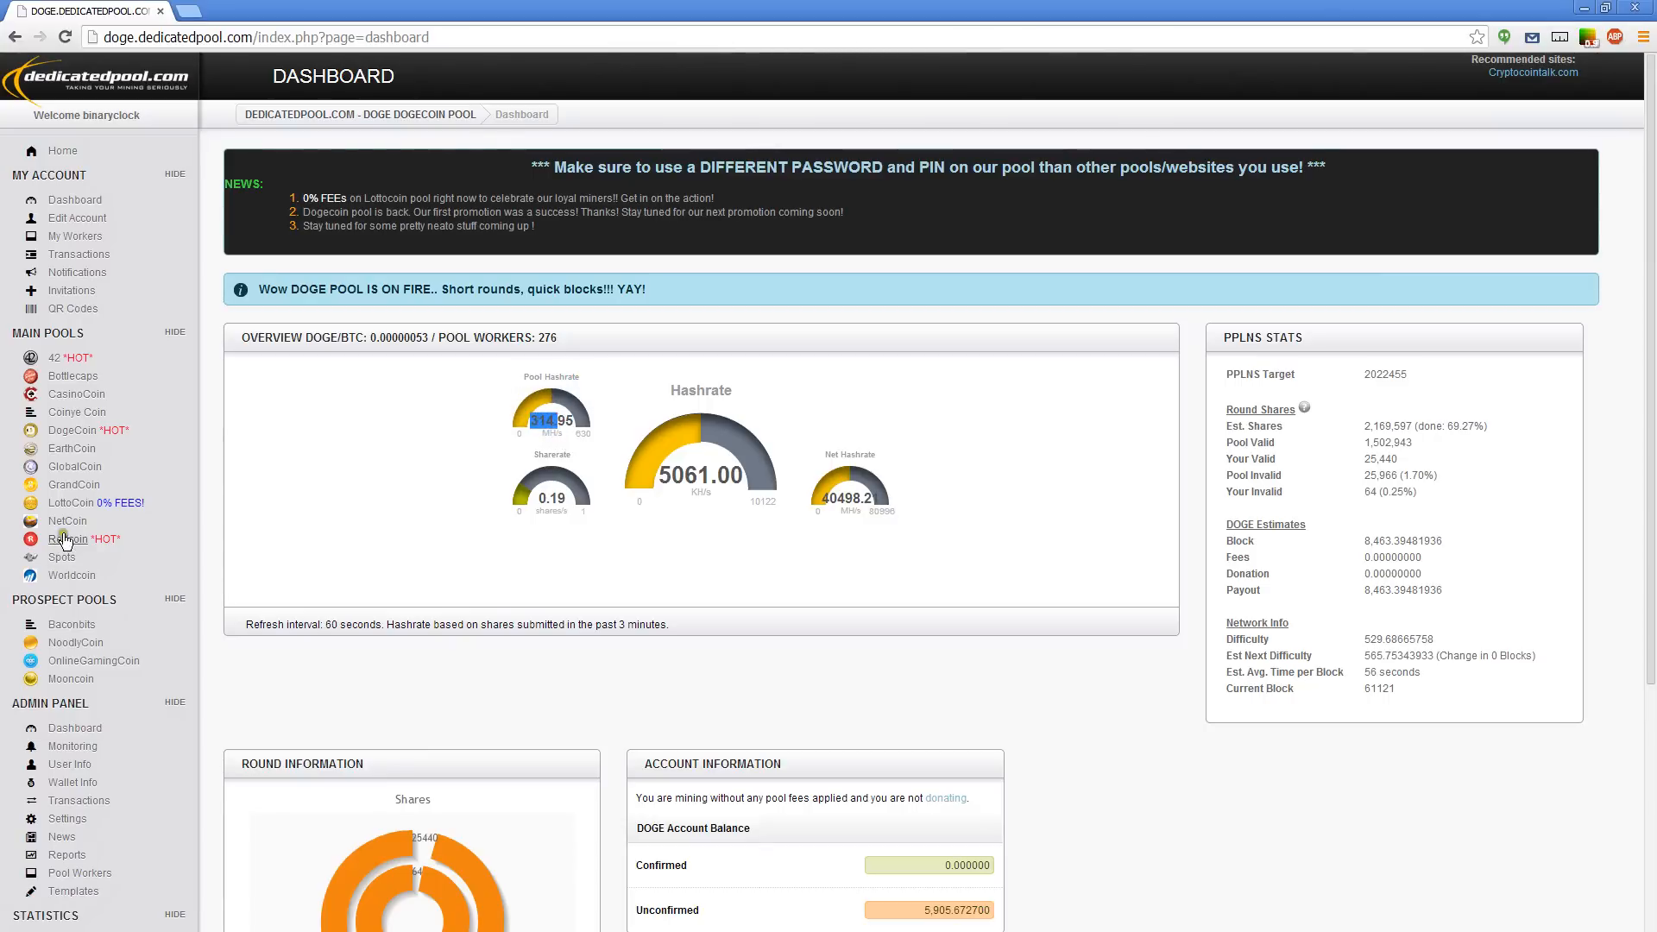
pyautogui.click(71, 538)
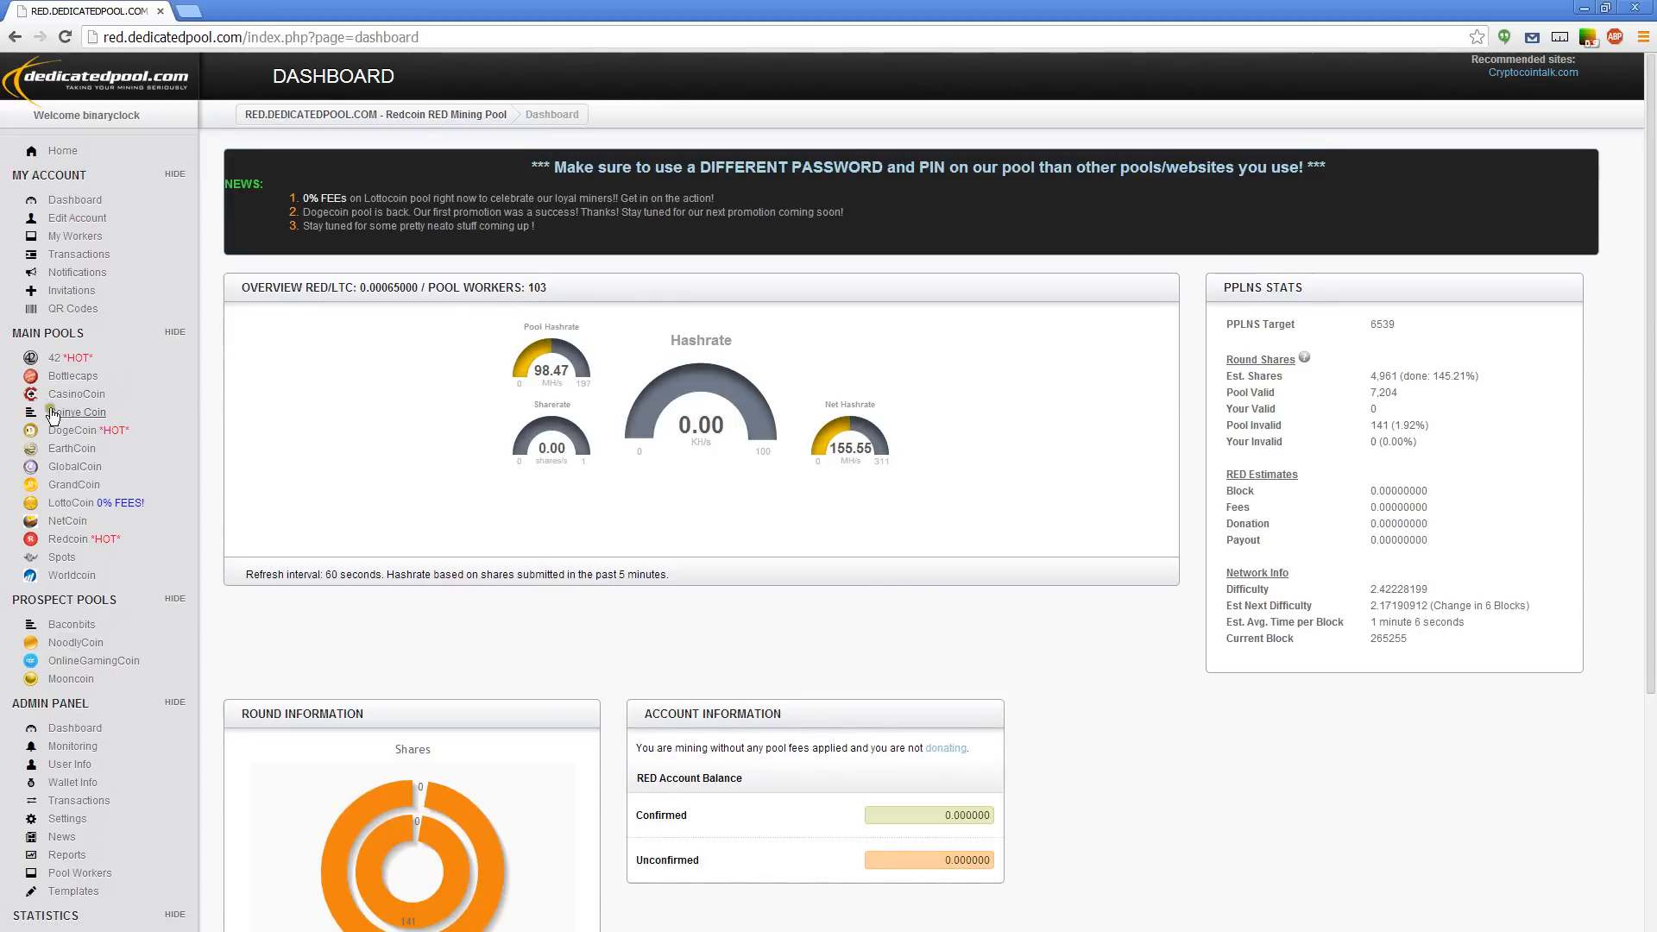
pyautogui.click(72, 429)
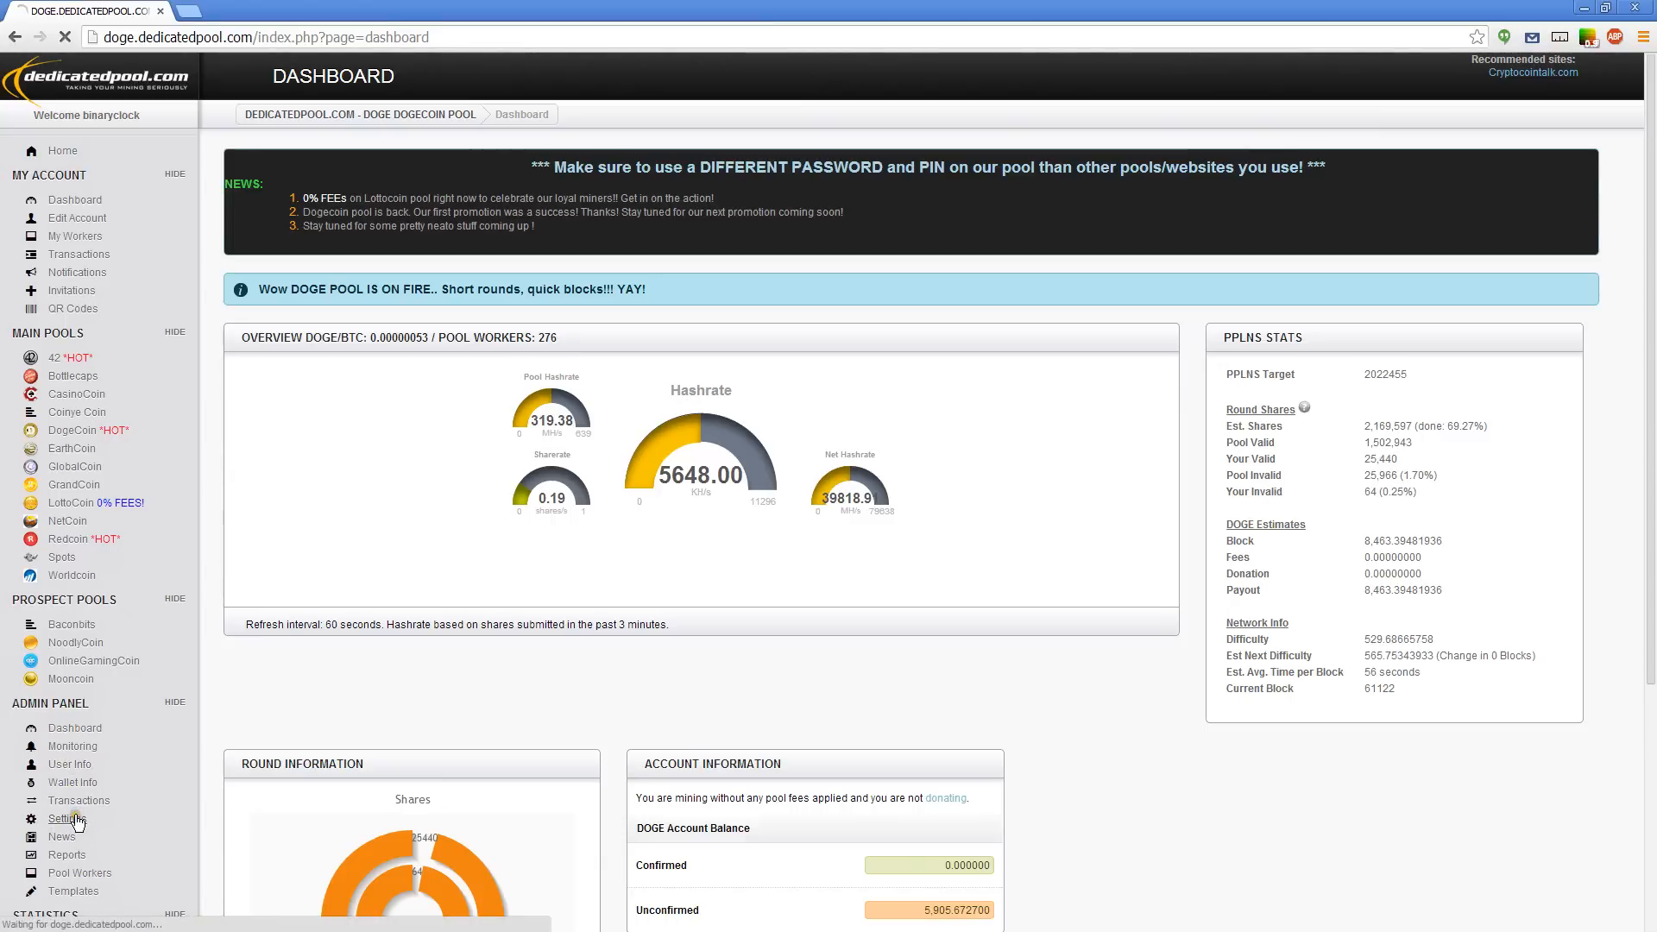
# In Admin Settings, set the Network Hashrate Modifier to GH/s and save.
pyautogui.click(68, 818)
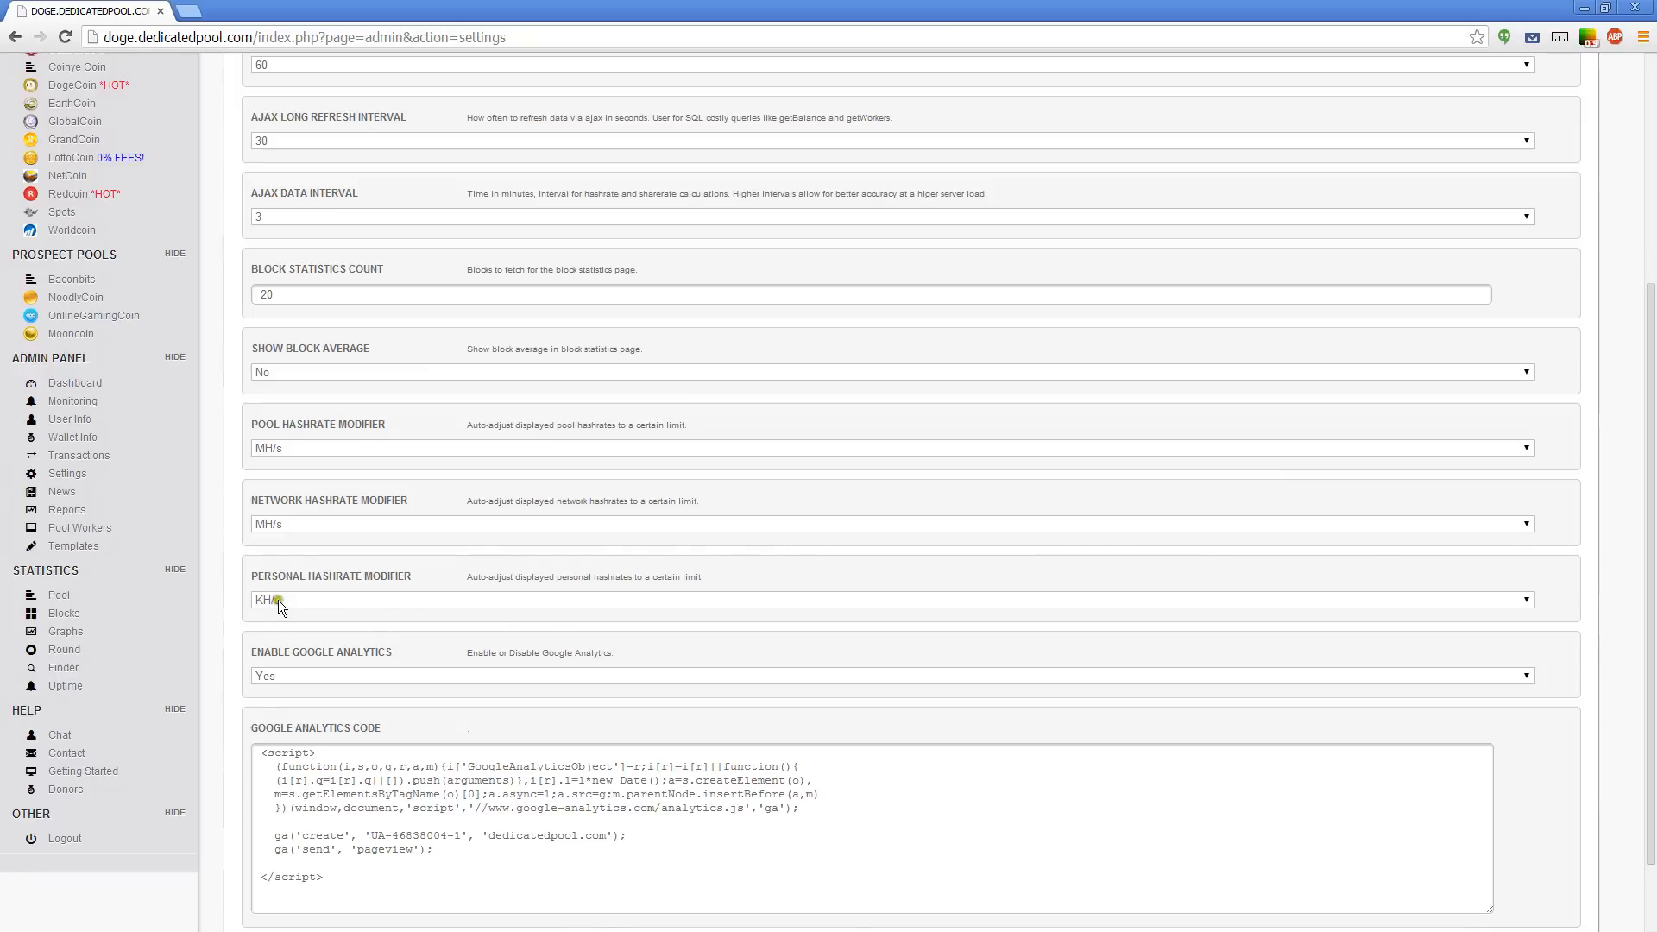
pyautogui.click(893, 523)
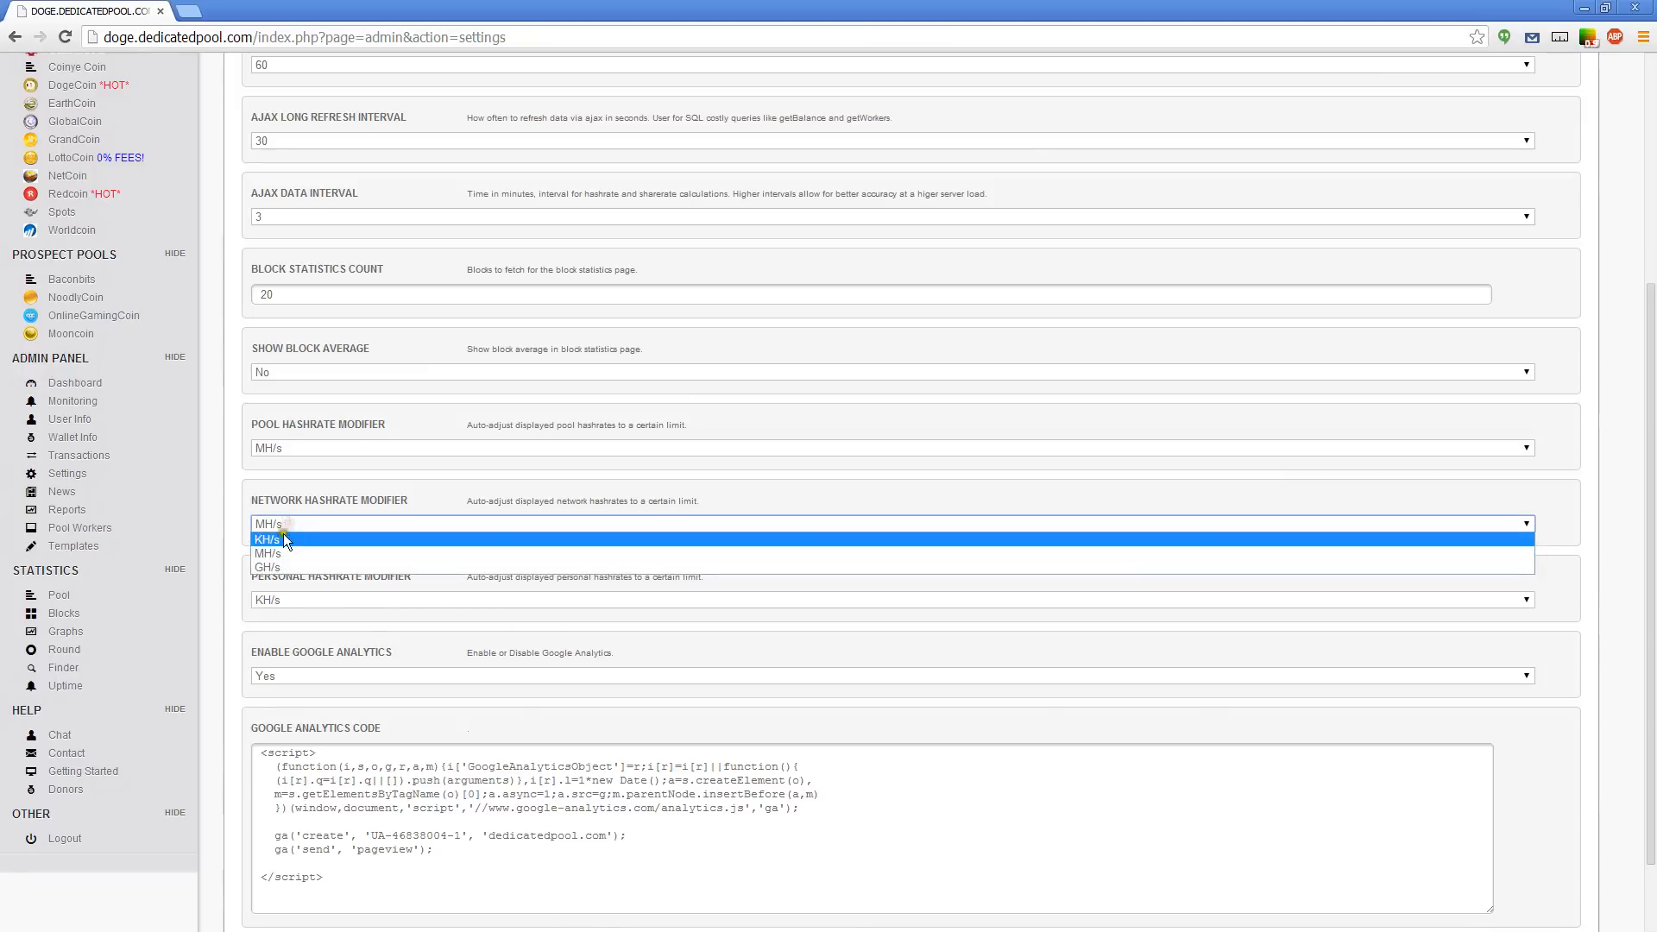
pyautogui.click(265, 568)
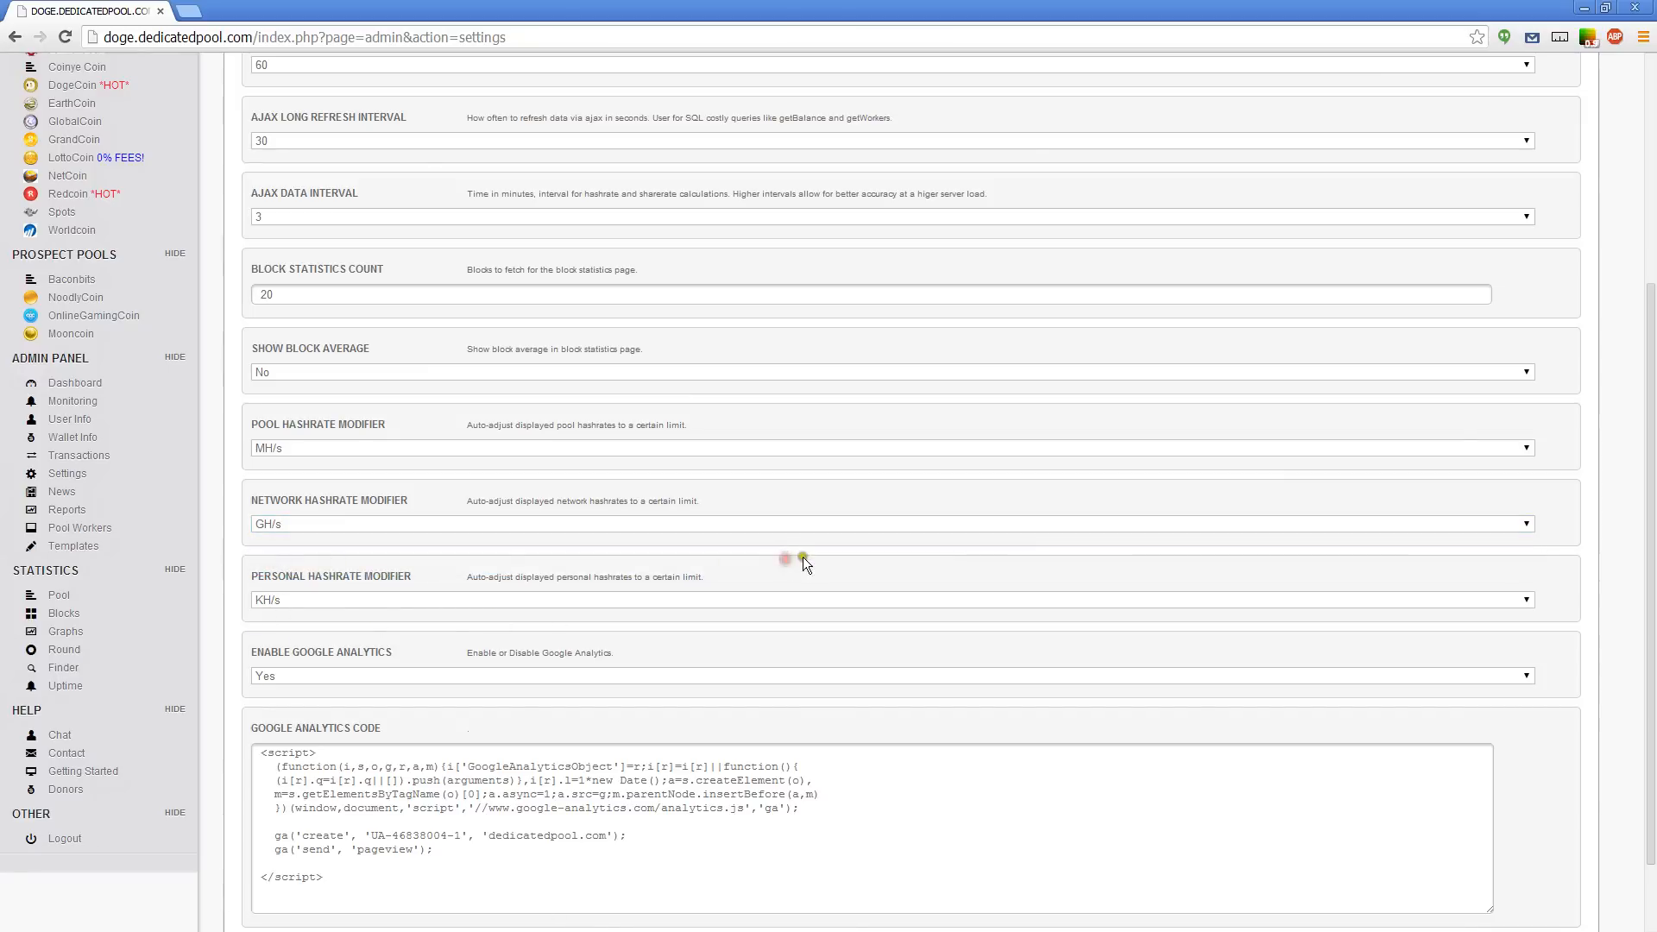
pyautogui.click(1530, 854)
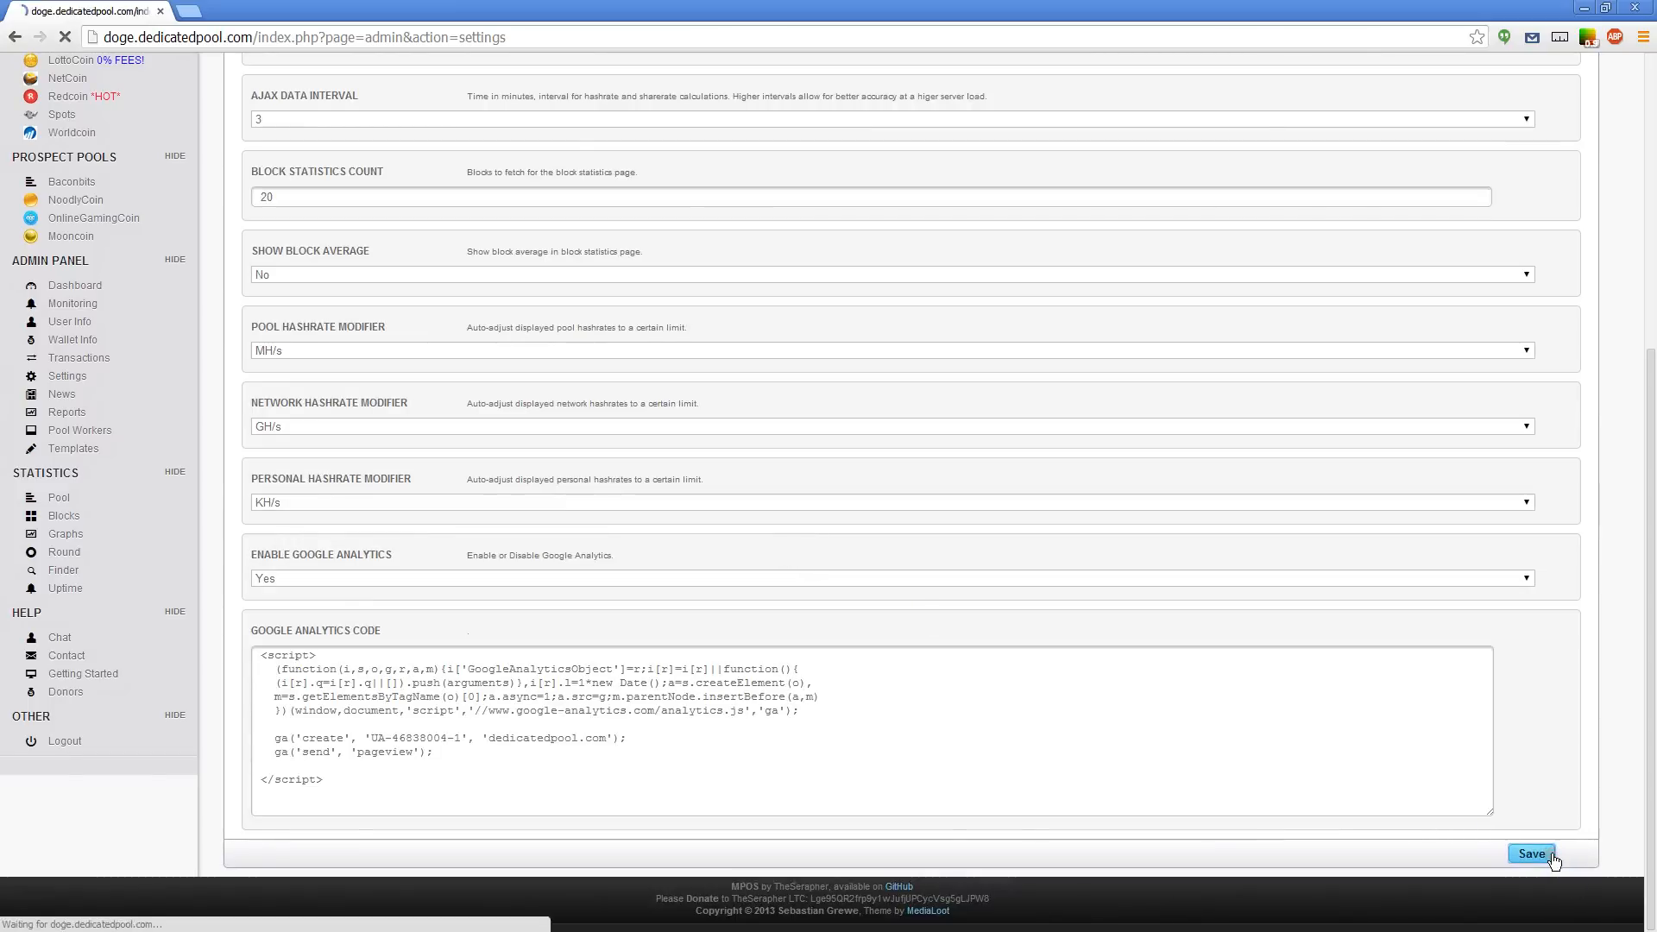
pyautogui.click(1531, 855)
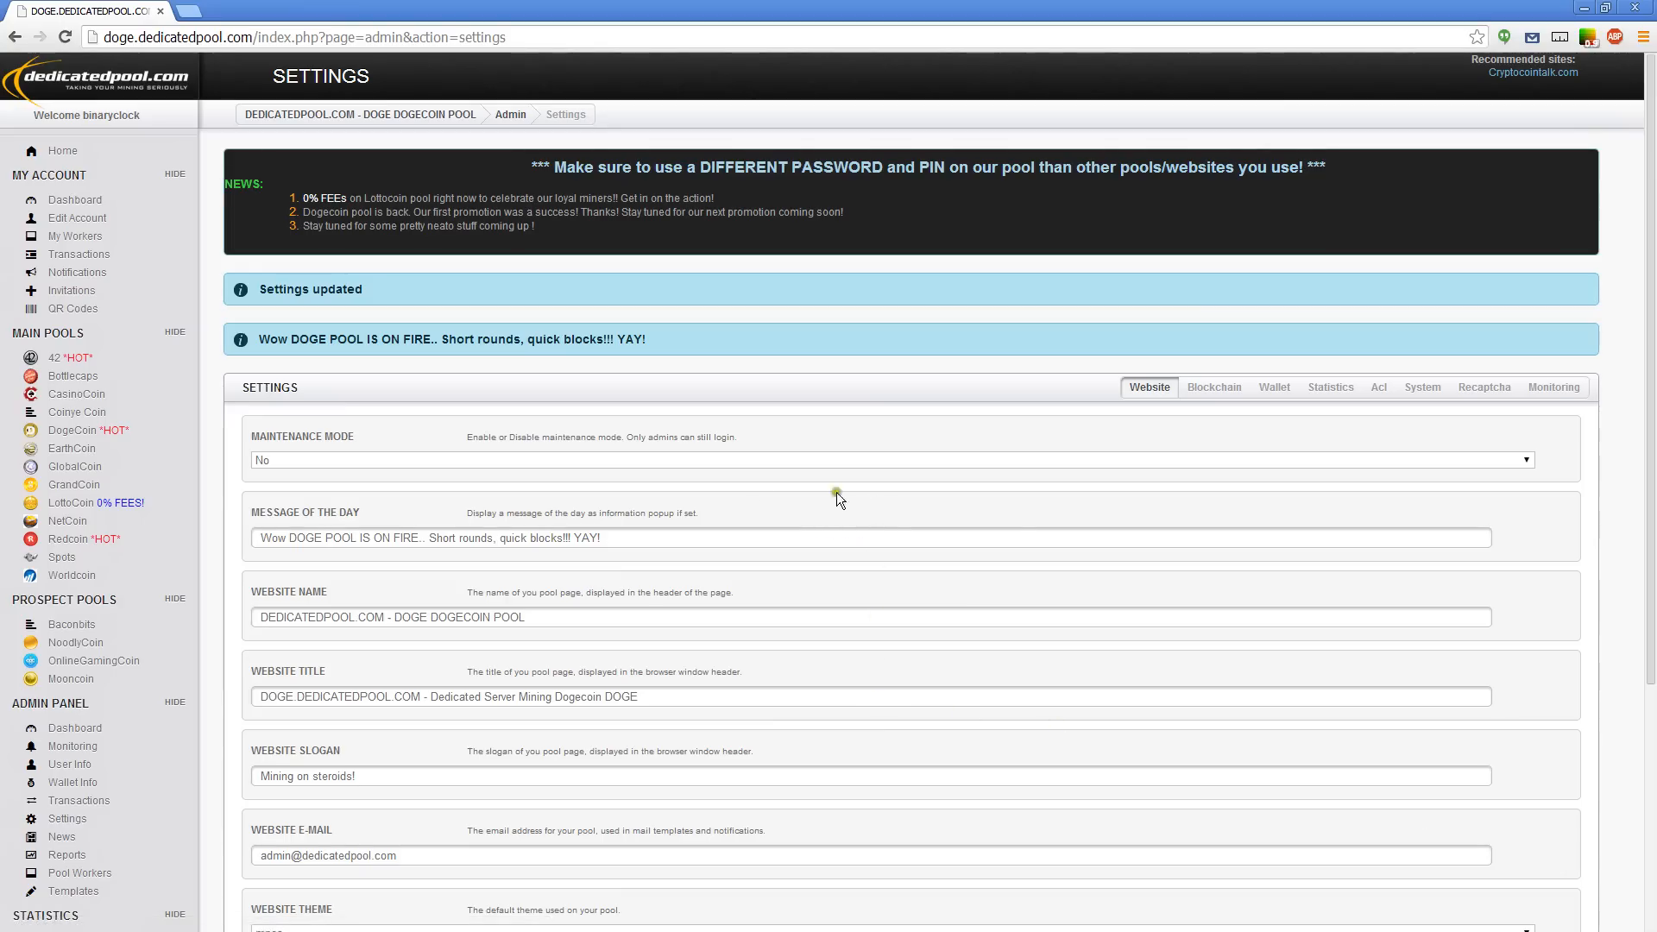
pyautogui.moveTo(139, 402)
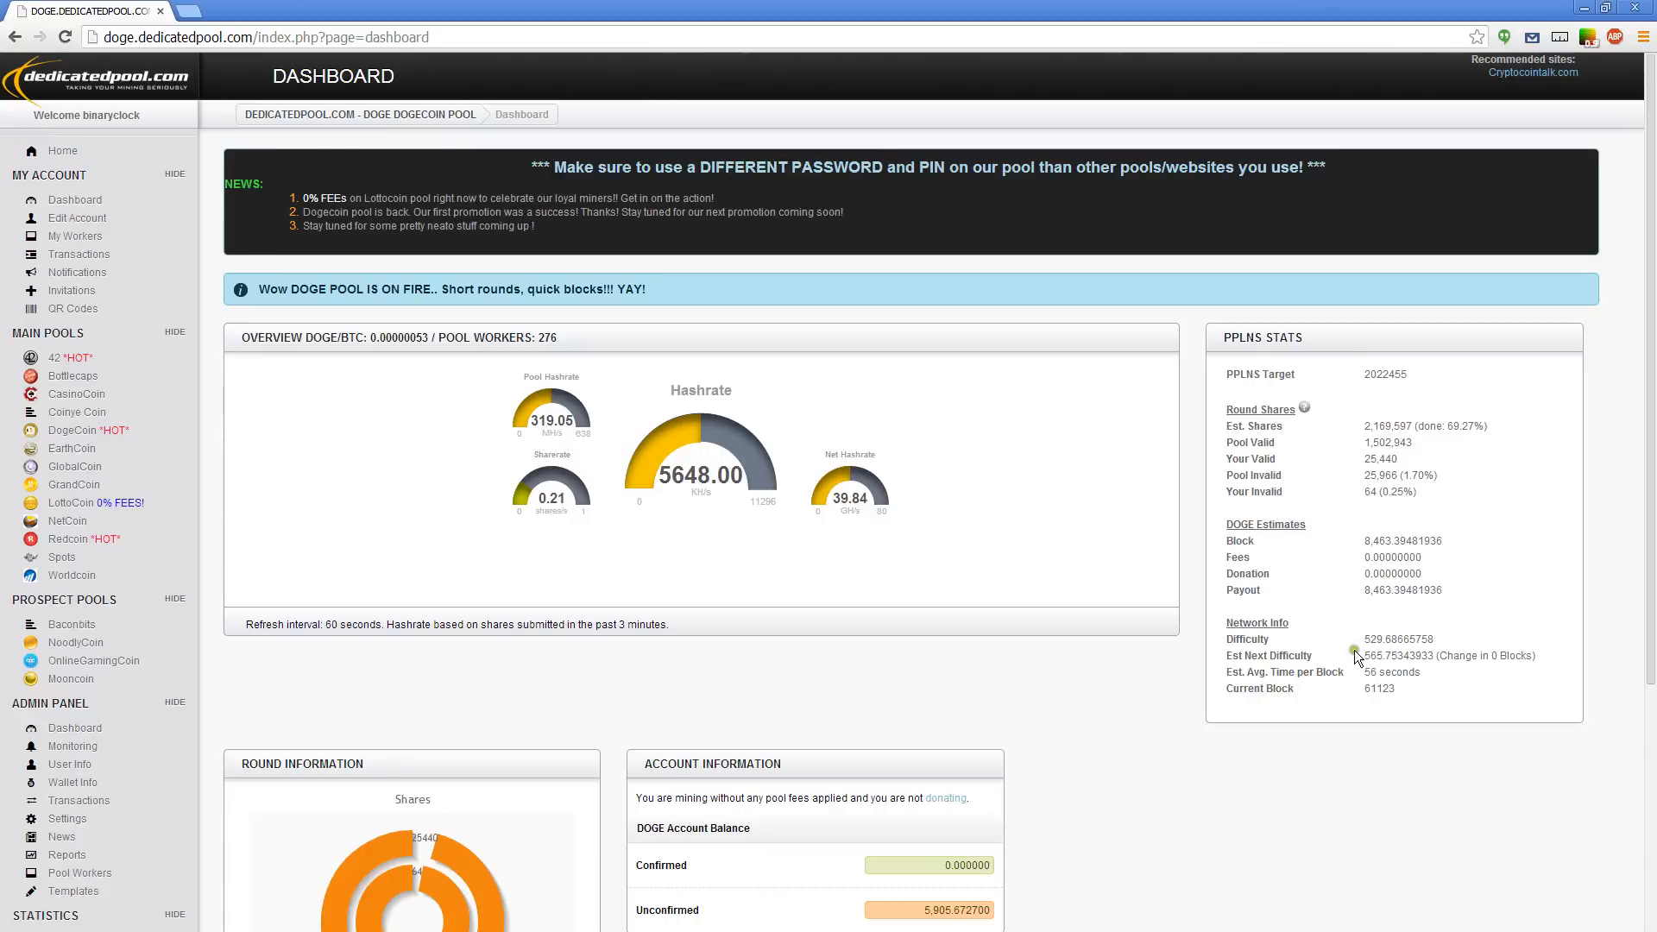
pyautogui.moveTo(775, 453)
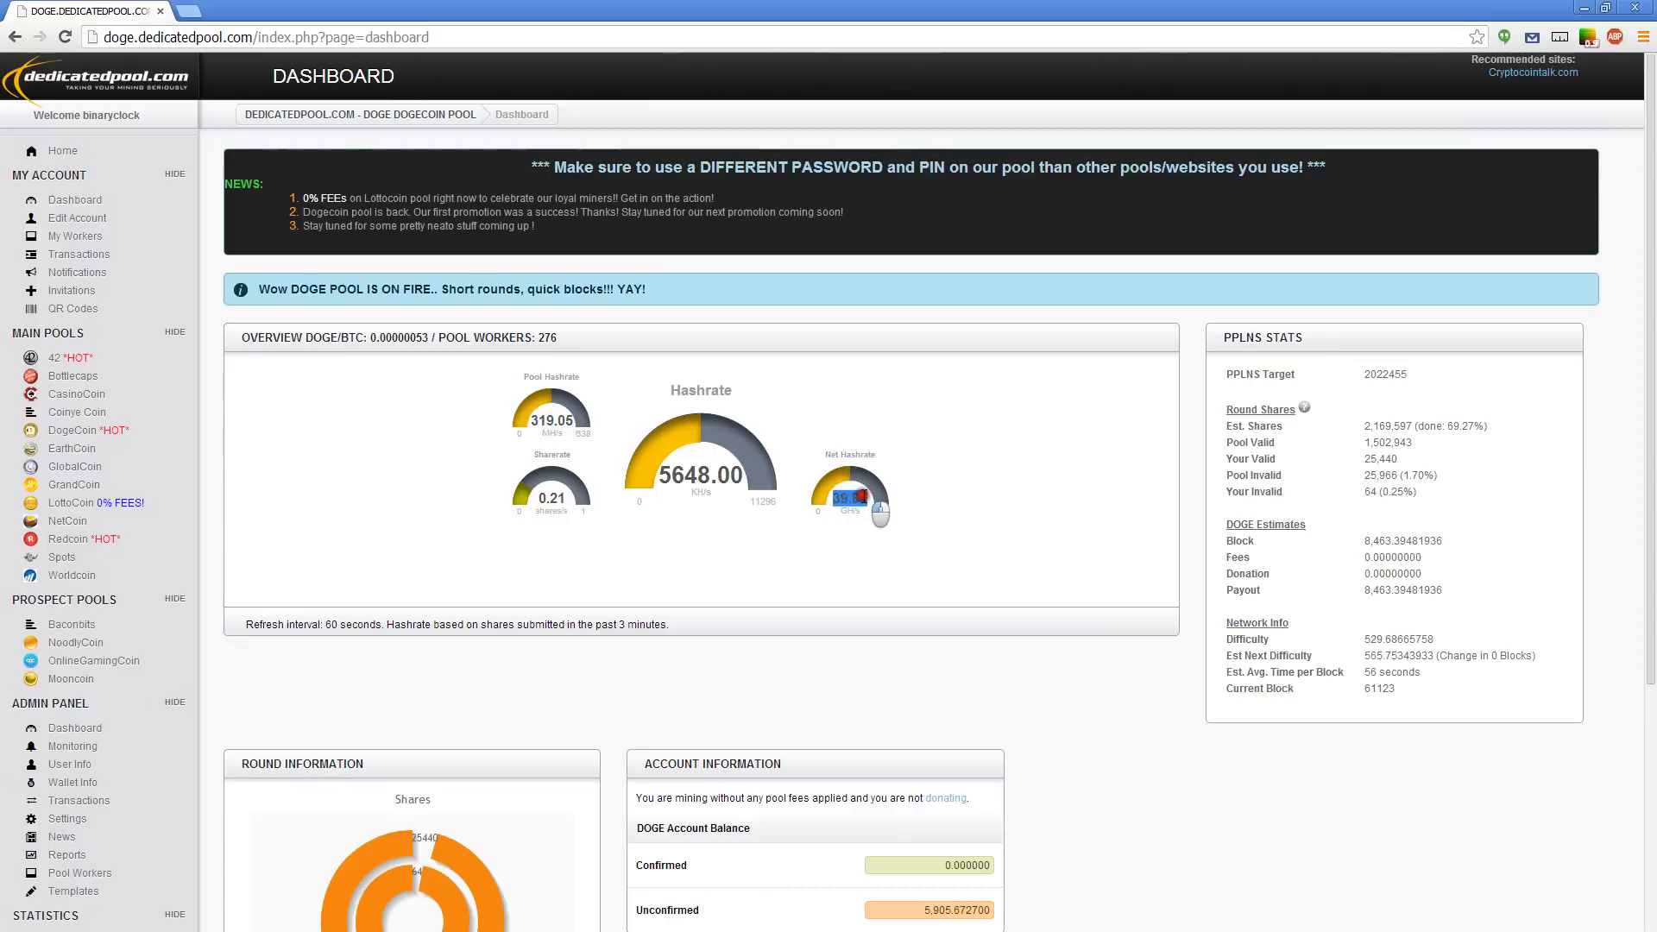
pyautogui.moveTo(697, 470)
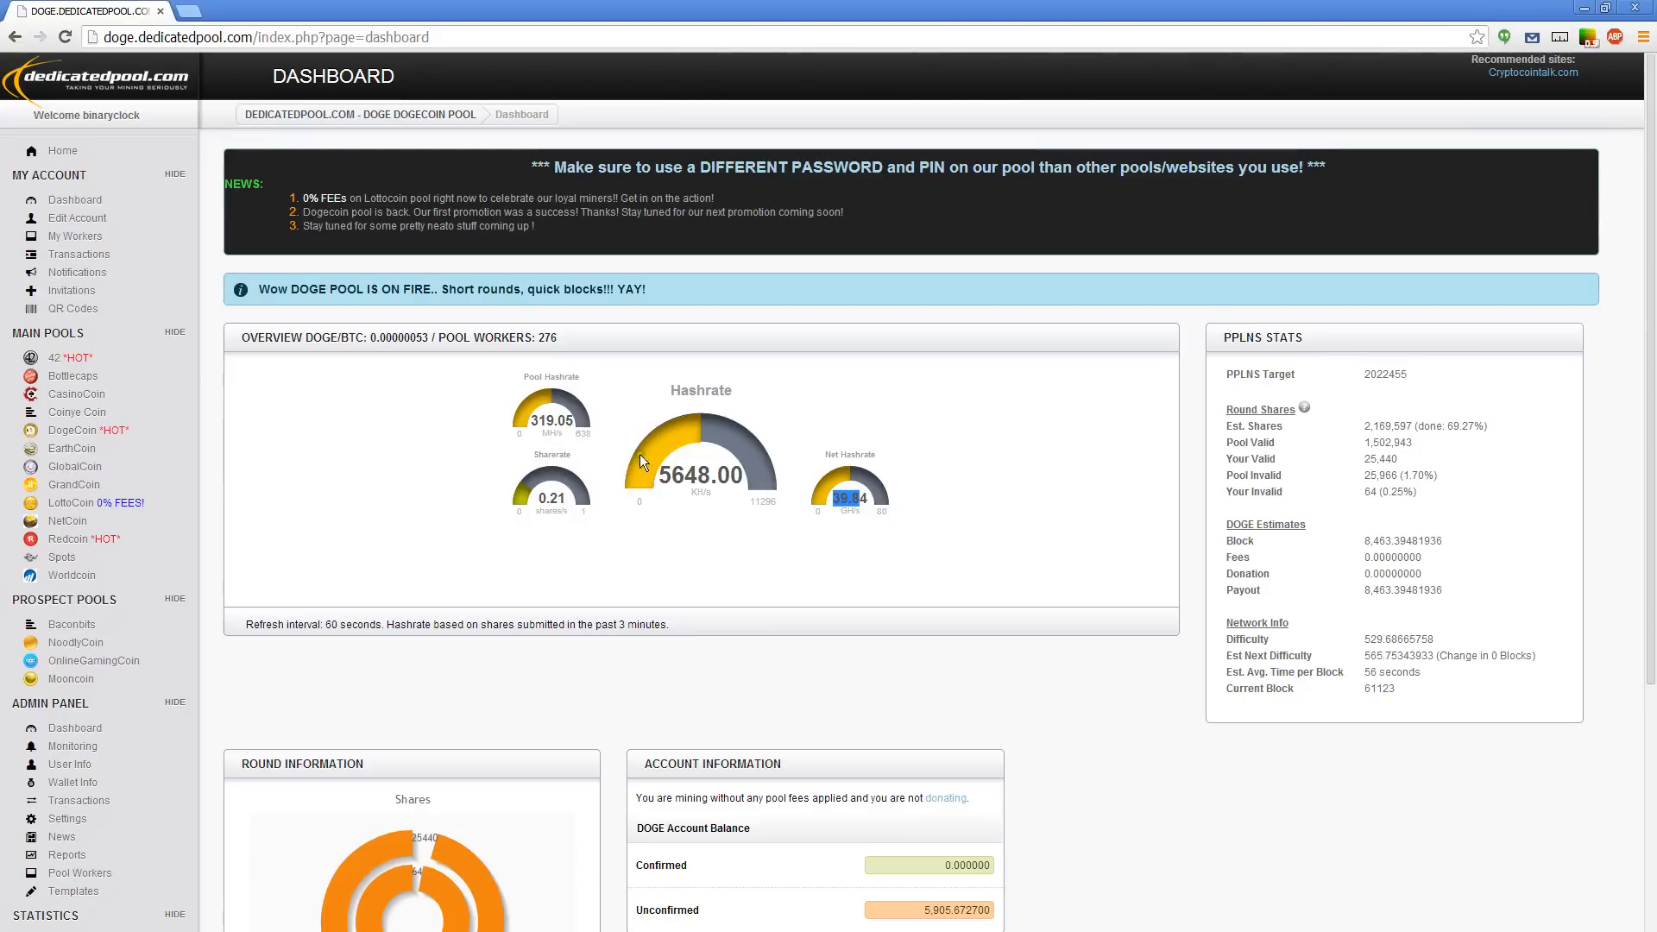
pyautogui.moveTo(813, 494)
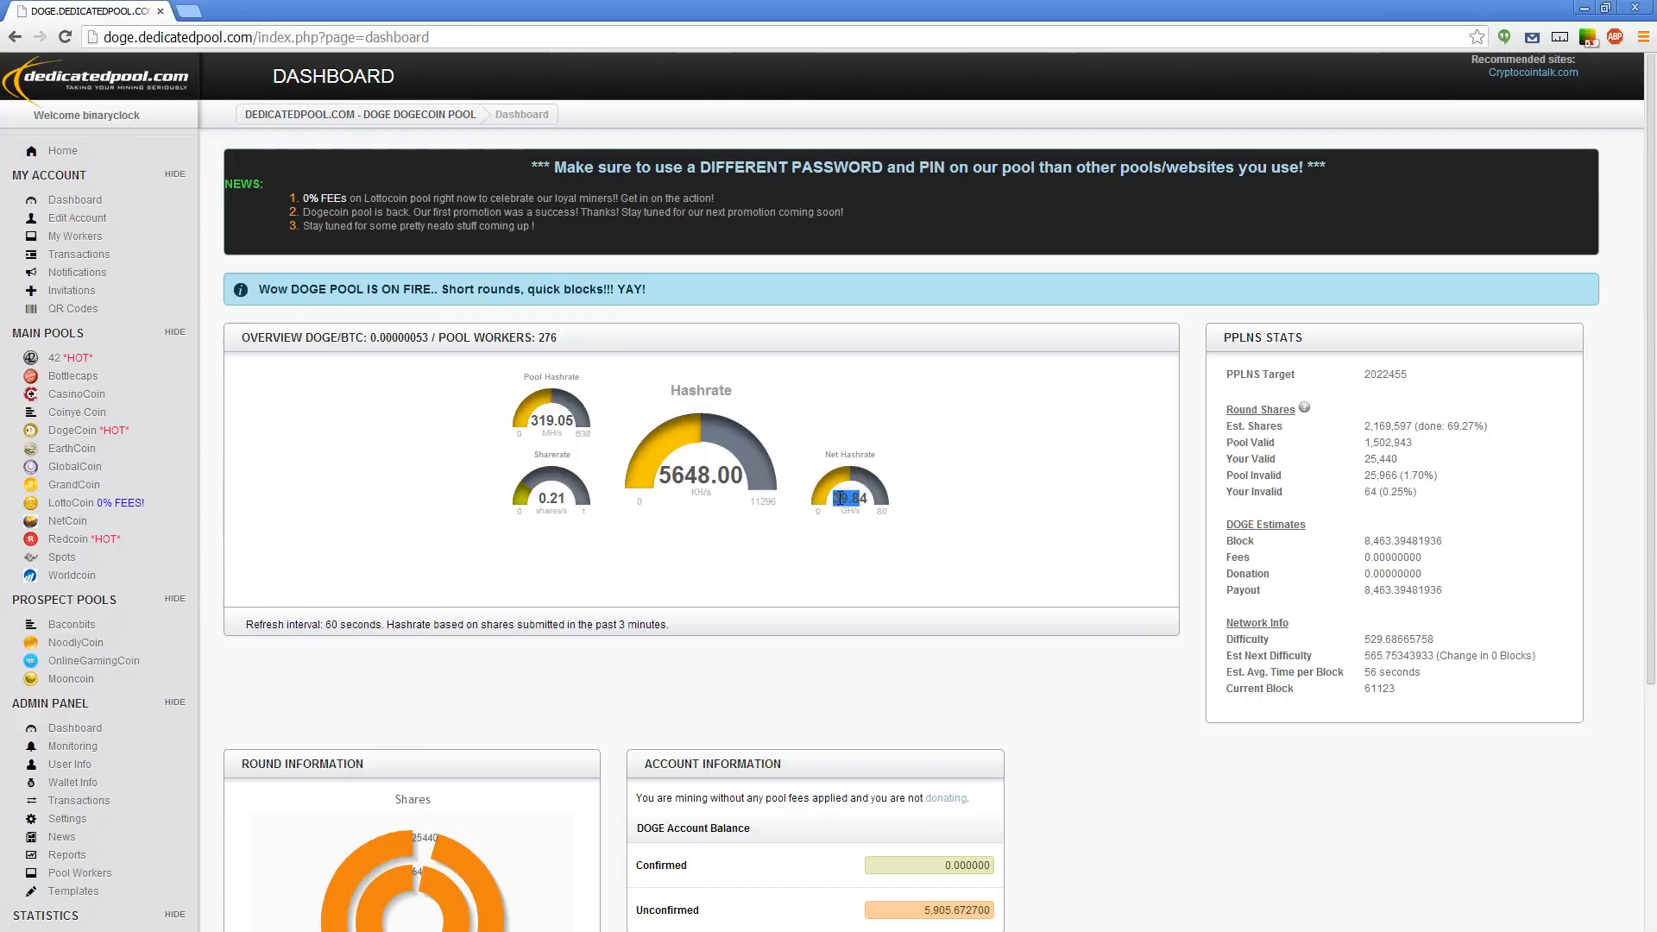
pyautogui.moveTo(321, 609)
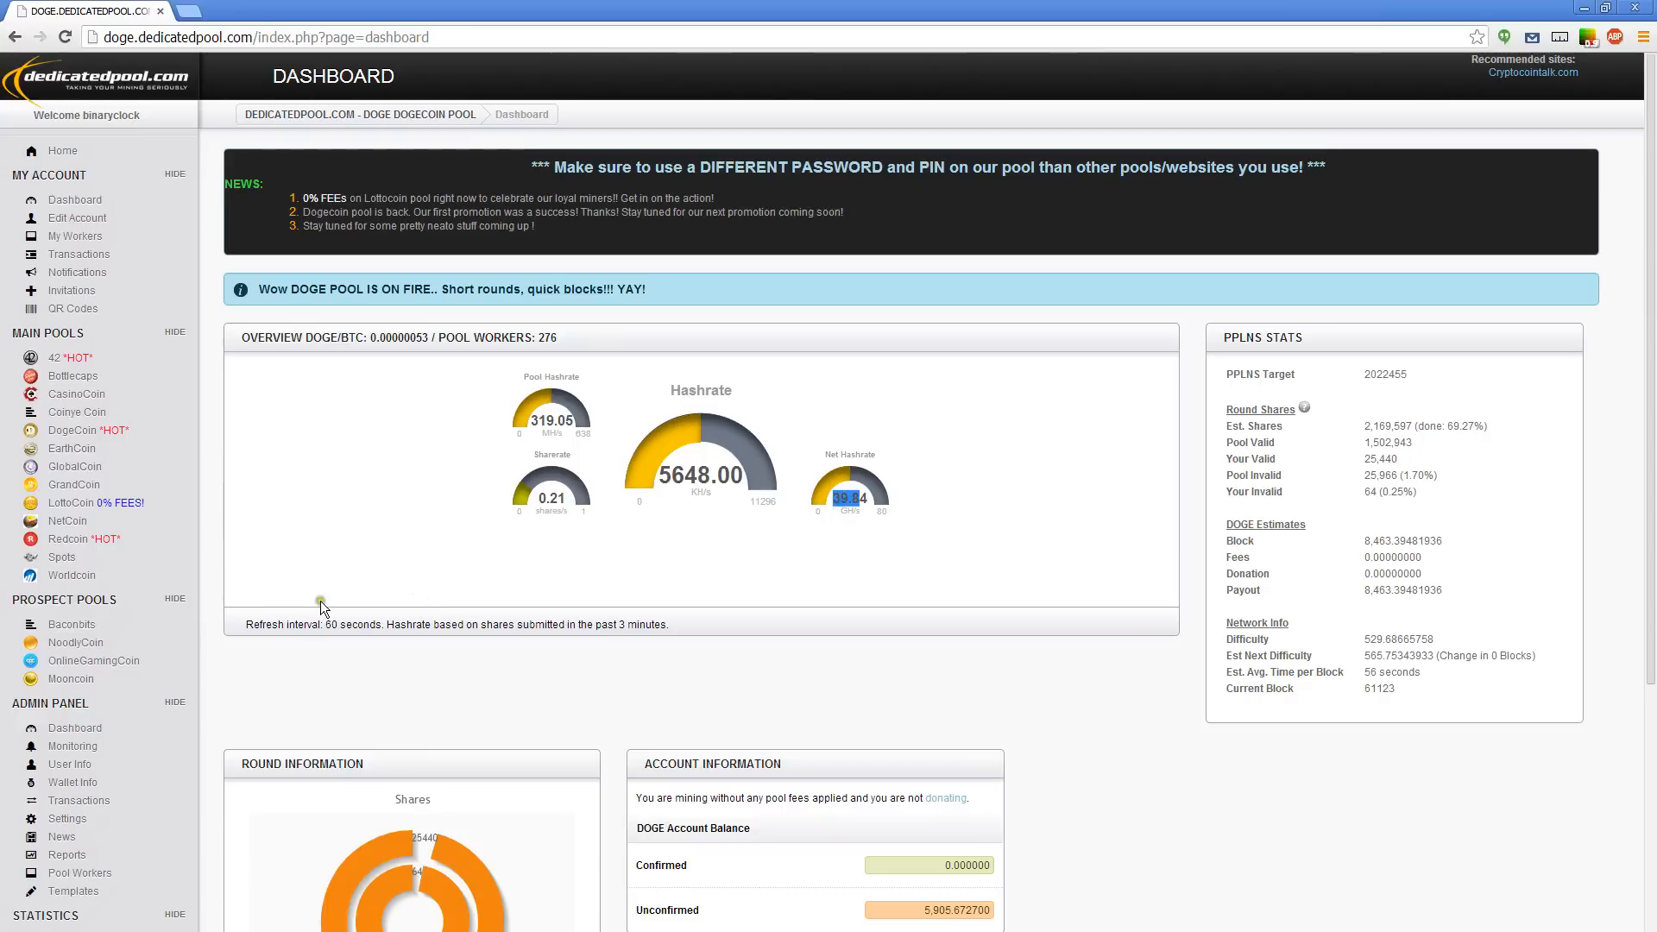
pyautogui.moveTo(337, 572)
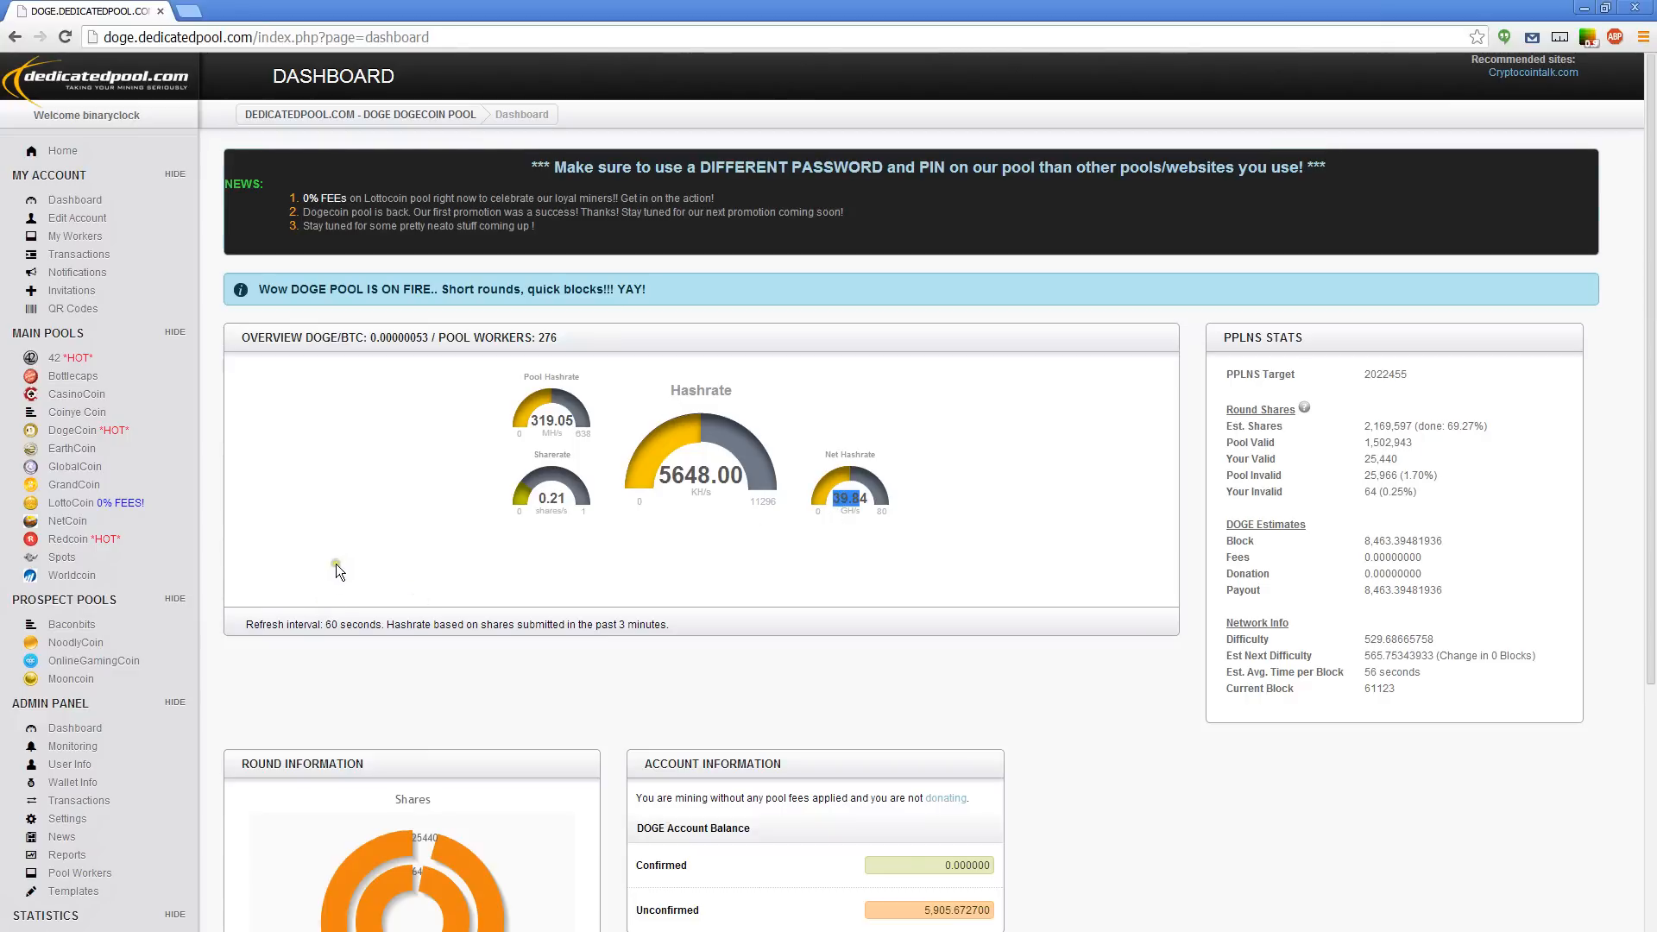
# Scroll down the DOGE dashboard, whose net hashrate gauge now reads 39.84 GH/s.
pyautogui.scroll(-3)
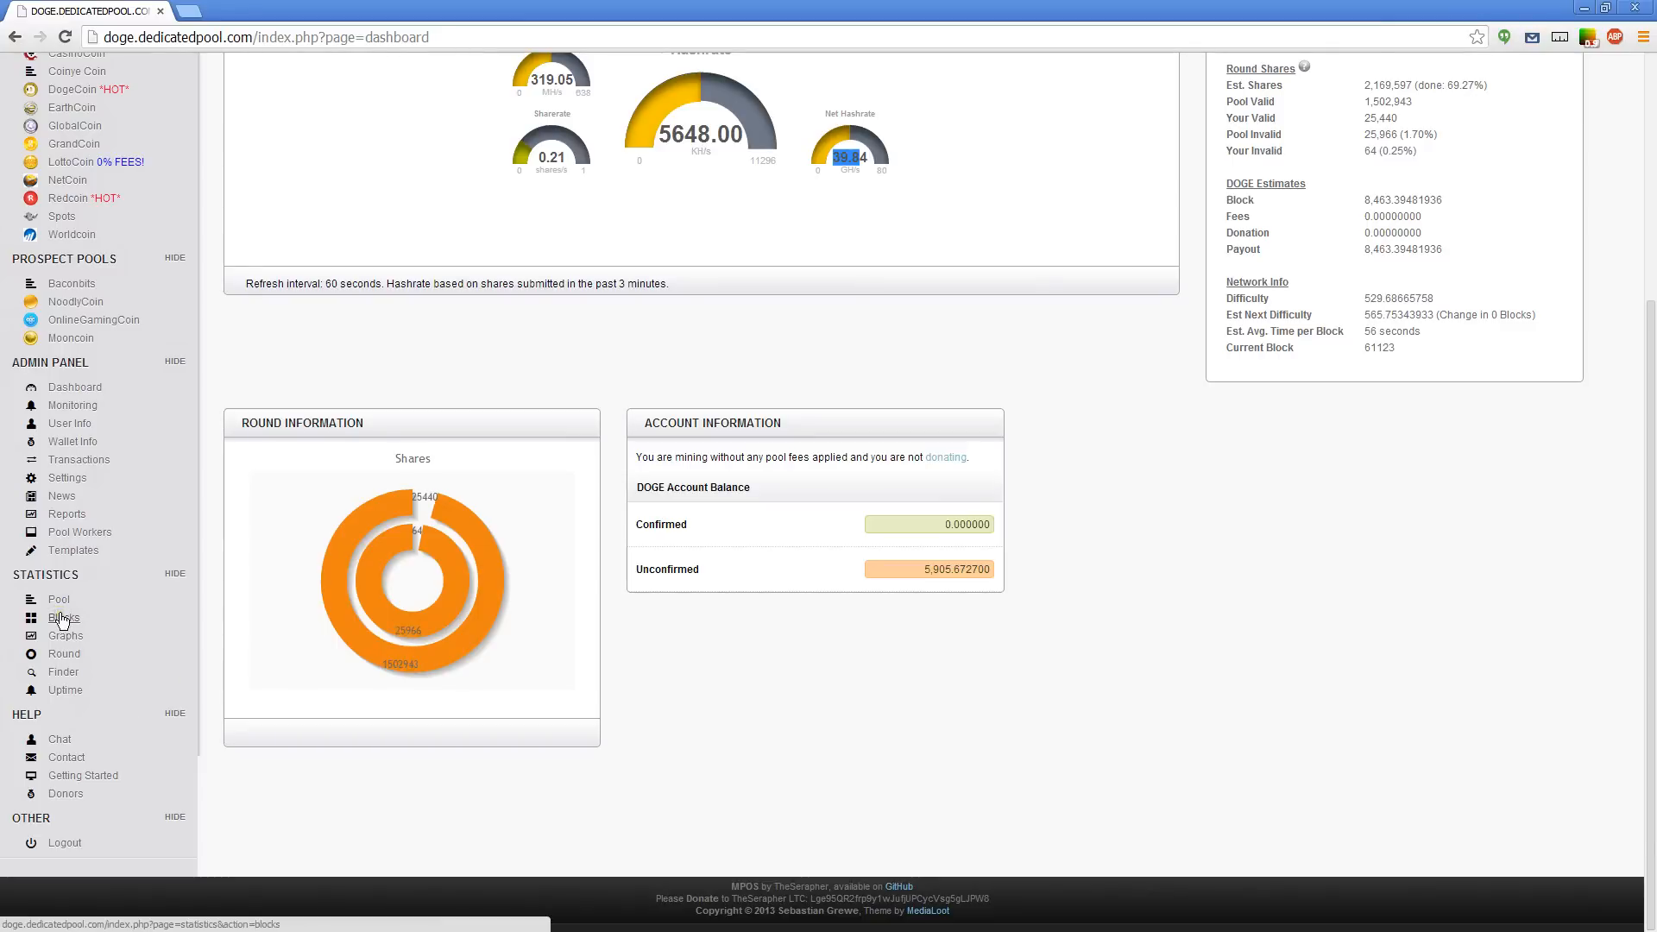
pyautogui.click(64, 618)
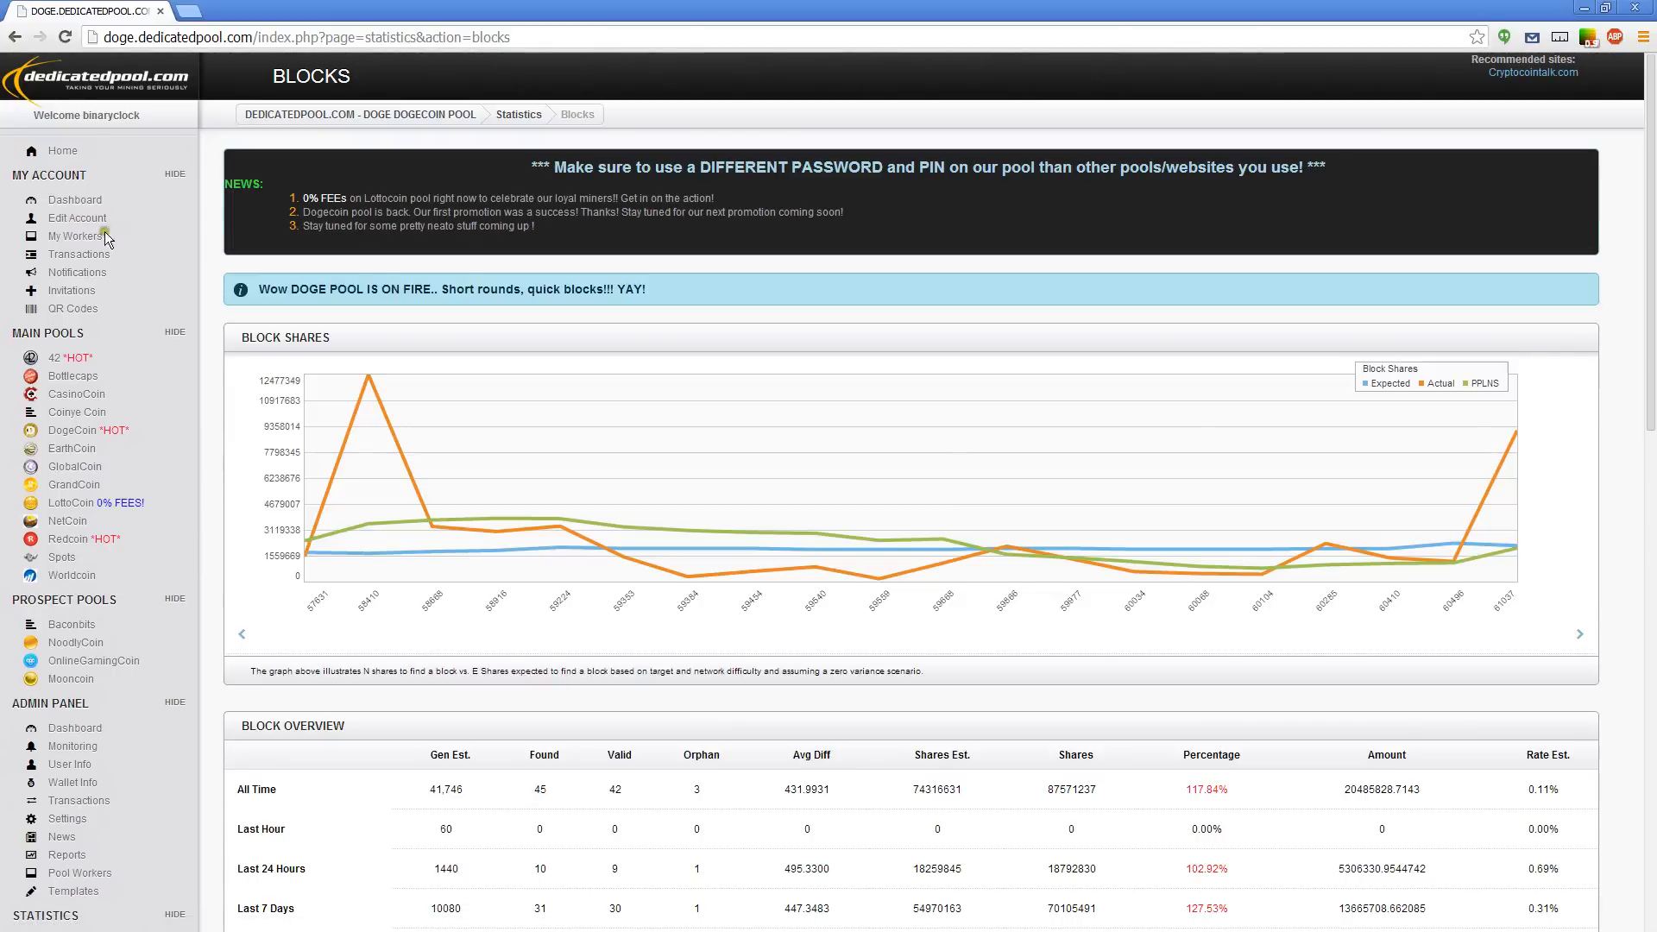
pyautogui.scroll(-3)
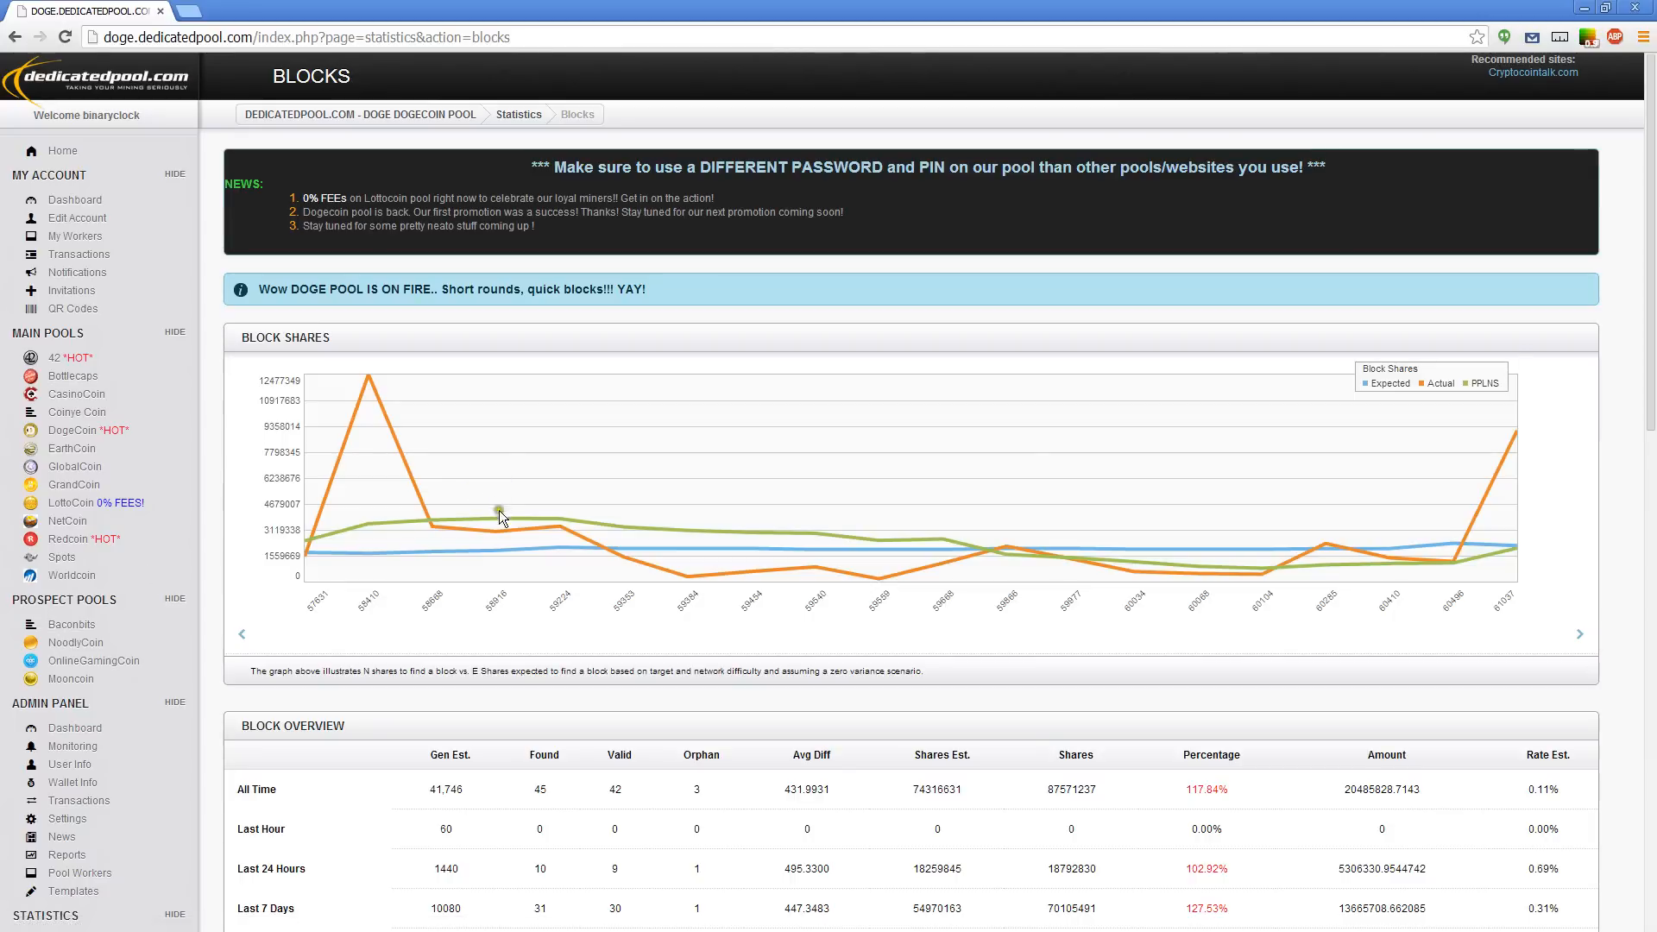
pyautogui.moveTo(362, 380)
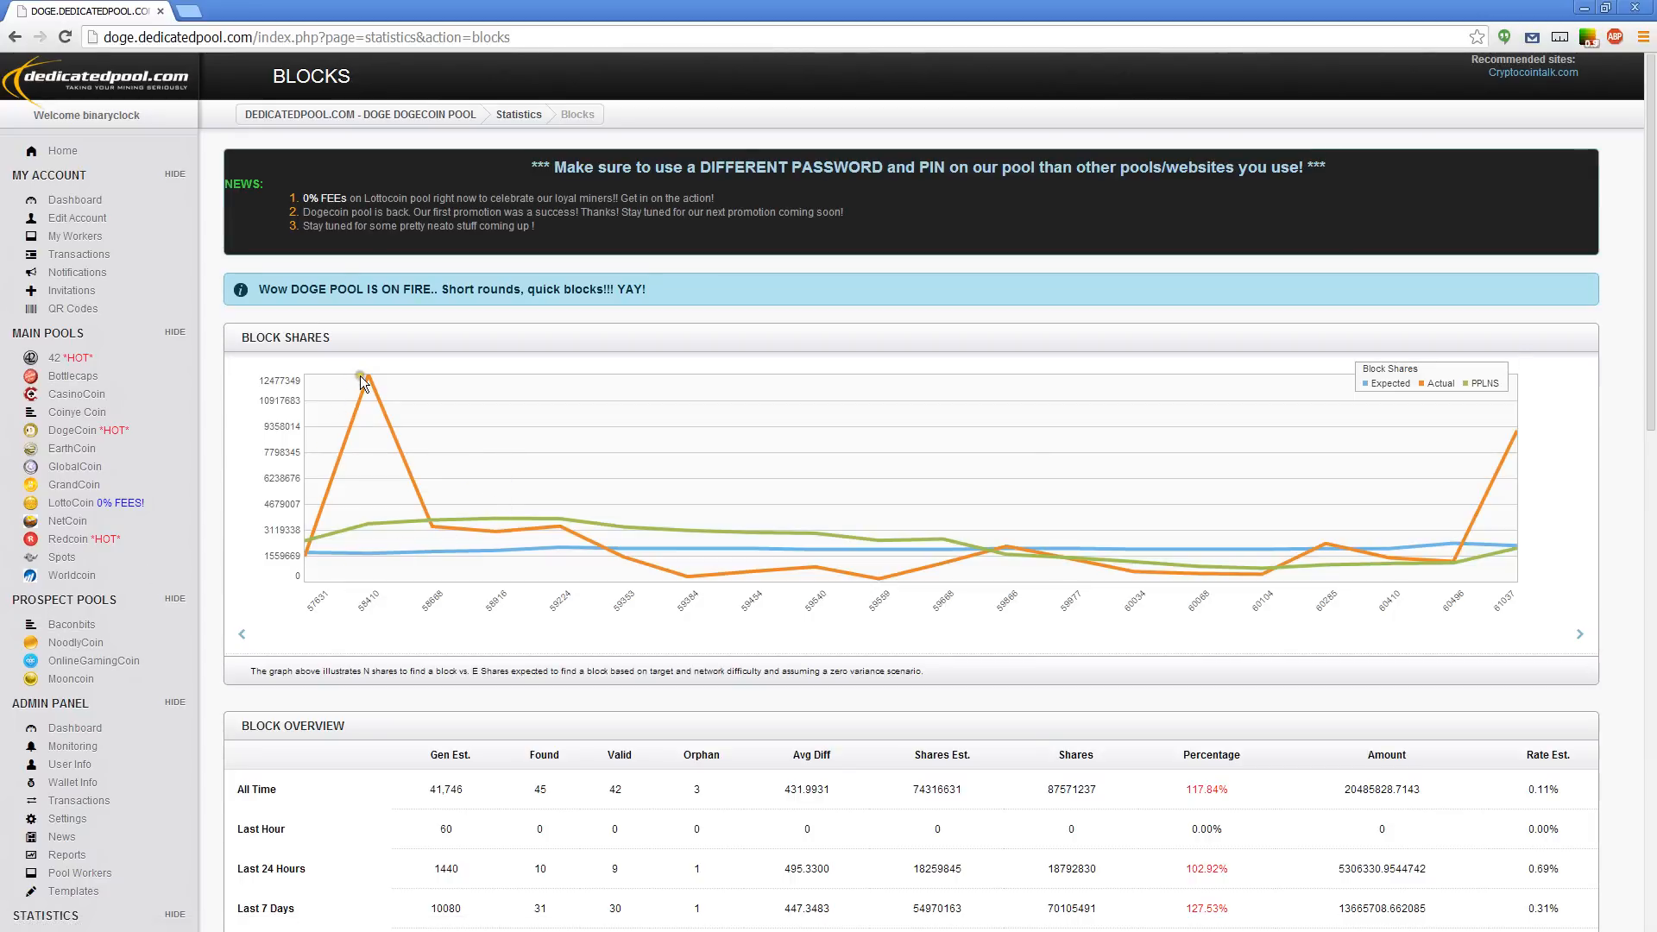
pyautogui.moveTo(428, 533)
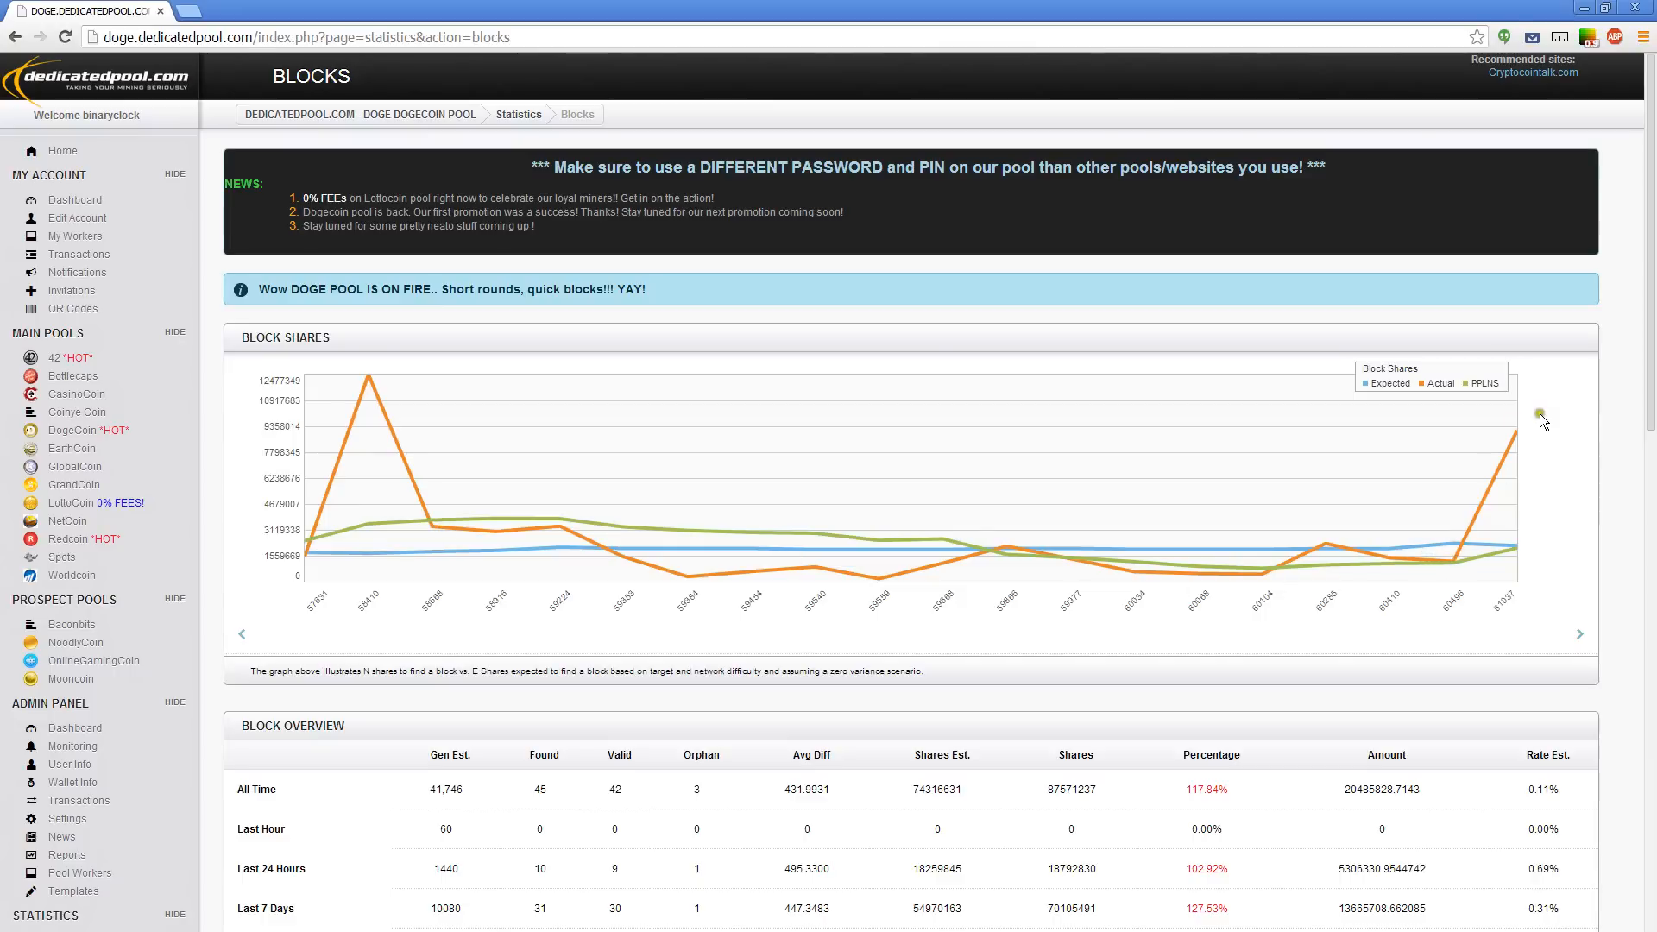
pyautogui.moveTo(356, 424)
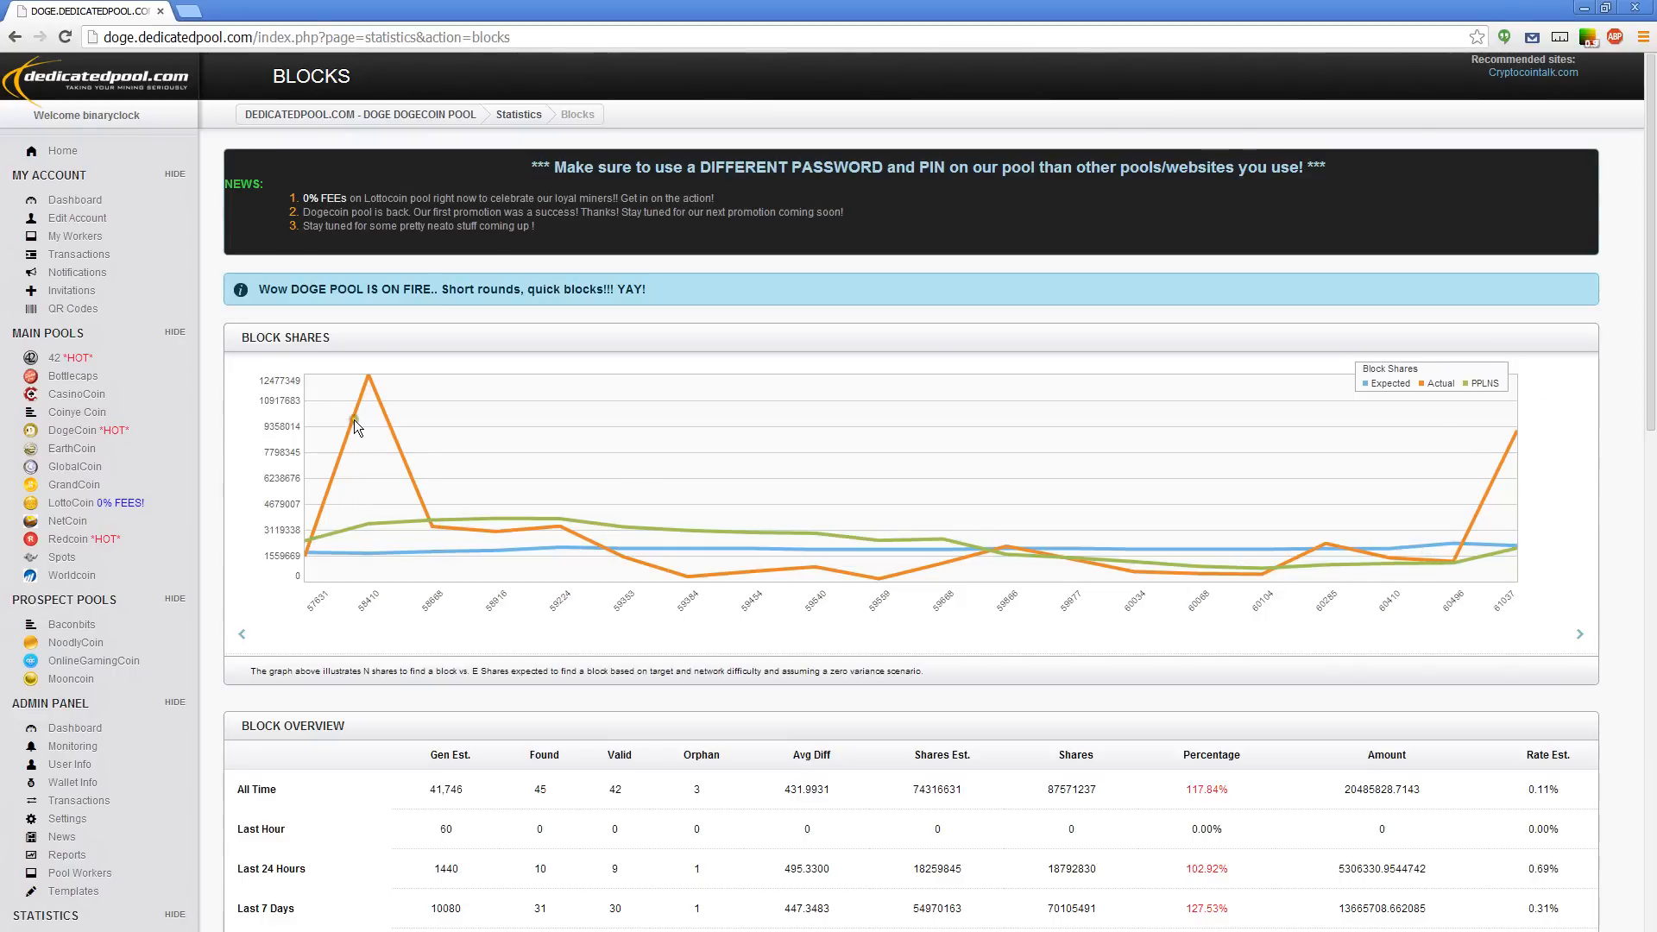
pyautogui.moveTo(311, 557)
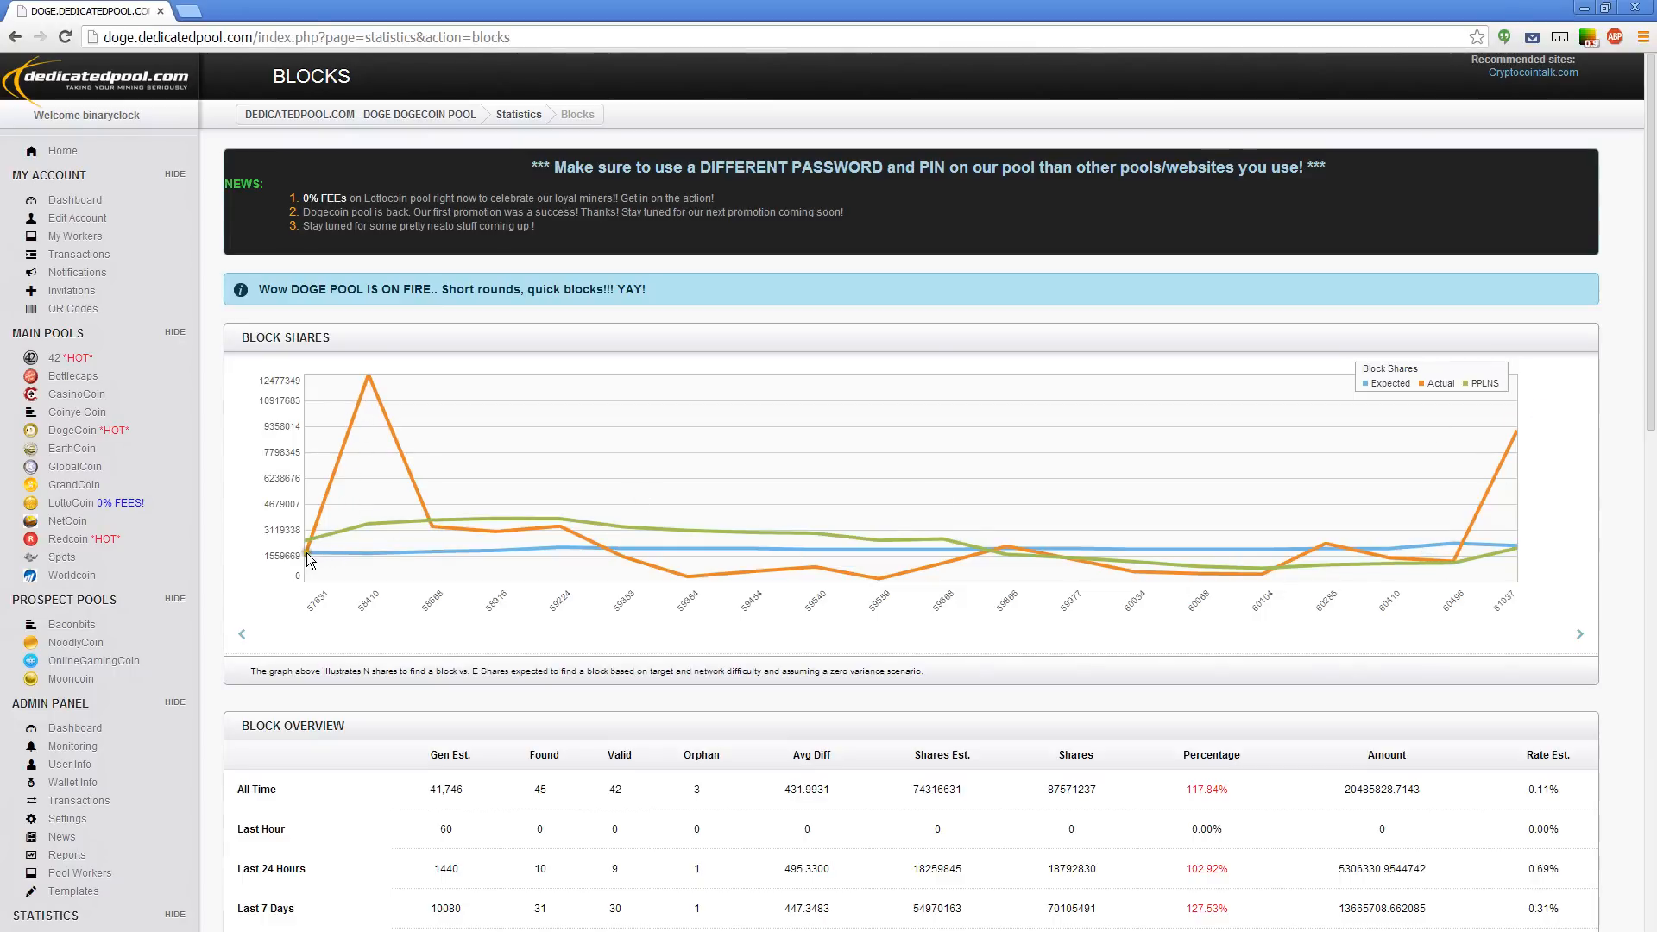
pyautogui.moveTo(398, 558)
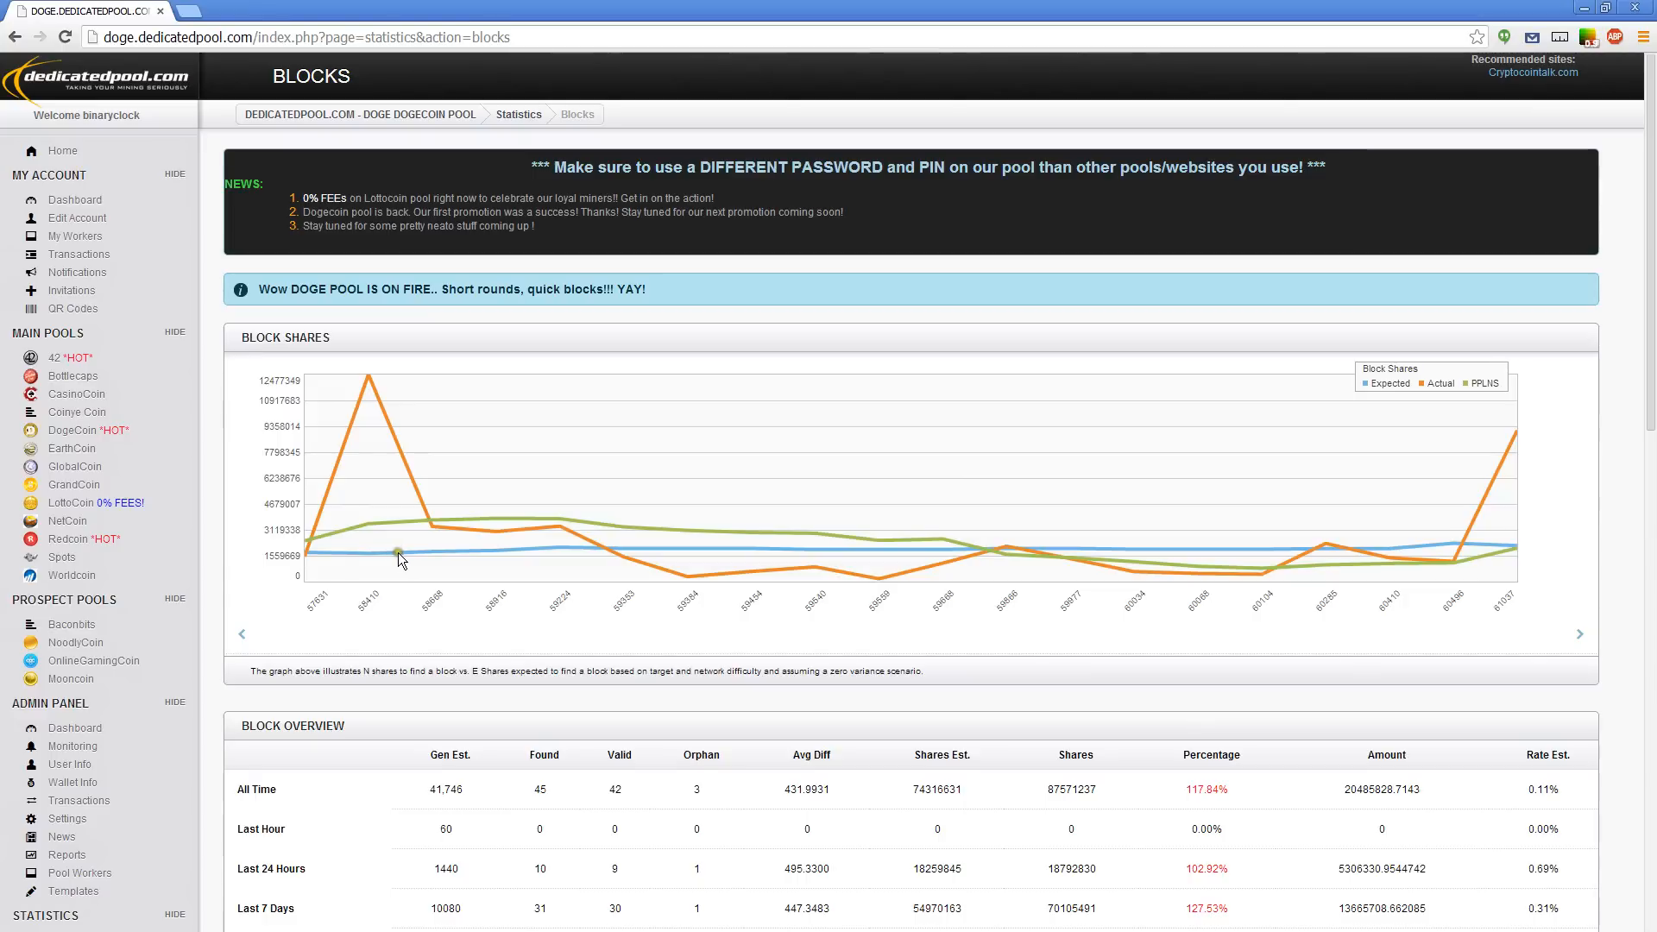
pyautogui.moveTo(561, 553)
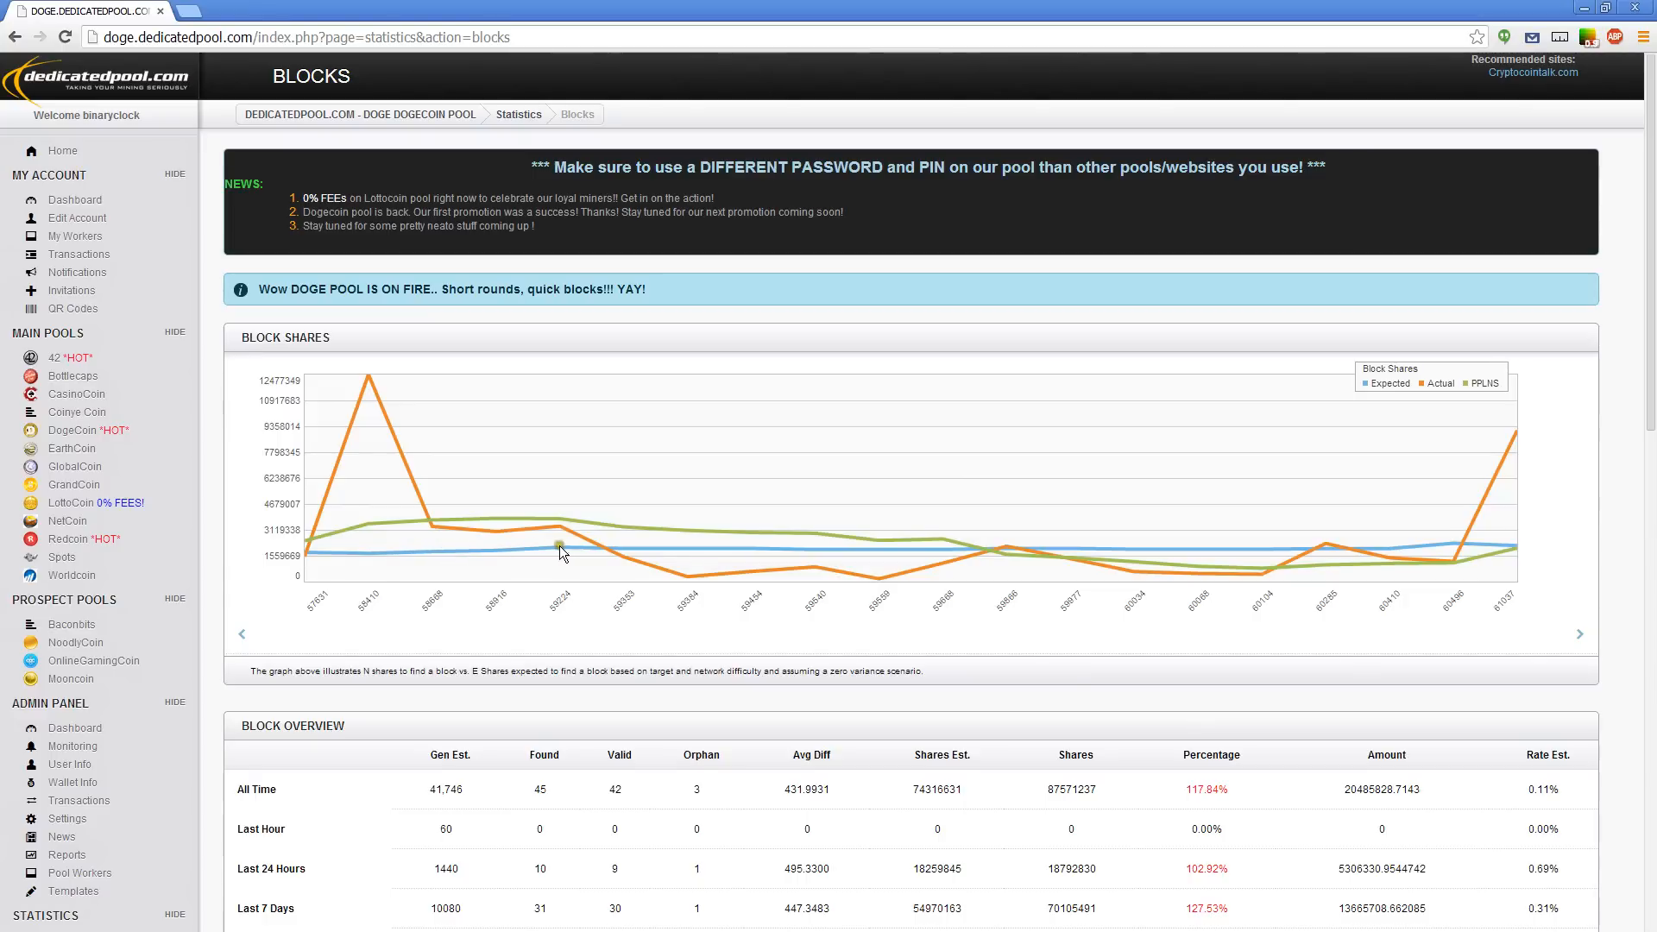
pyautogui.moveTo(661, 559)
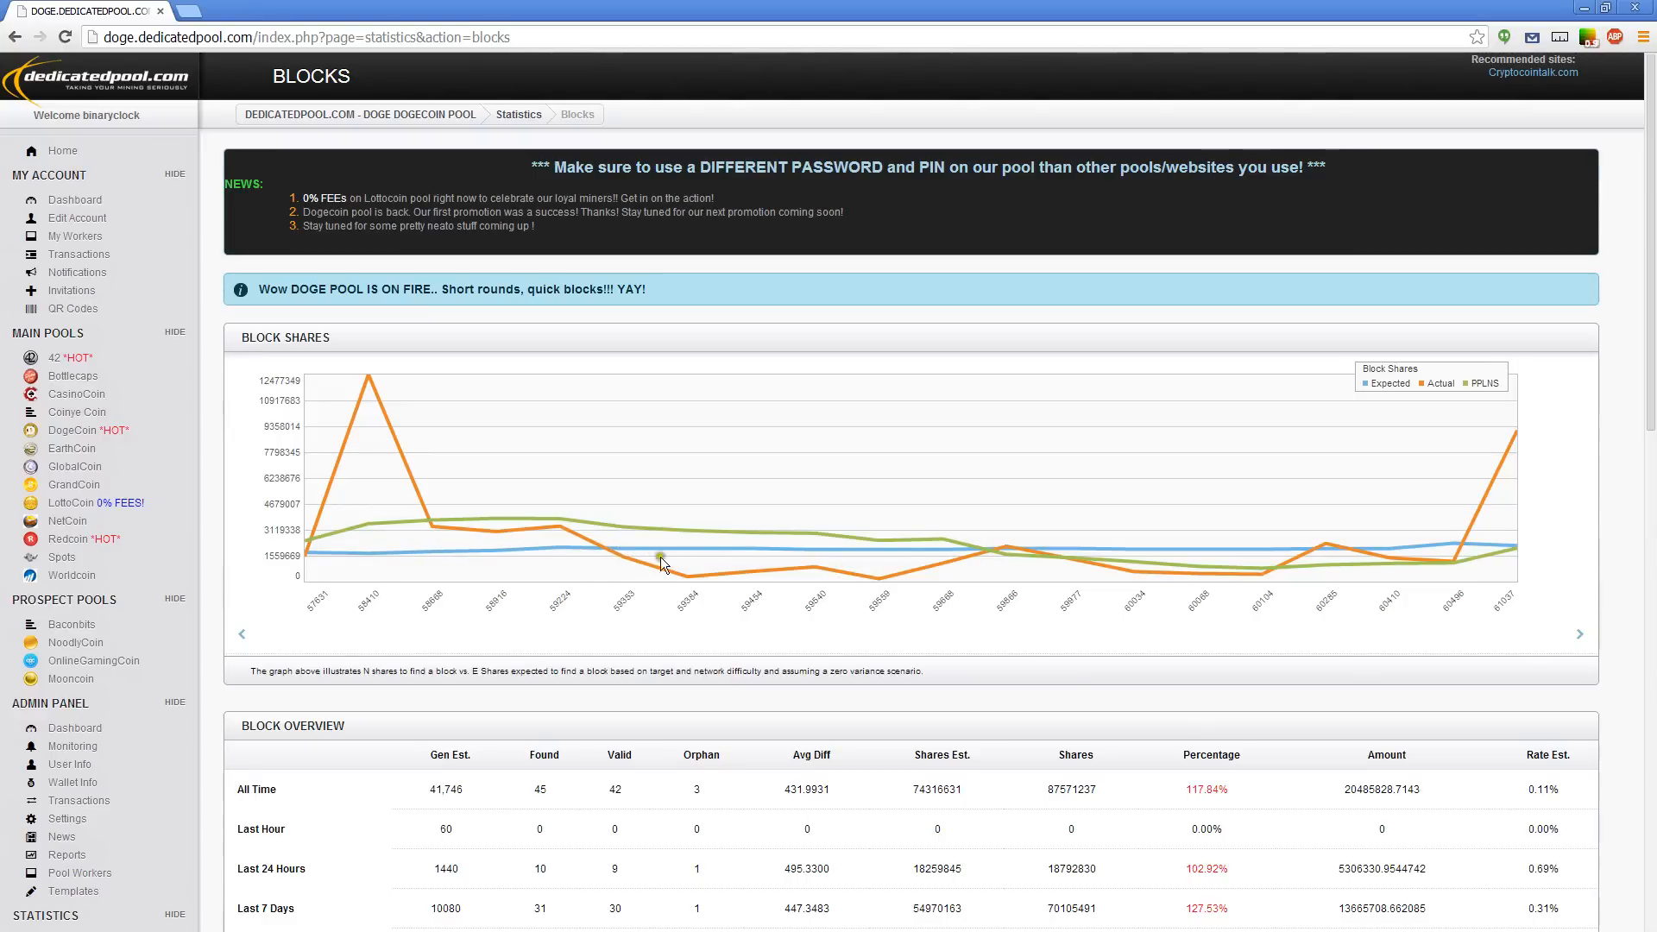
pyautogui.moveTo(370, 379)
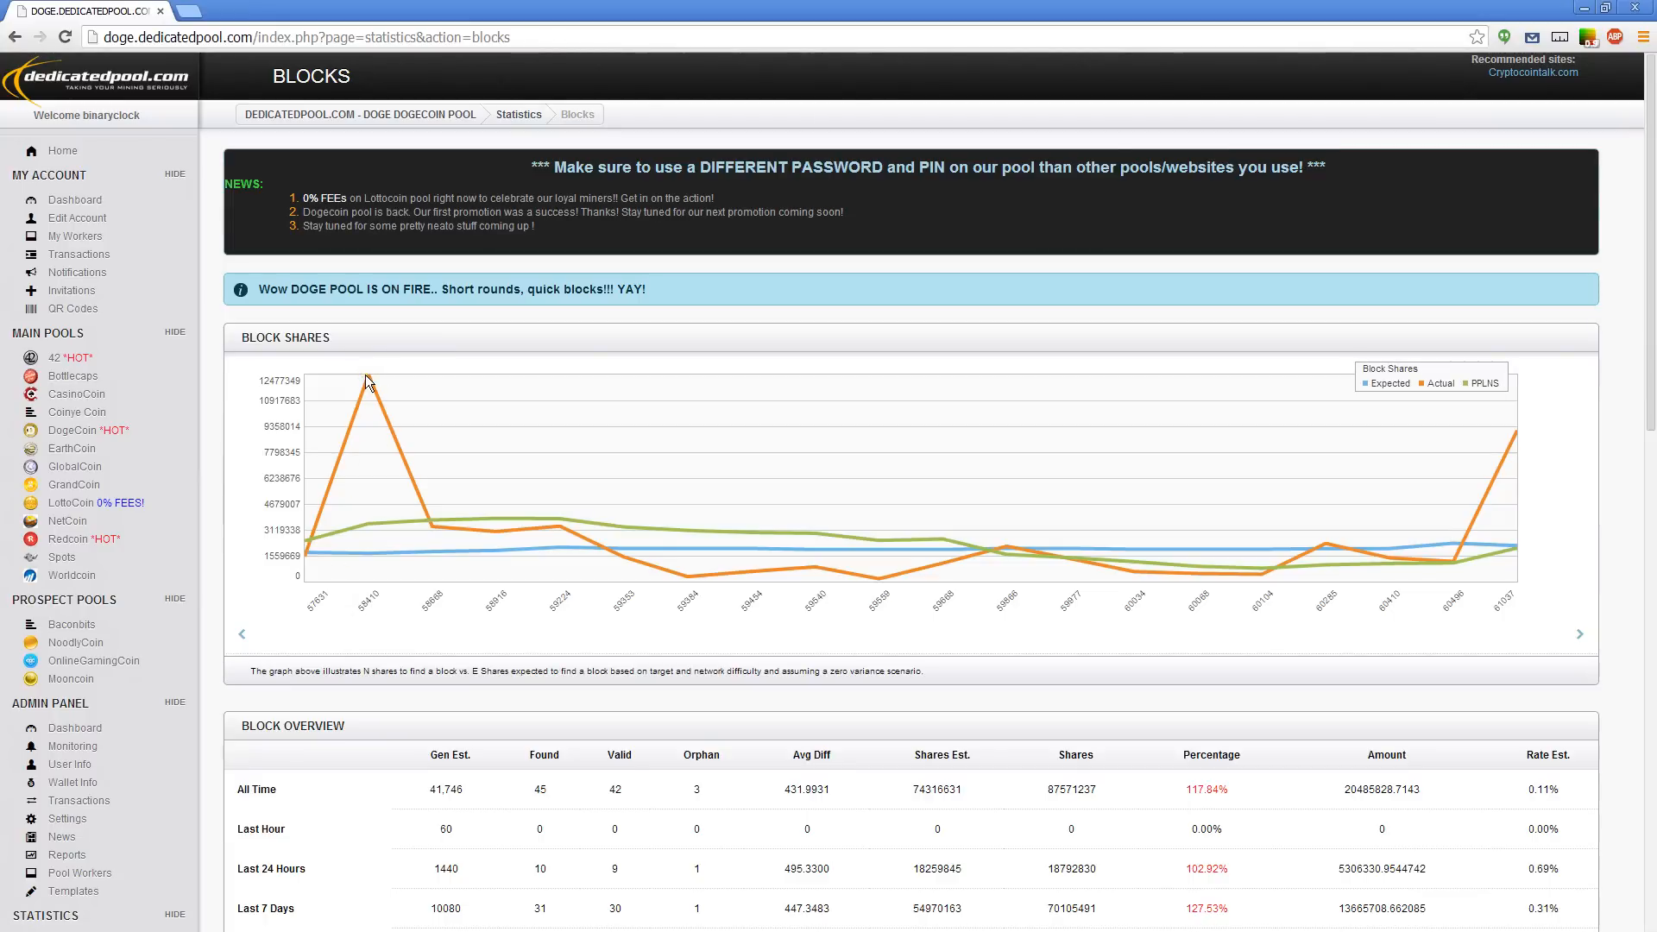
pyautogui.moveTo(531, 528)
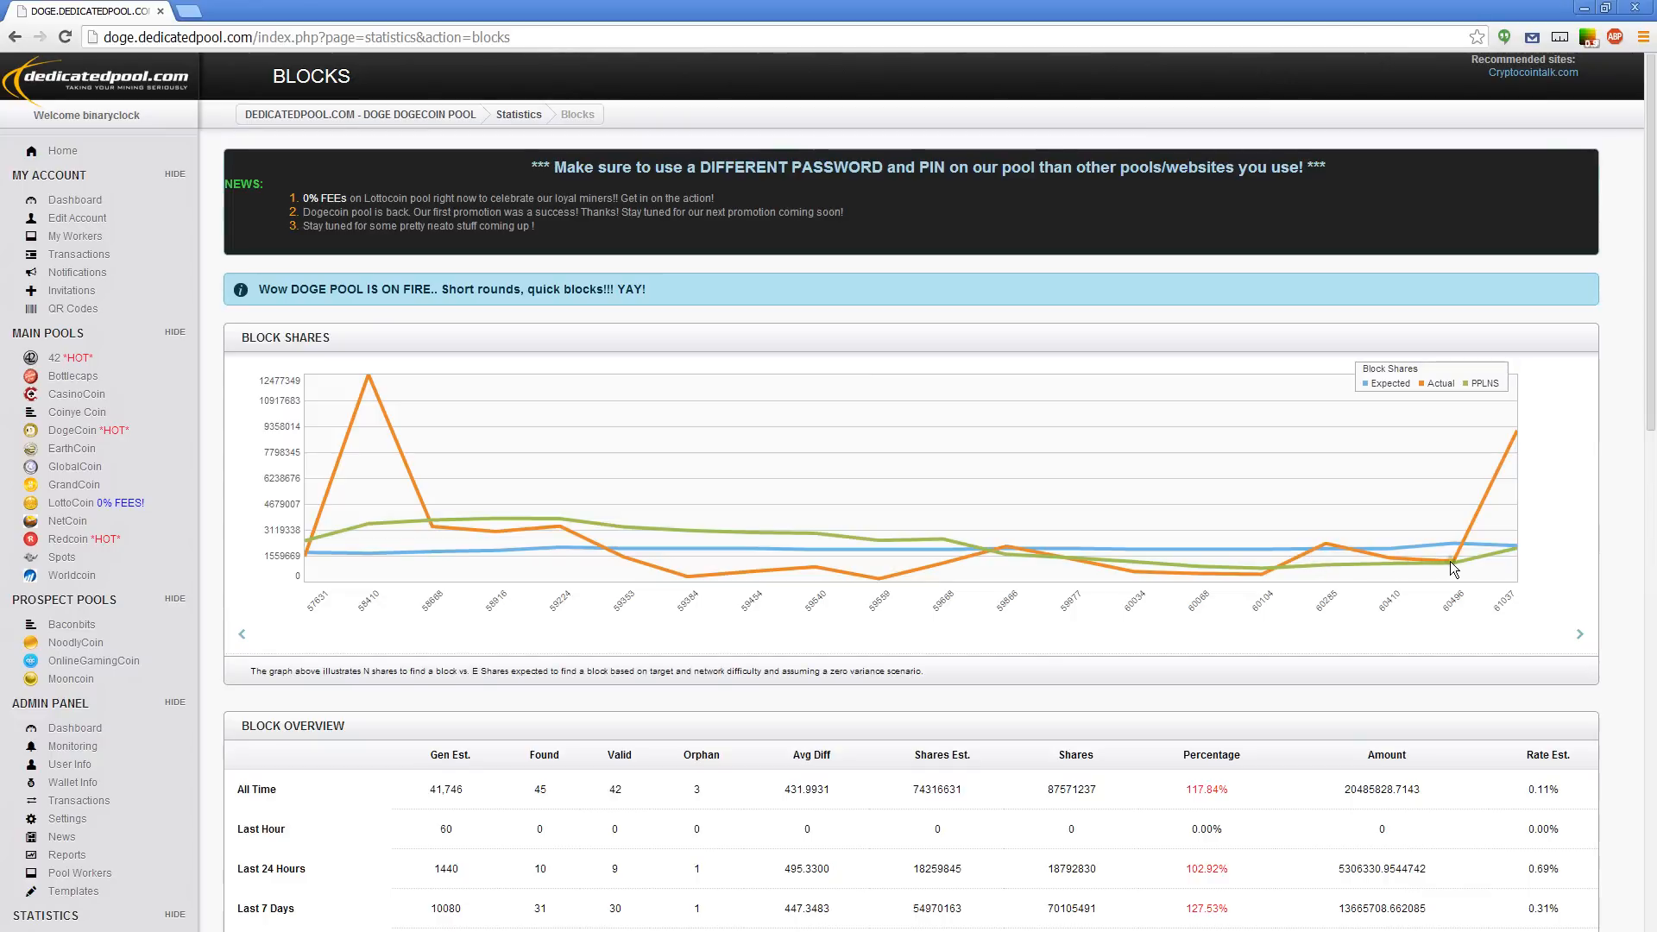
pyautogui.moveTo(1519, 421)
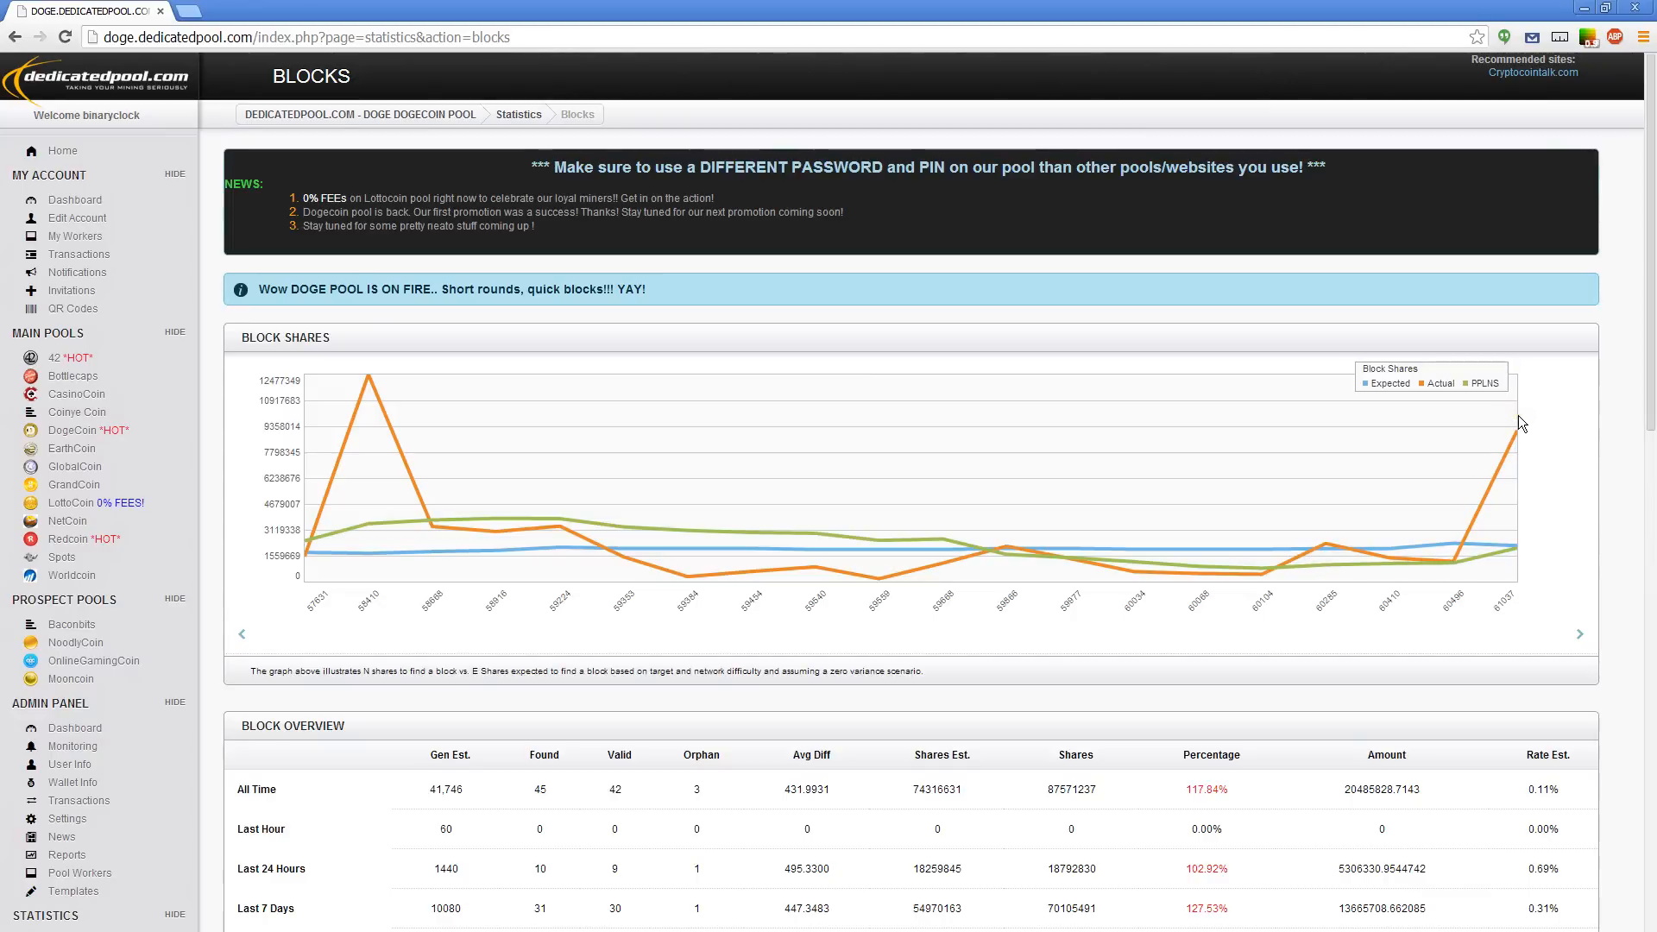
pyautogui.scroll(-3)
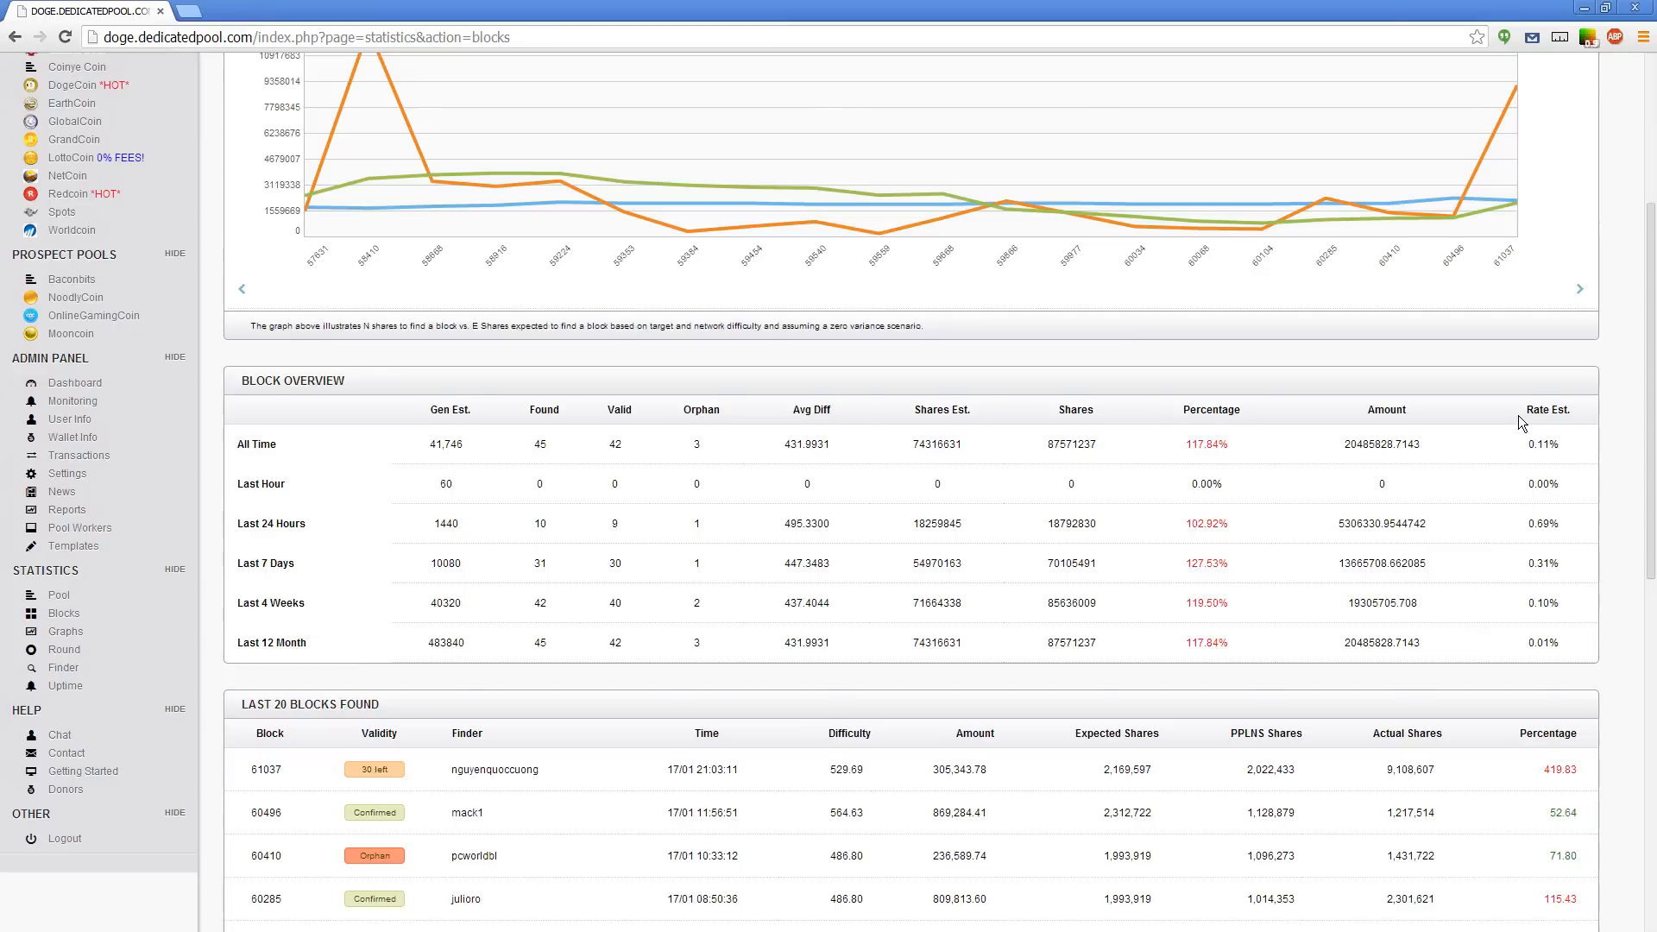
pyautogui.scroll(-3)
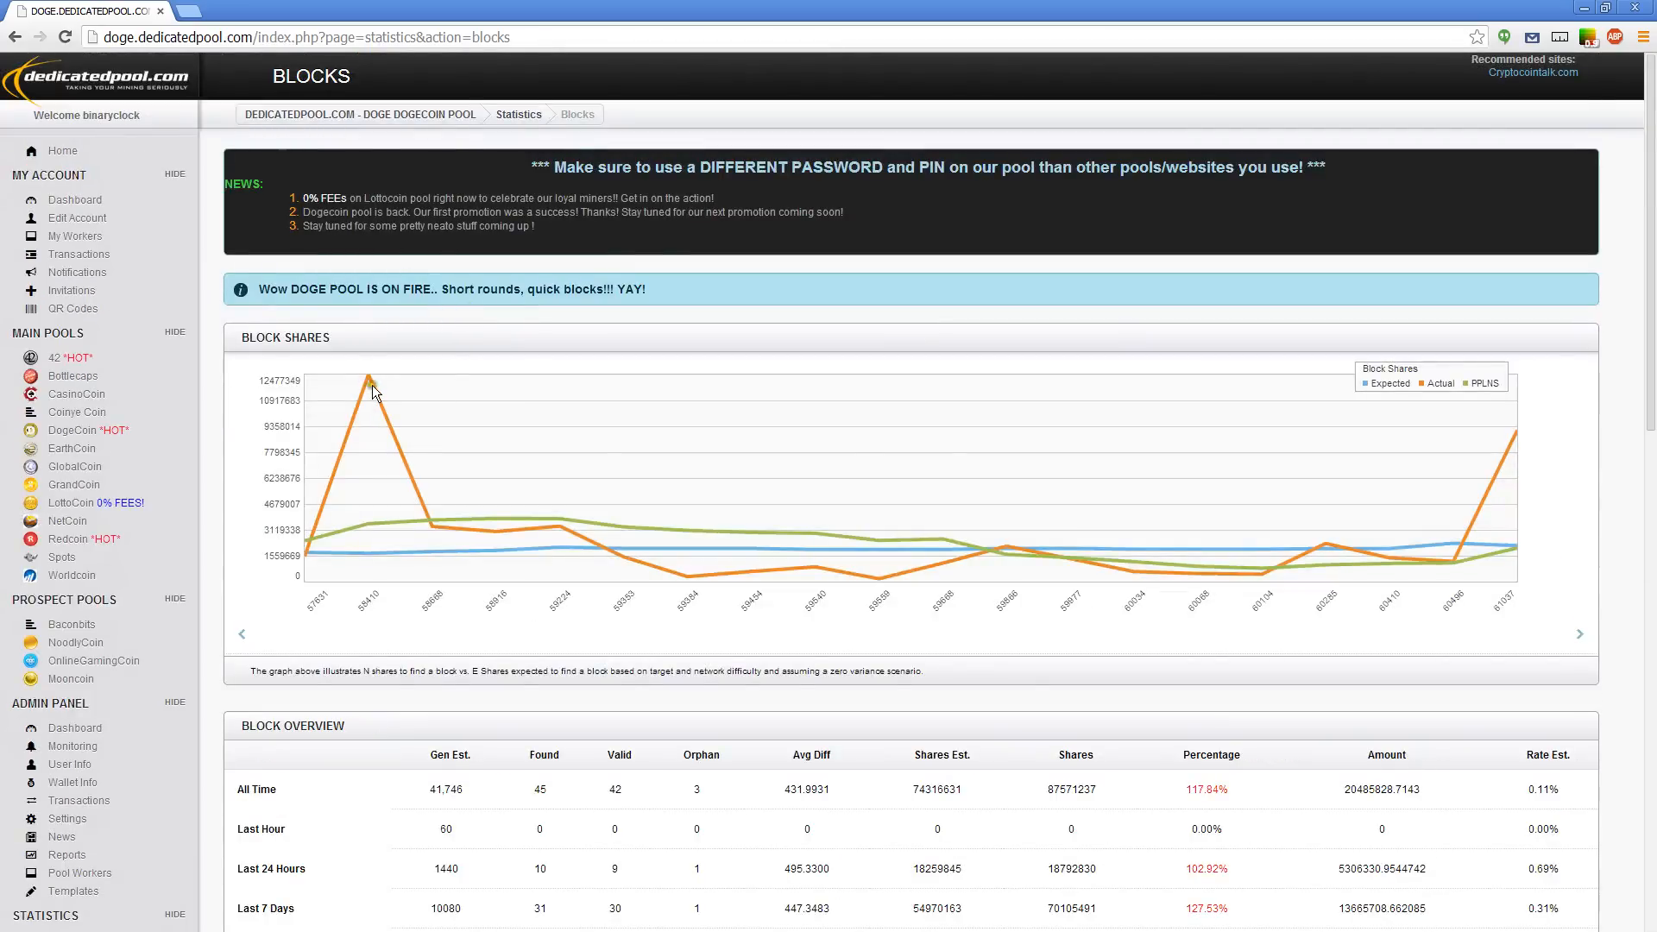
pyautogui.scroll(-3)
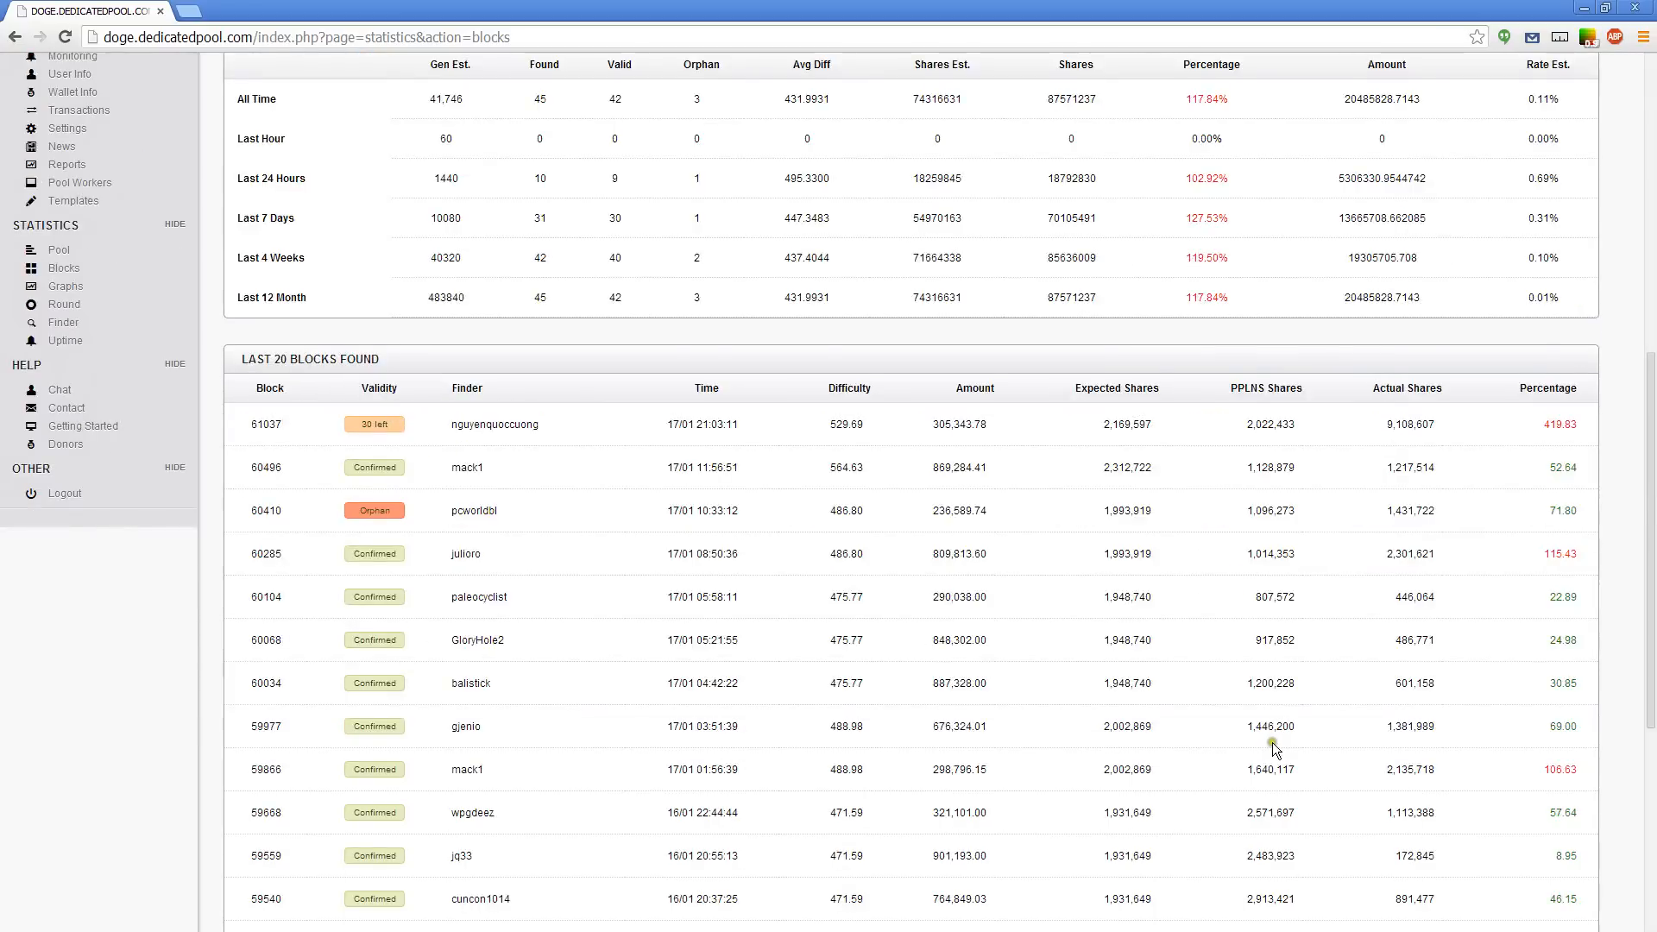
pyautogui.scroll(-3)
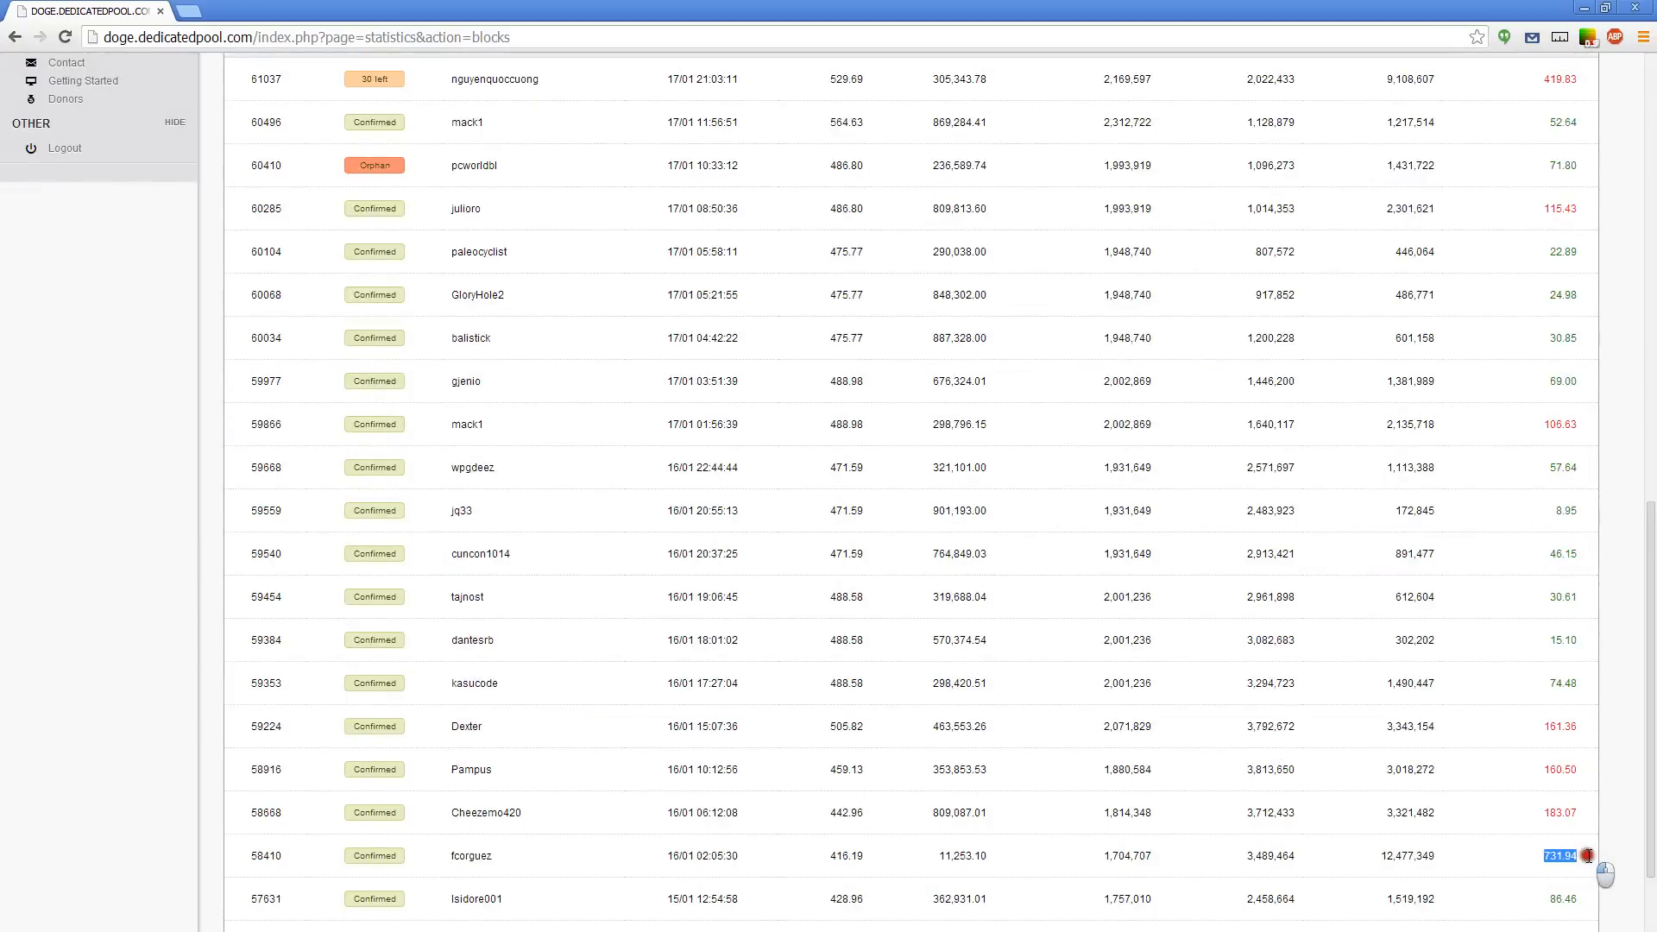
pyautogui.moveTo(1575, 891)
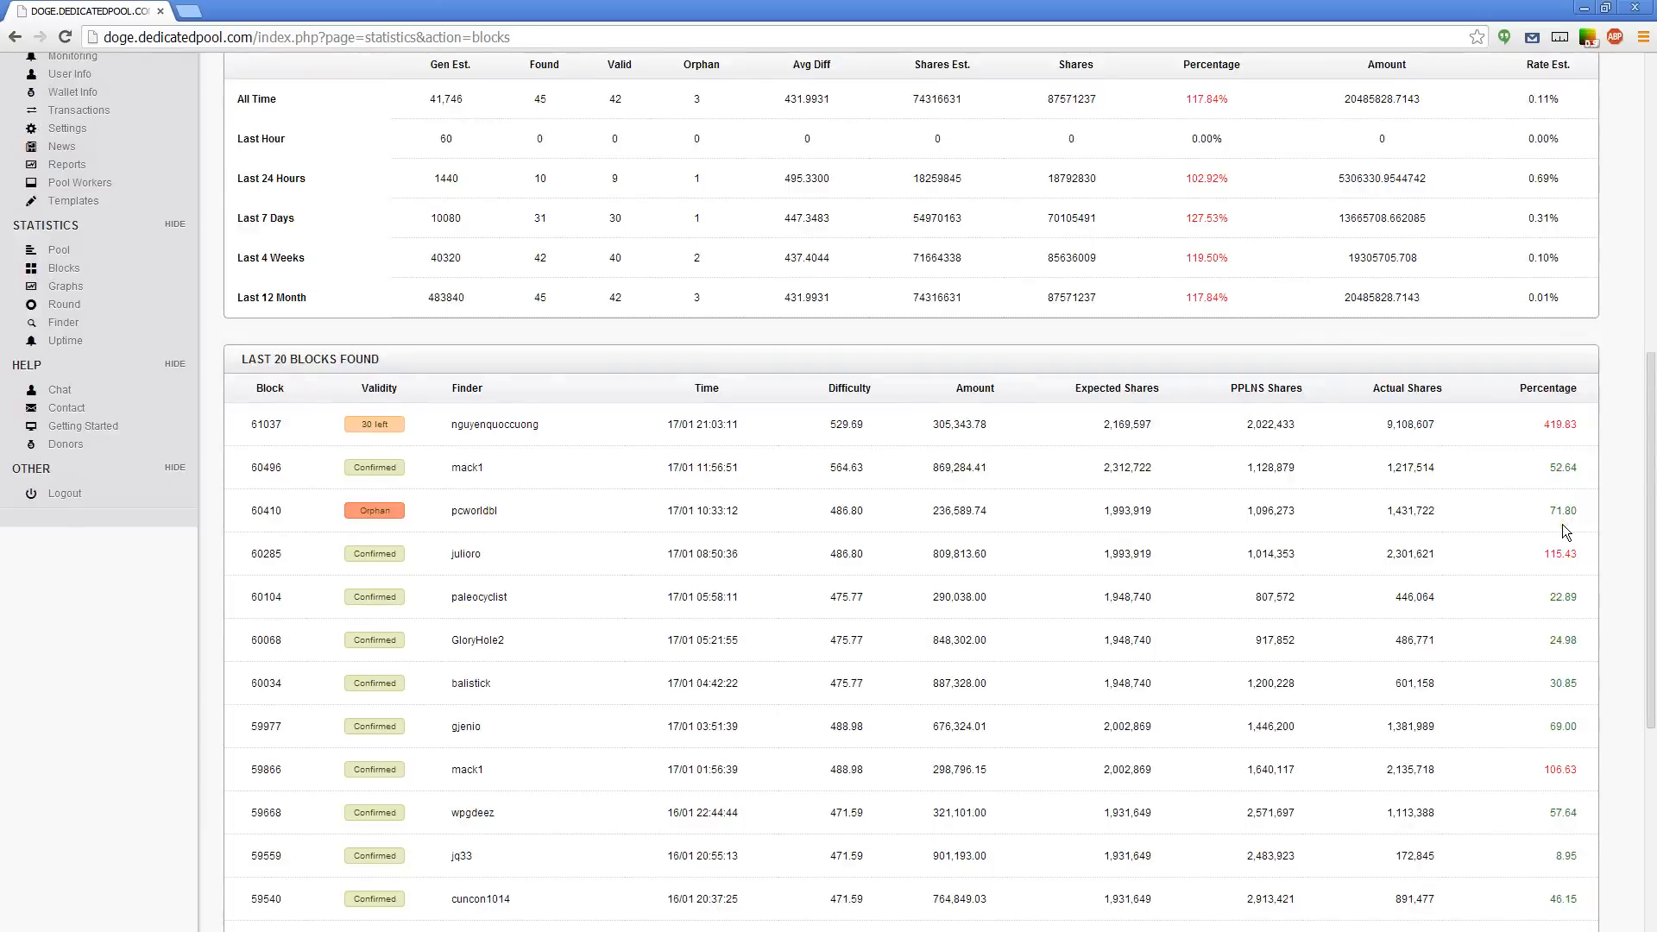
pyautogui.moveTo(1542, 418)
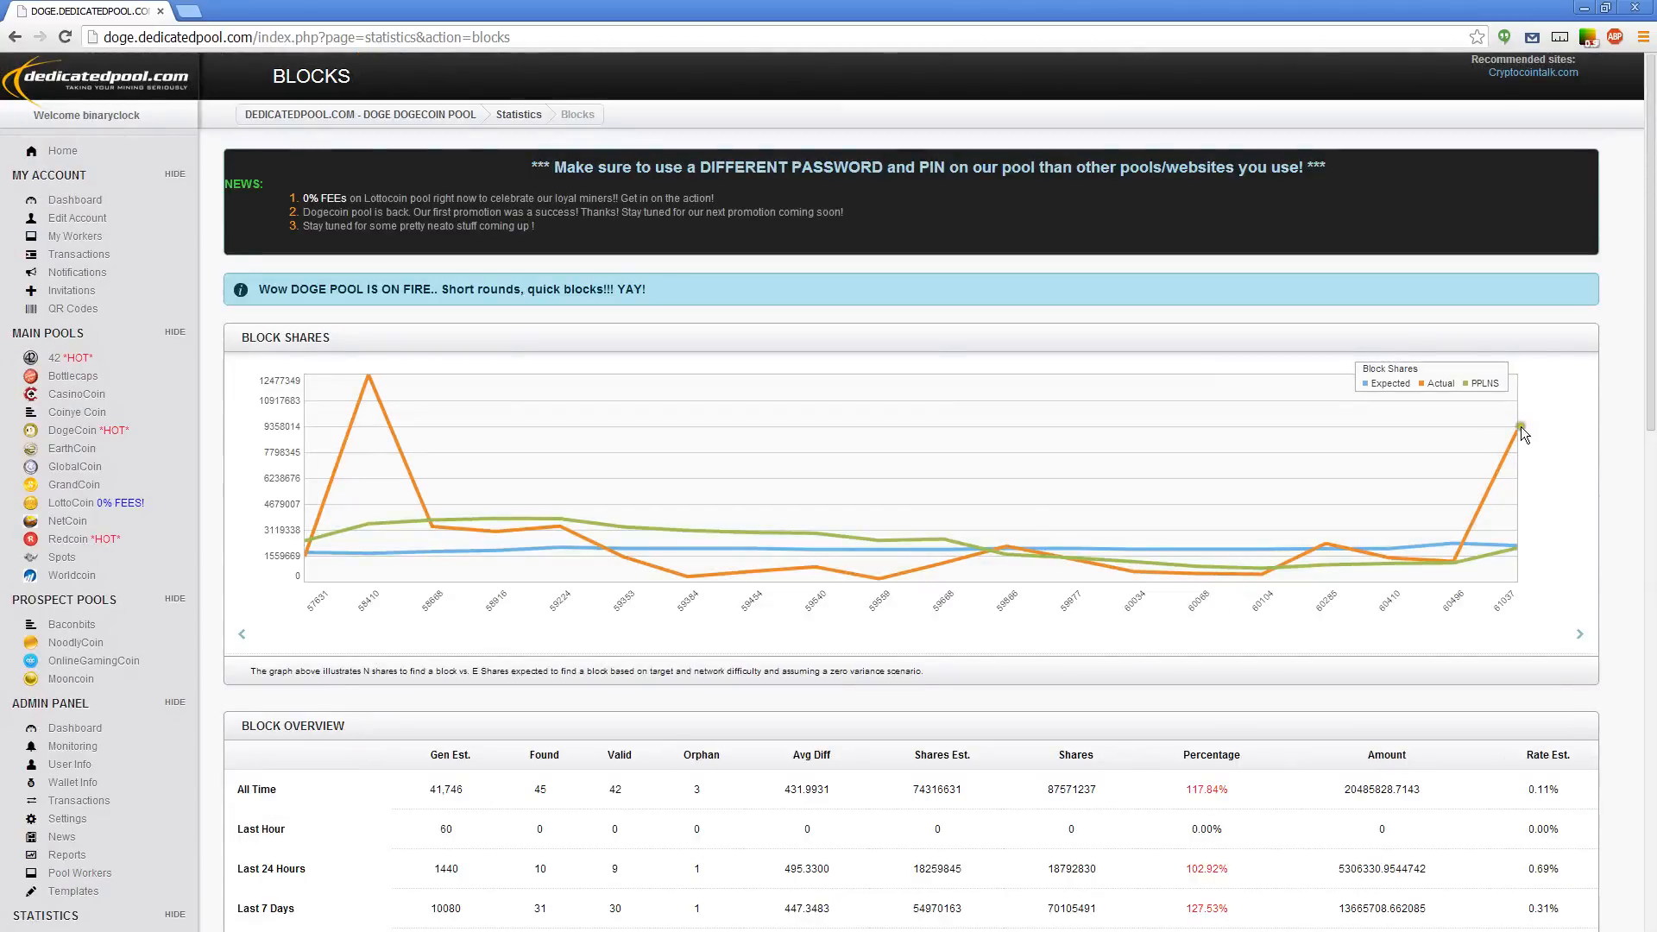
pyautogui.scroll(-3)
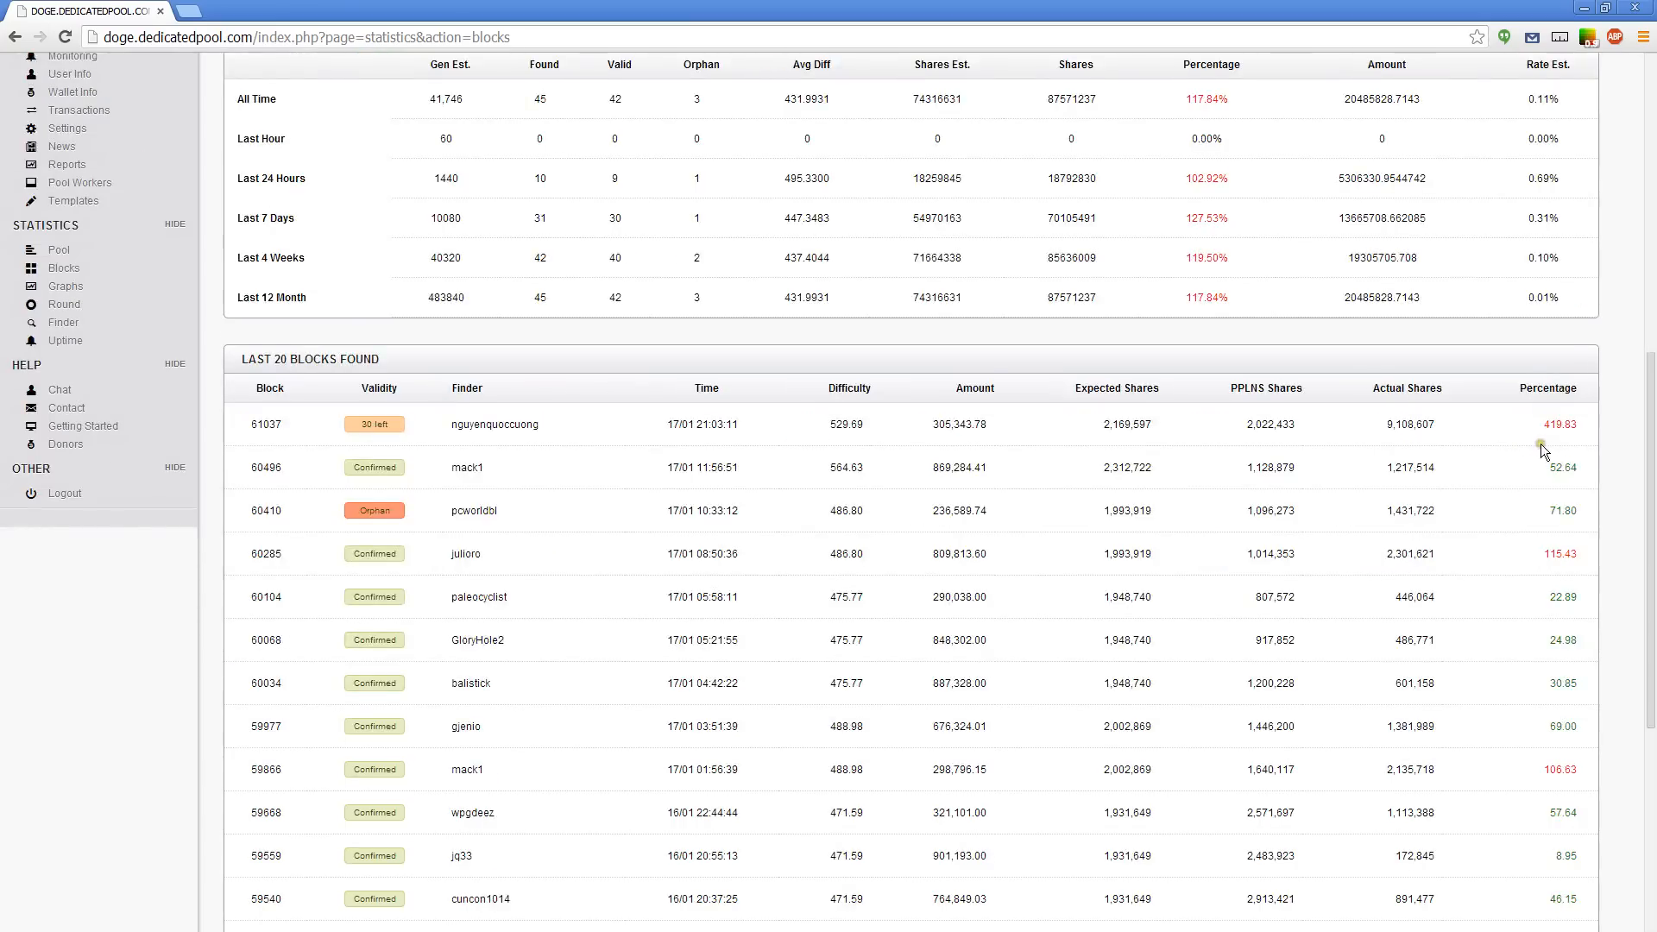
pyautogui.moveTo(1567, 430)
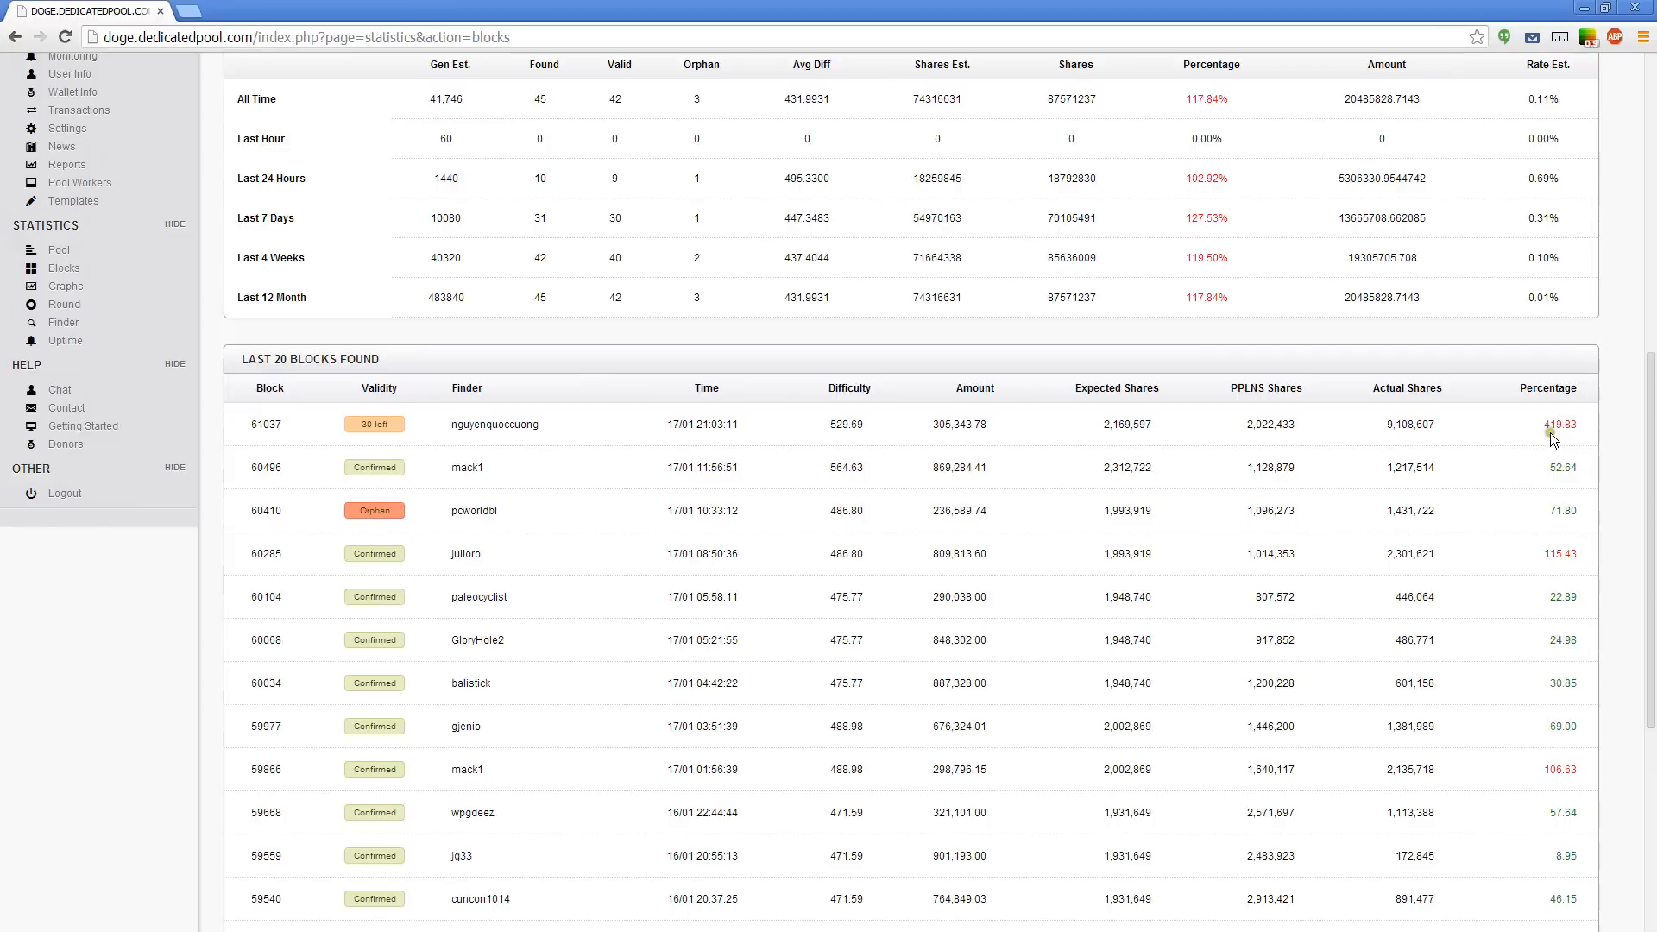
pyautogui.scroll(-3)
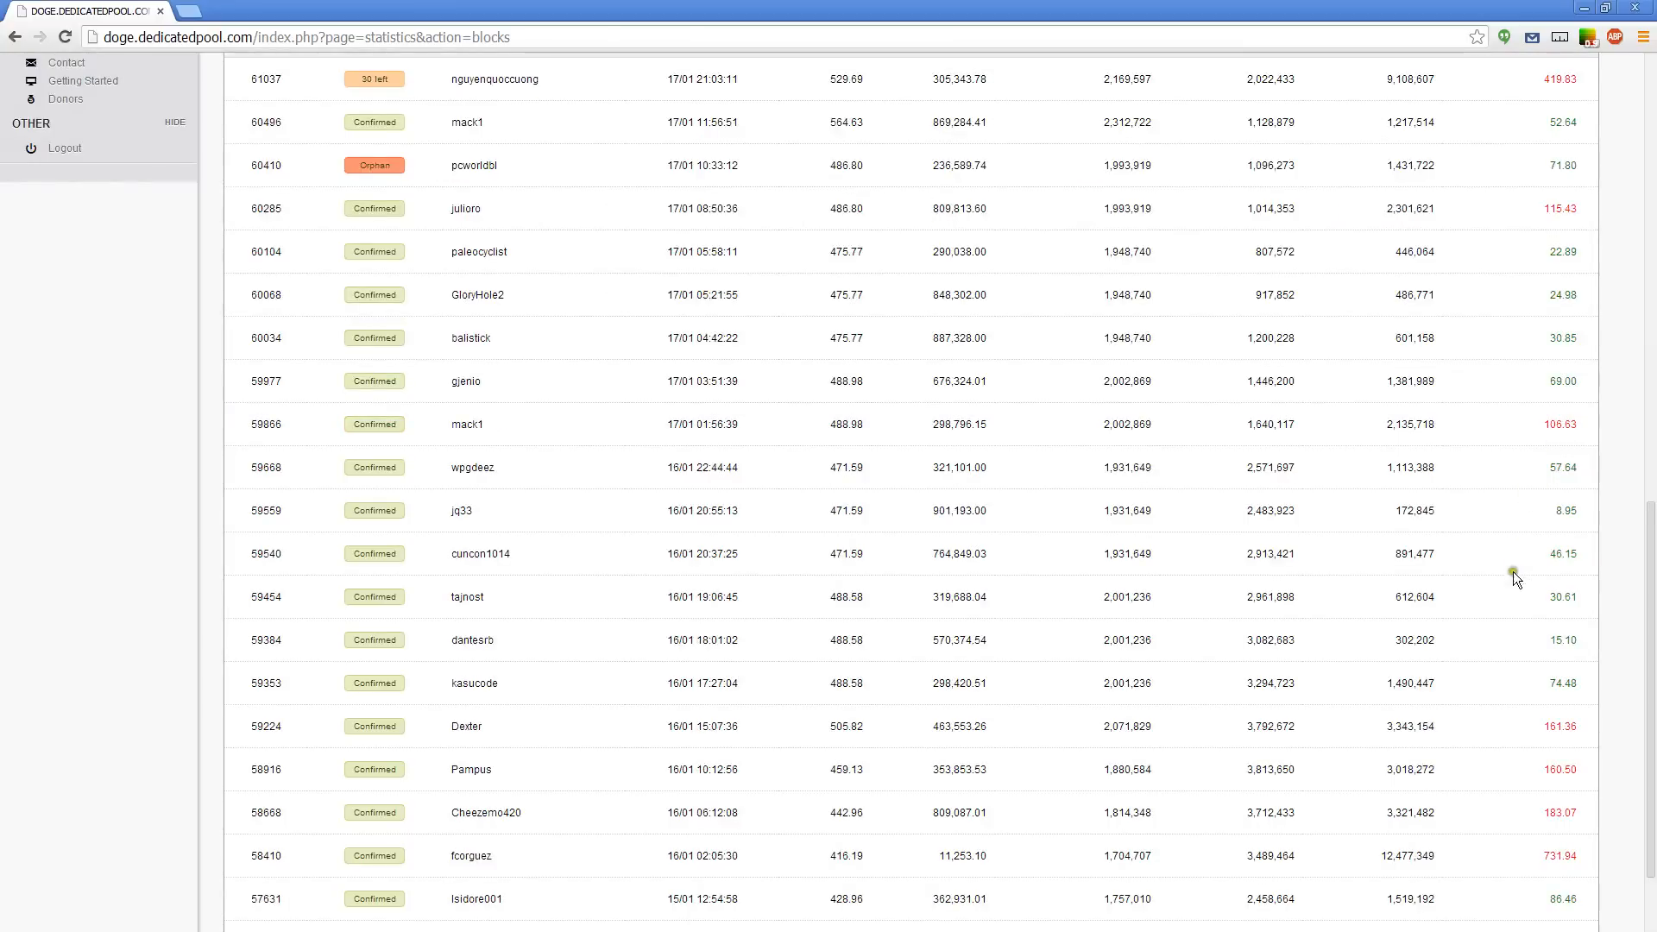
pyautogui.moveTo(1098, 607)
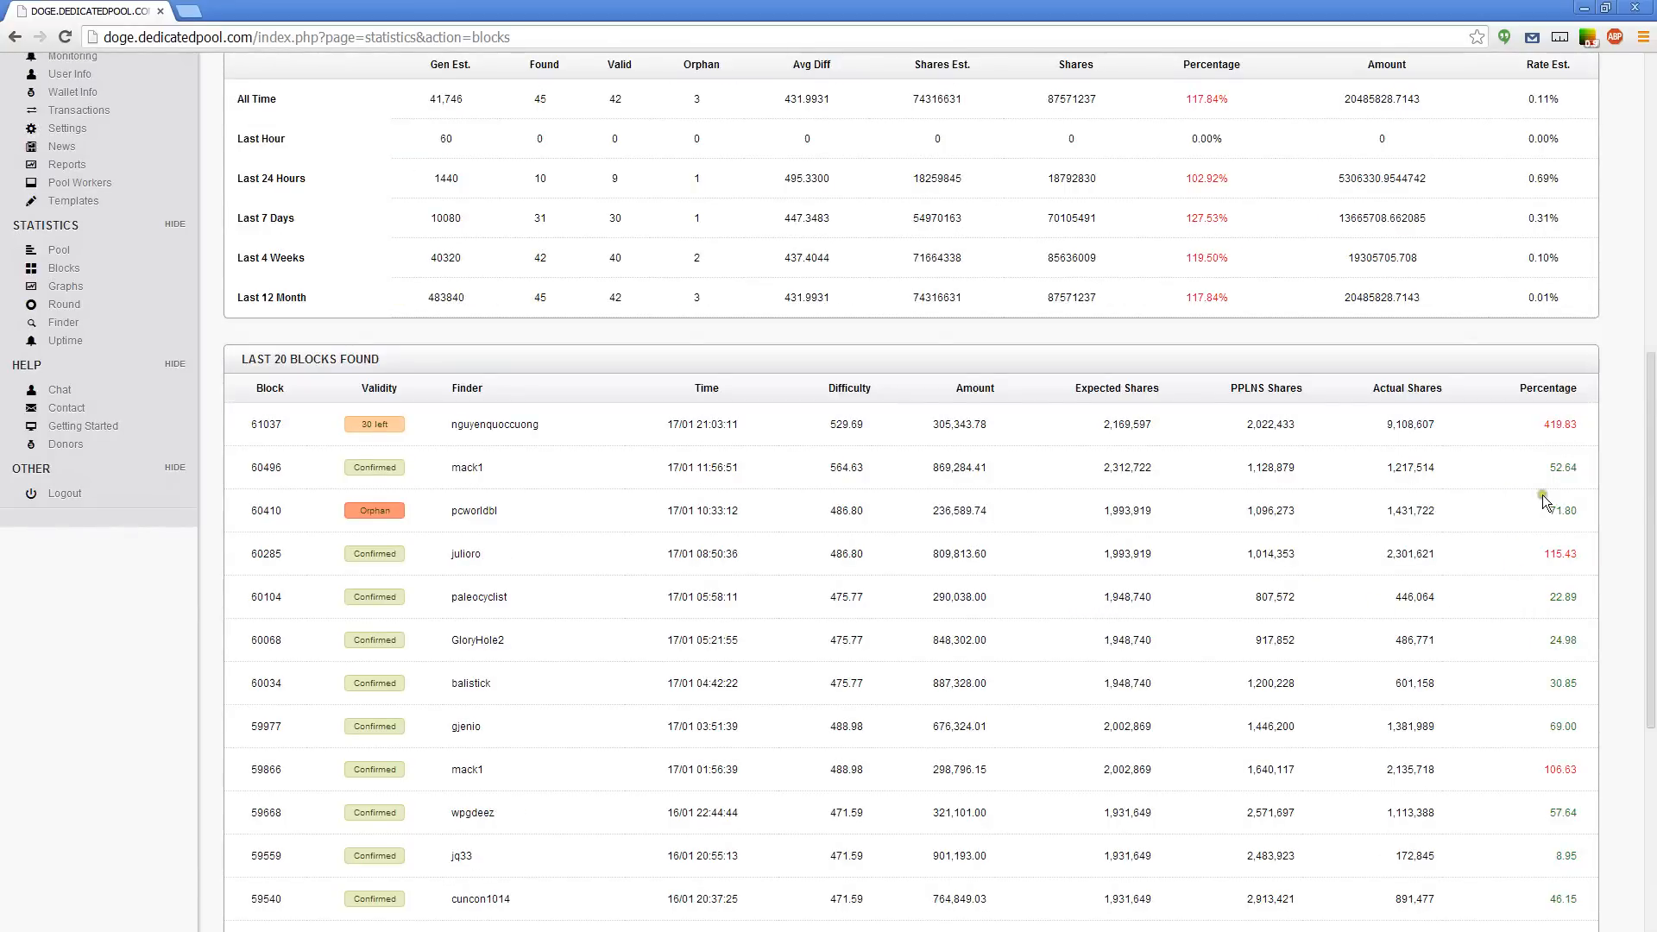
pyautogui.moveTo(1294, 438)
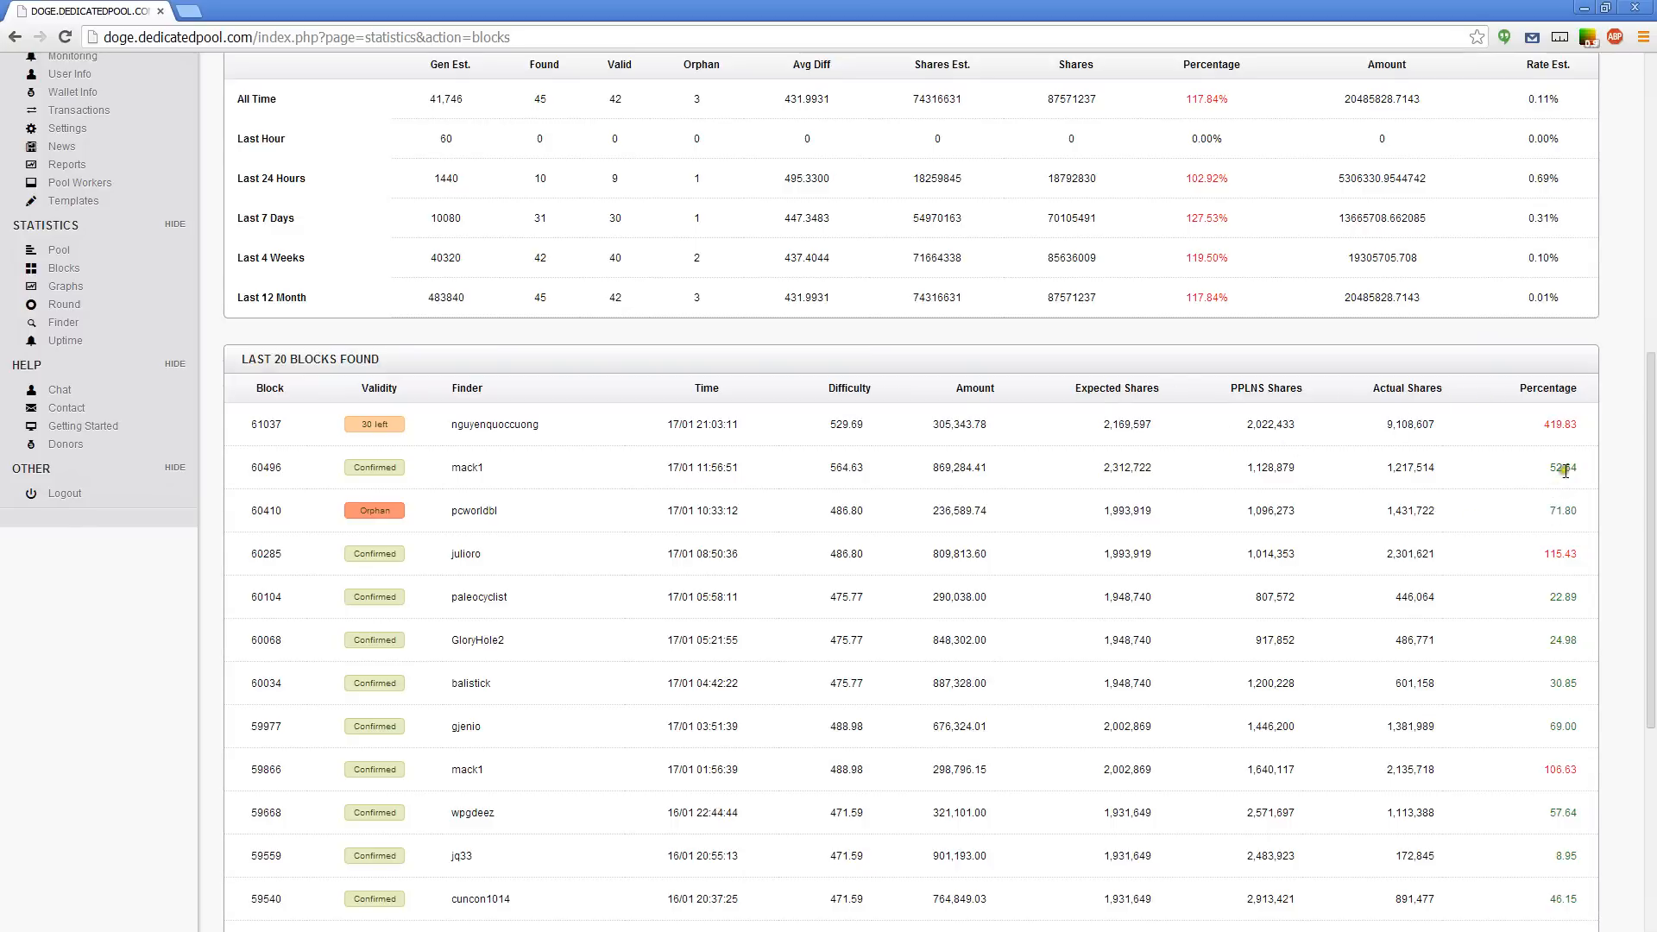
pyautogui.moveTo(1089, 399)
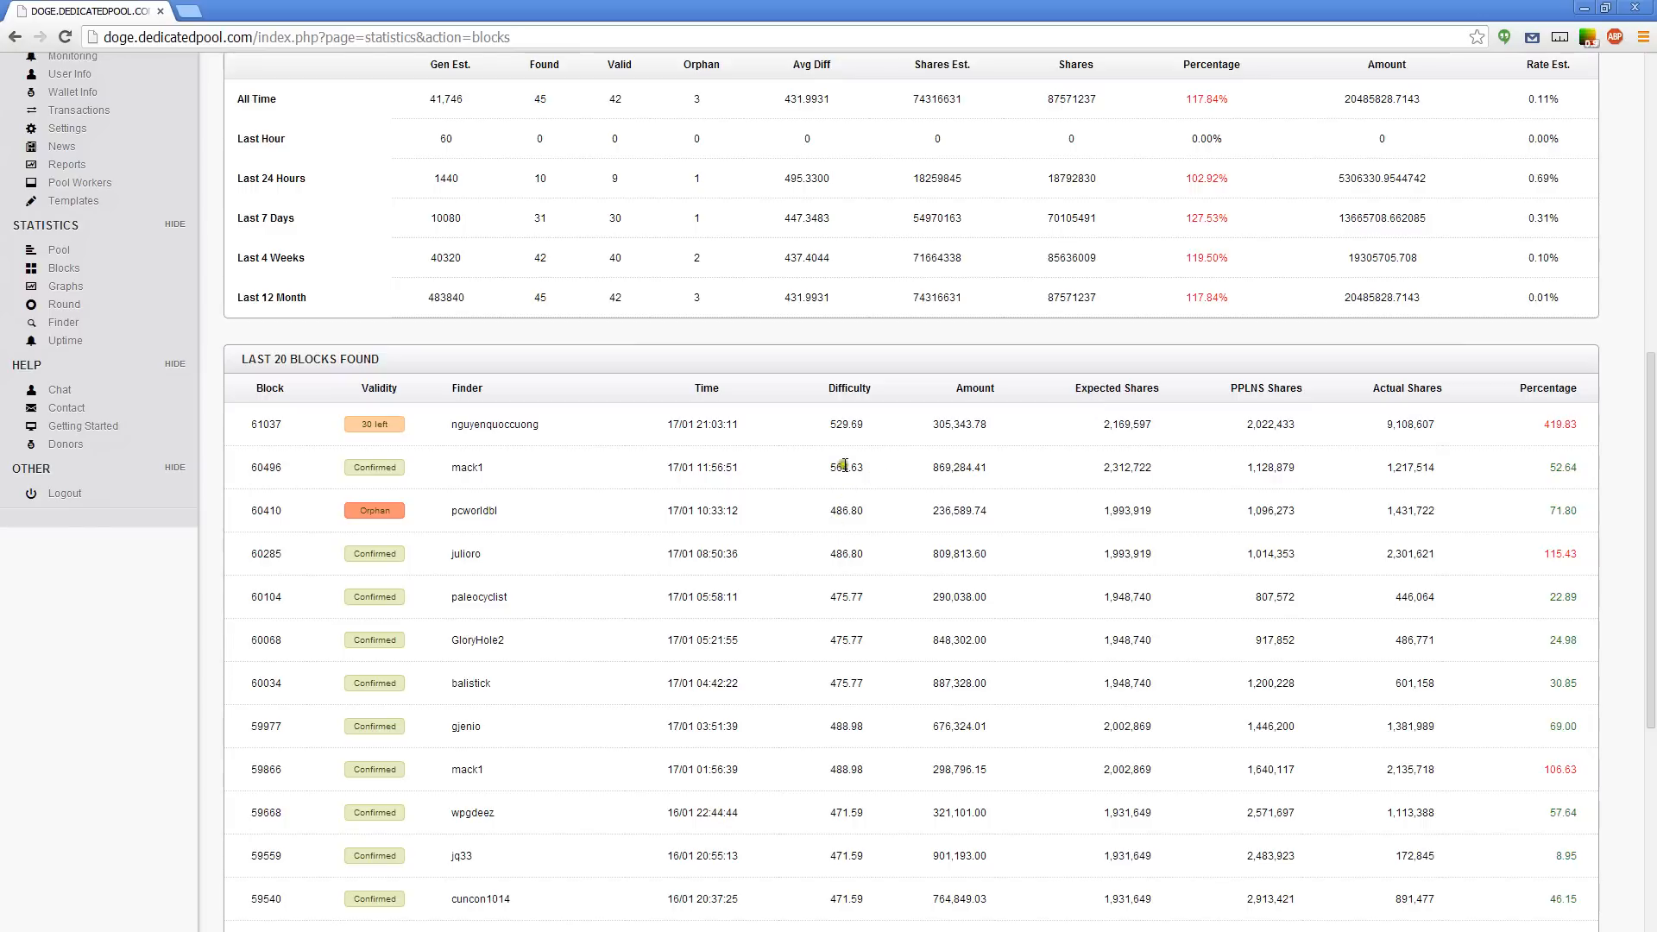
pyautogui.doubleClick(845, 468)
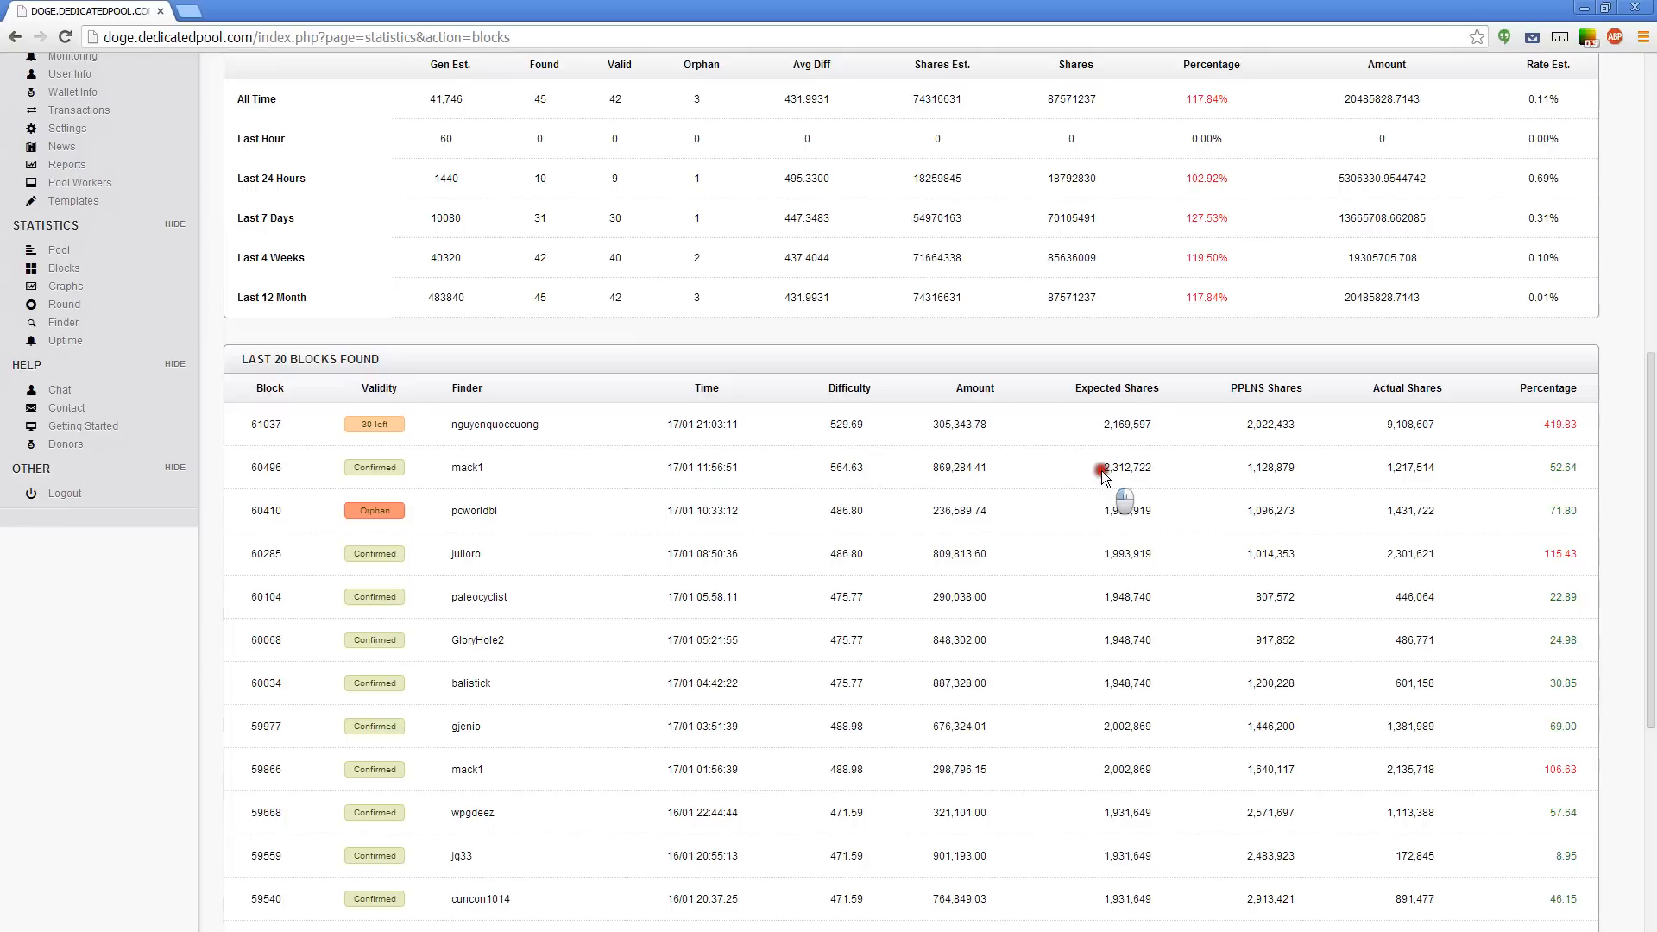
pyautogui.doubleClick(1127, 467)
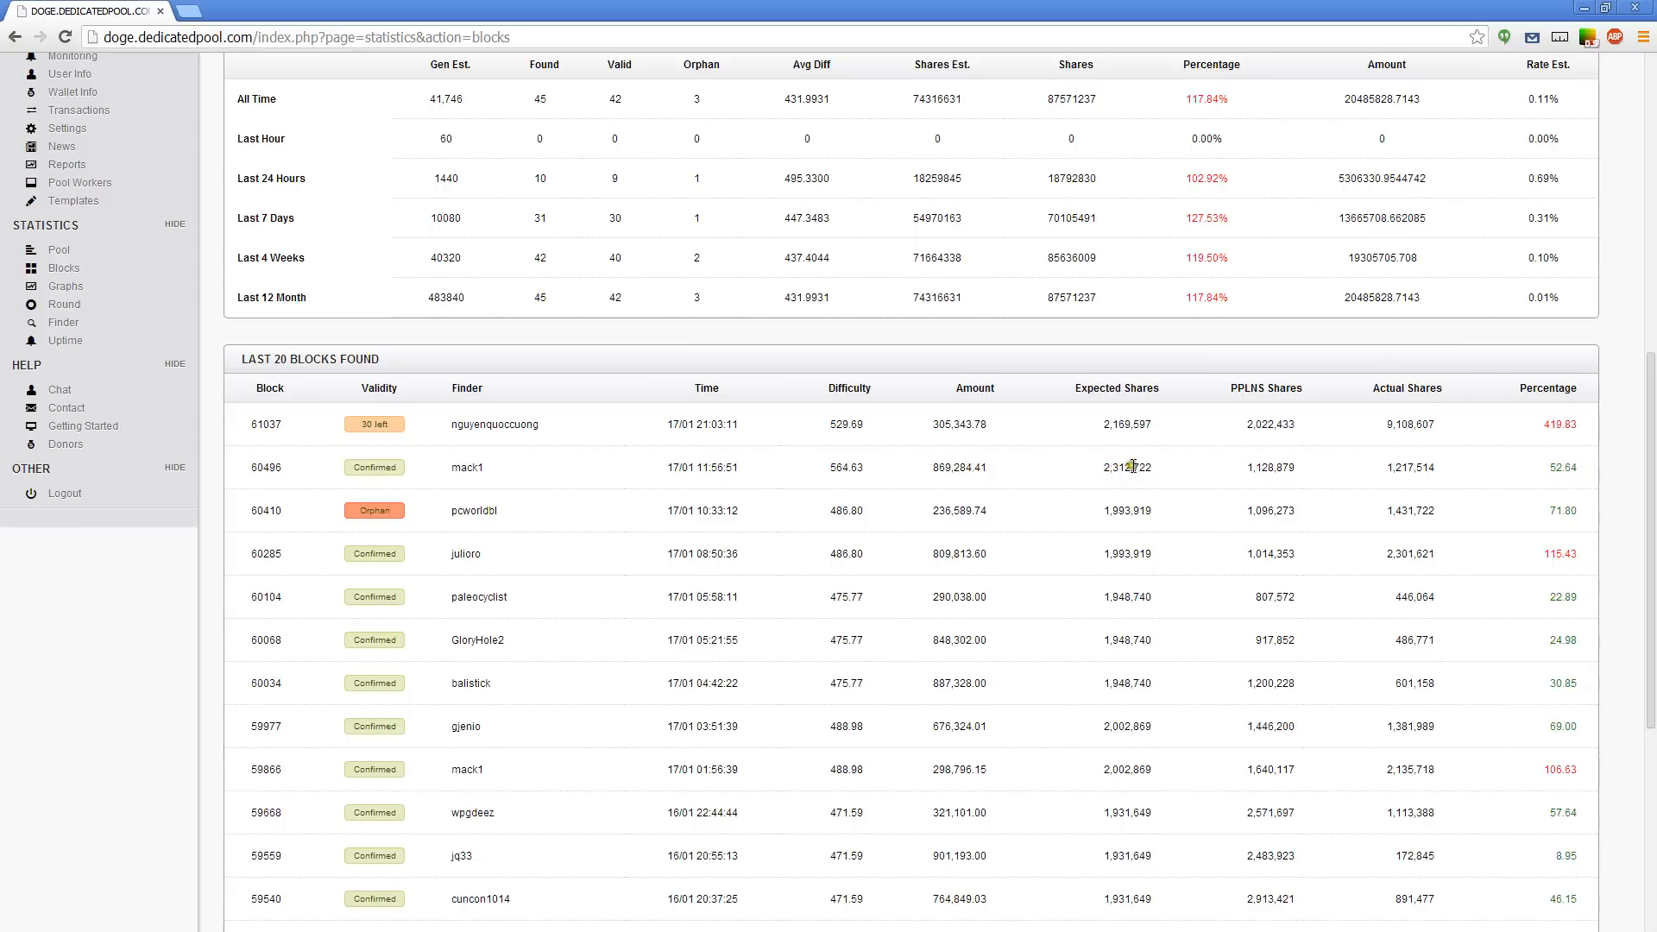
pyautogui.moveTo(1156, 476)
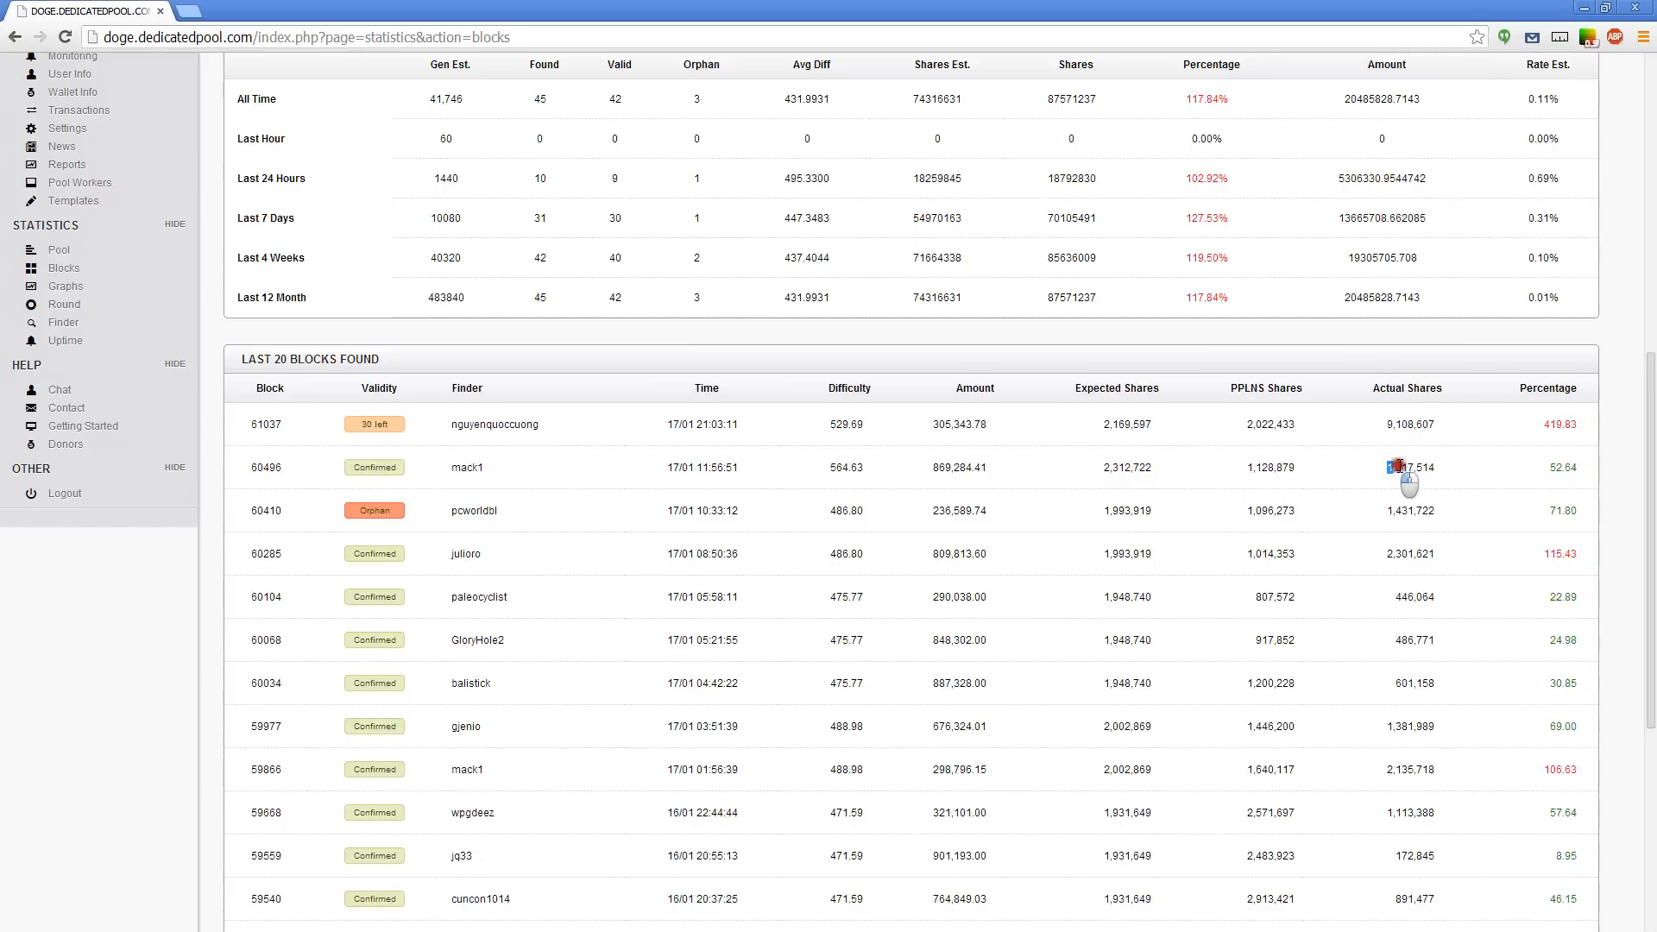
pyautogui.doubleClick(1410, 468)
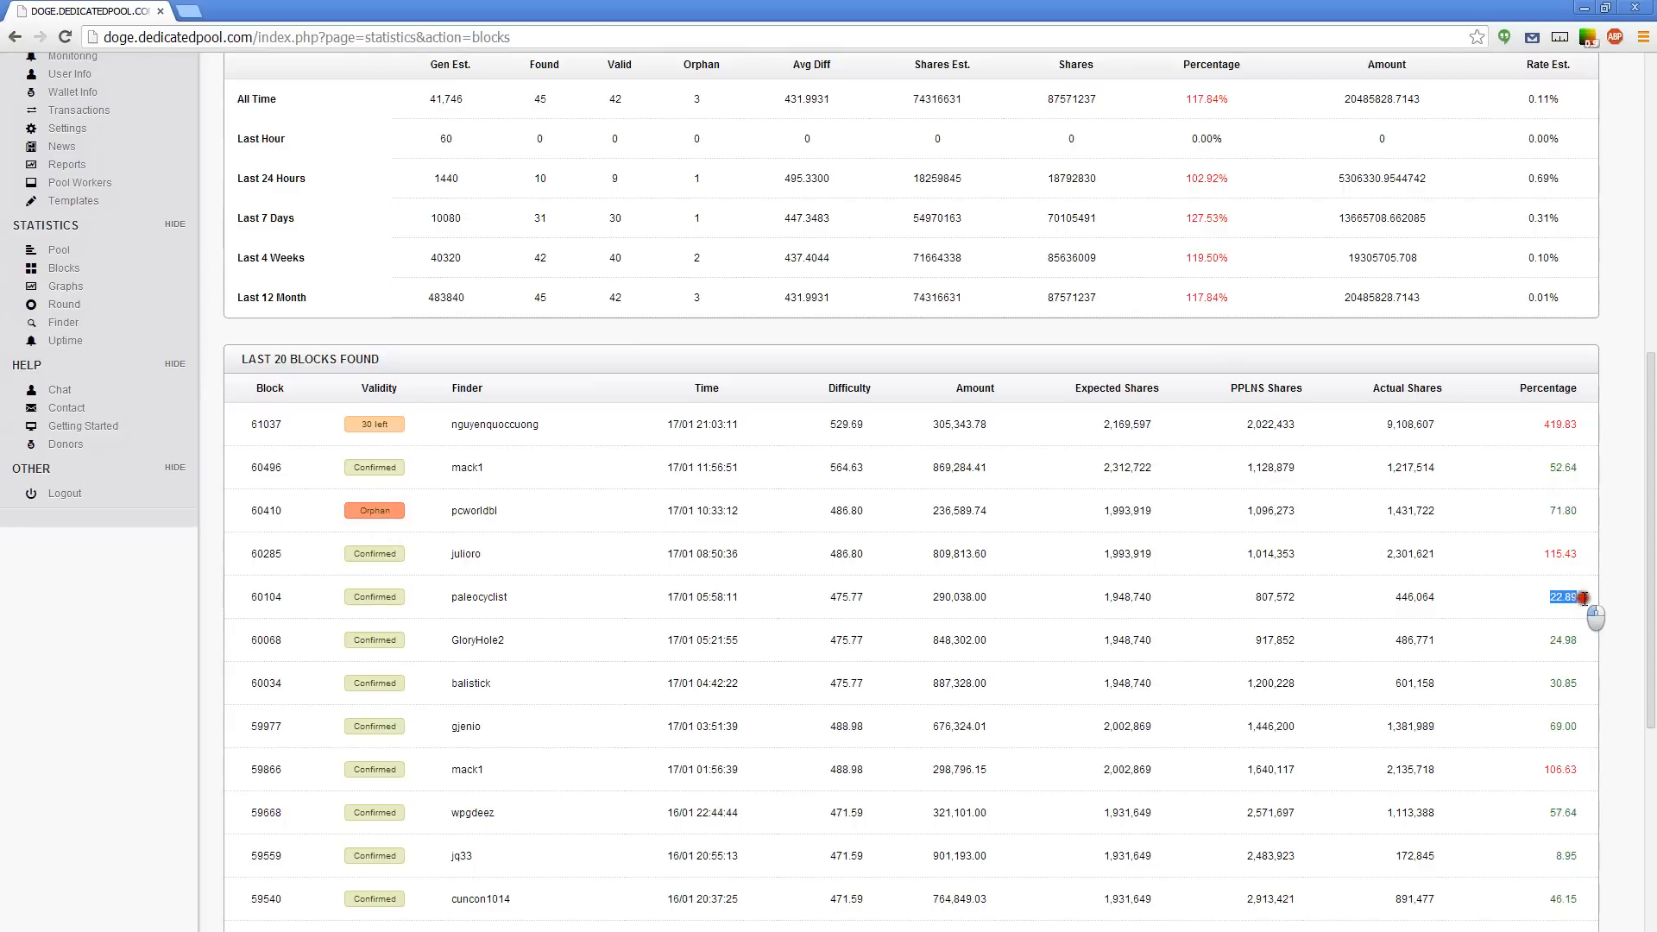
pyautogui.moveTo(1562, 613)
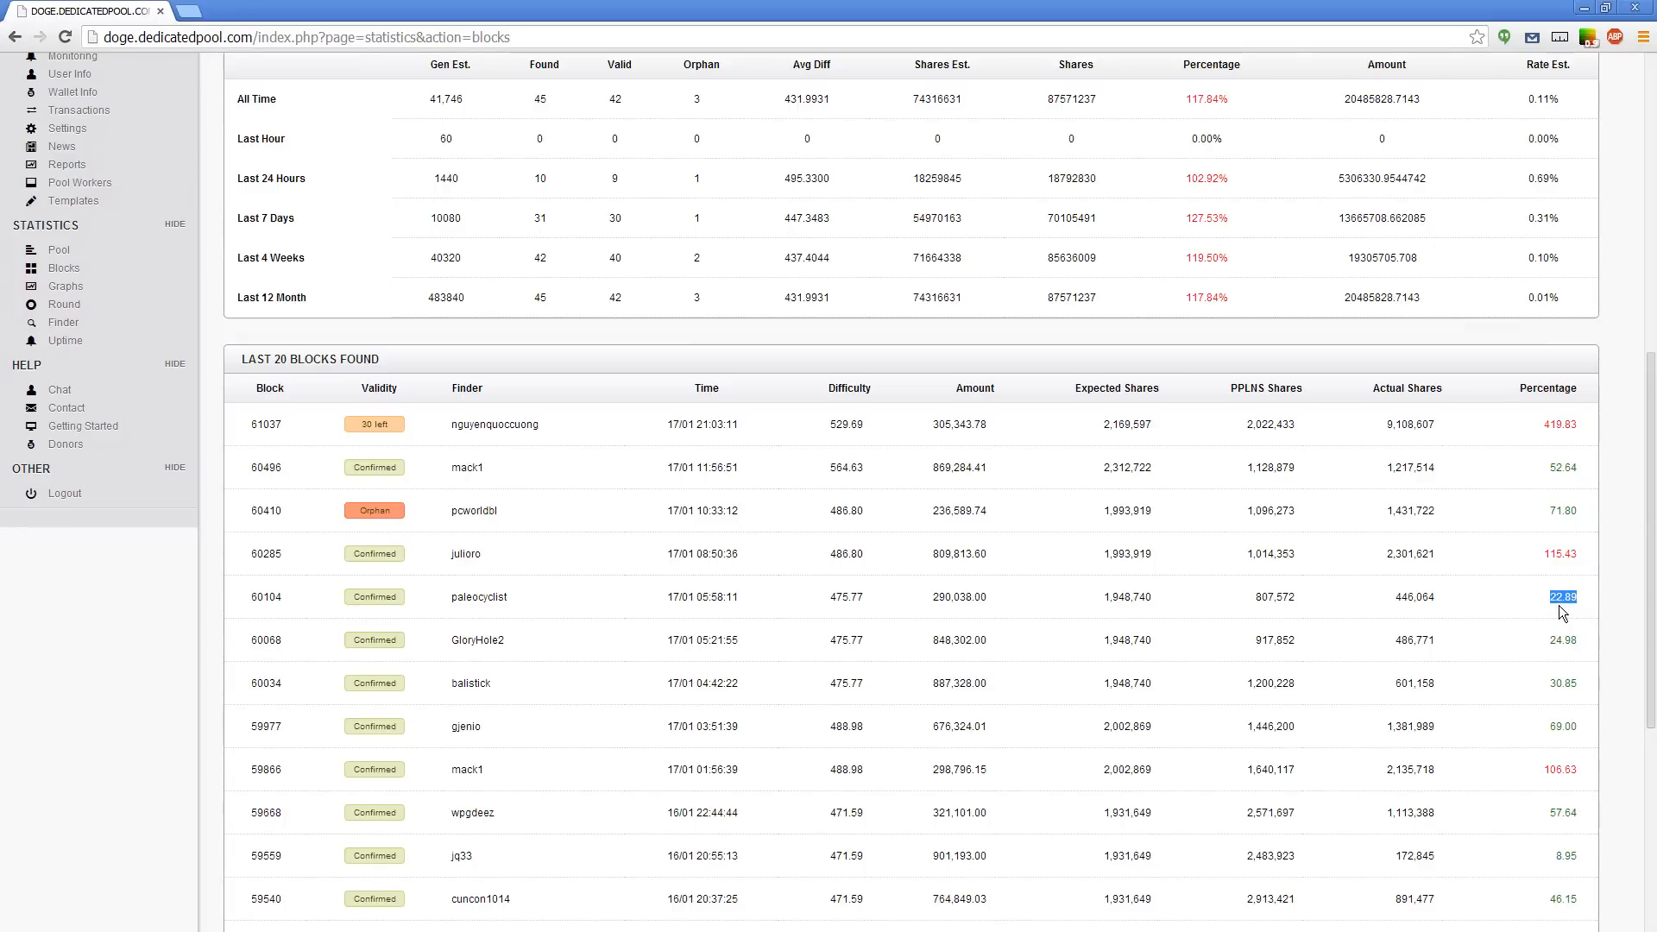
pyautogui.moveTo(1108, 592)
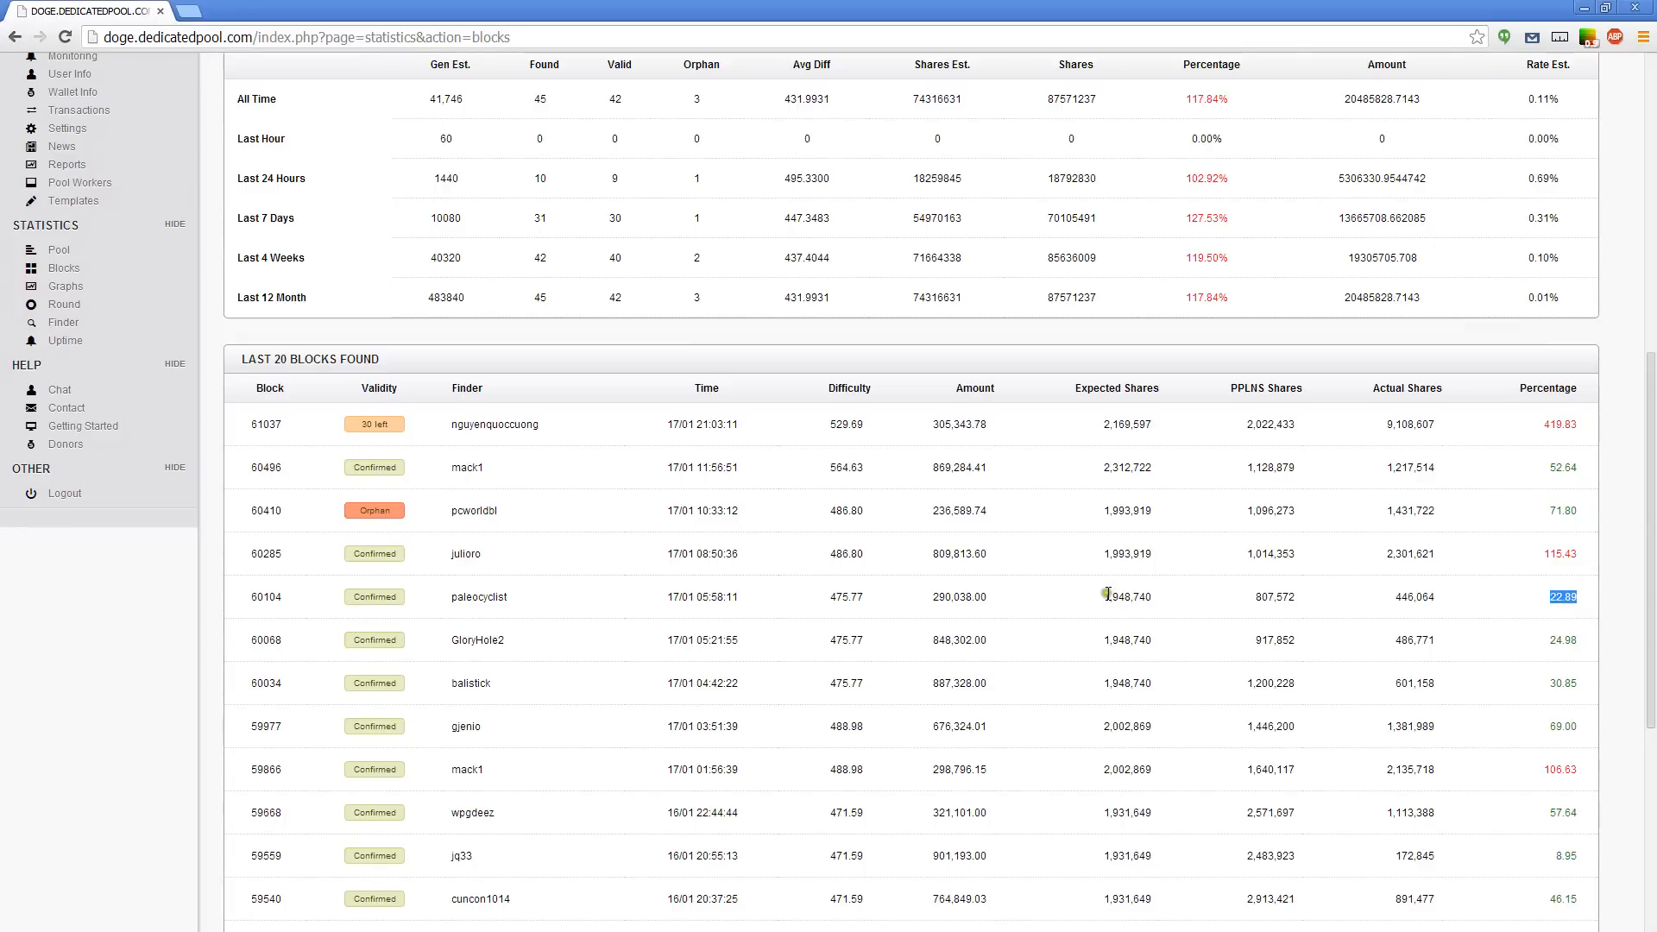
pyautogui.doubleClick(1127, 596)
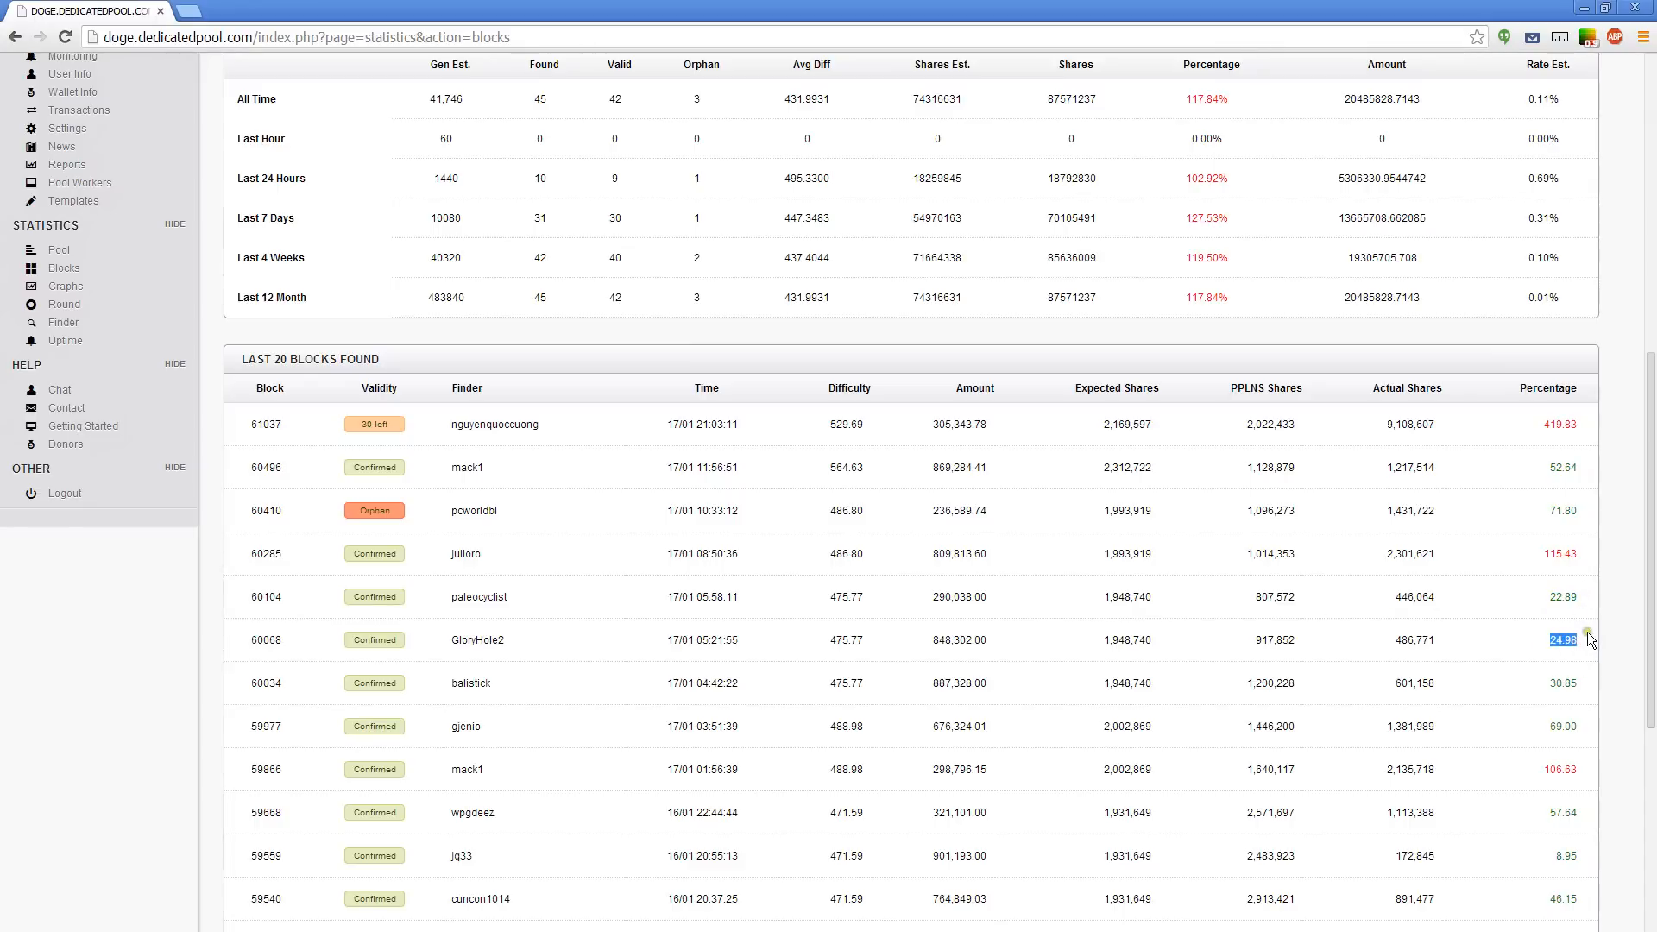
pyautogui.moveTo(1549, 696)
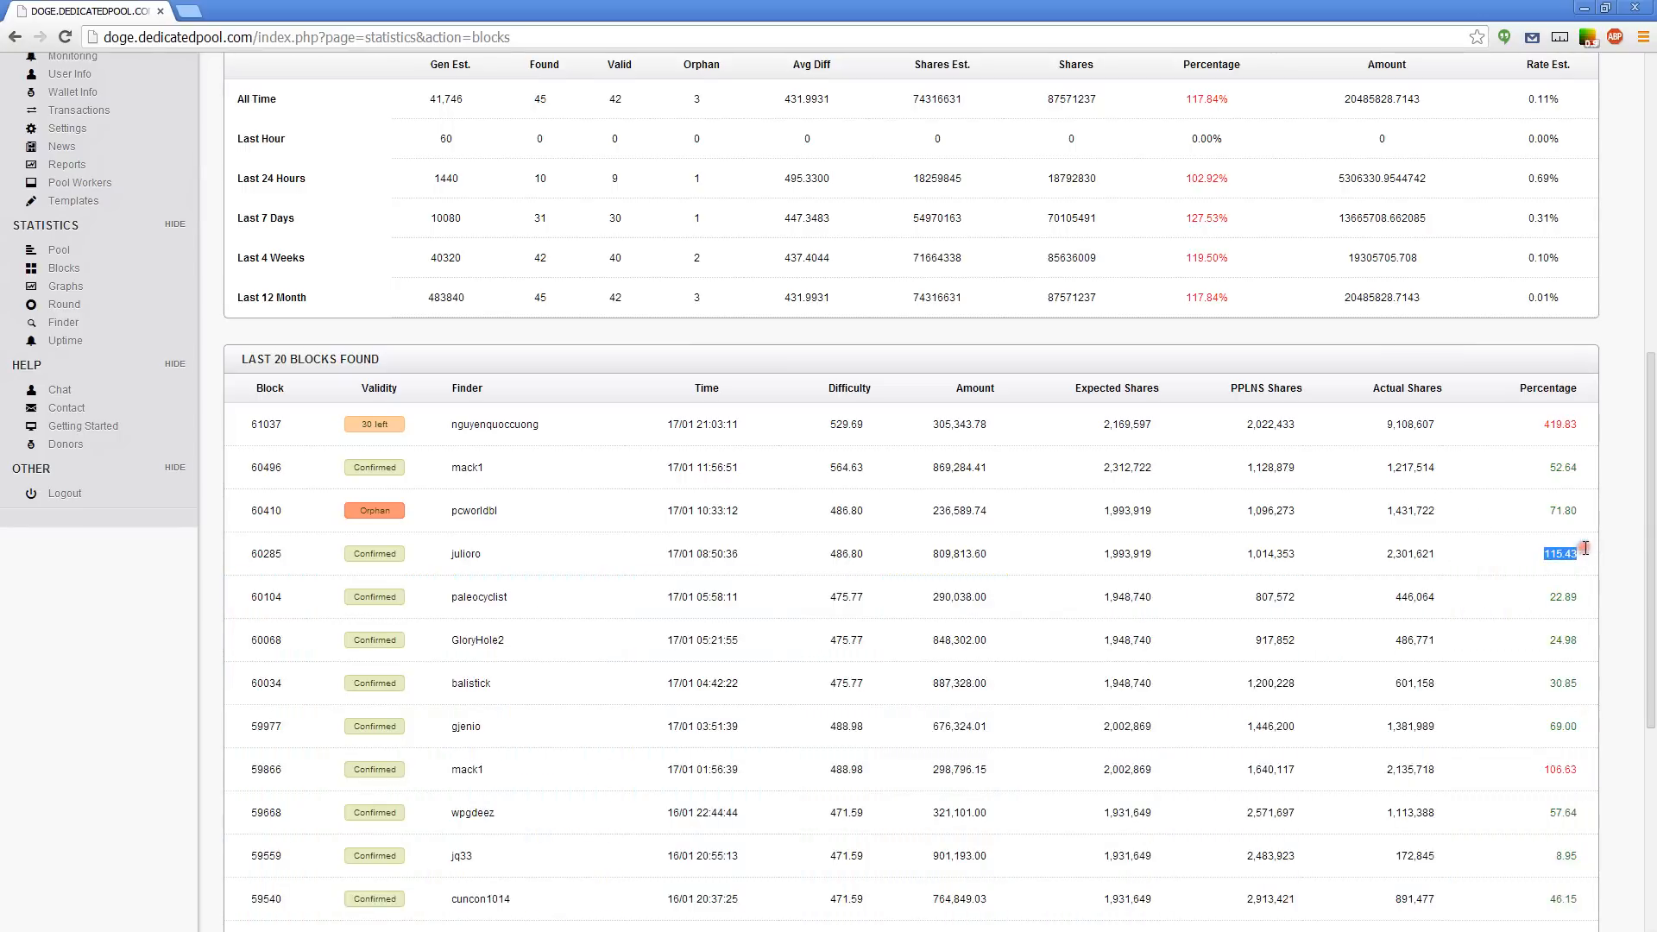
pyautogui.moveTo(1562, 508)
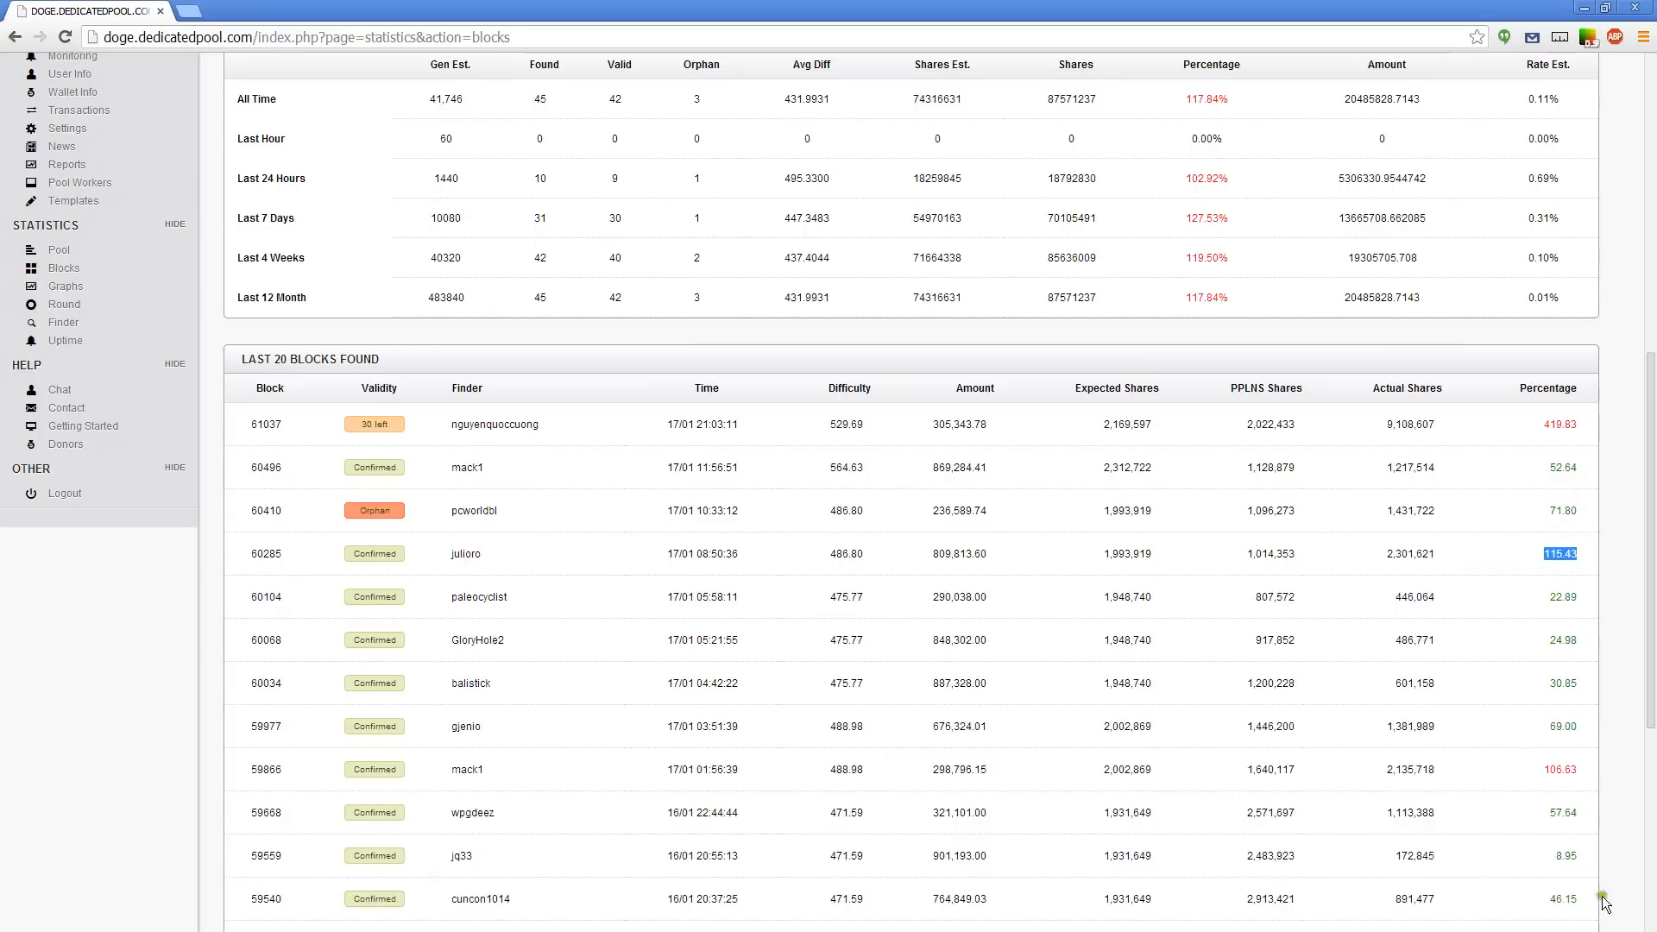
pyautogui.moveTo(1582, 488)
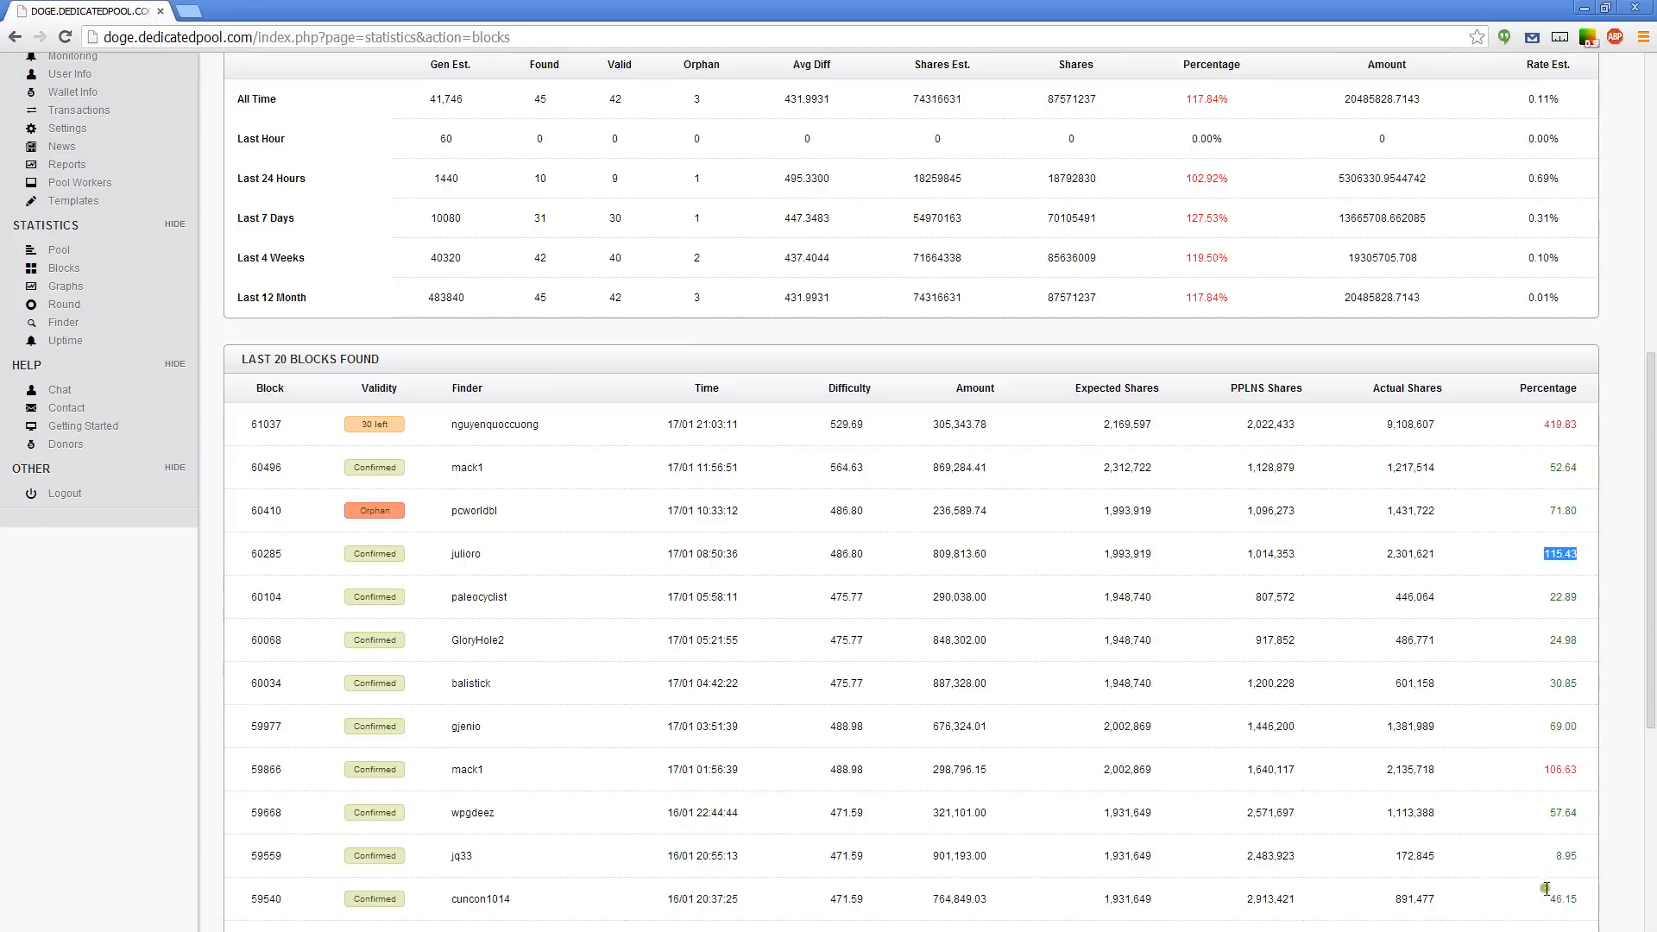
pyautogui.moveTo(1527, 388)
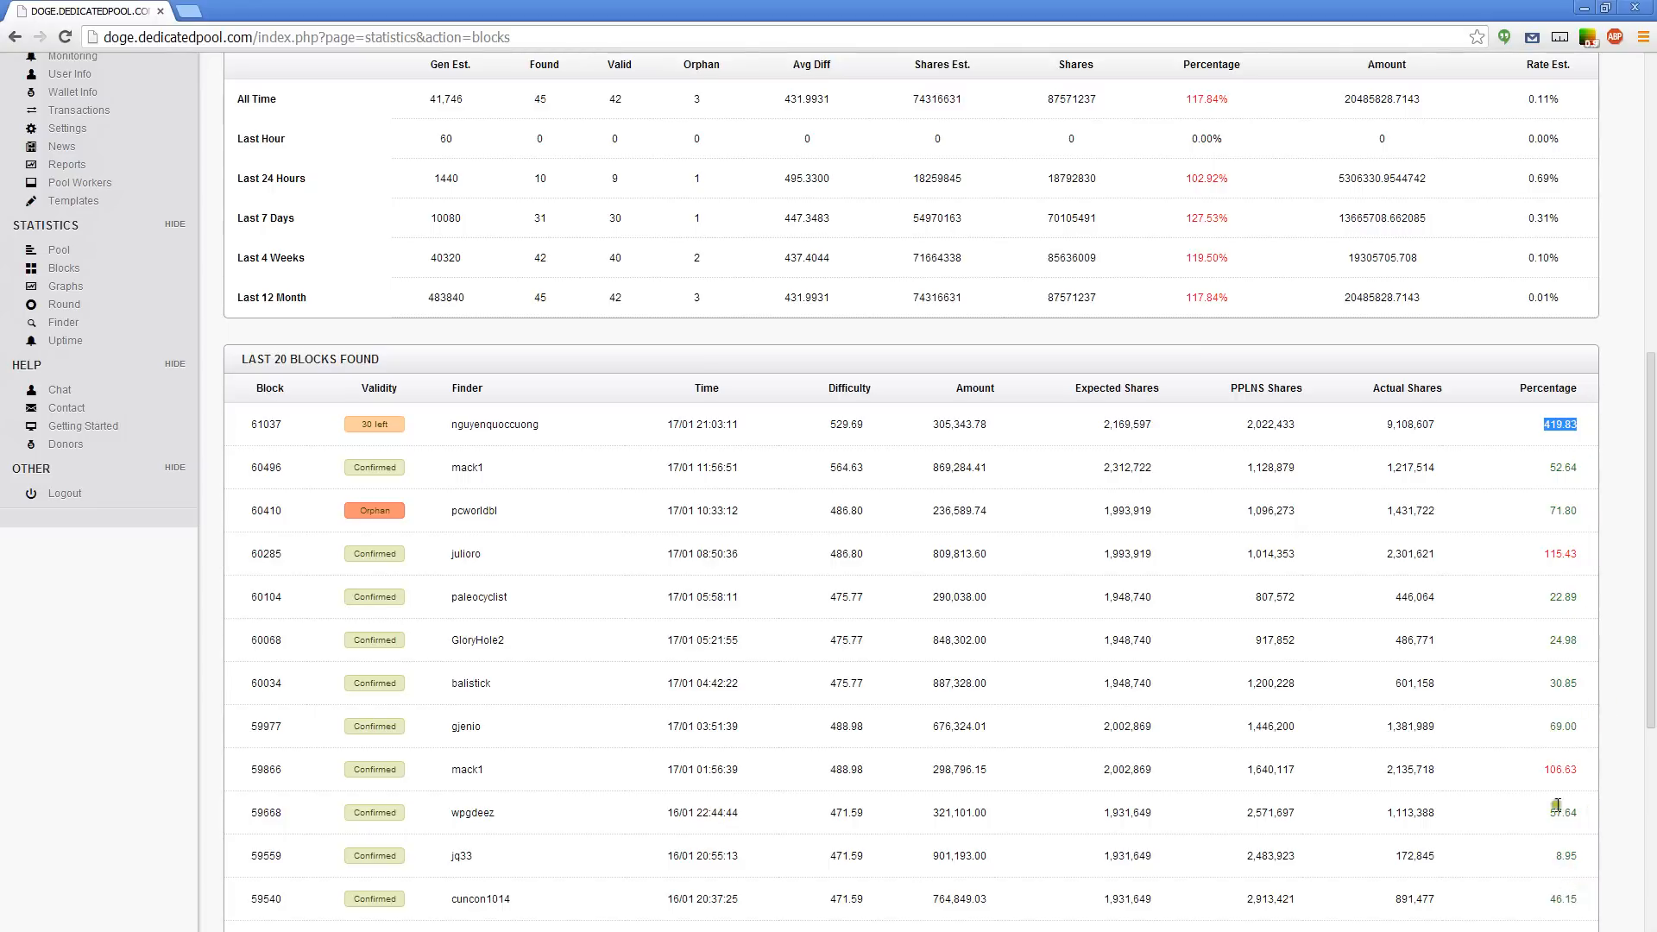
pyautogui.moveTo(1546, 813)
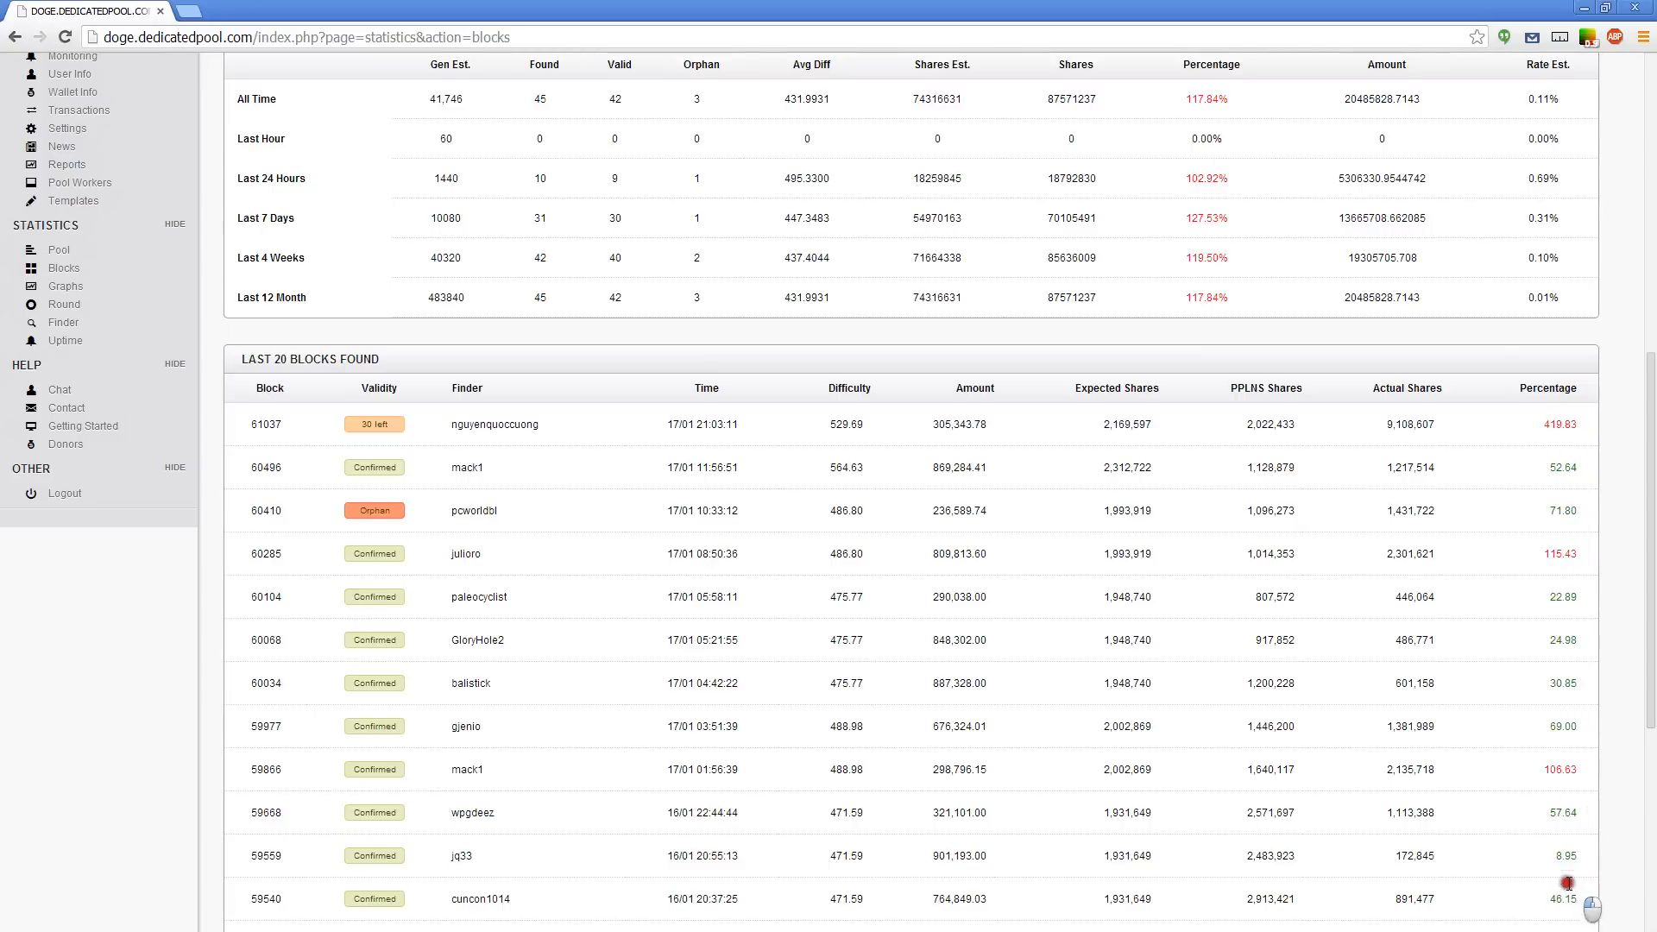
pyautogui.moveTo(1548, 763)
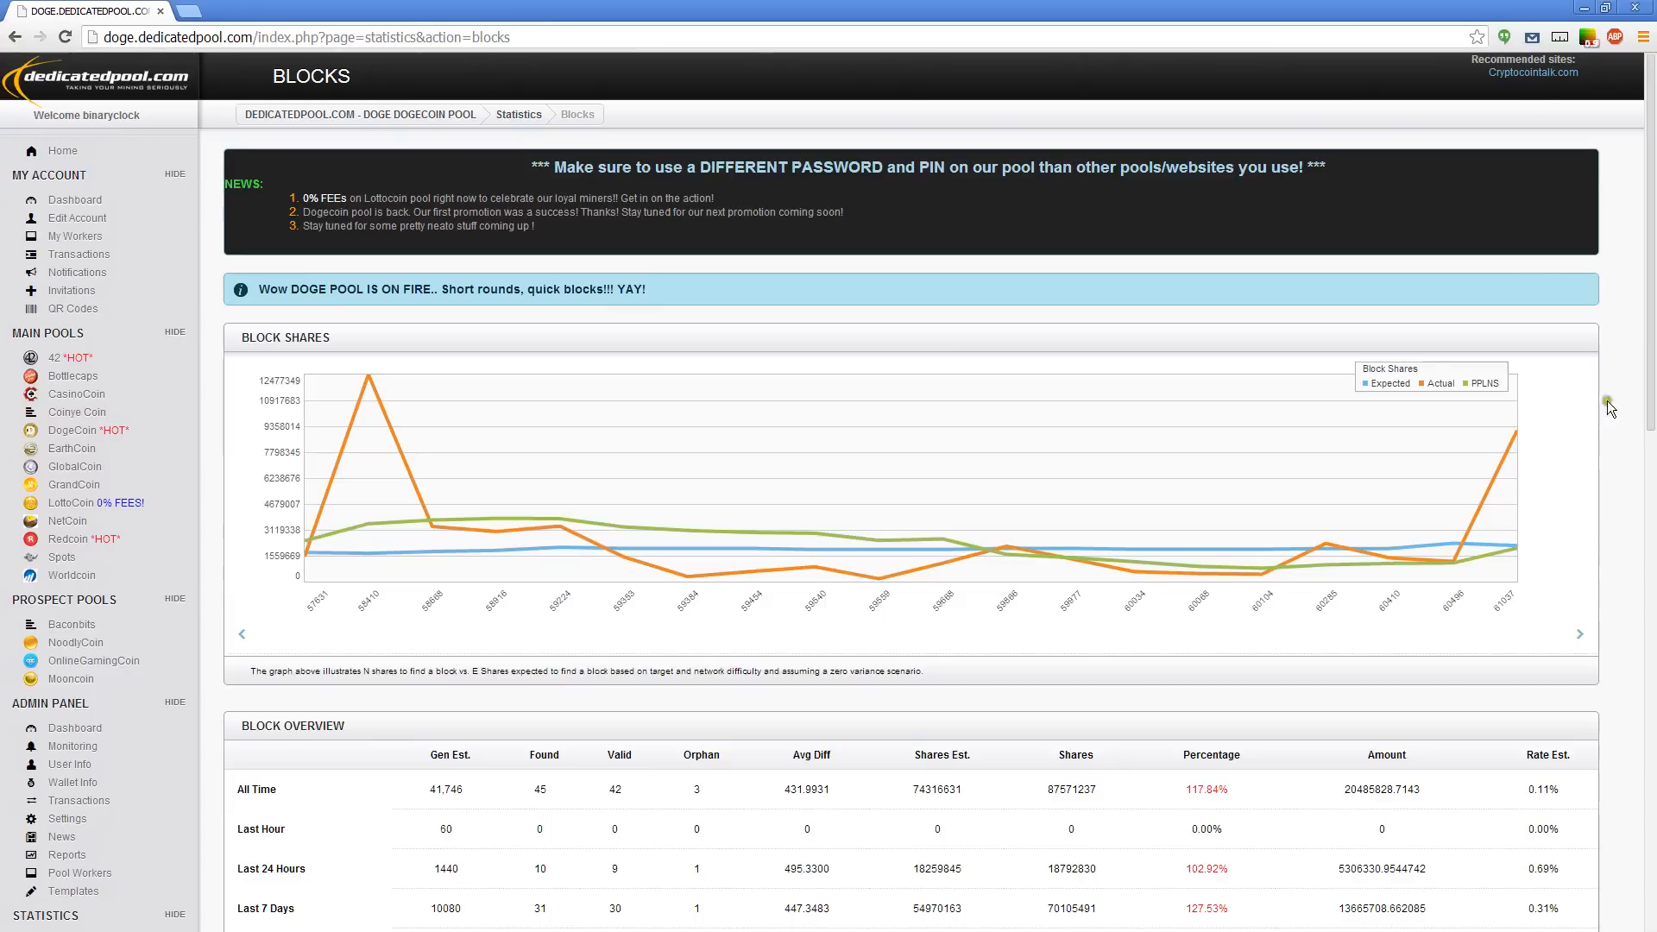
pyautogui.moveTo(1510, 433)
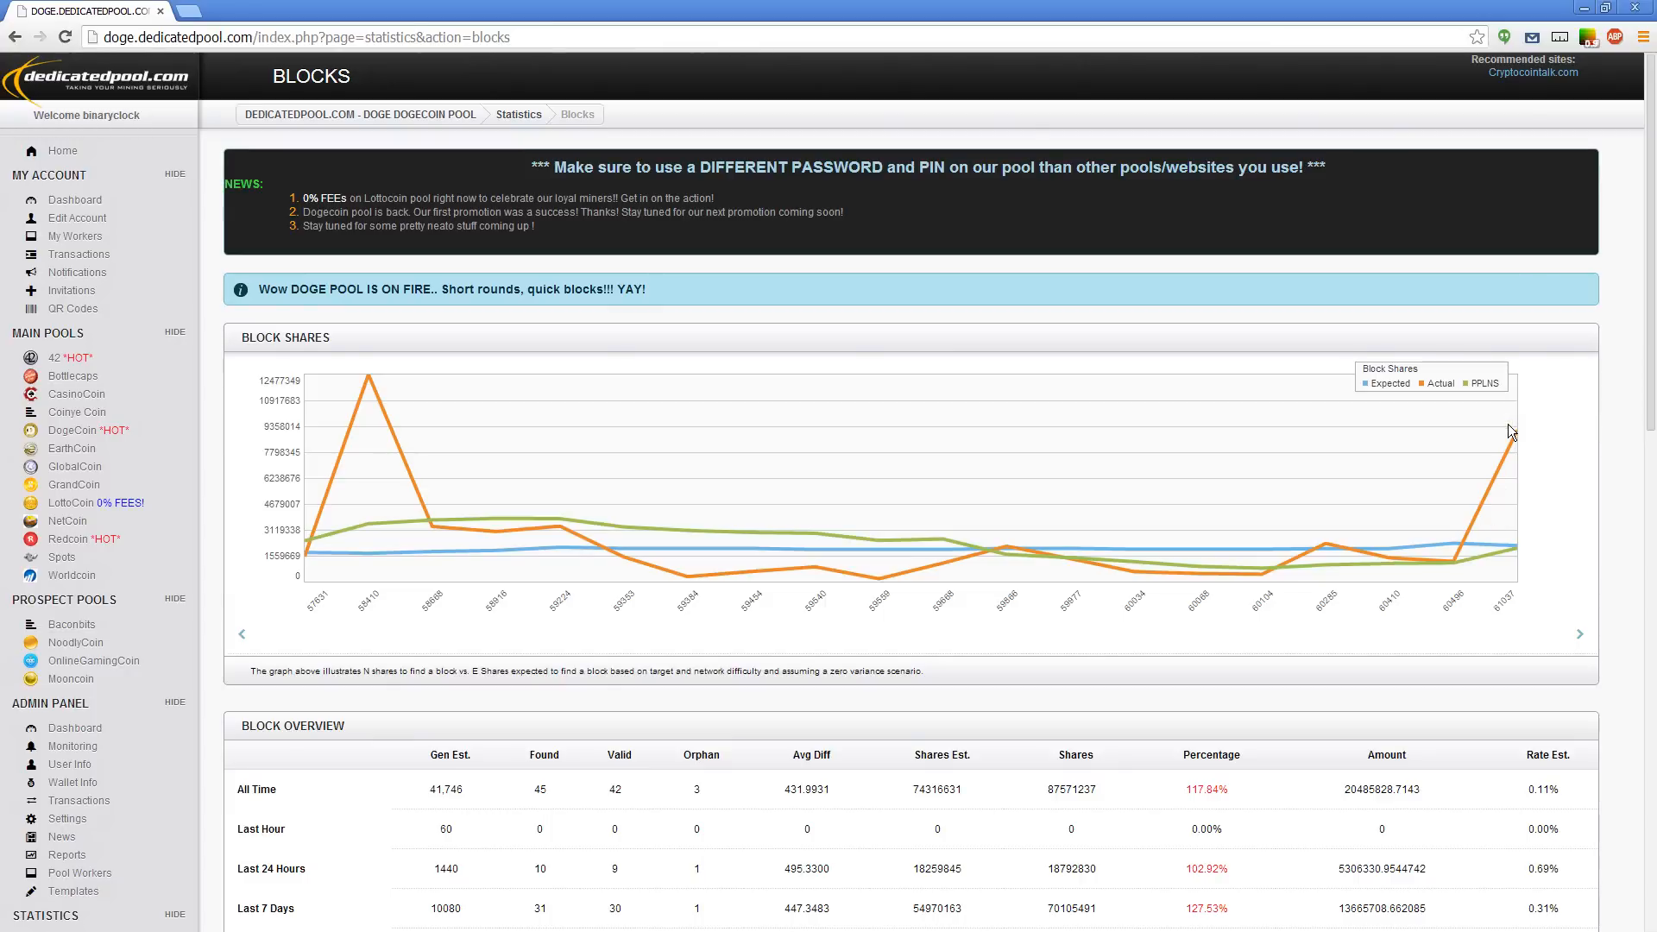
# Scroll to the Last 20 Blocks Found table and highlight block 61037's effort percentage.
pyautogui.scroll(-3)
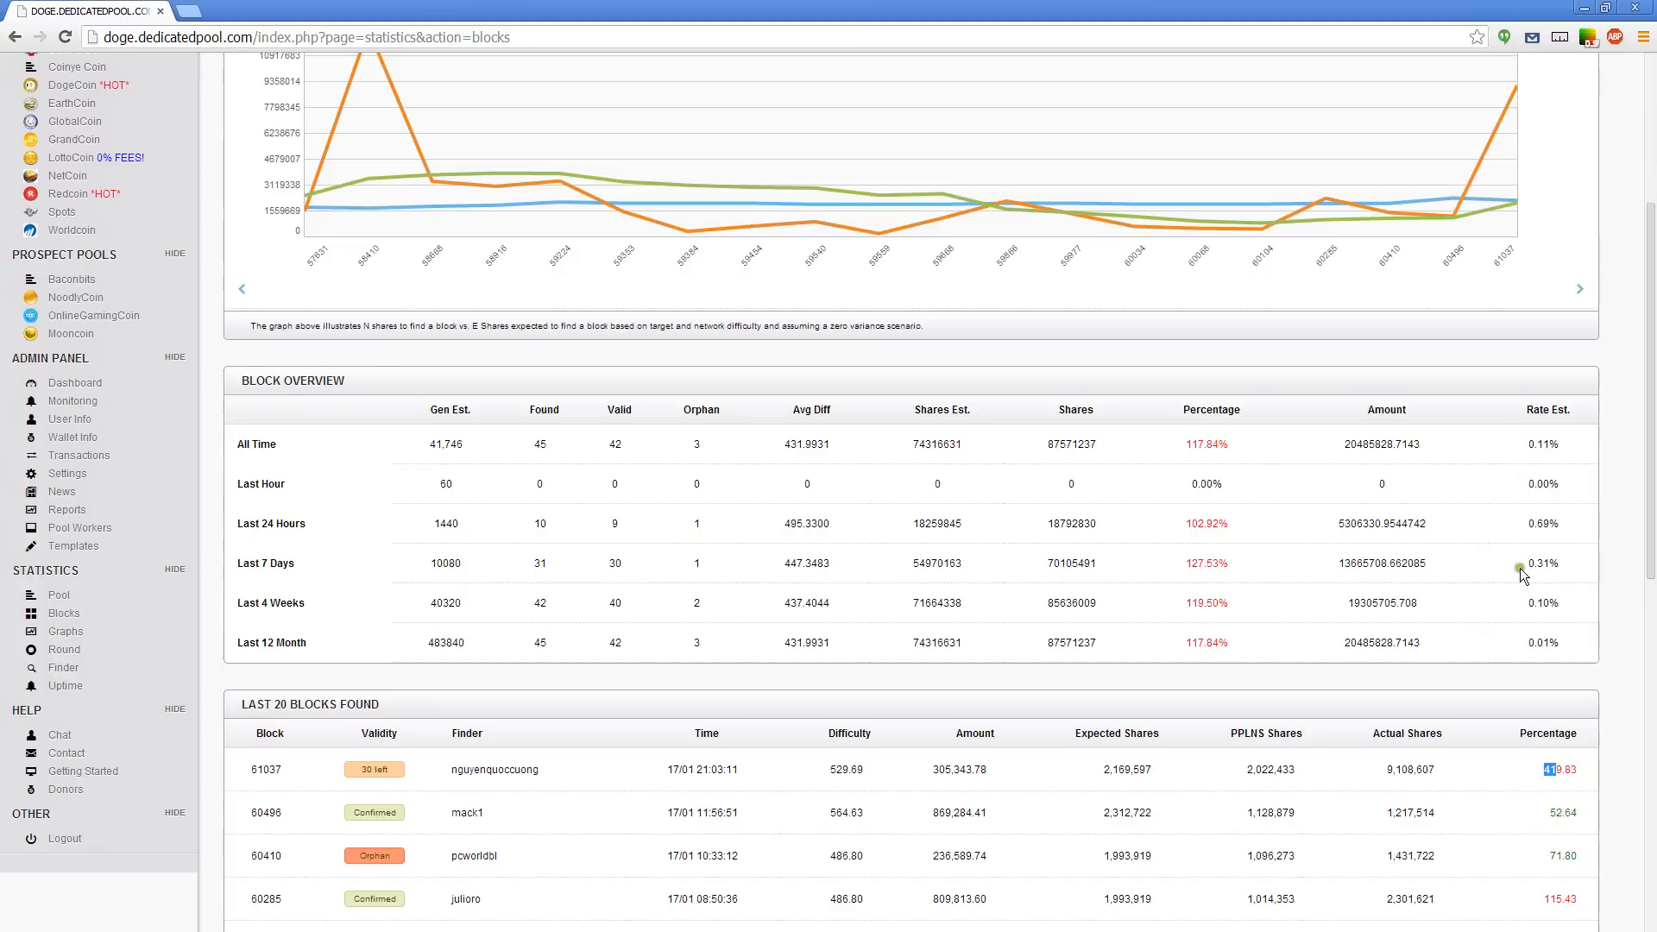
pyautogui.scroll(-3)
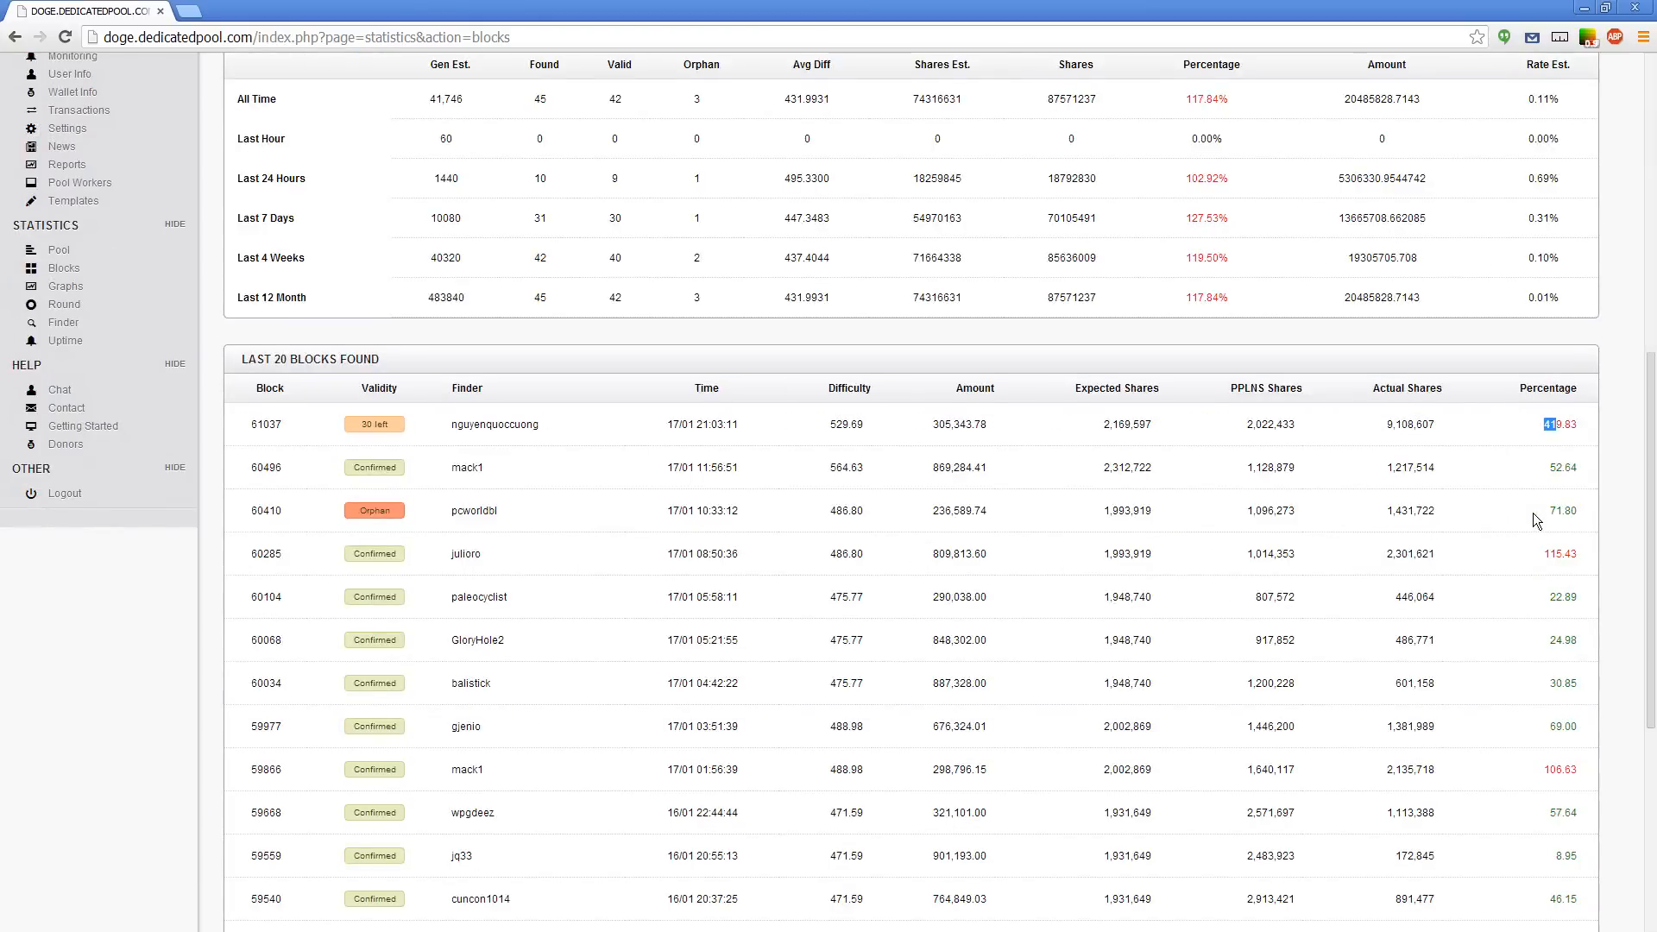
pyautogui.moveTo(1537, 504)
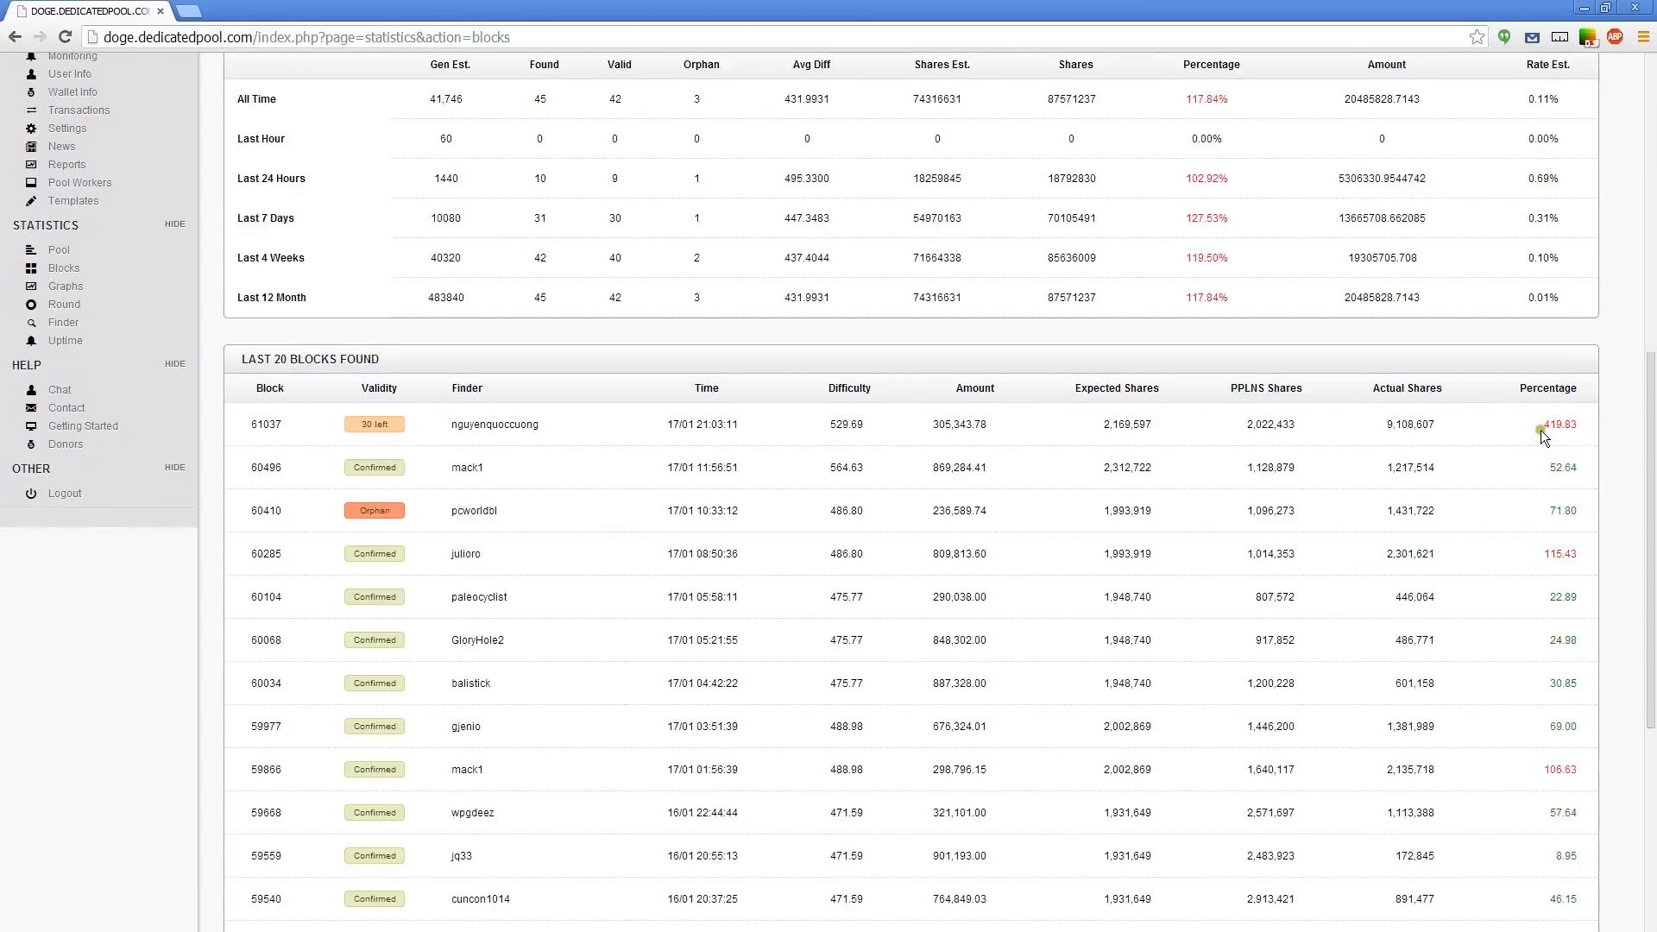
pyautogui.doubleClick(706, 425)
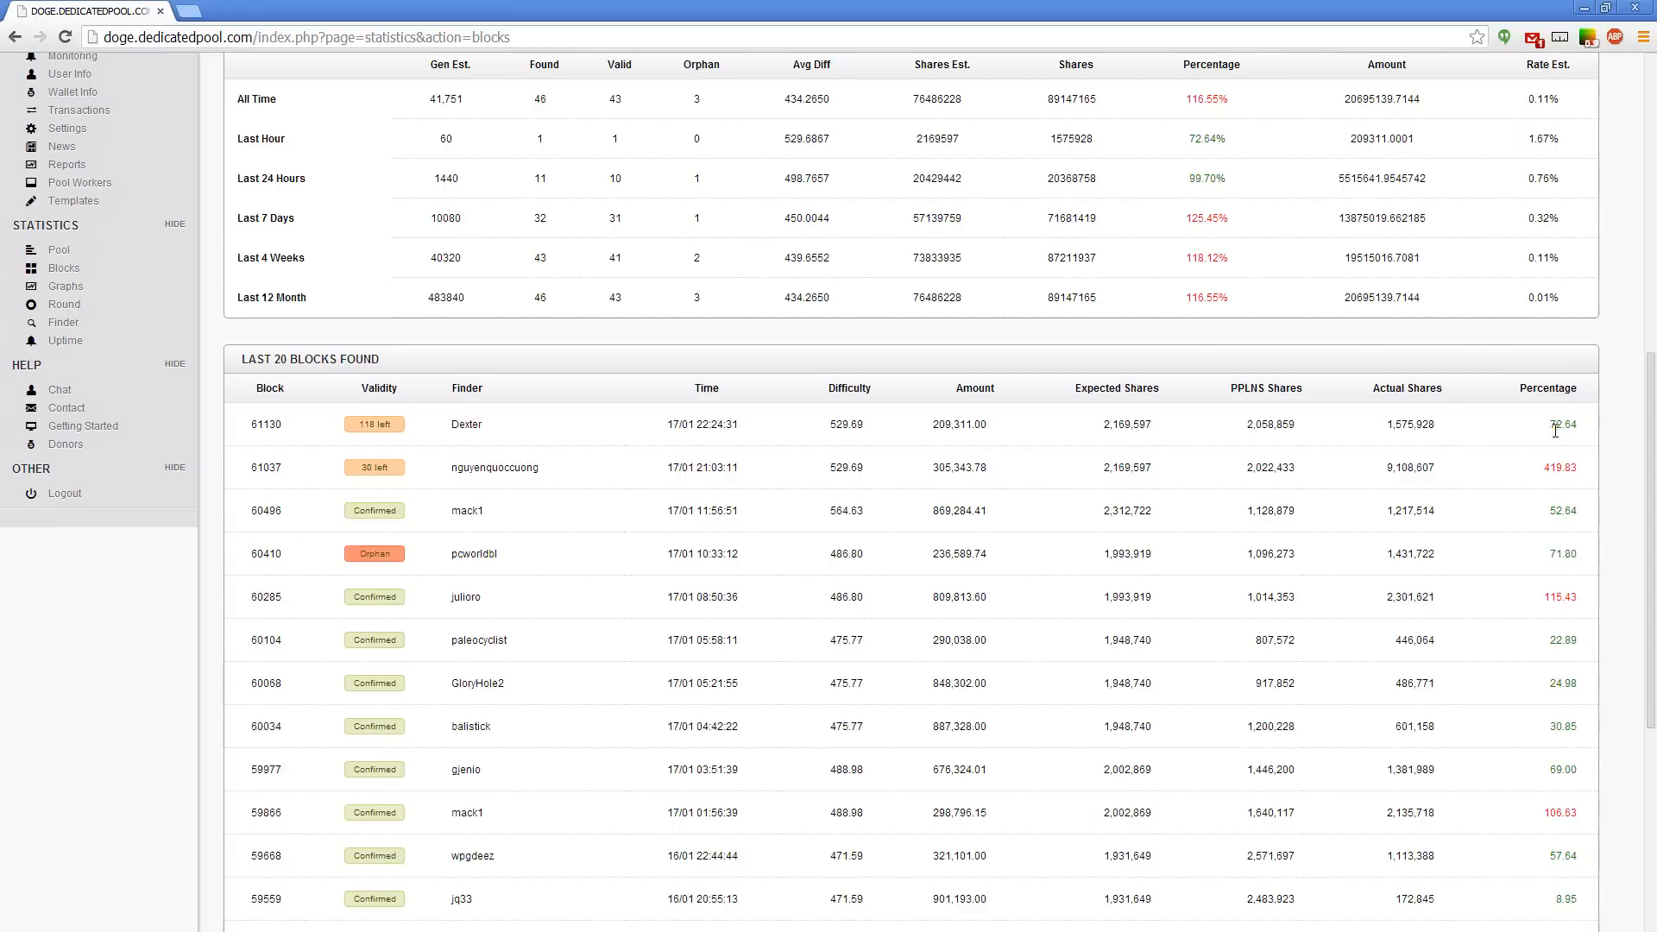
# Highlight Dexter as the finder of the newest block 61130.
pyautogui.doubleClick(464, 425)
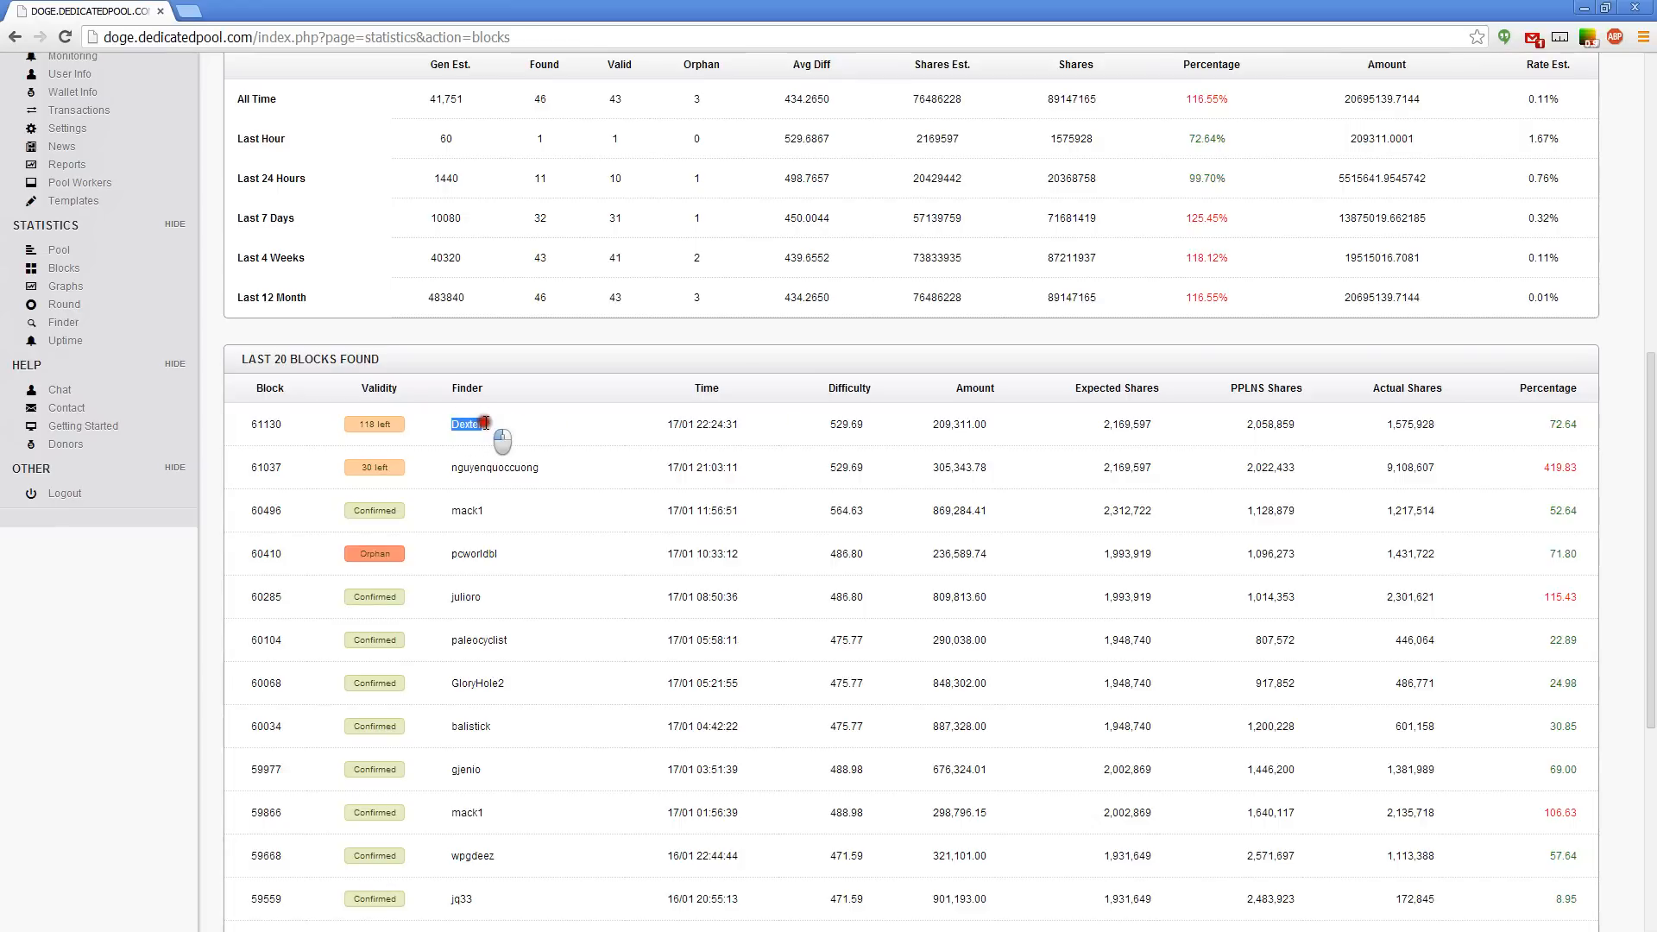
pyautogui.moveTo(599, 427)
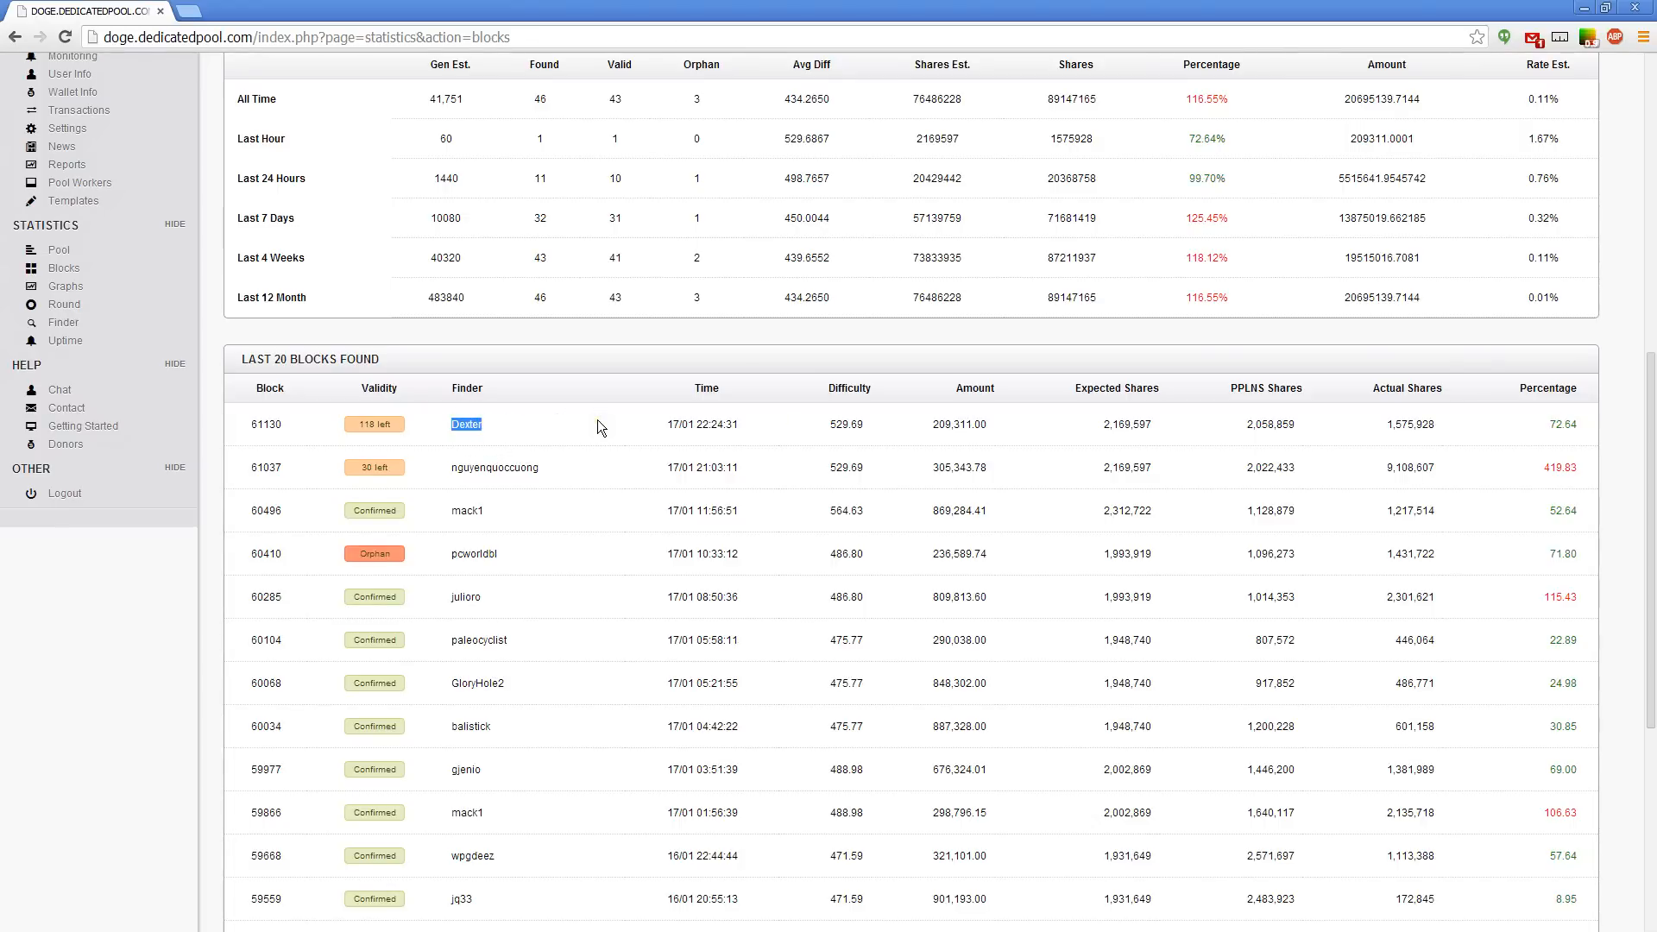
pyautogui.moveTo(707, 429)
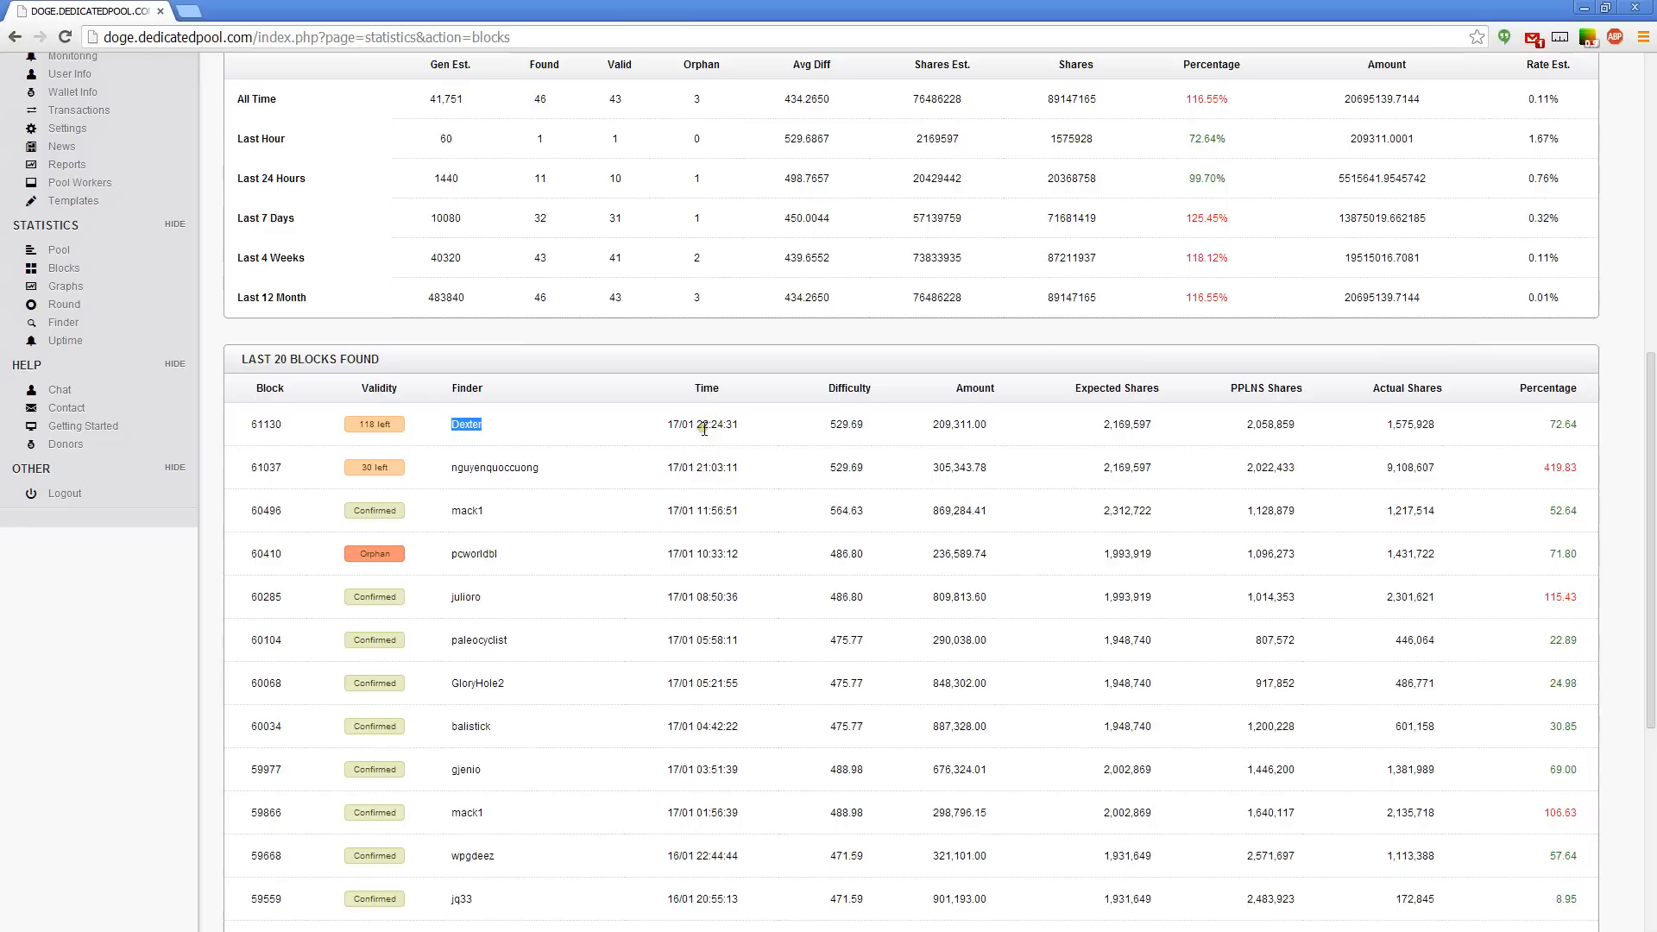
pyautogui.moveTo(699, 483)
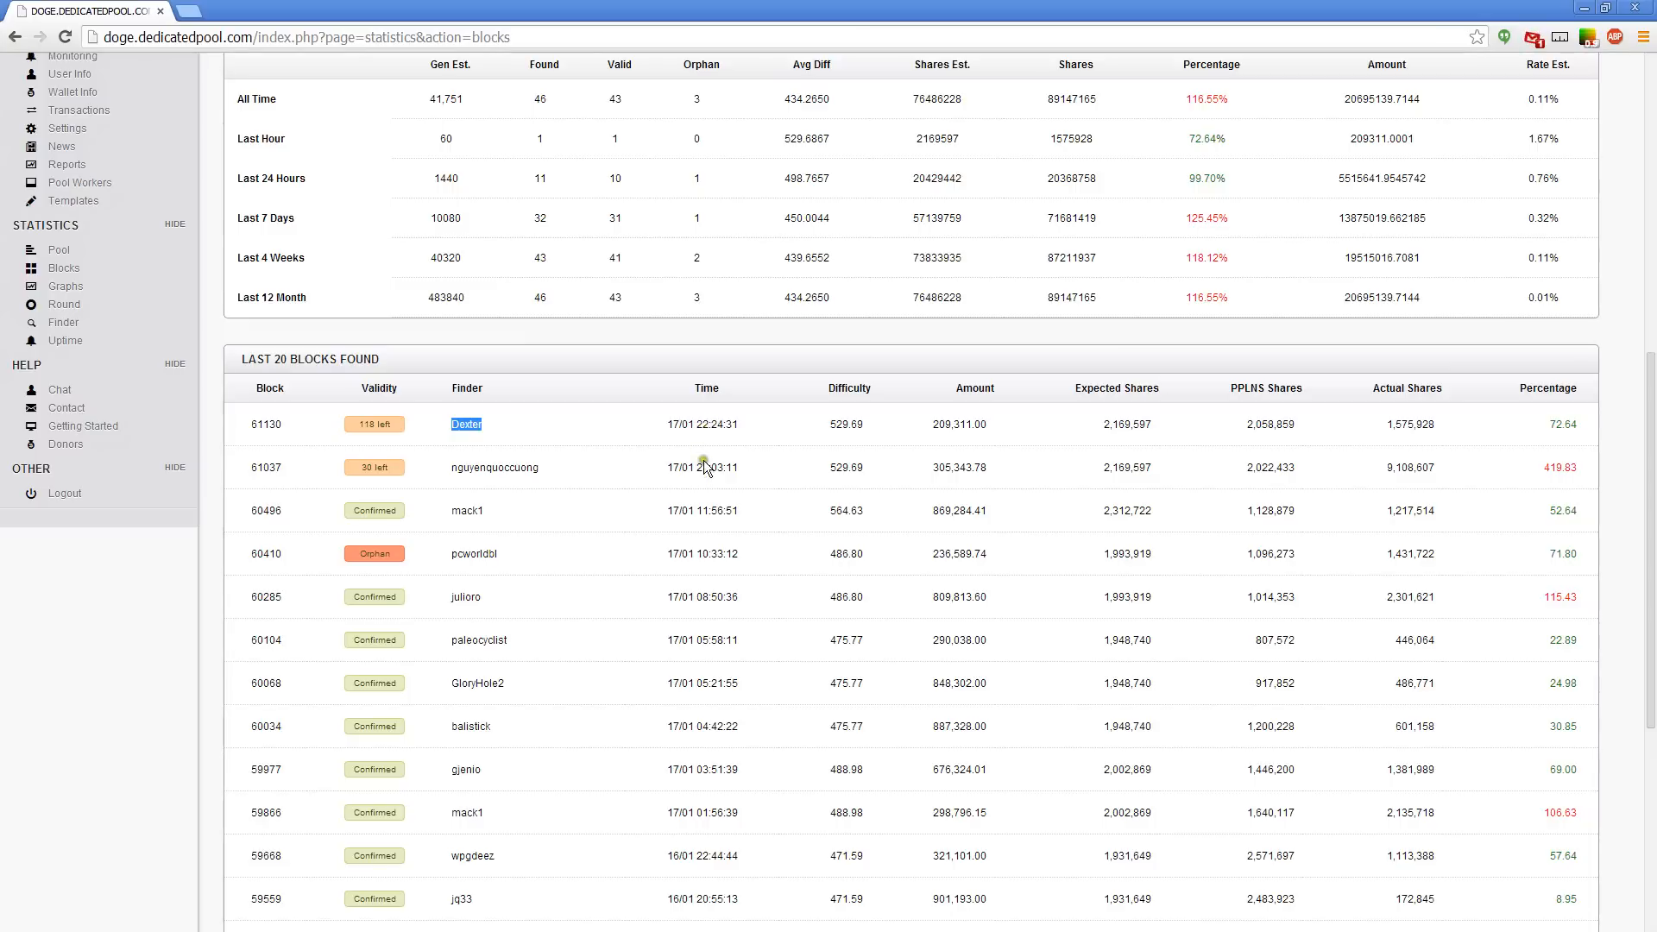
pyautogui.moveTo(710, 440)
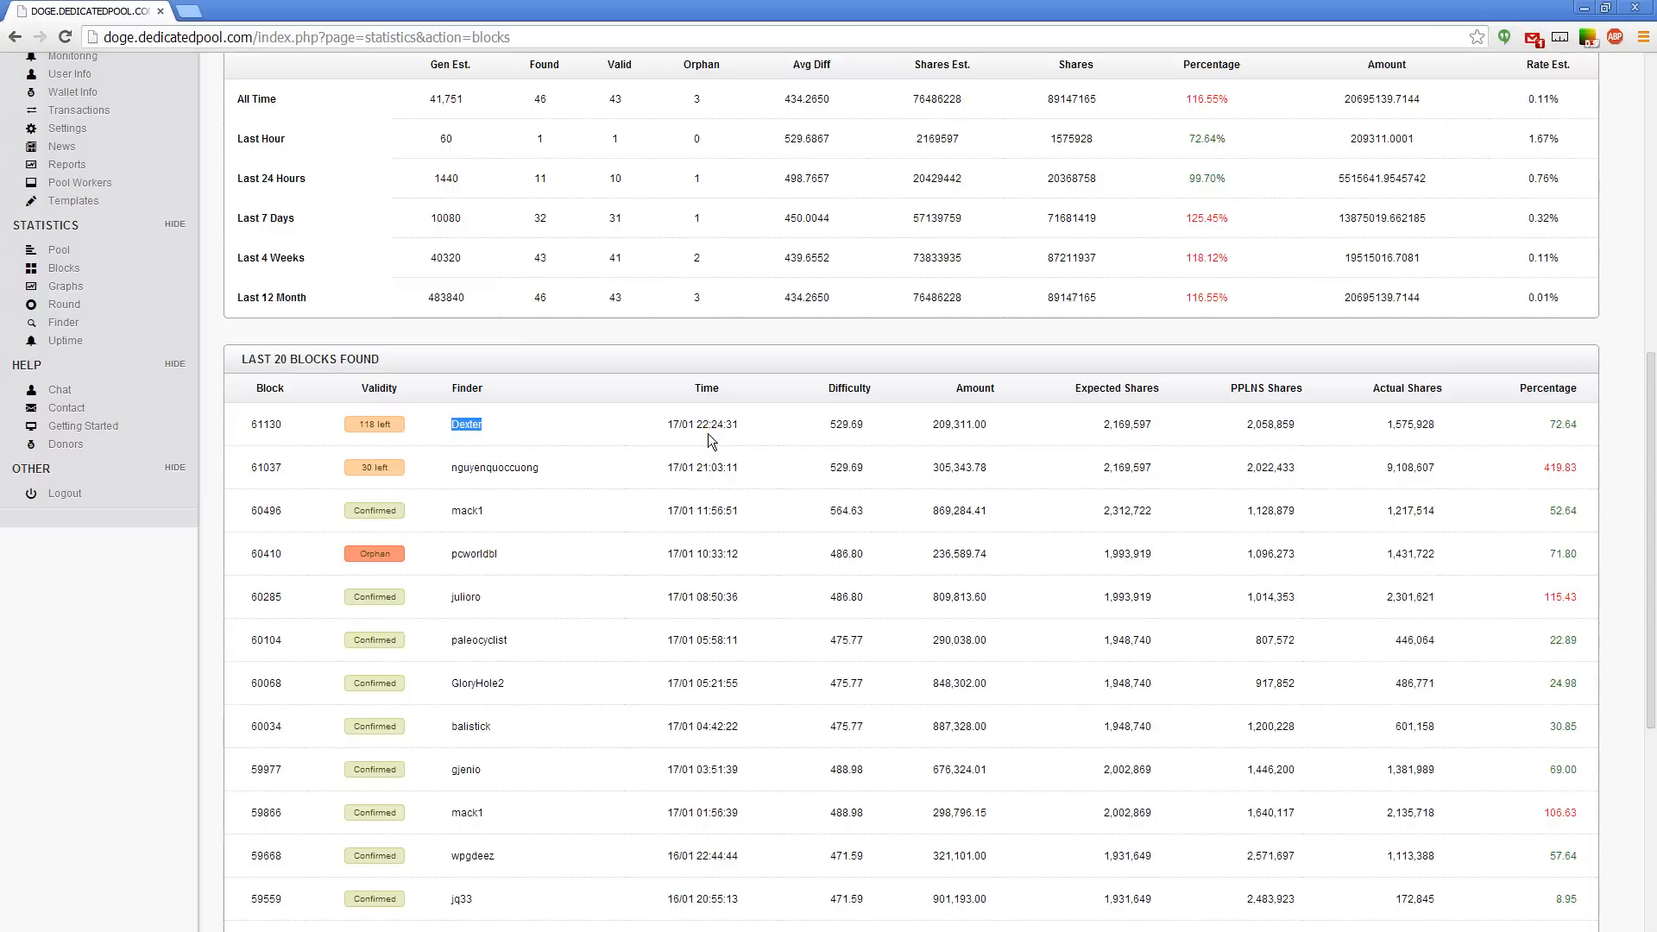
pyautogui.moveTo(1070, 242)
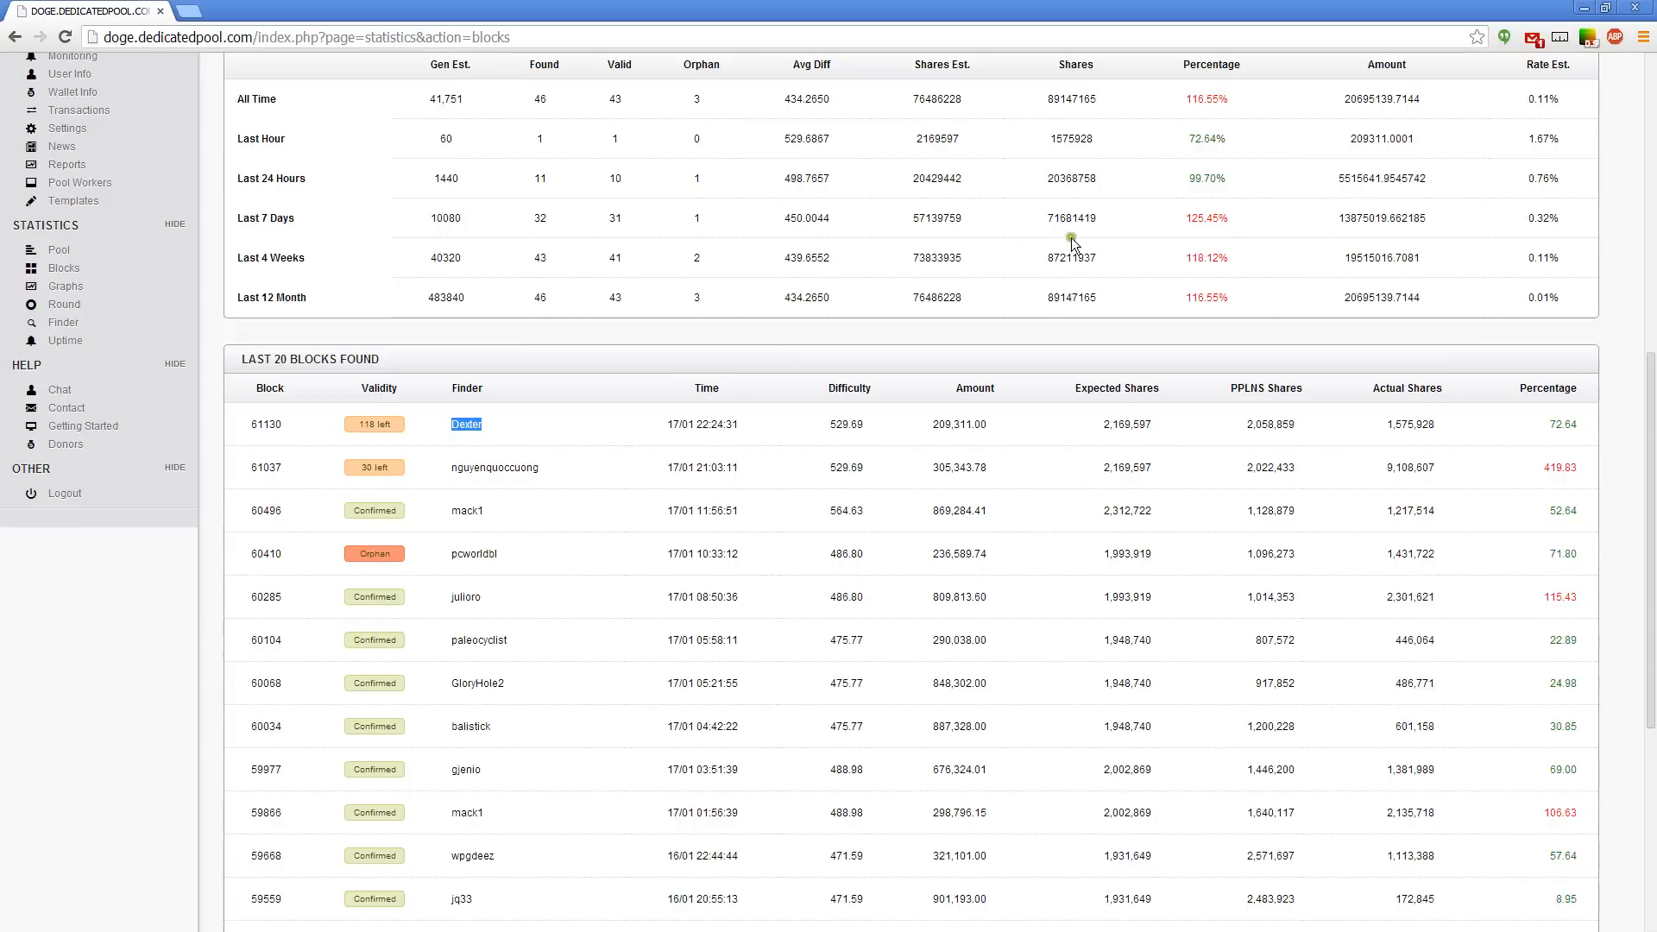
pyautogui.moveTo(718, 342)
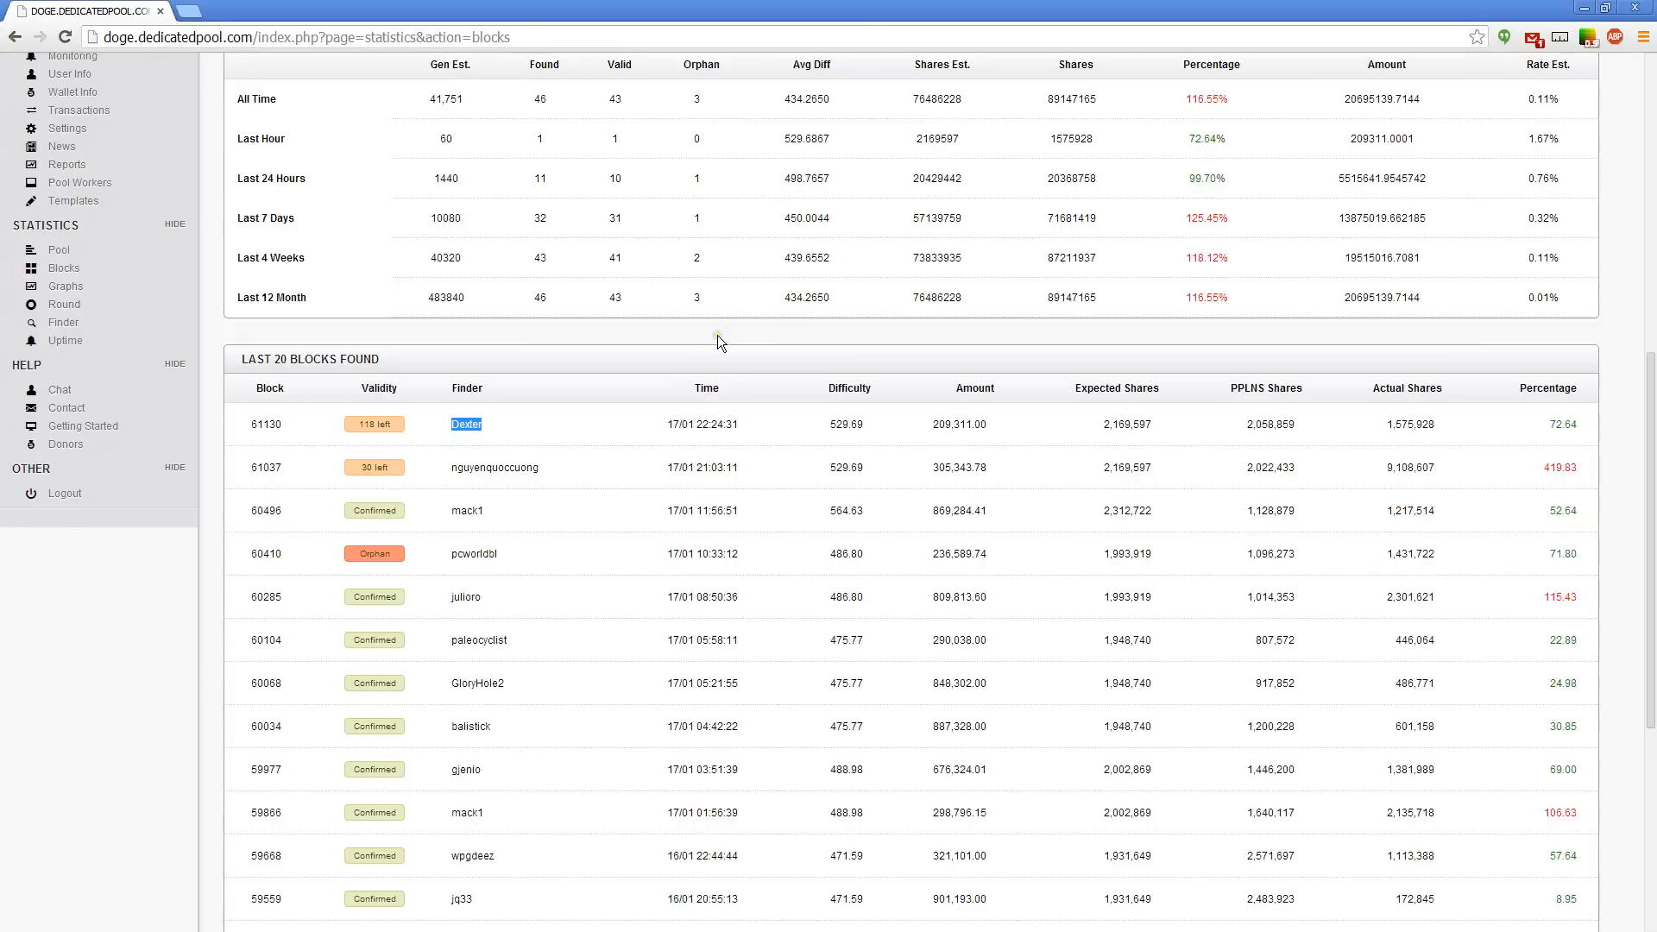
pyautogui.moveTo(656, 444)
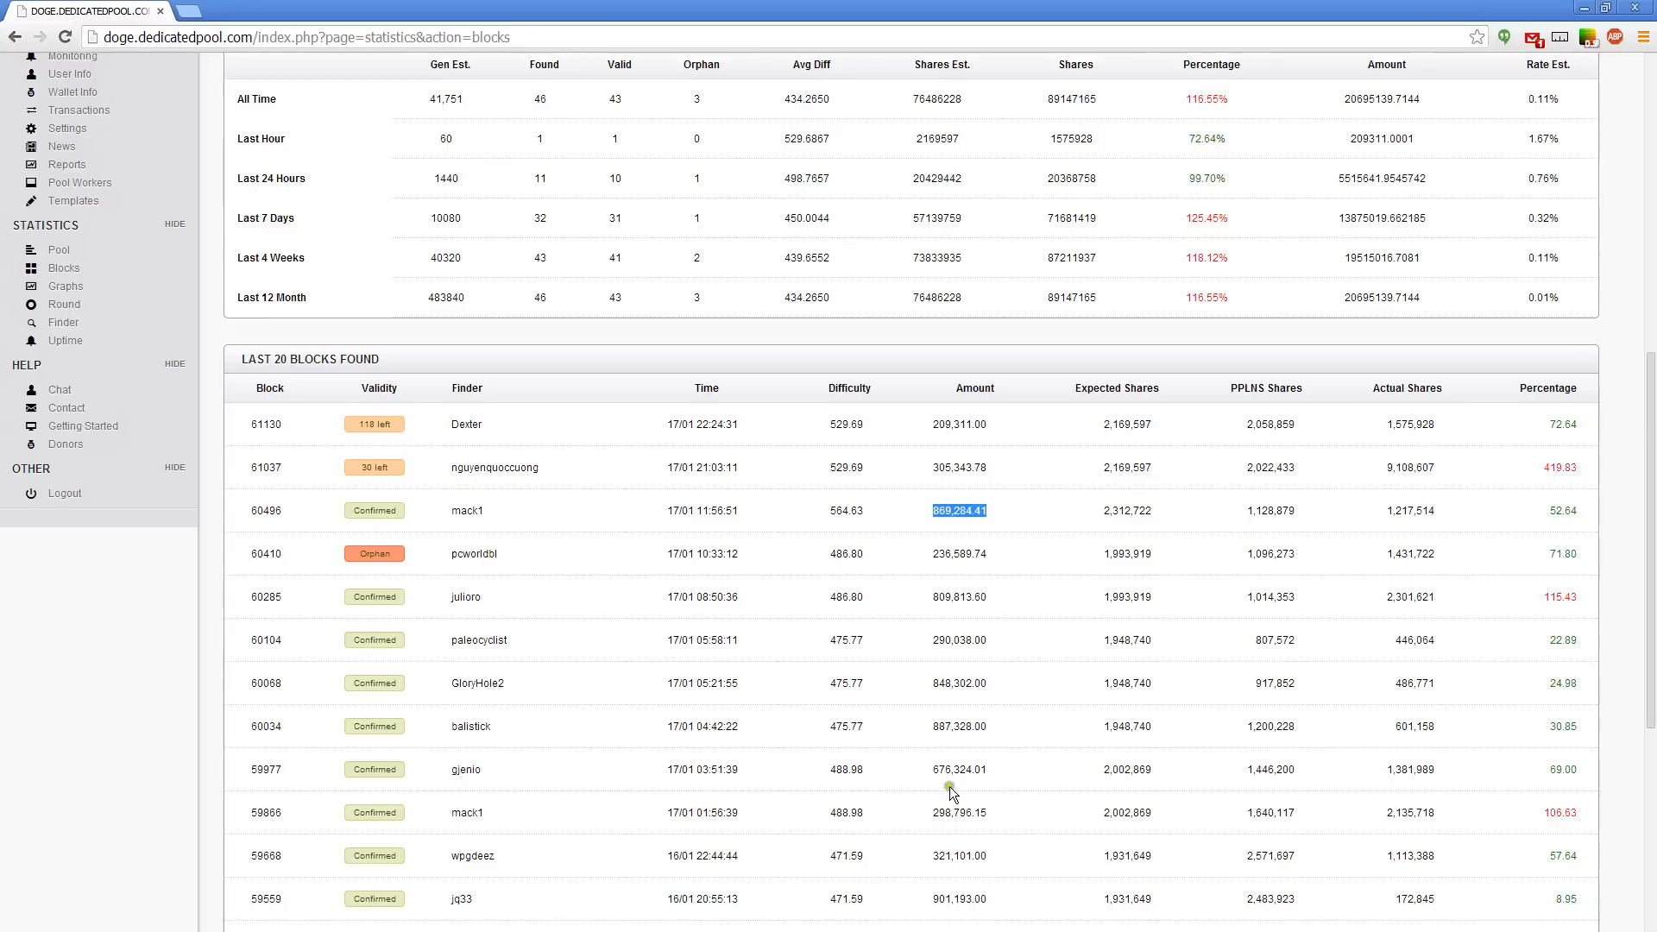
pyautogui.moveTo(953, 442)
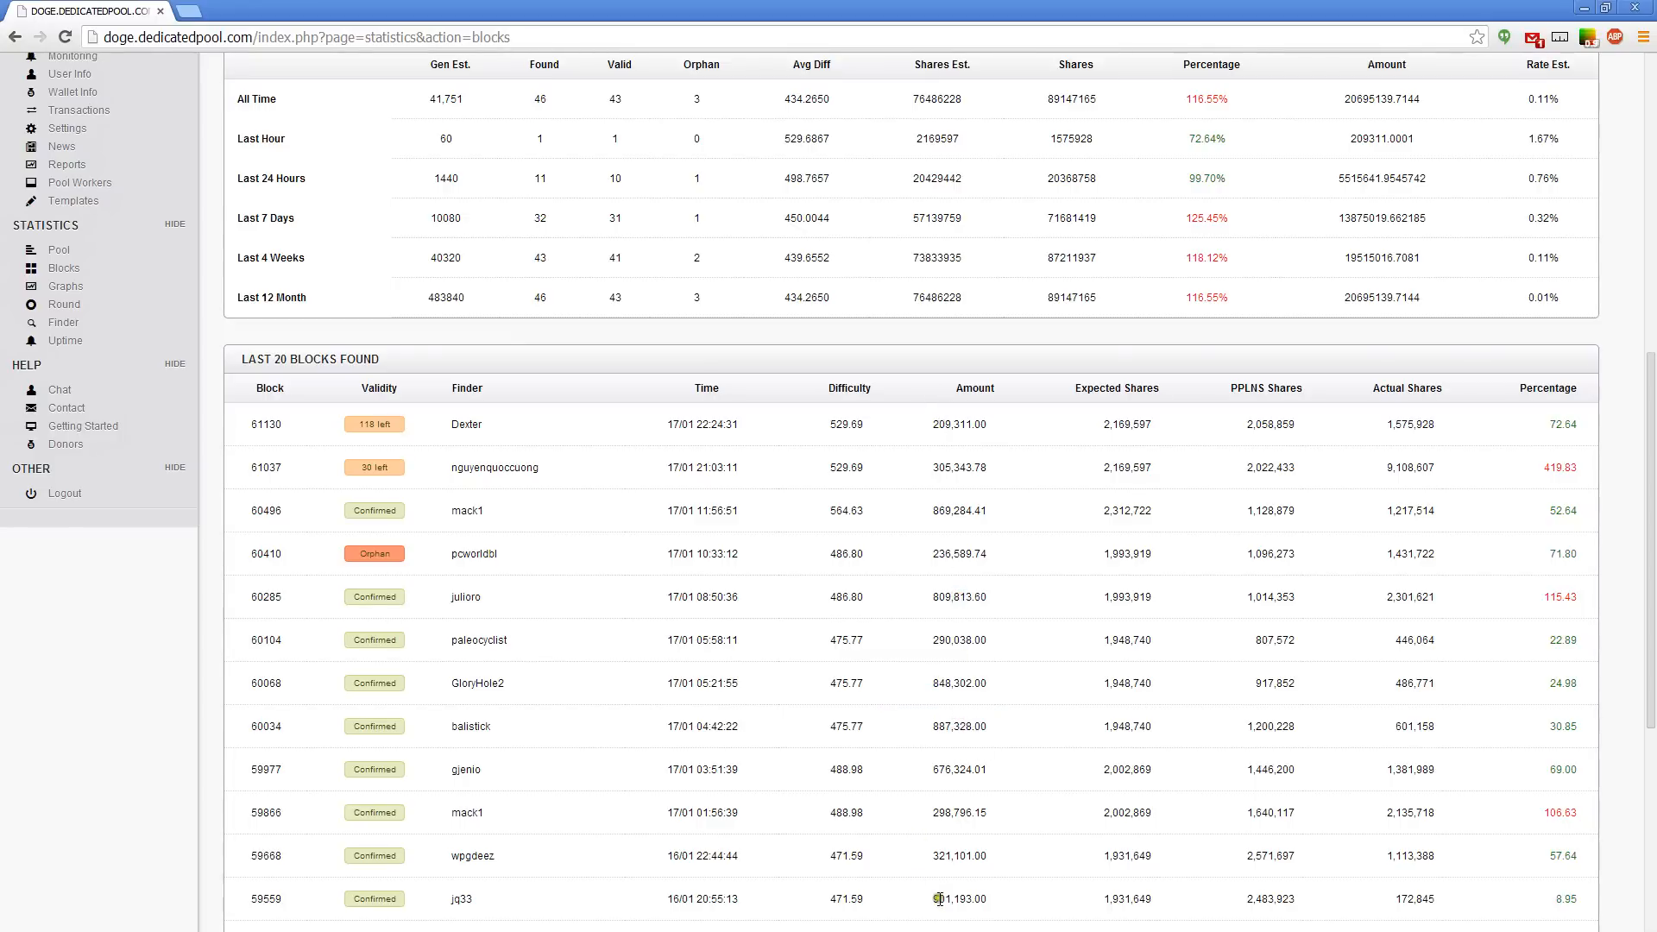
pyautogui.moveTo(958, 432)
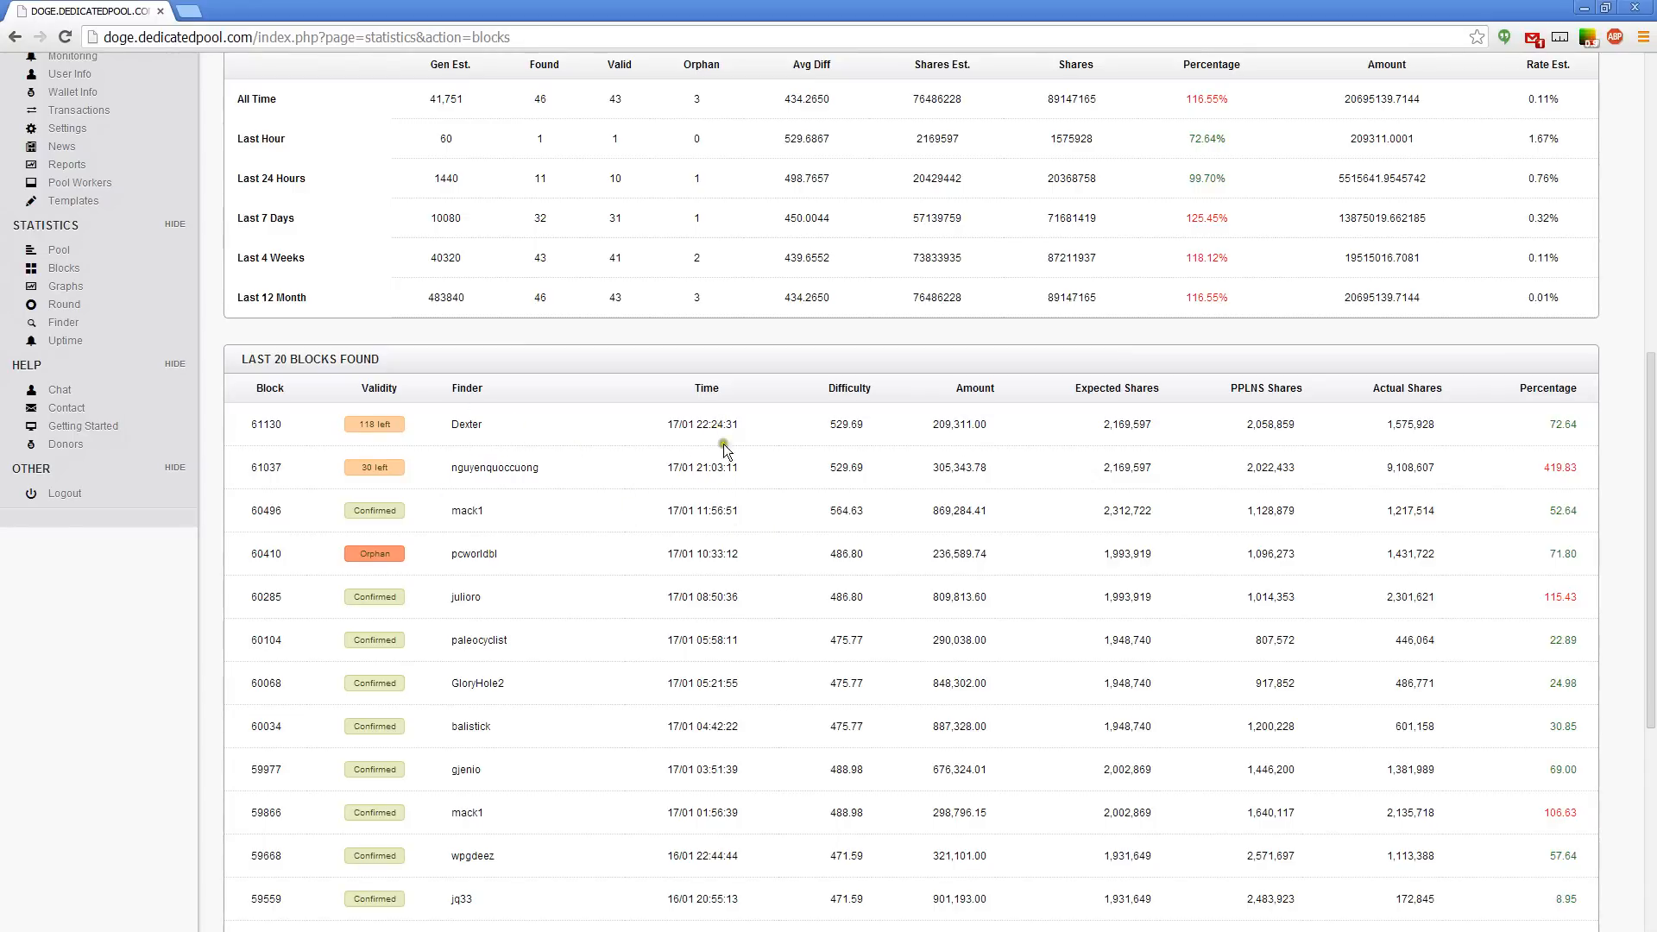
pyautogui.moveTo(892, 433)
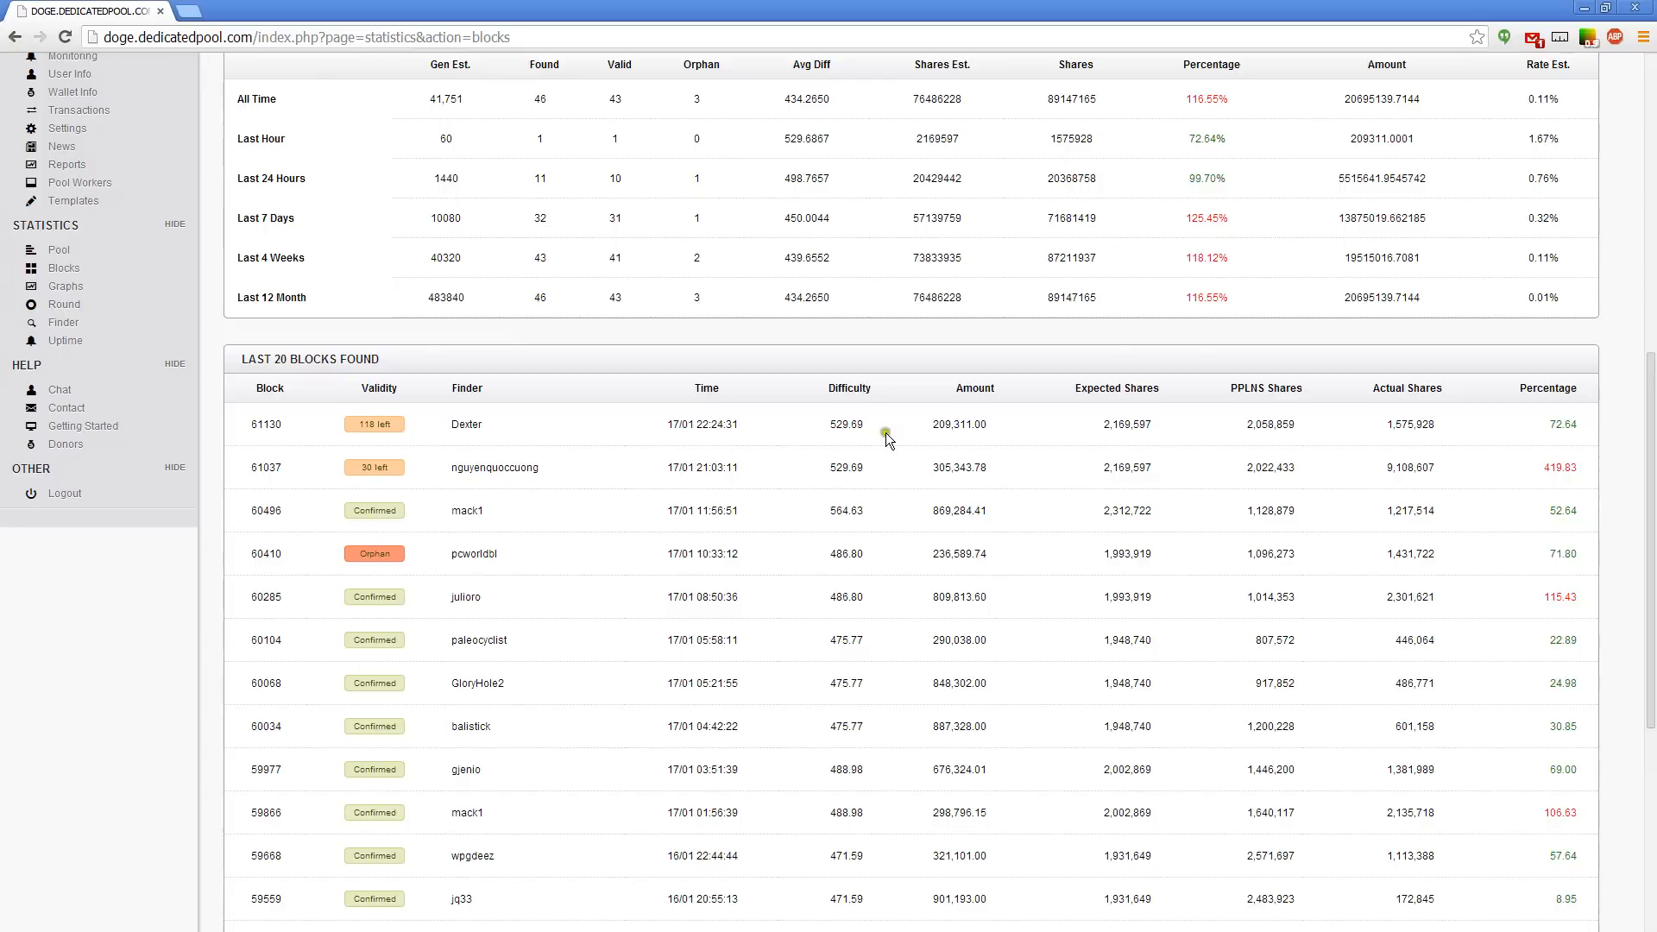
pyautogui.moveTo(687, 482)
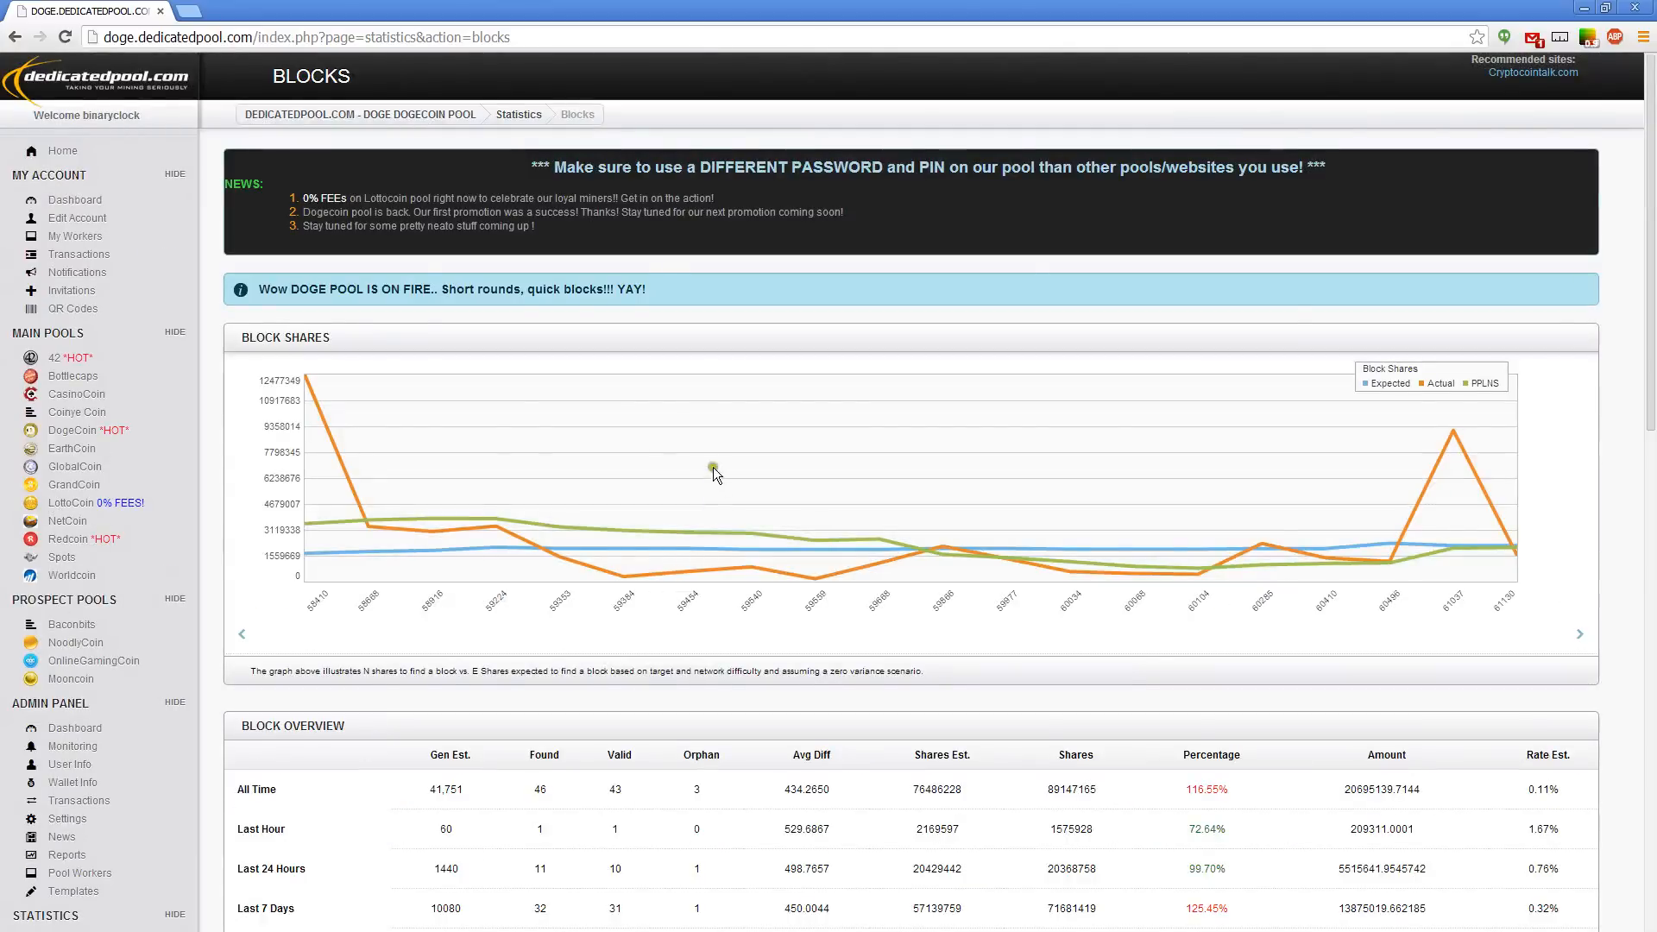
pyautogui.scroll(-3)
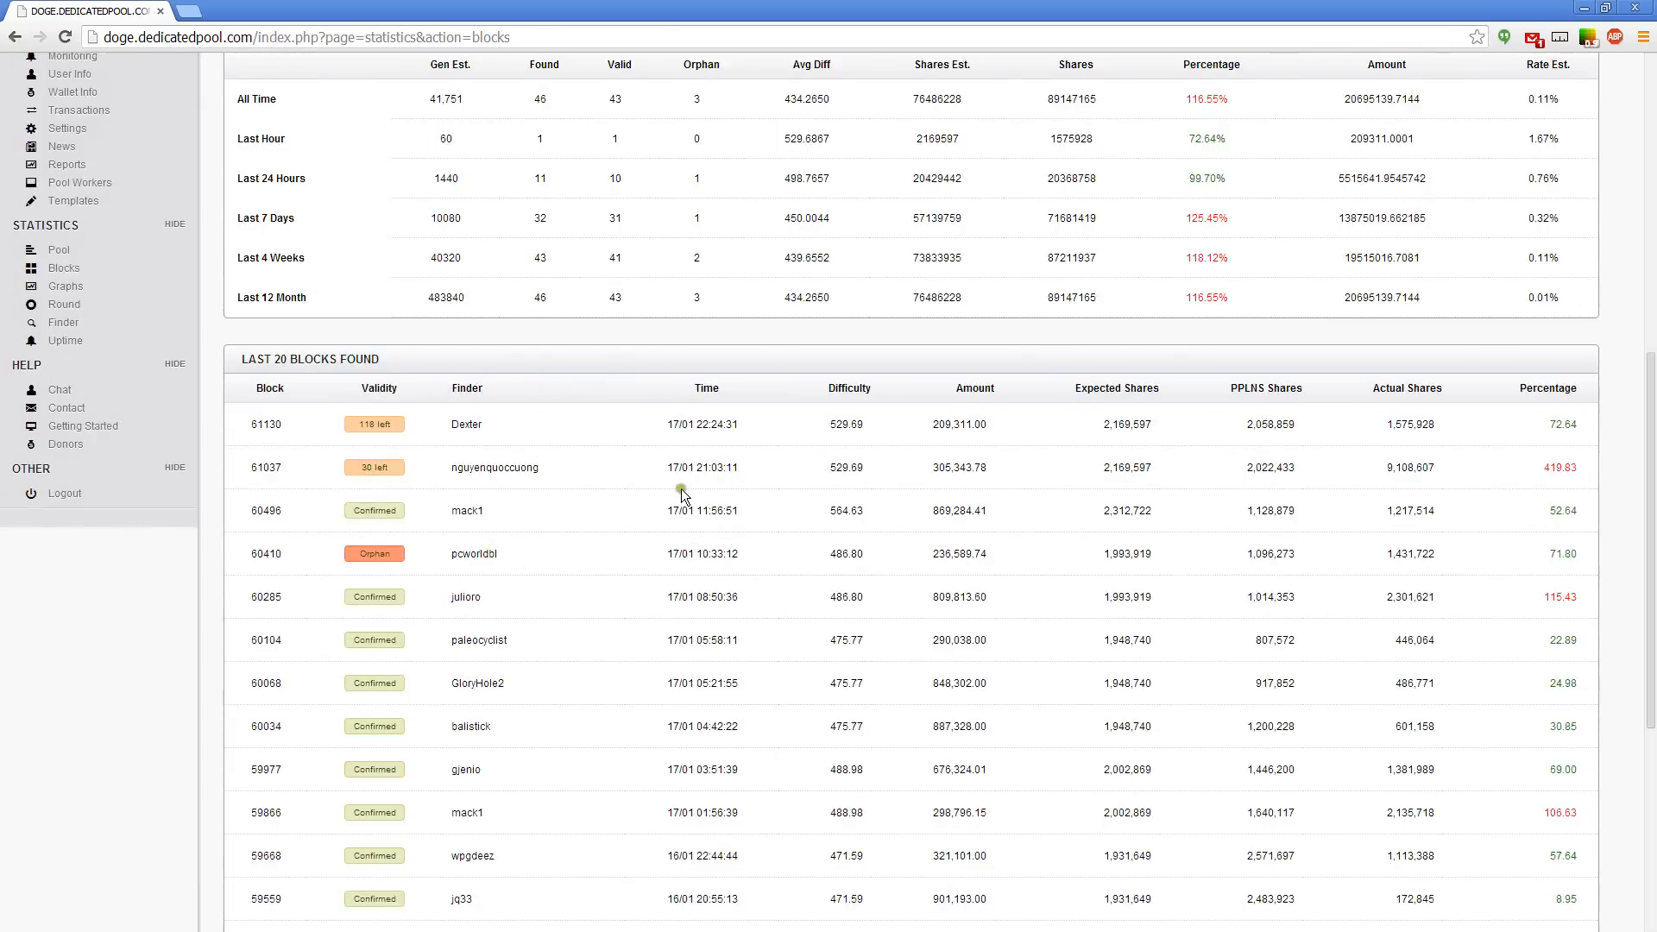
pyautogui.moveTo(710, 514)
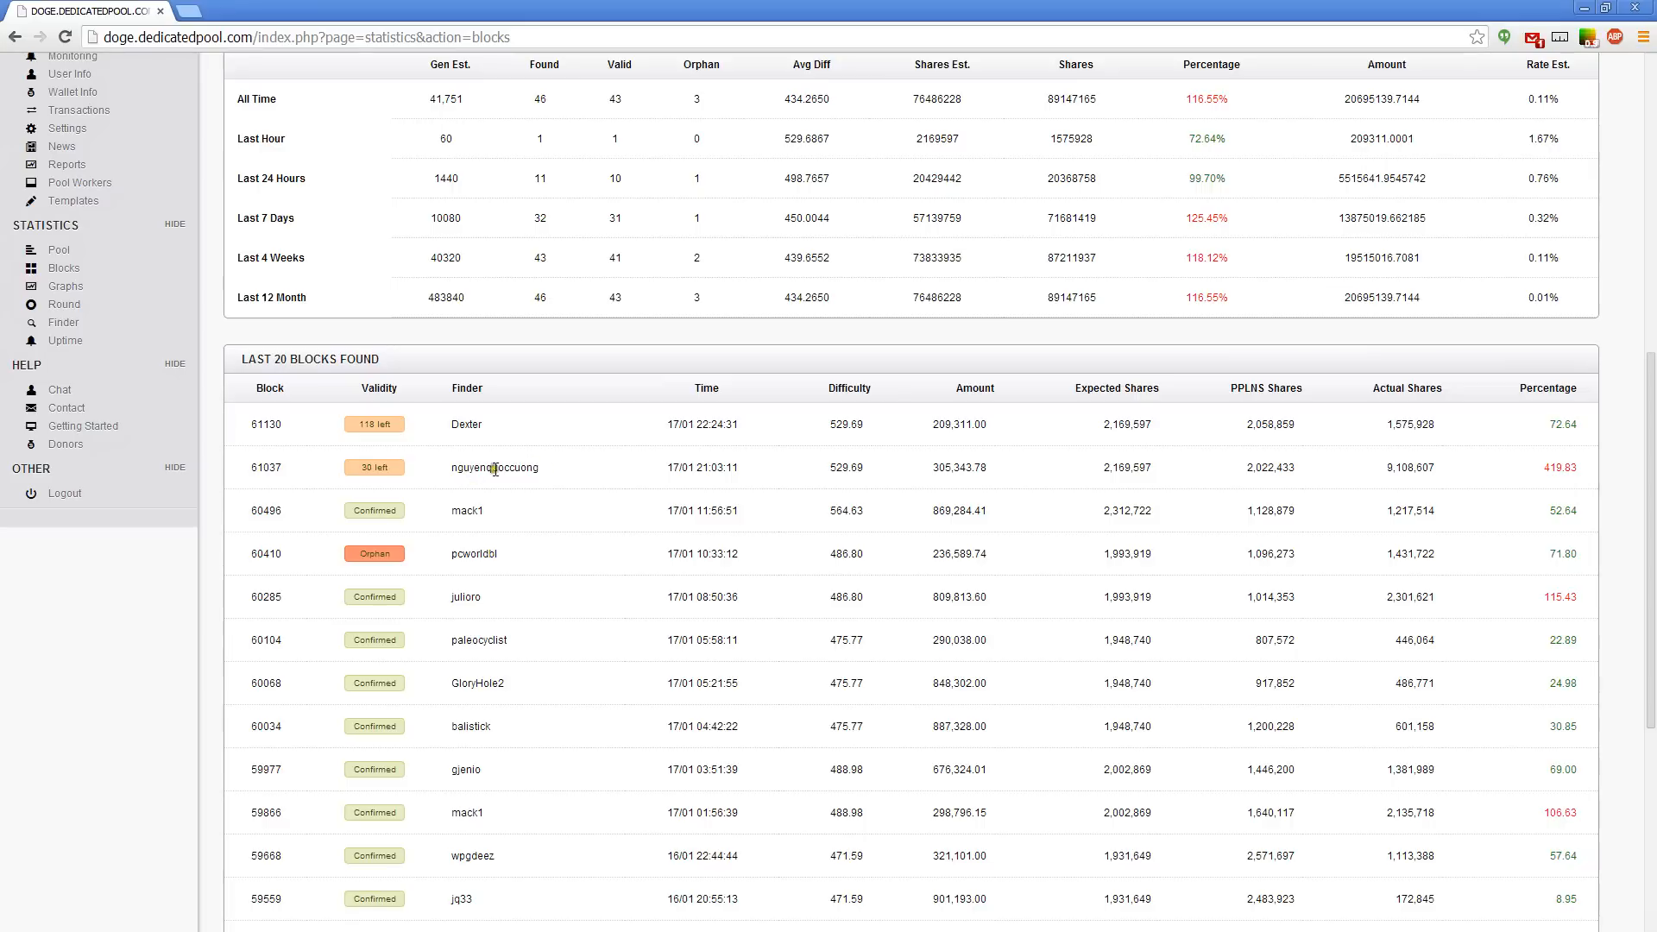
pyautogui.moveTo(1472, 473)
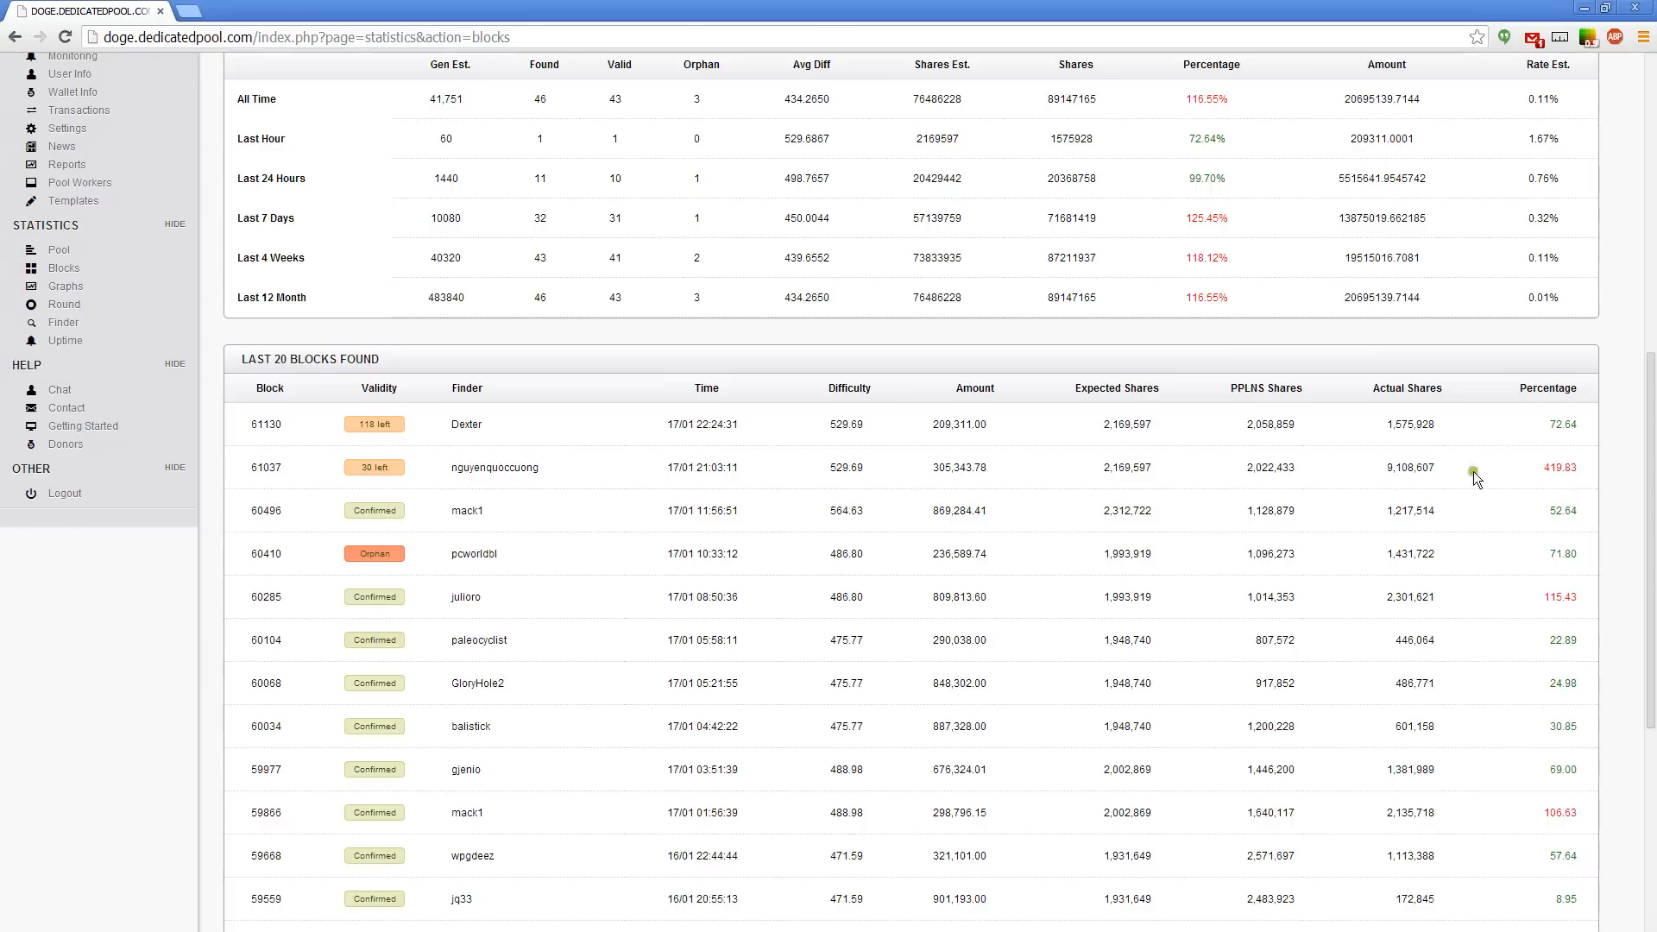
pyautogui.moveTo(737, 487)
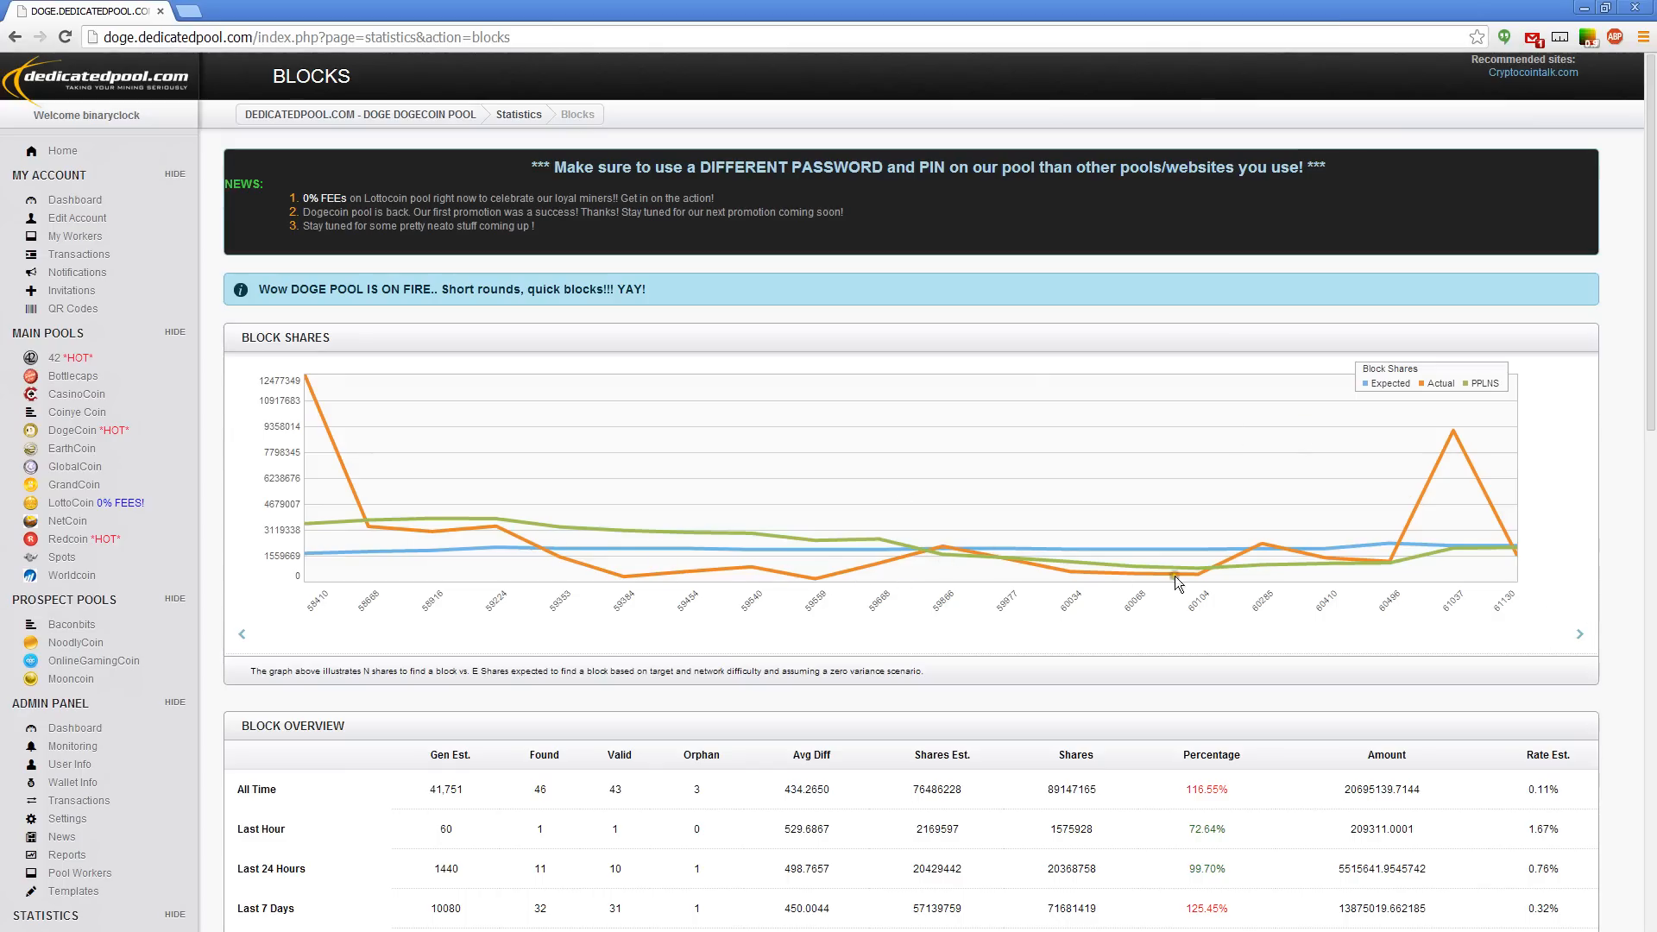
pyautogui.moveTo(1389, 566)
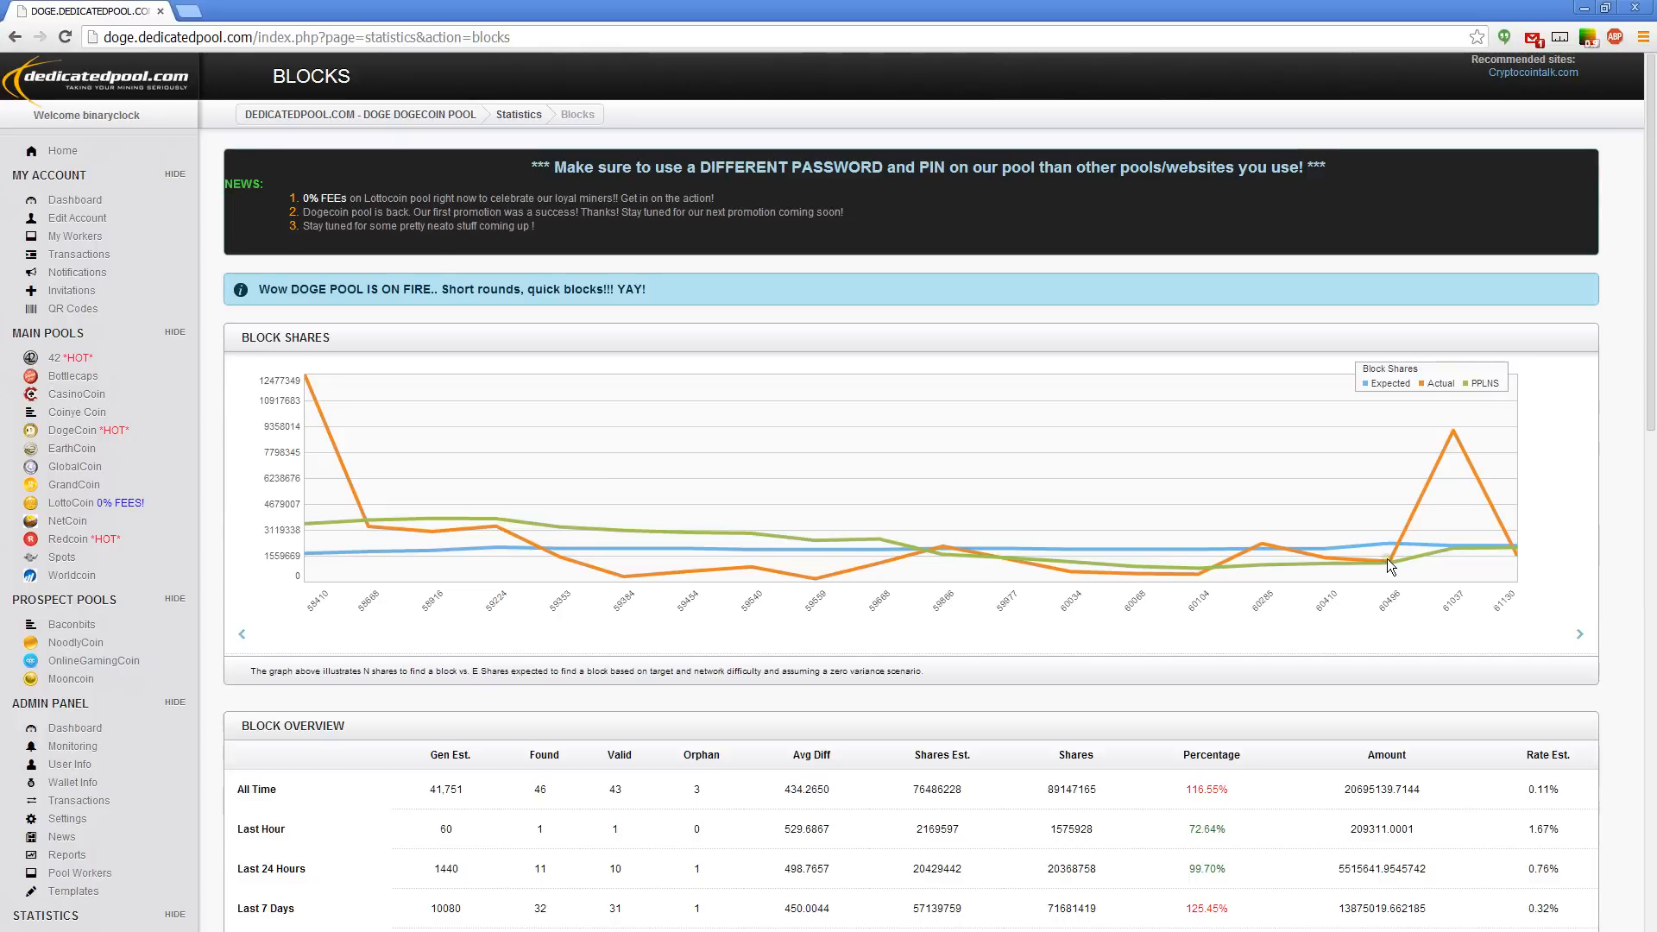
pyautogui.moveTo(404, 533)
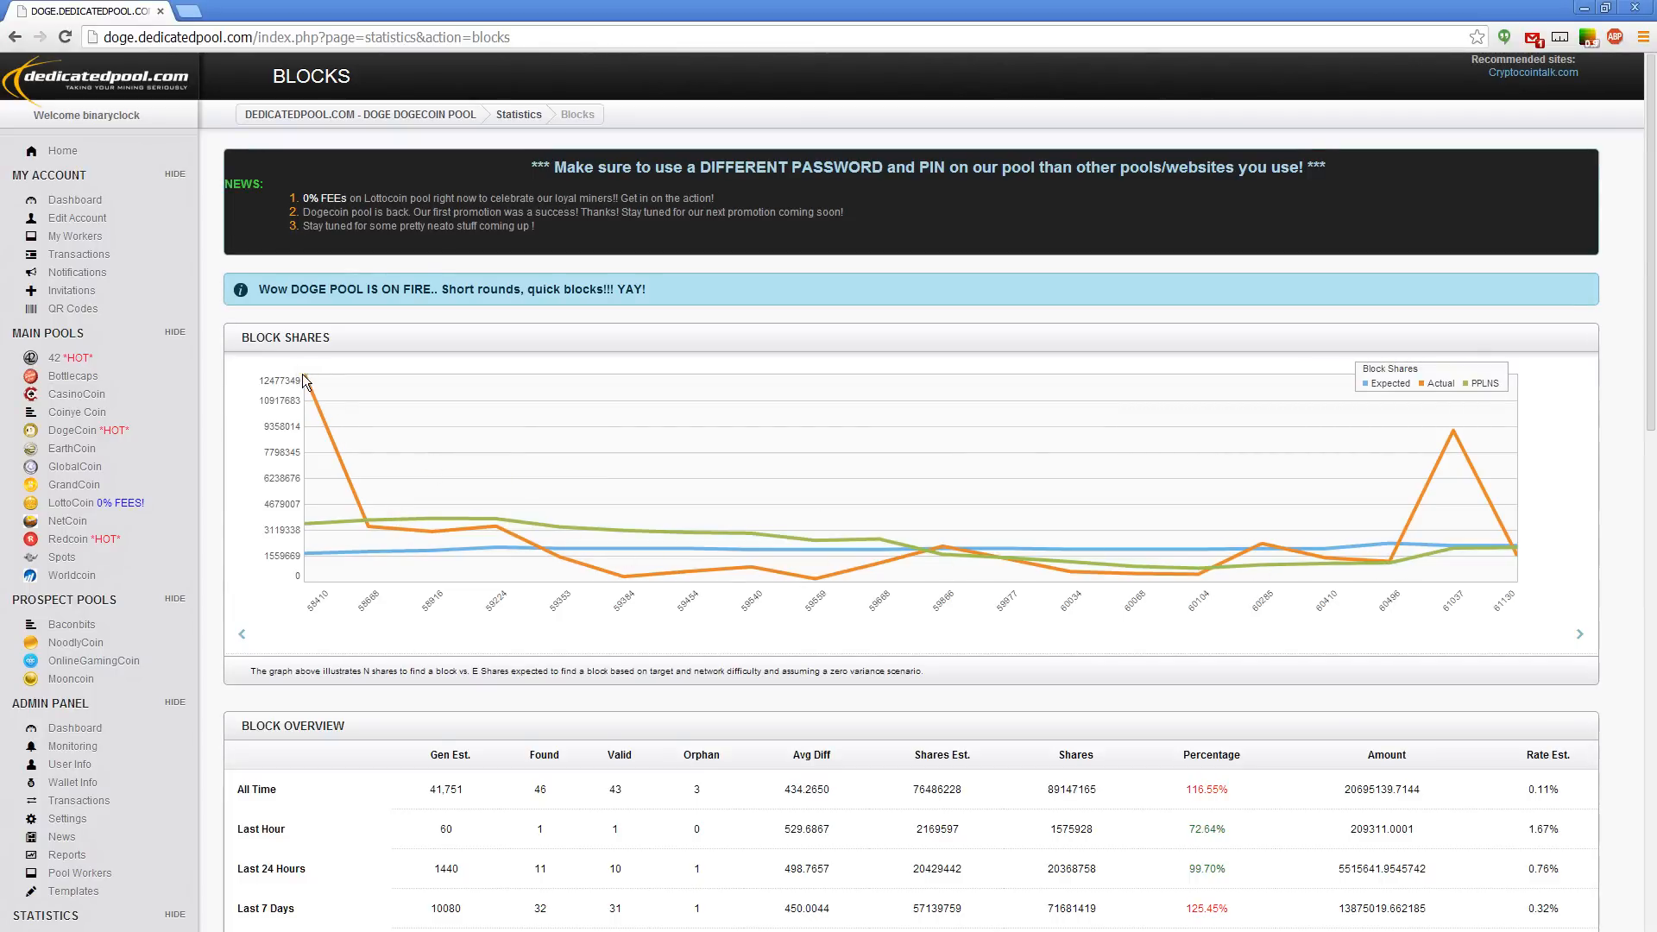
pyautogui.moveTo(561, 571)
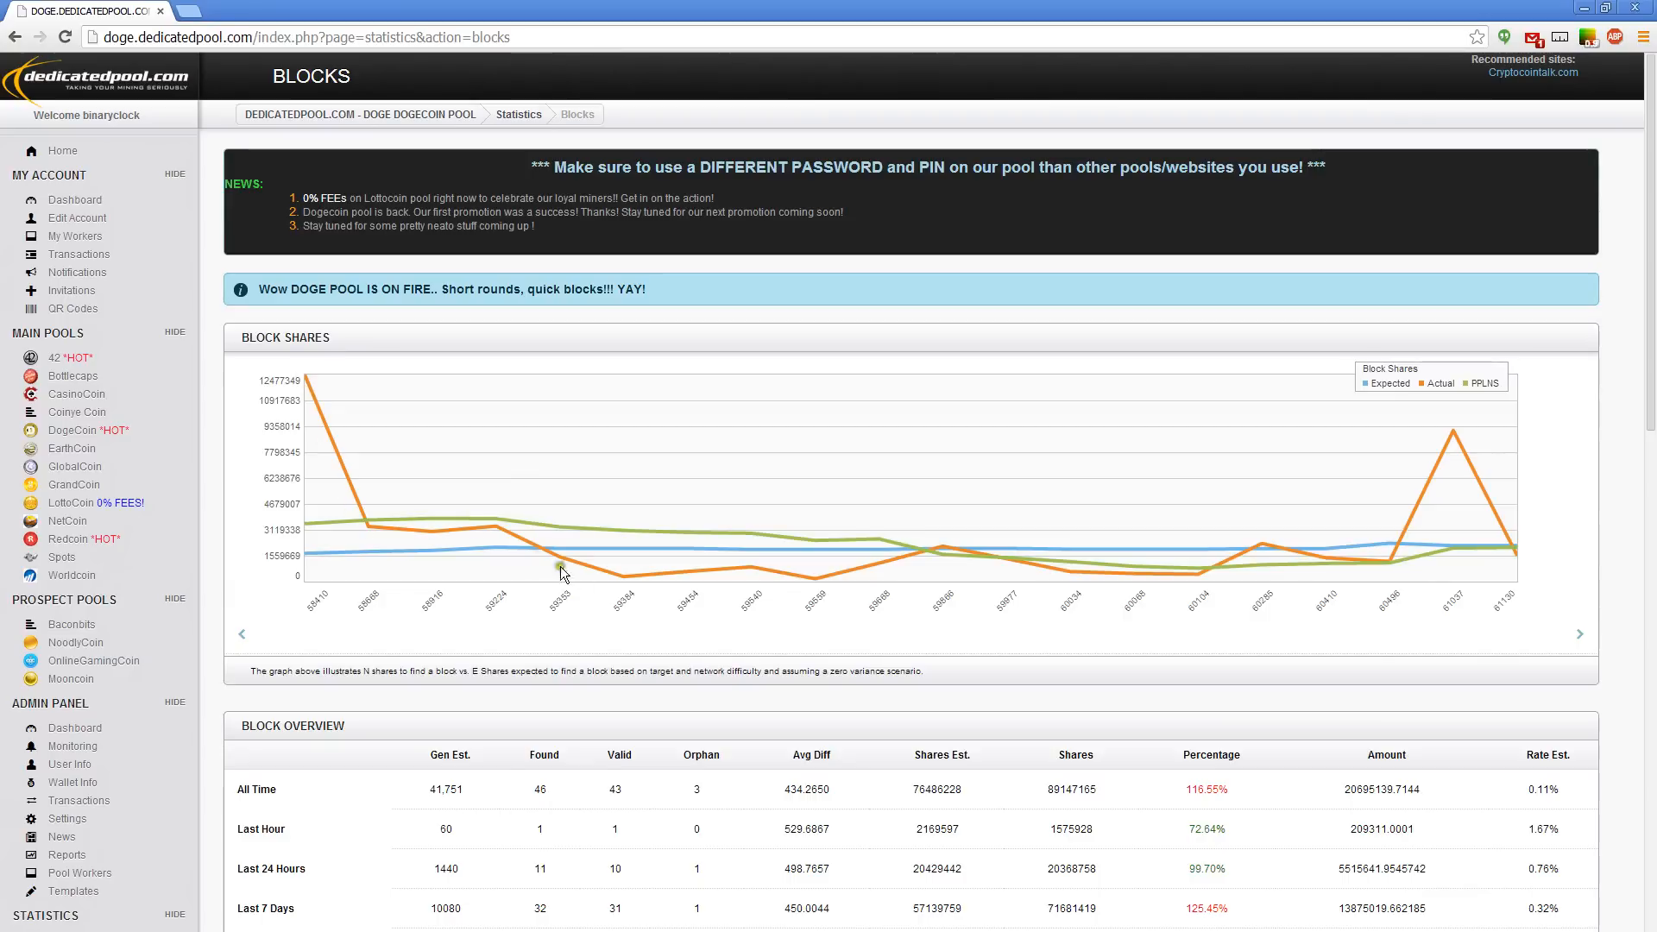
pyautogui.moveTo(1401, 567)
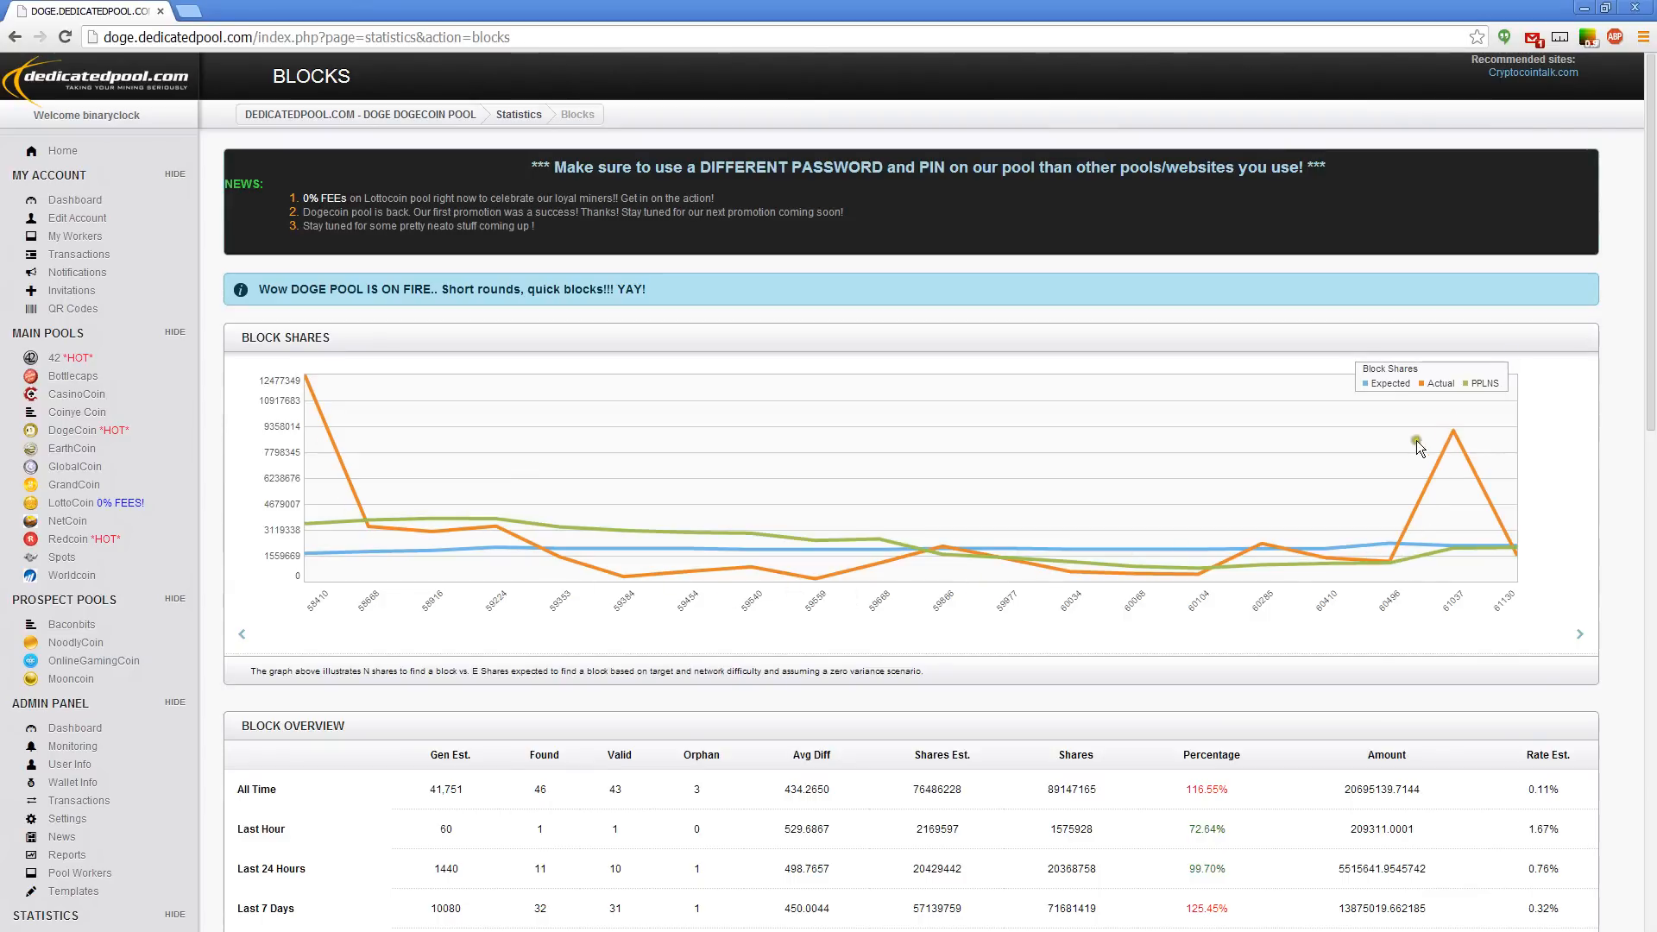
pyautogui.moveTo(1454, 468)
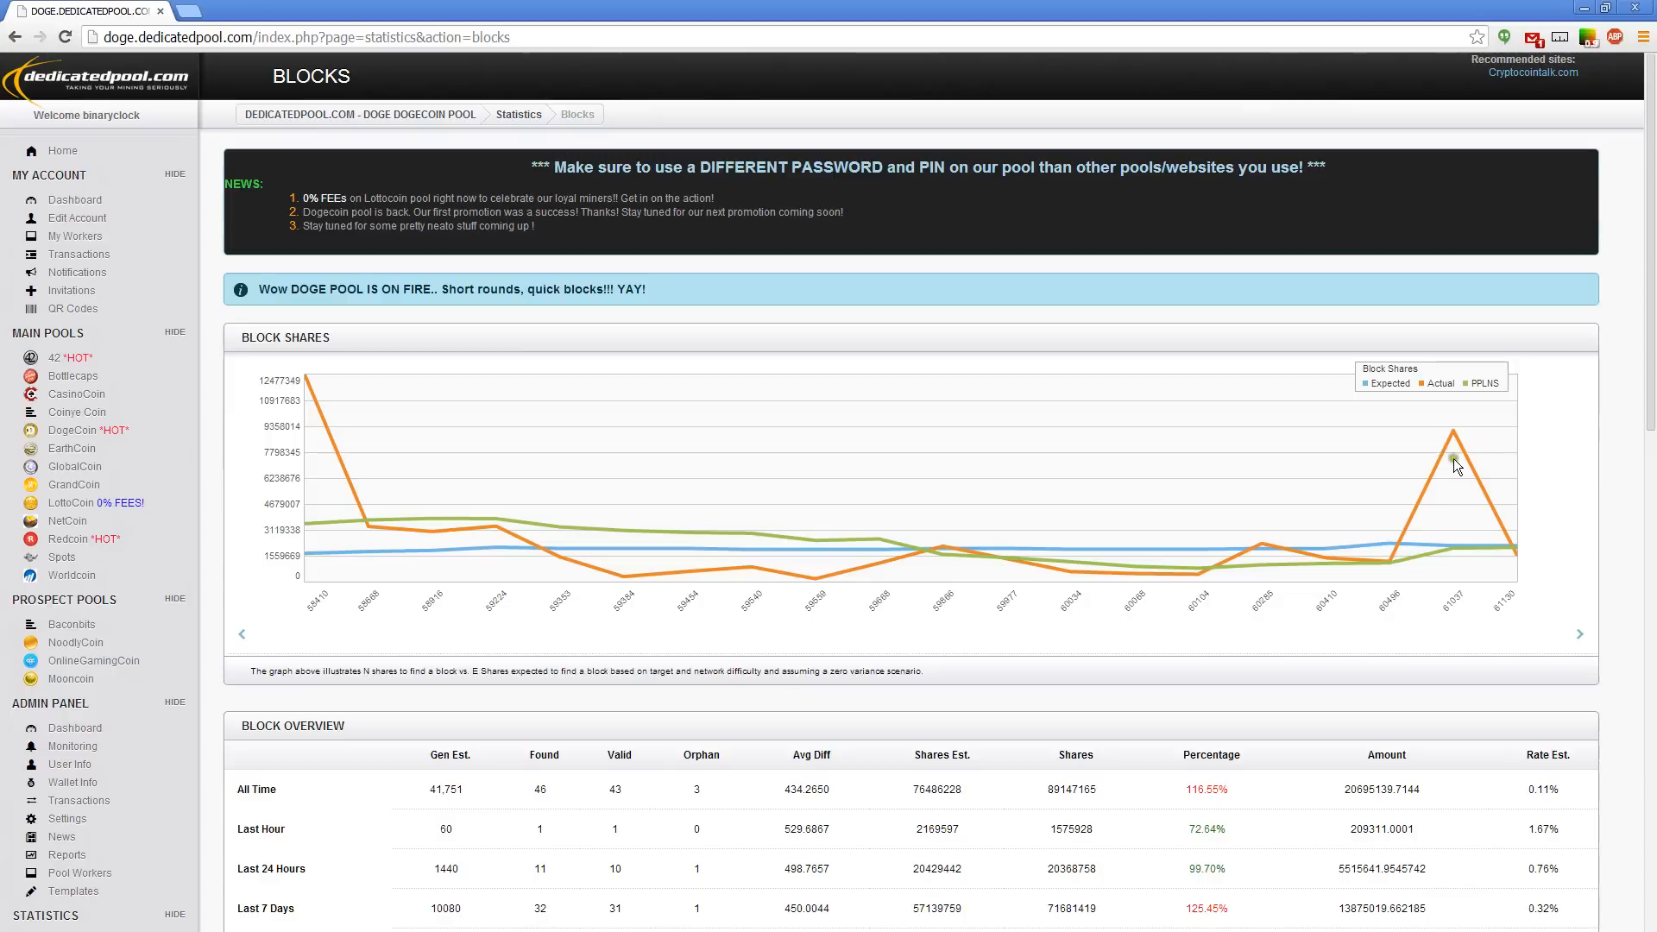
pyautogui.moveTo(1457, 444)
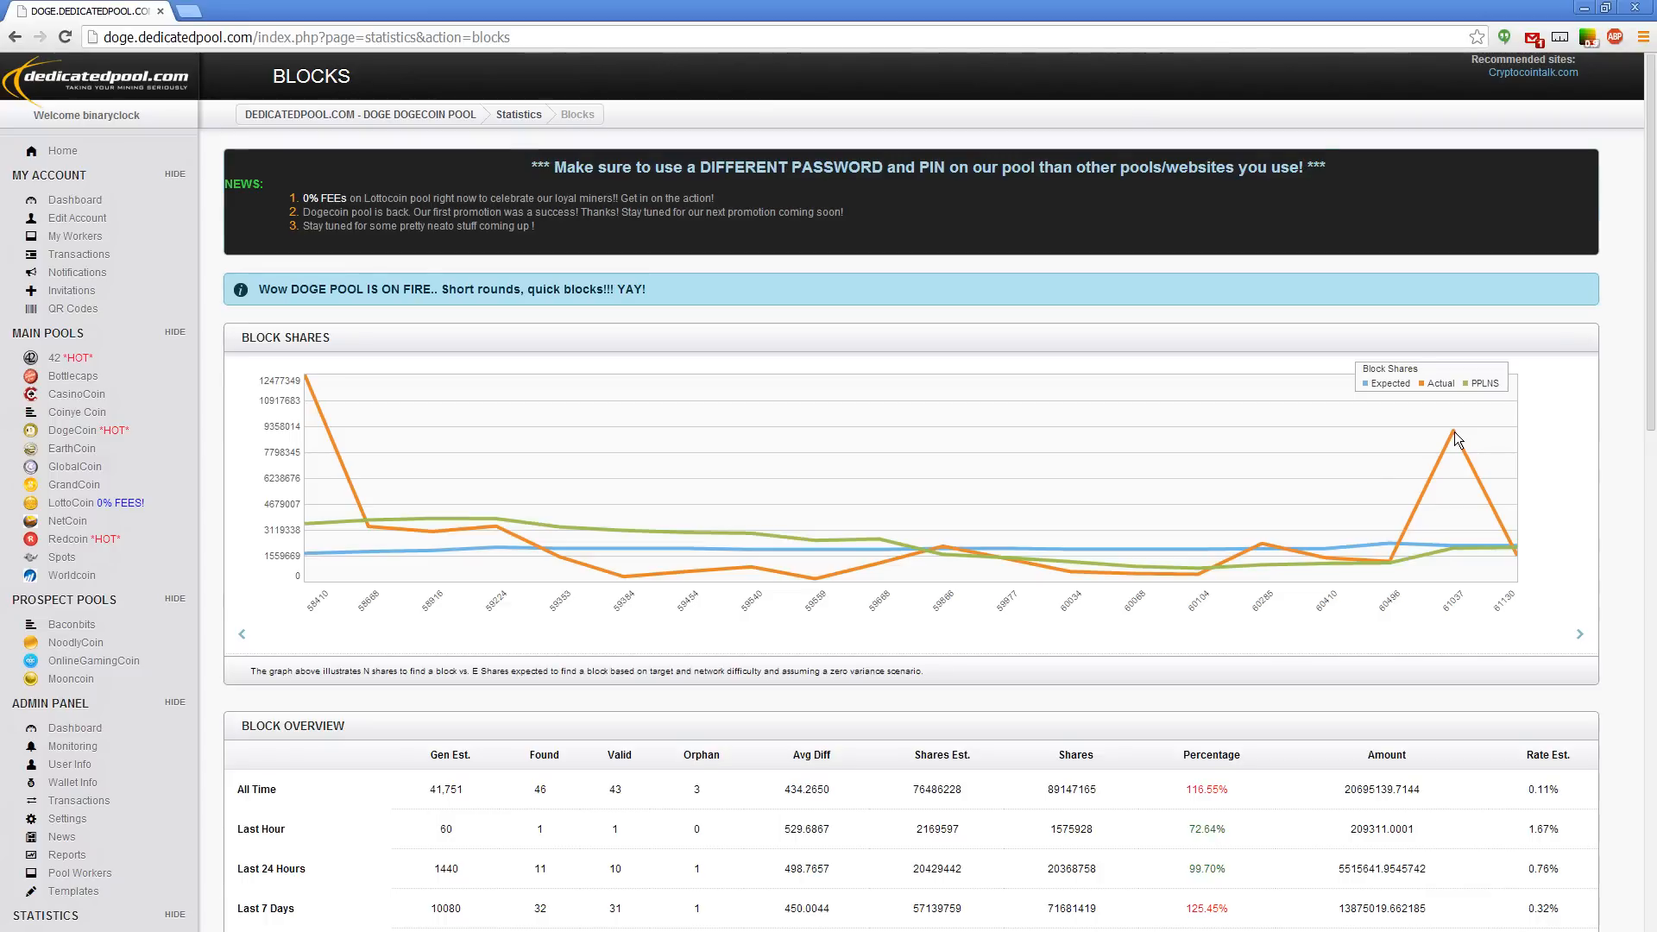
pyautogui.scroll(-3)
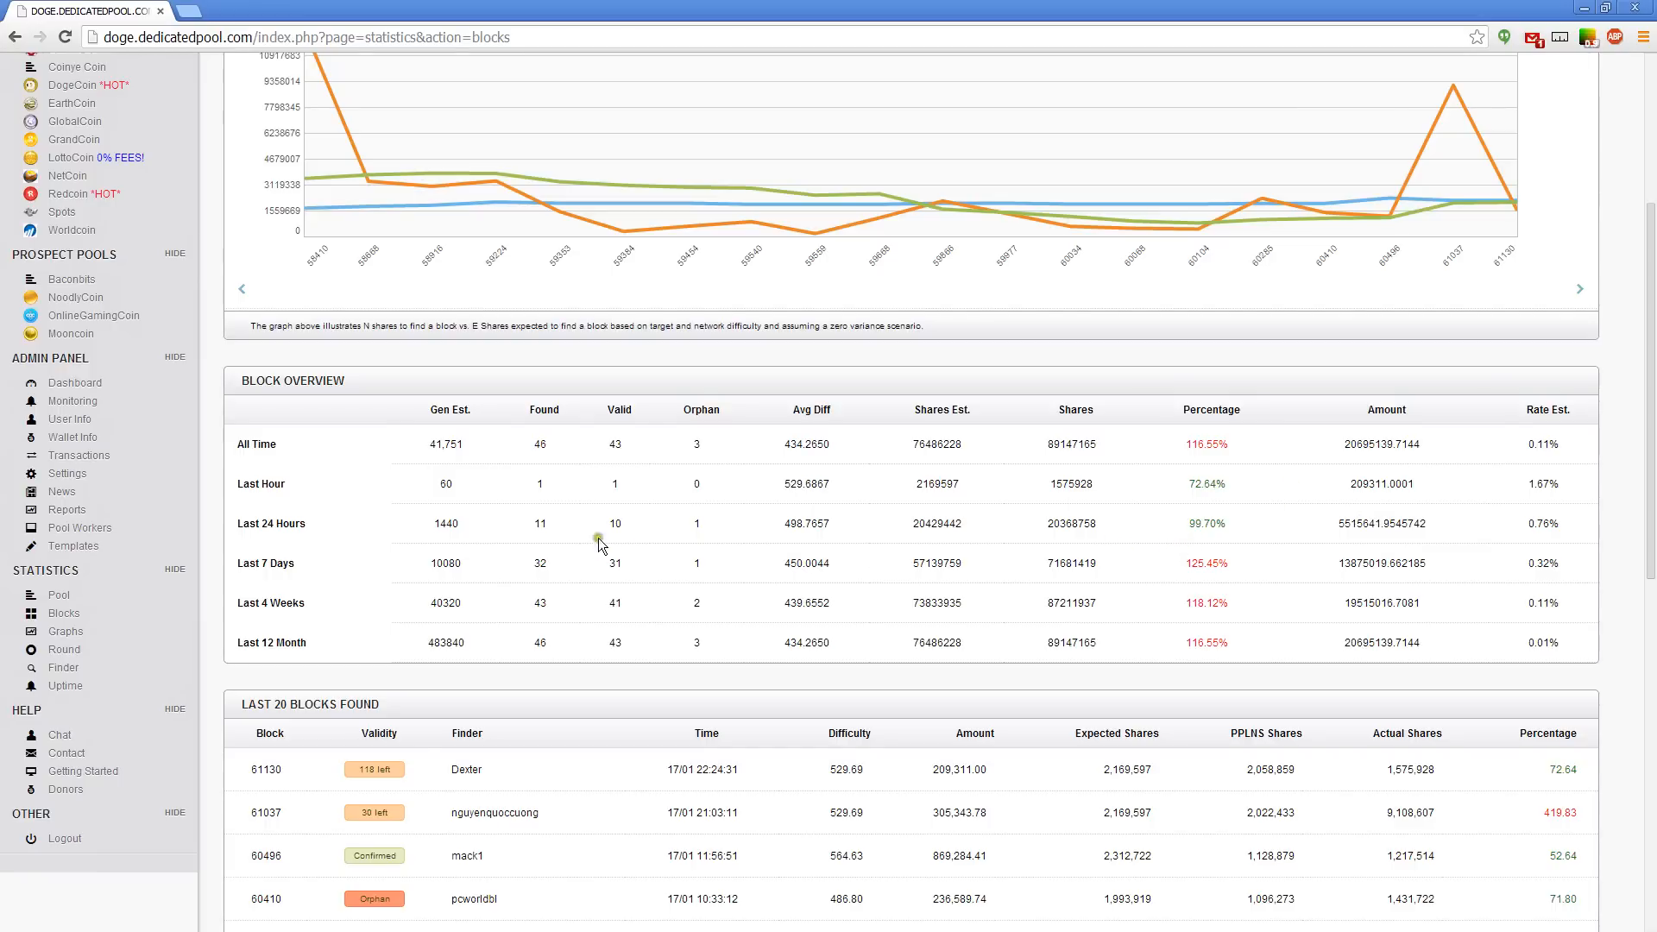
pyautogui.moveTo(1335, 587)
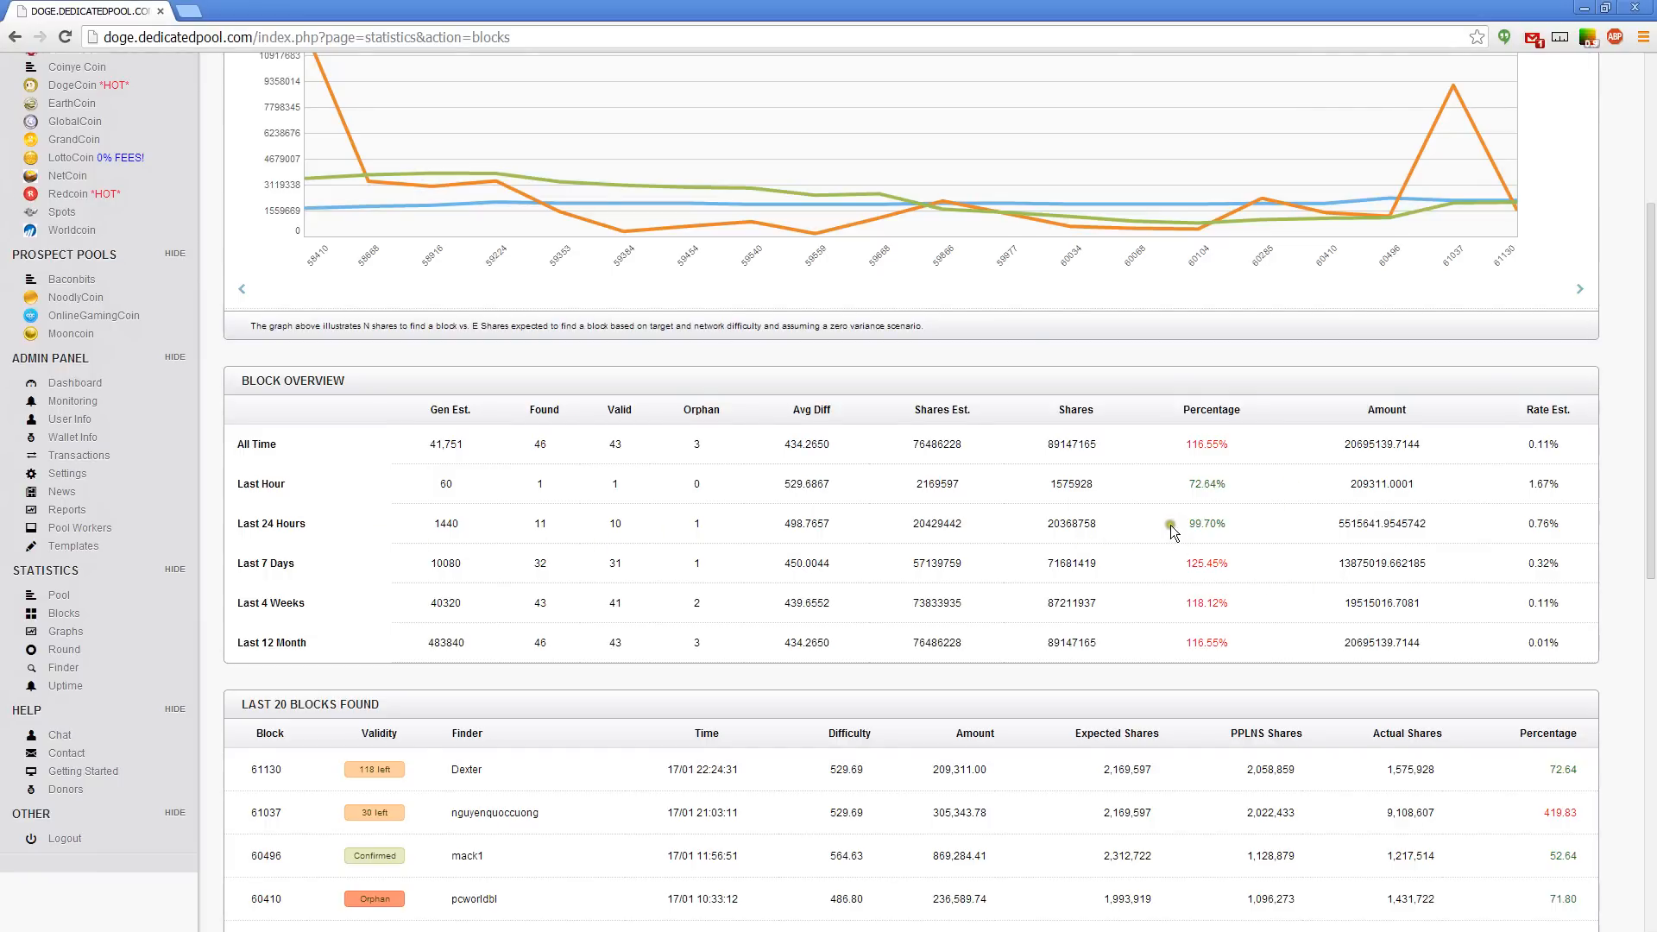
# Highlight the Block Overview efforts (72.64% last hour, 99.70% last 24 hours, 125.45% last 7 days), then scroll toward the last 20 blocks.
pyautogui.doubleClick(1205, 523)
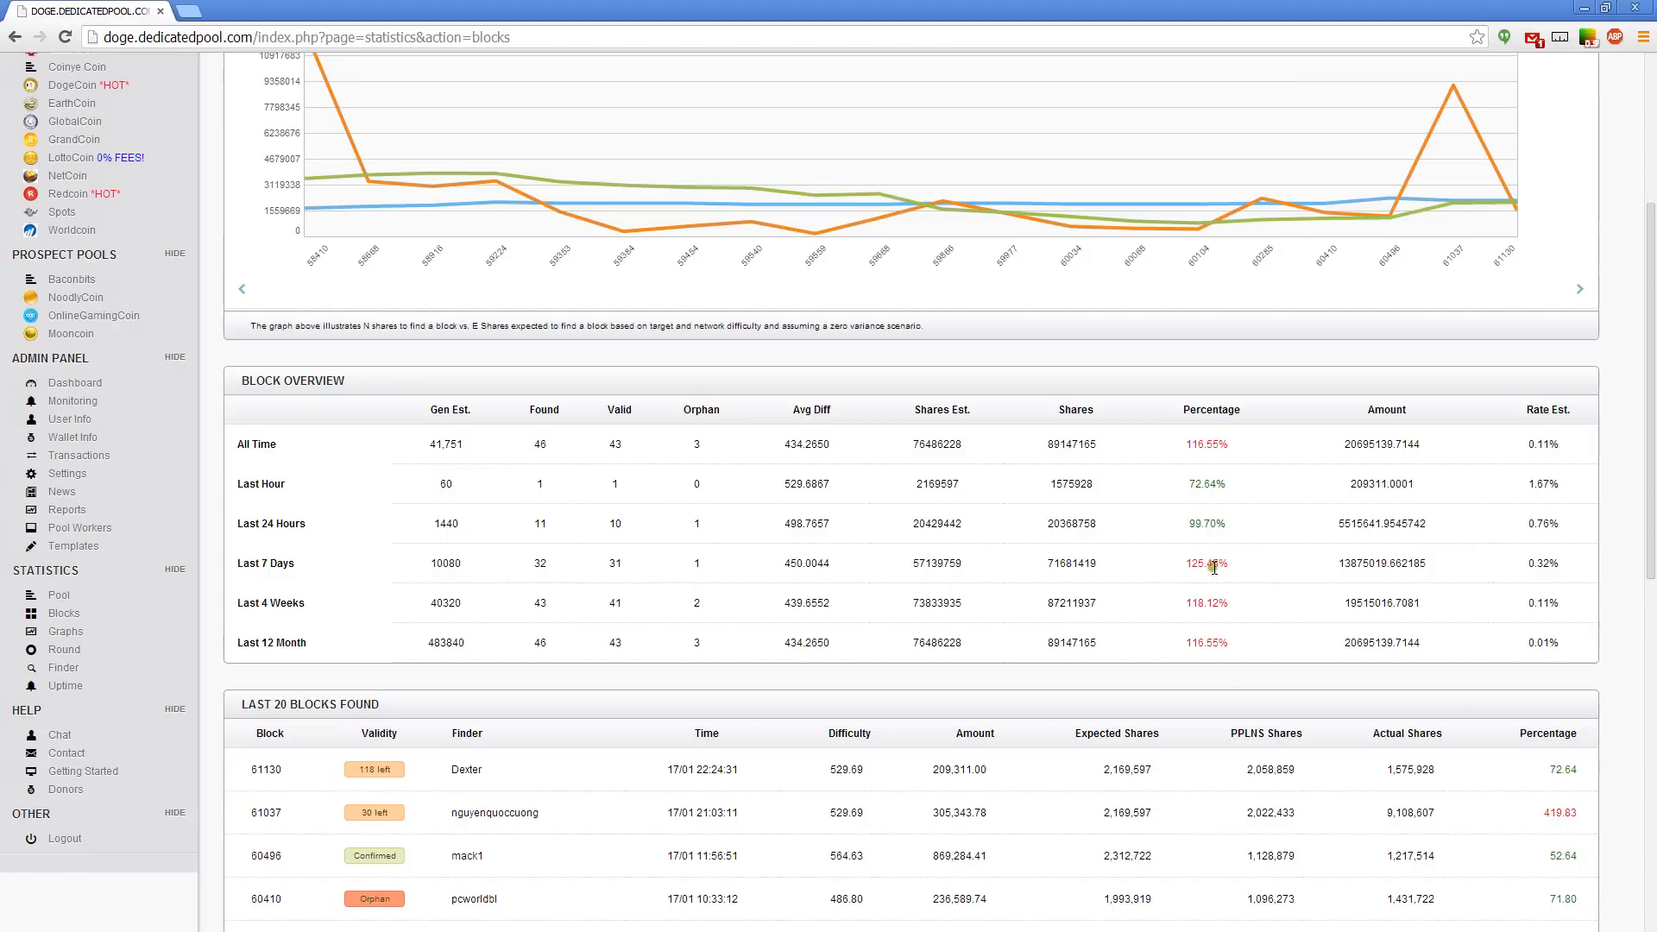
pyautogui.doubleClick(1205, 563)
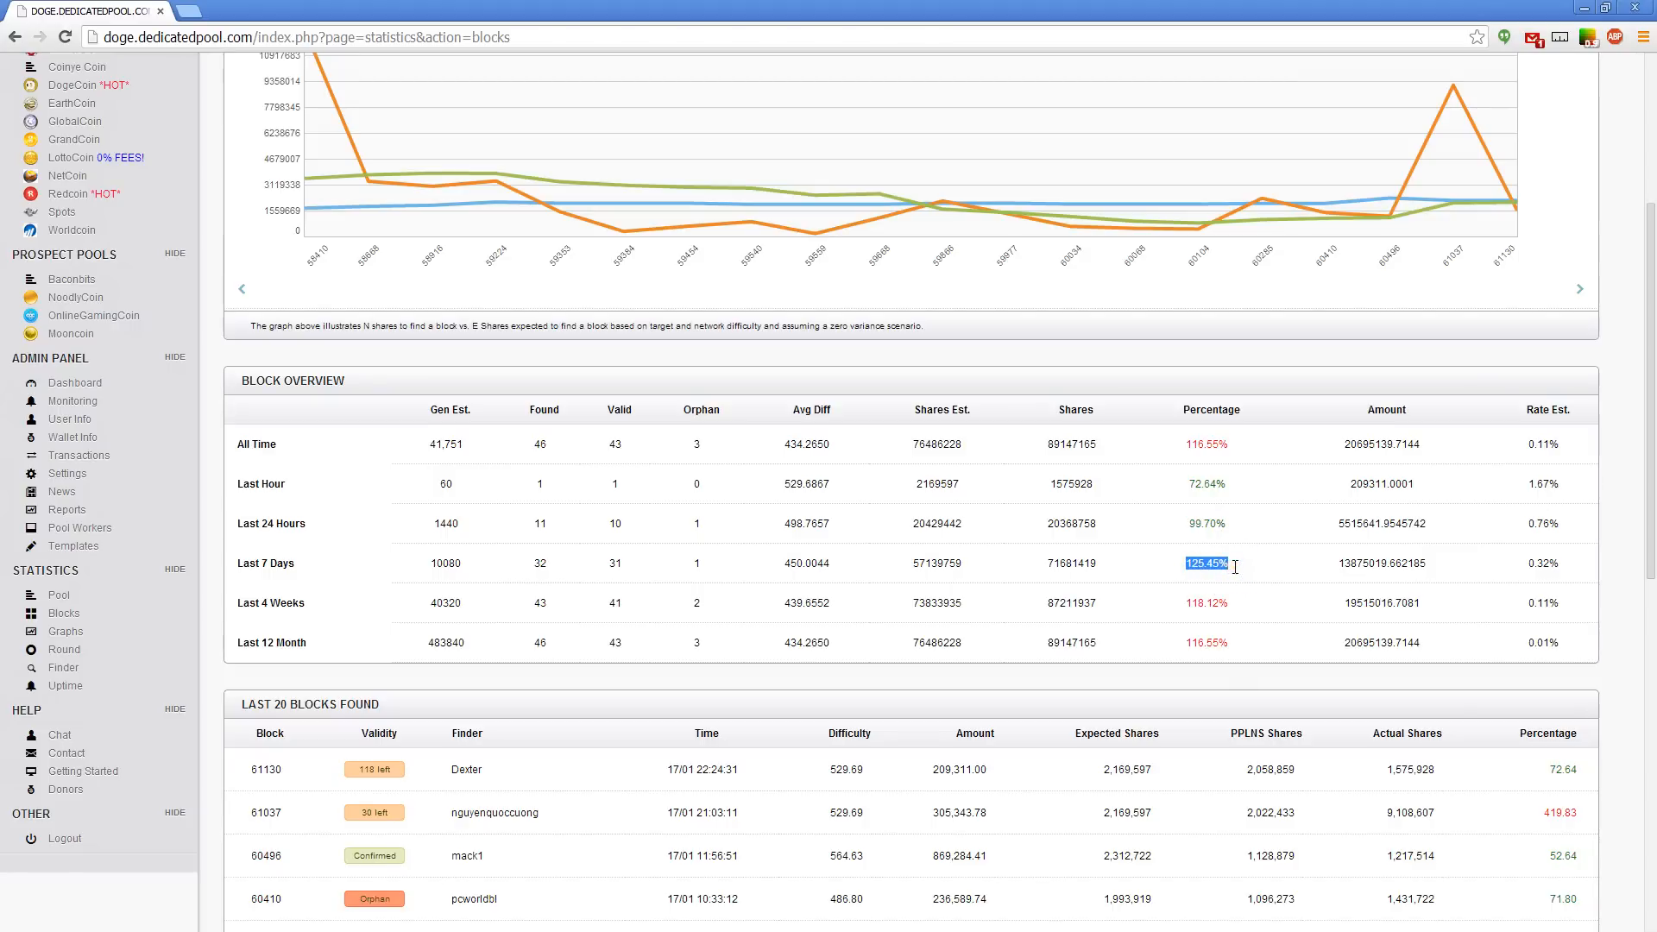
pyautogui.moveTo(611, 563)
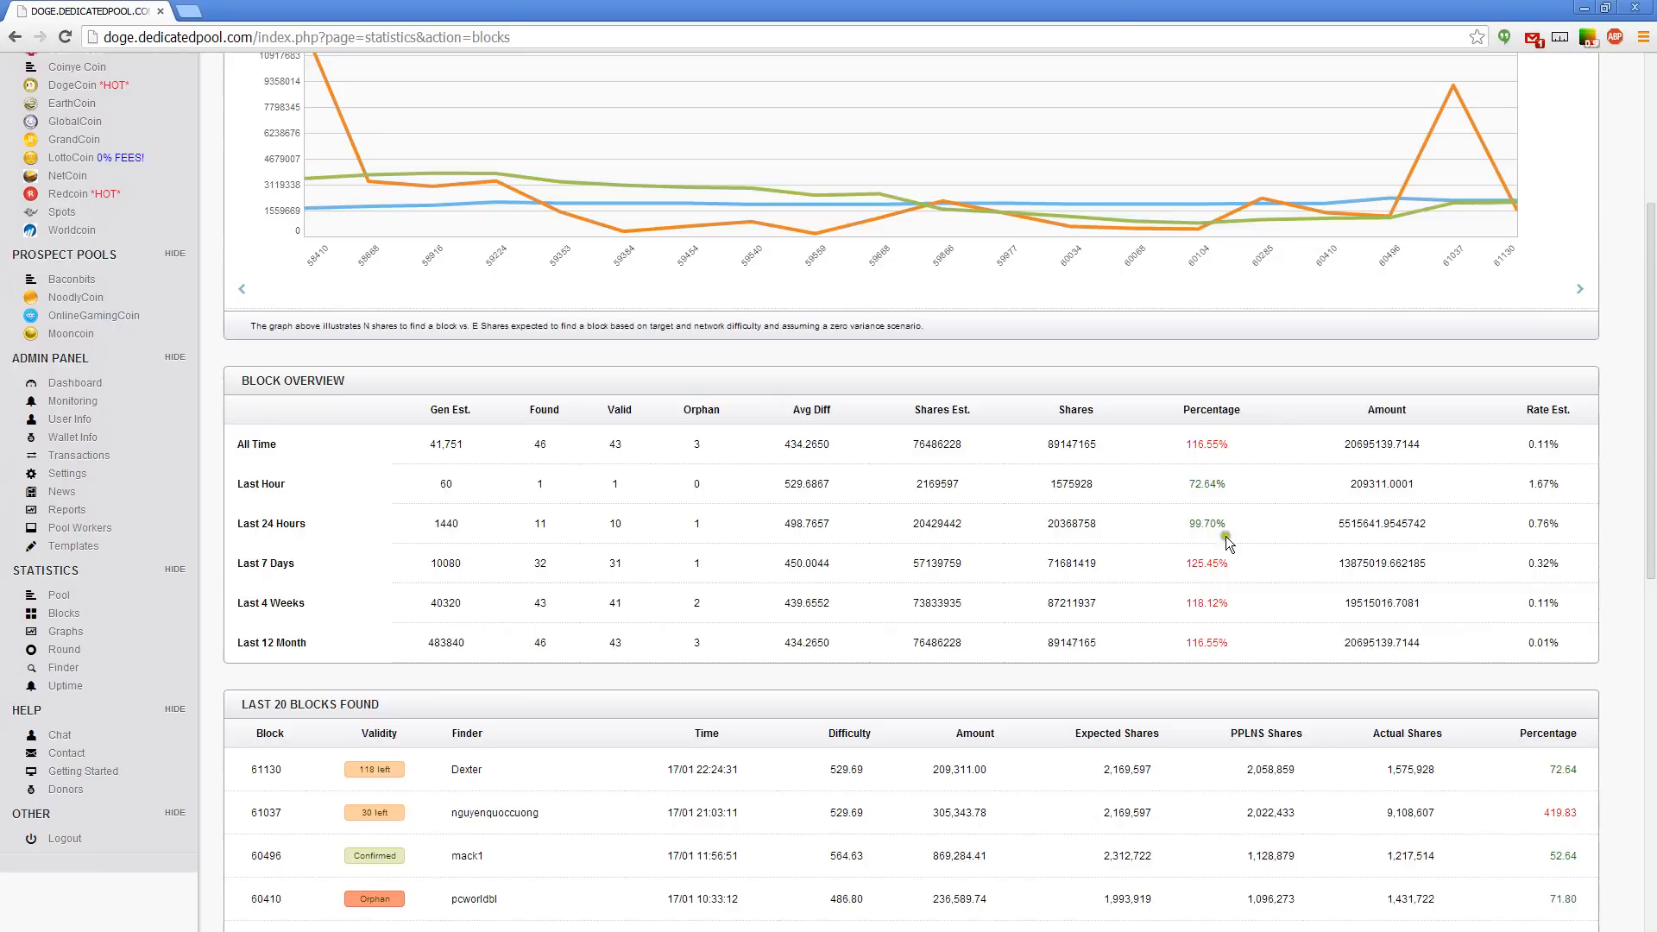
pyautogui.moveTo(1186, 488)
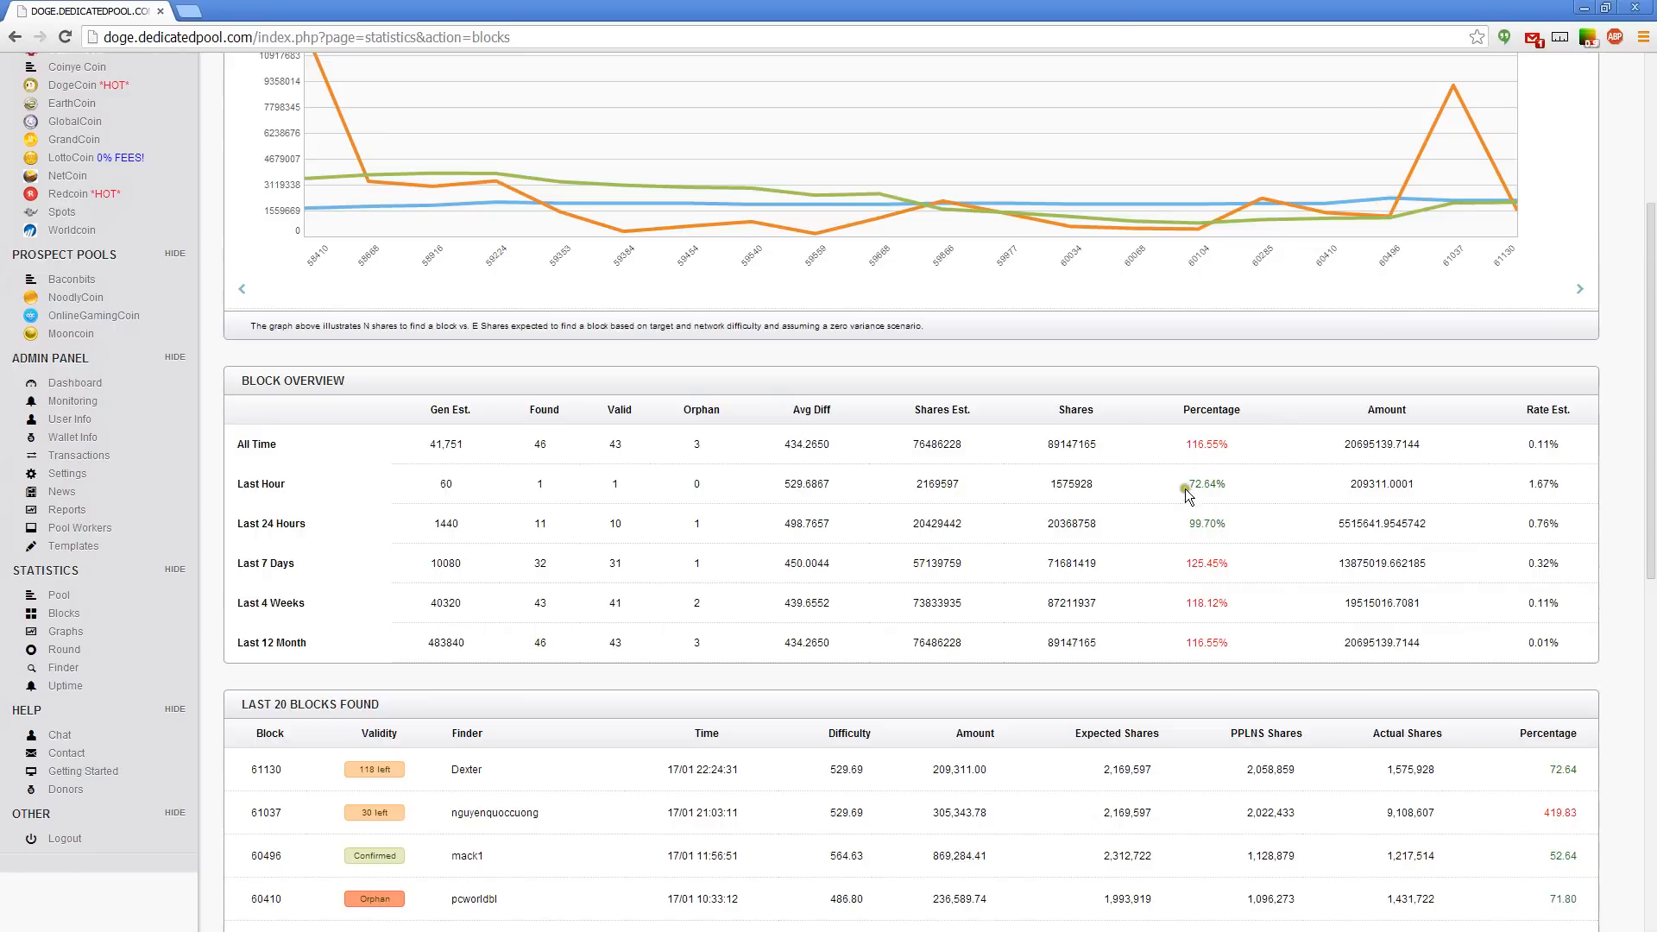
pyautogui.doubleClick(1207, 523)
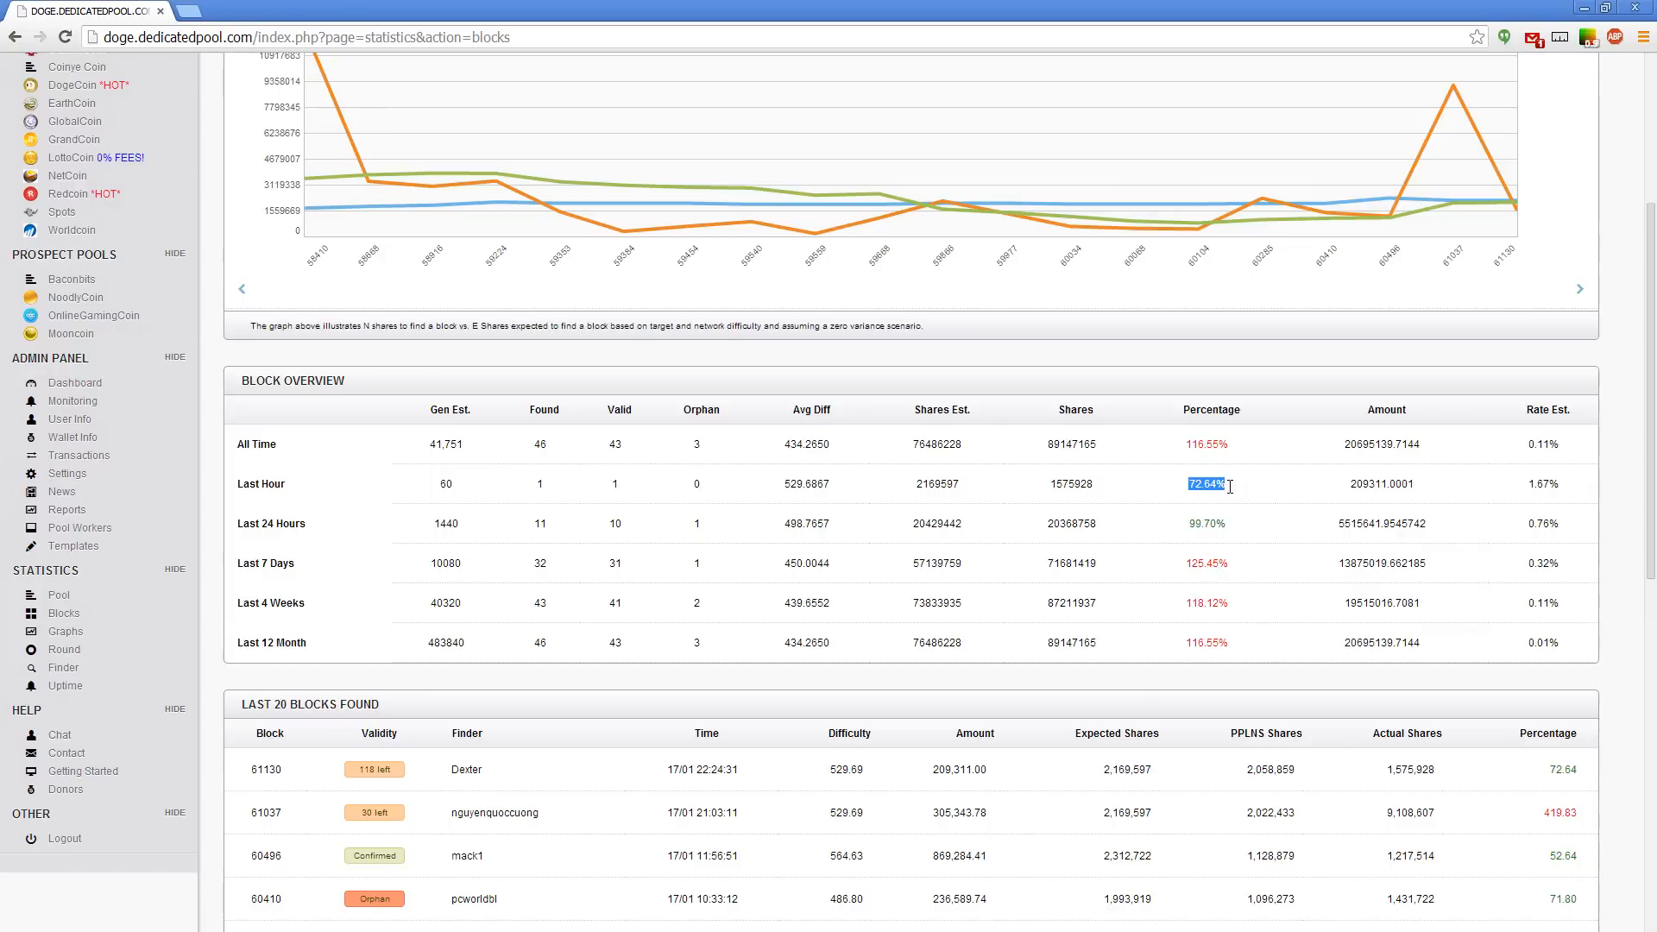
pyautogui.moveTo(1179, 494)
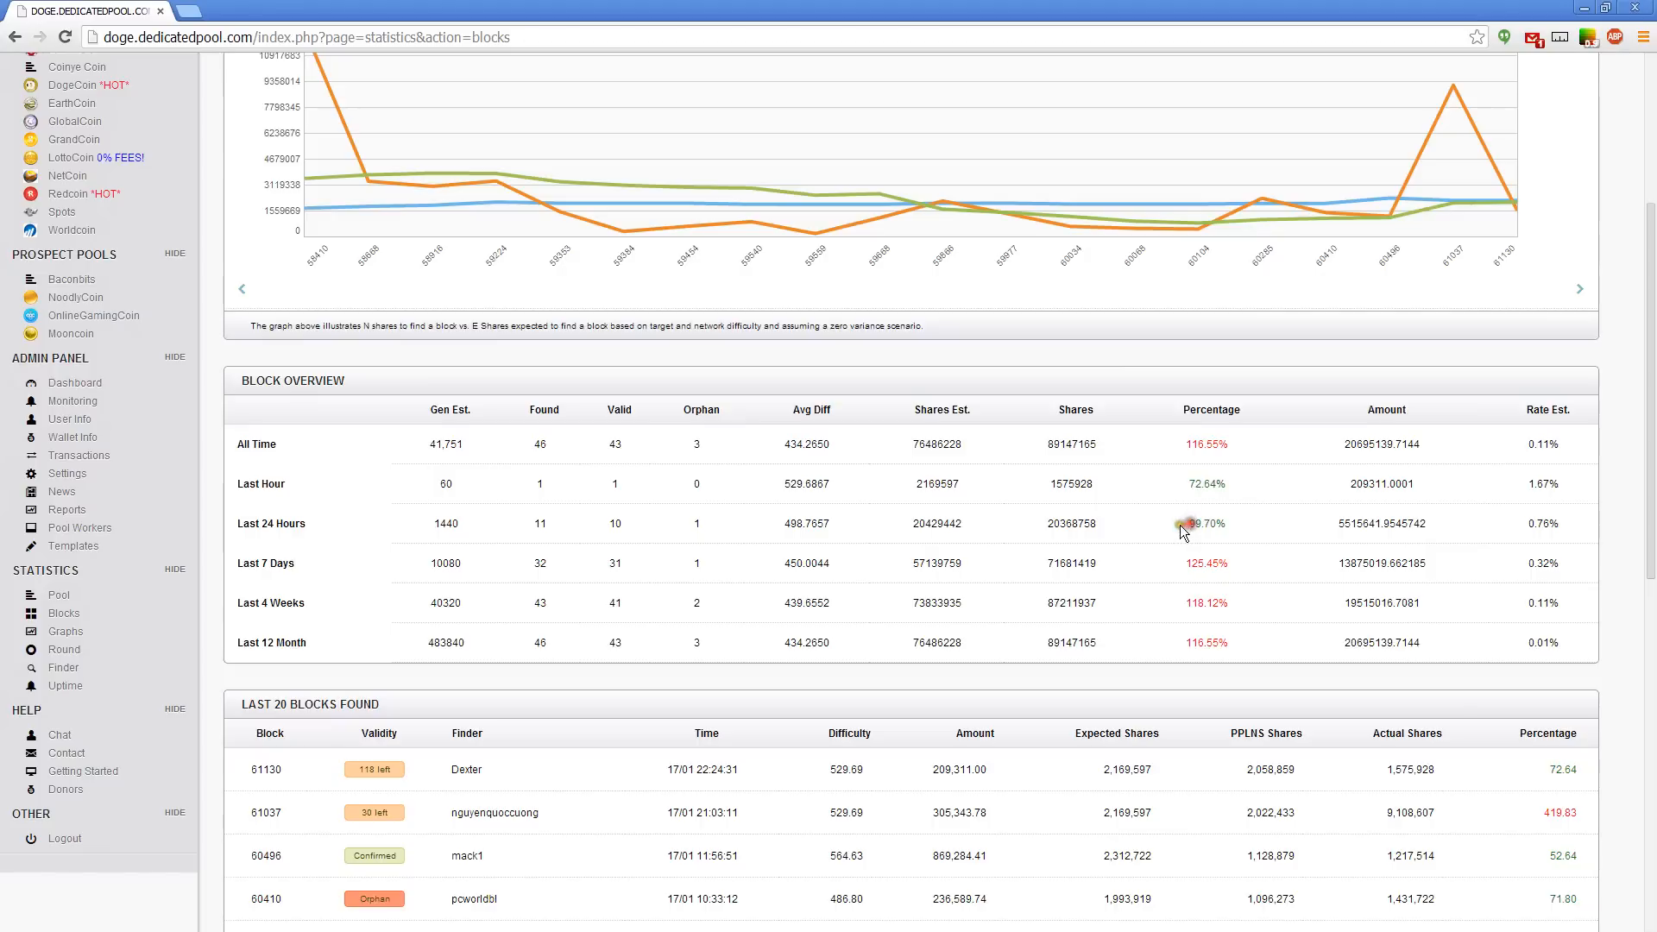
pyautogui.doubleClick(1204, 523)
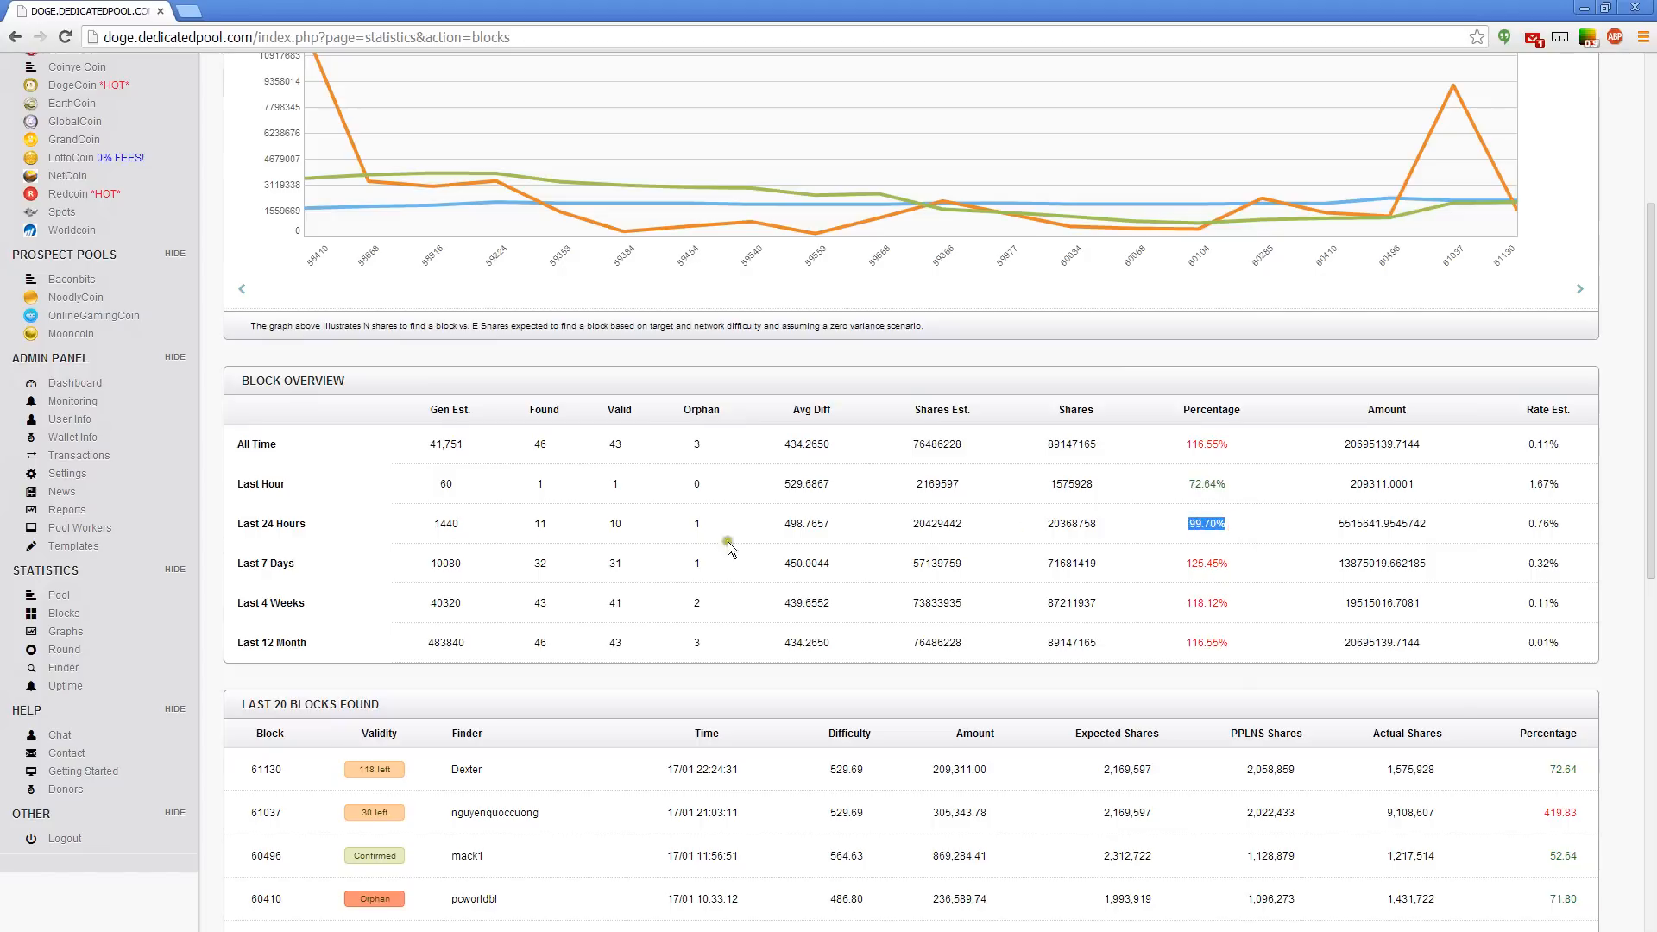
pyautogui.moveTo(1214, 587)
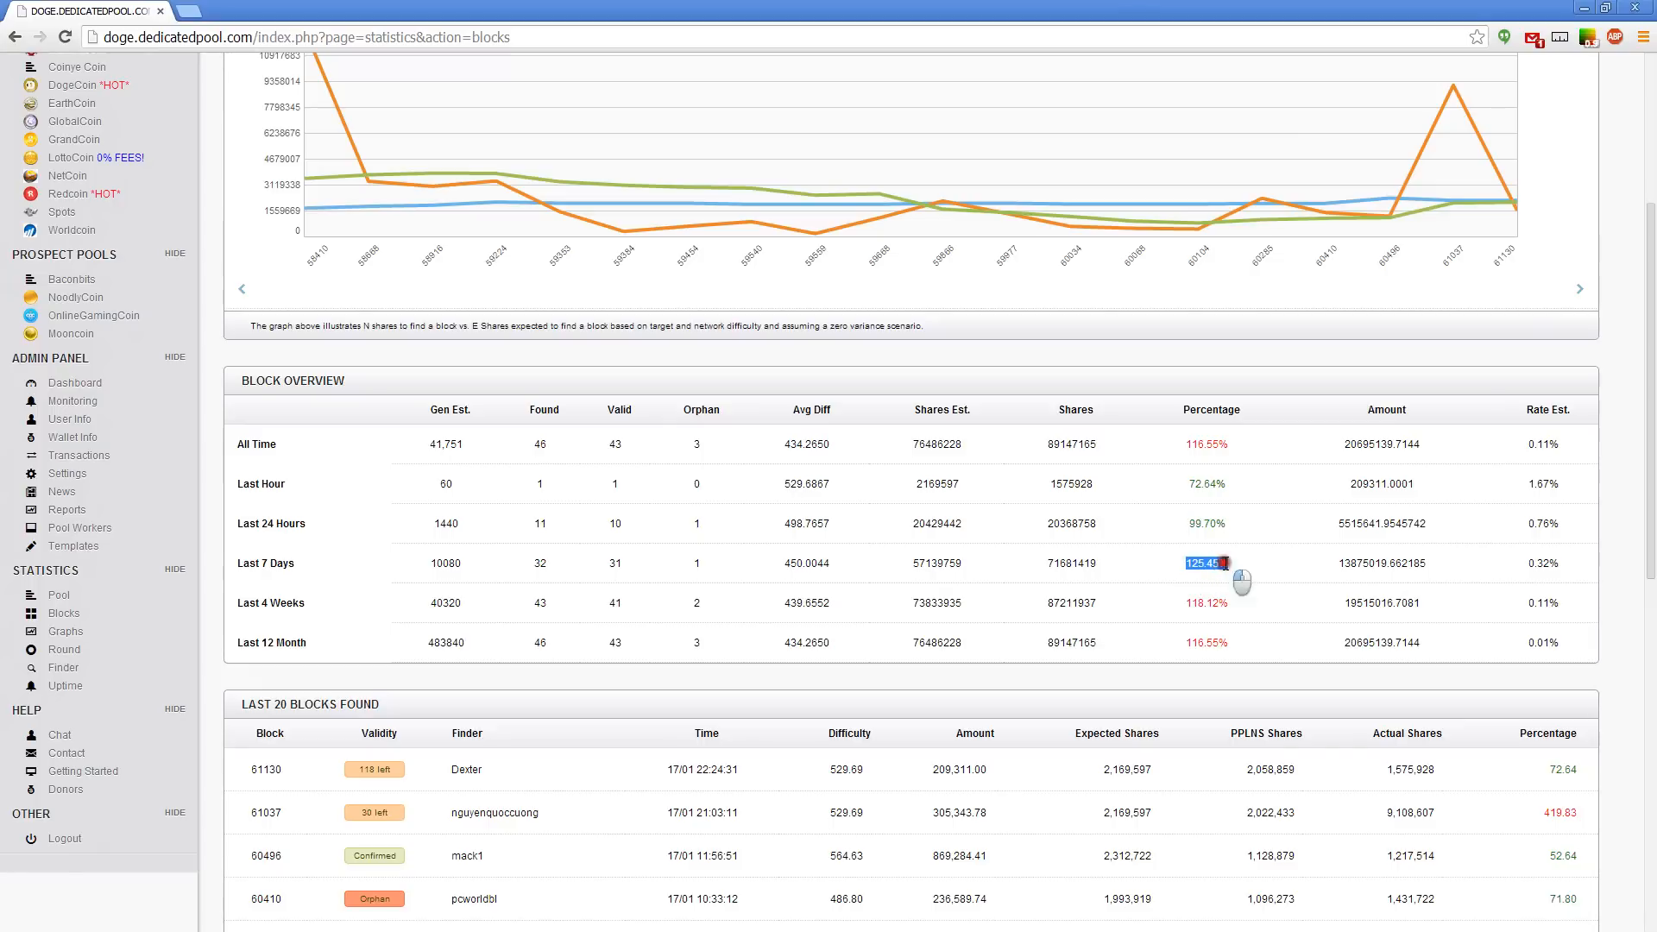
pyautogui.moveTo(1187, 525)
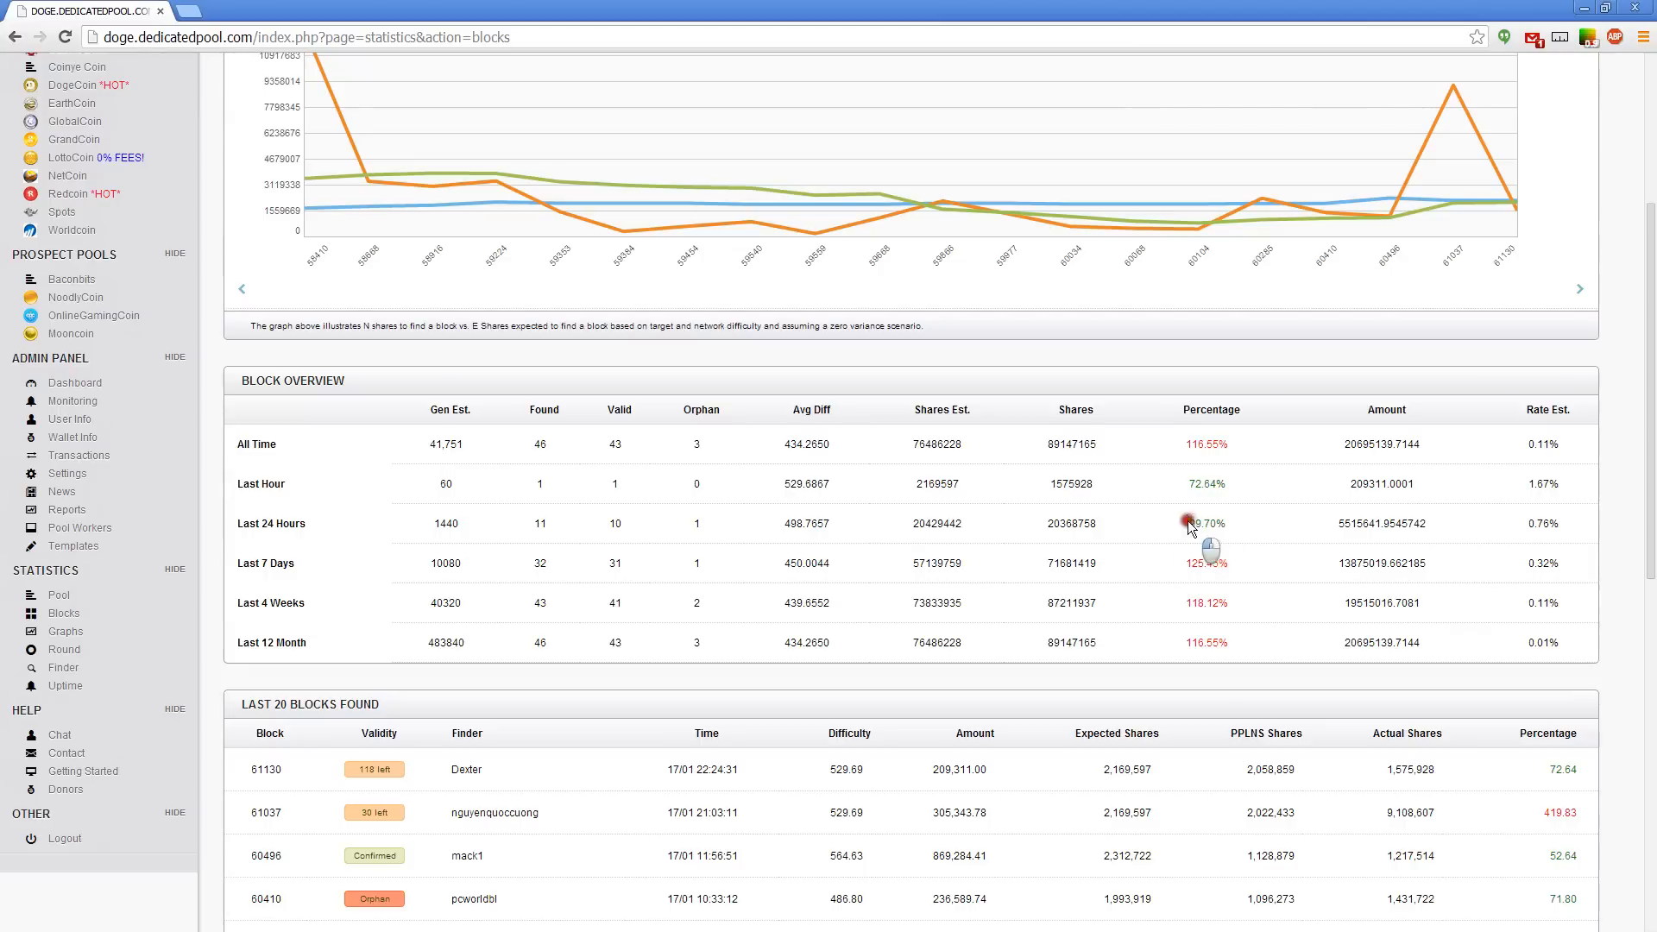
pyautogui.doubleClick(1206, 562)
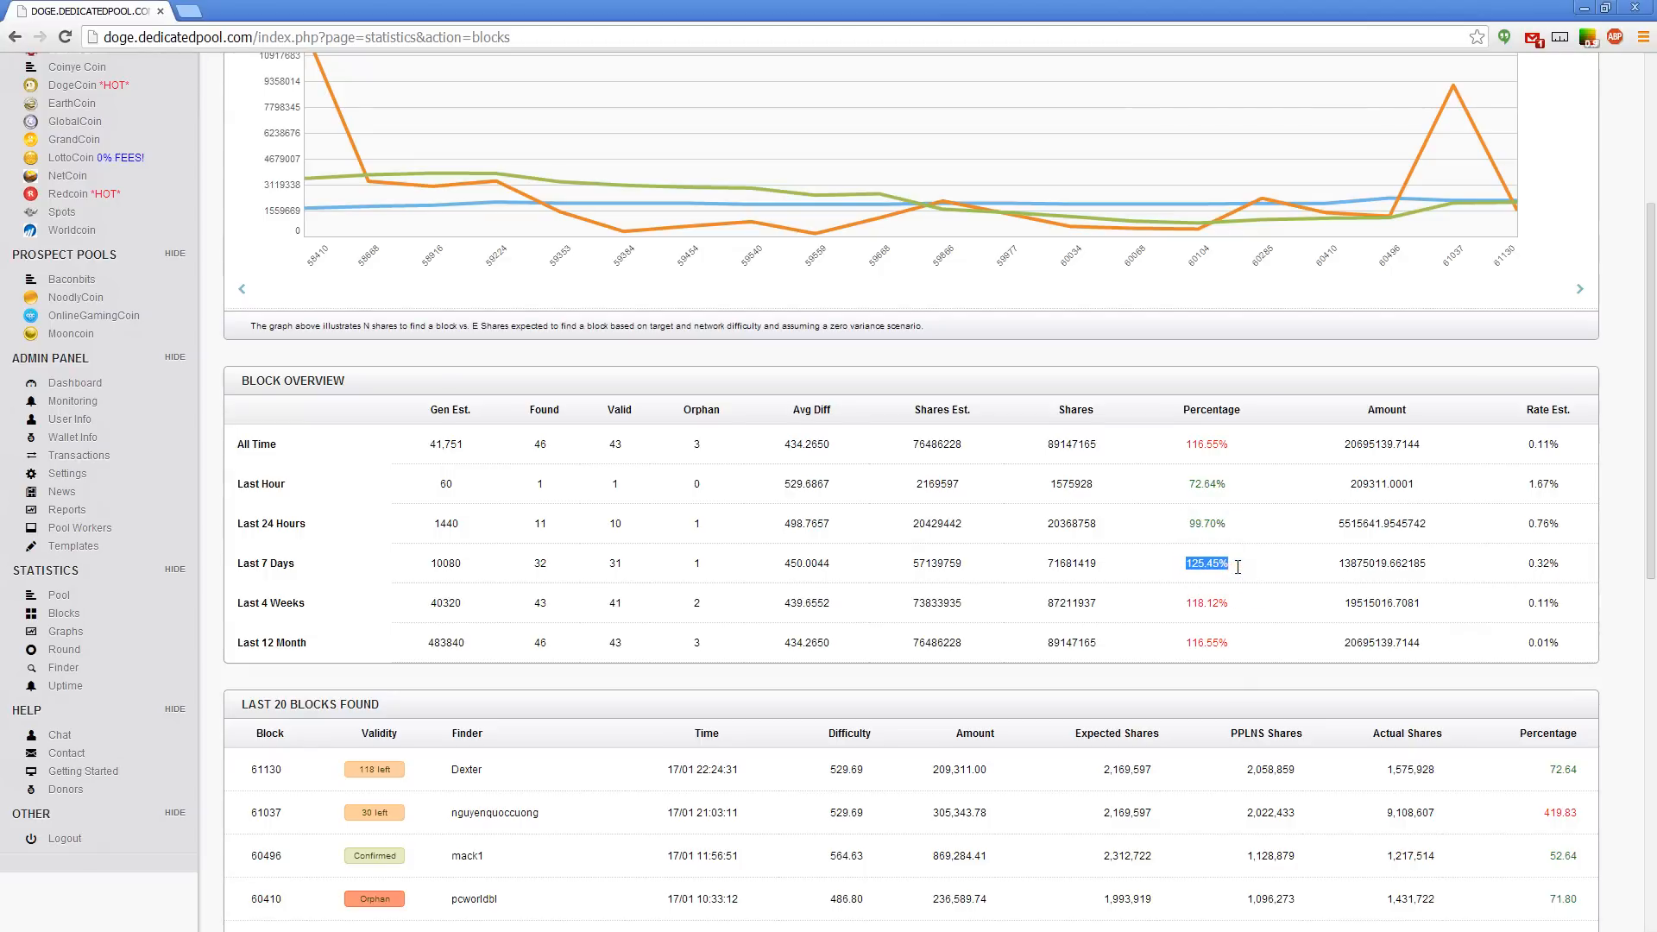
pyautogui.scroll(-3)
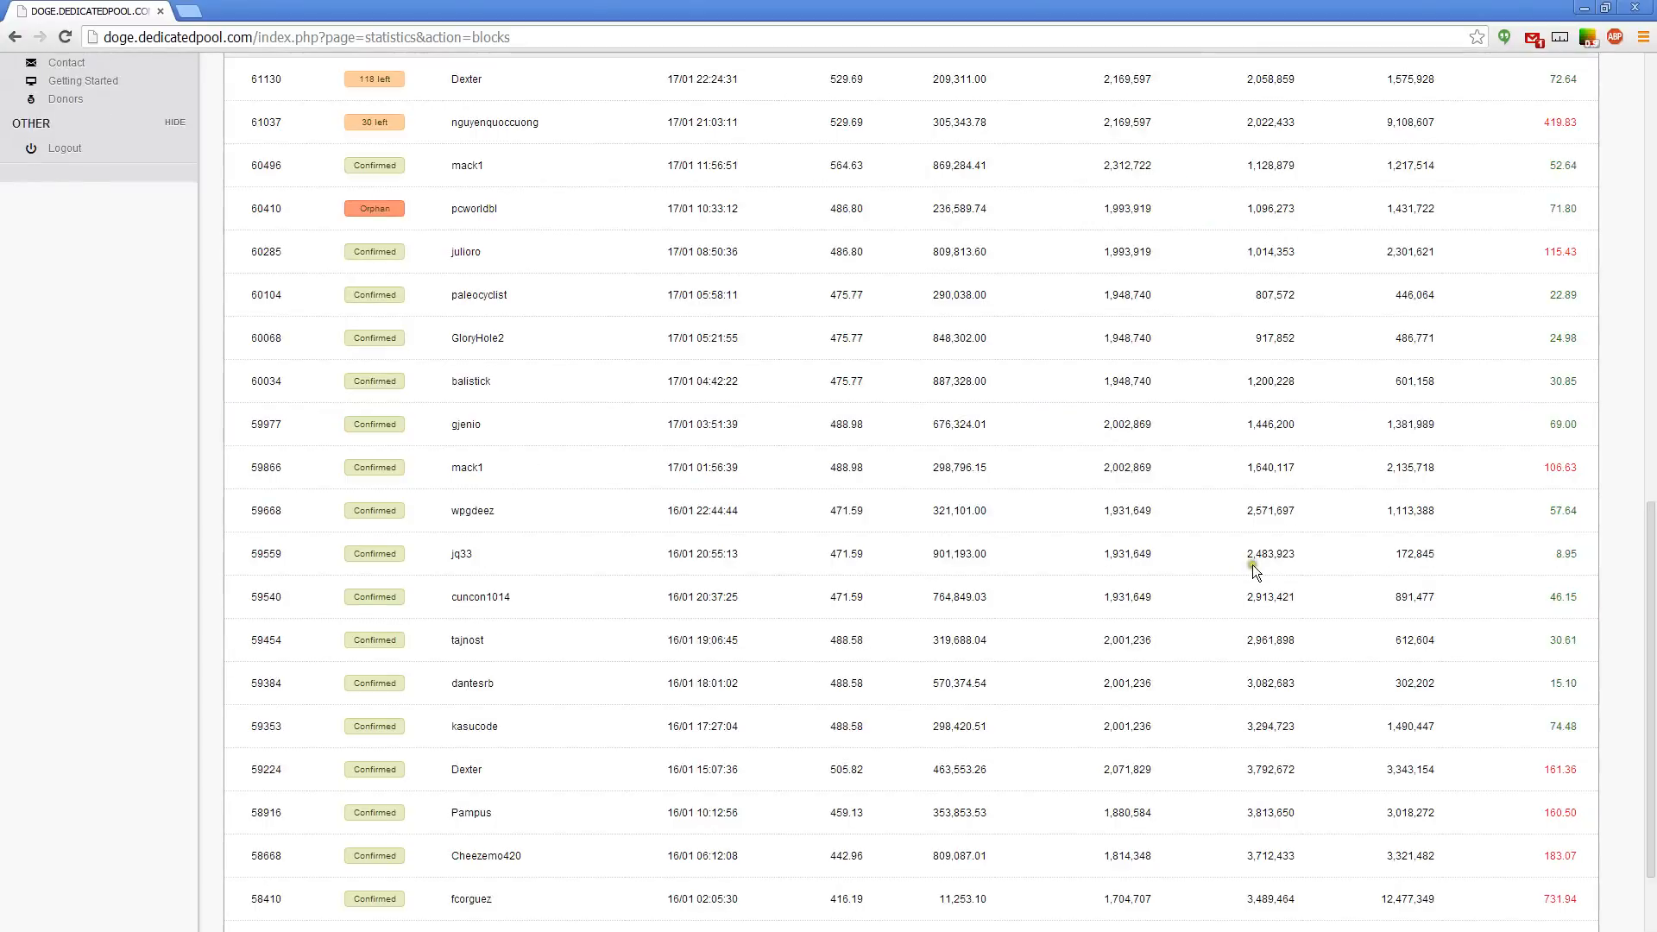
pyautogui.scroll(3)
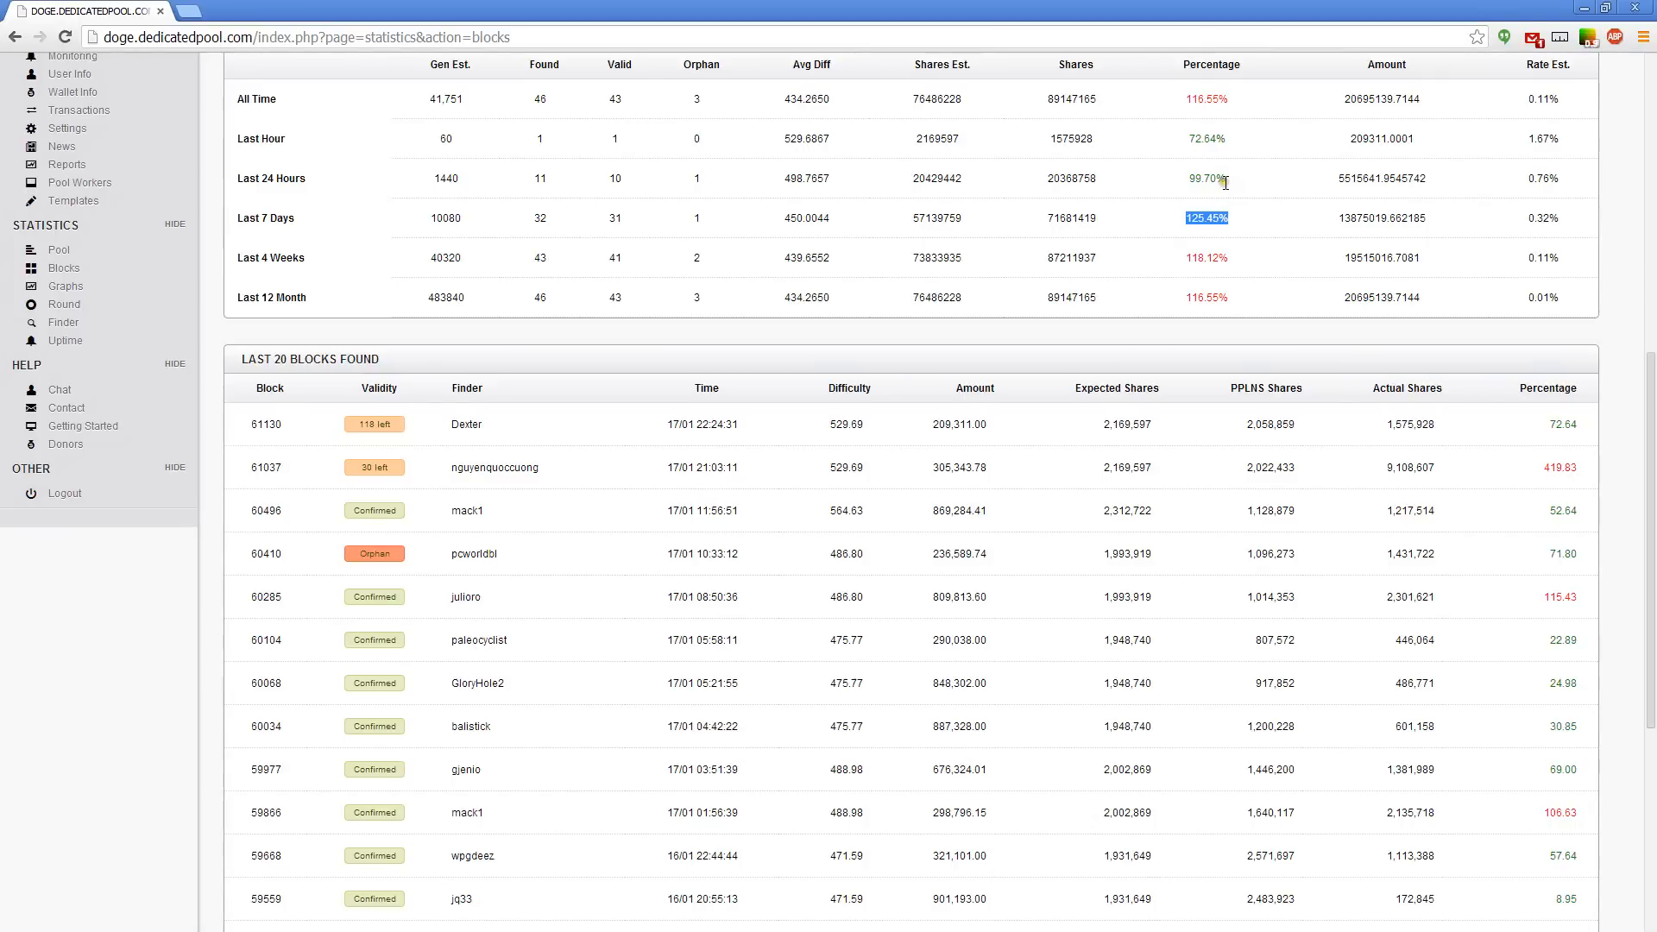
pyautogui.moveTo(1189, 145)
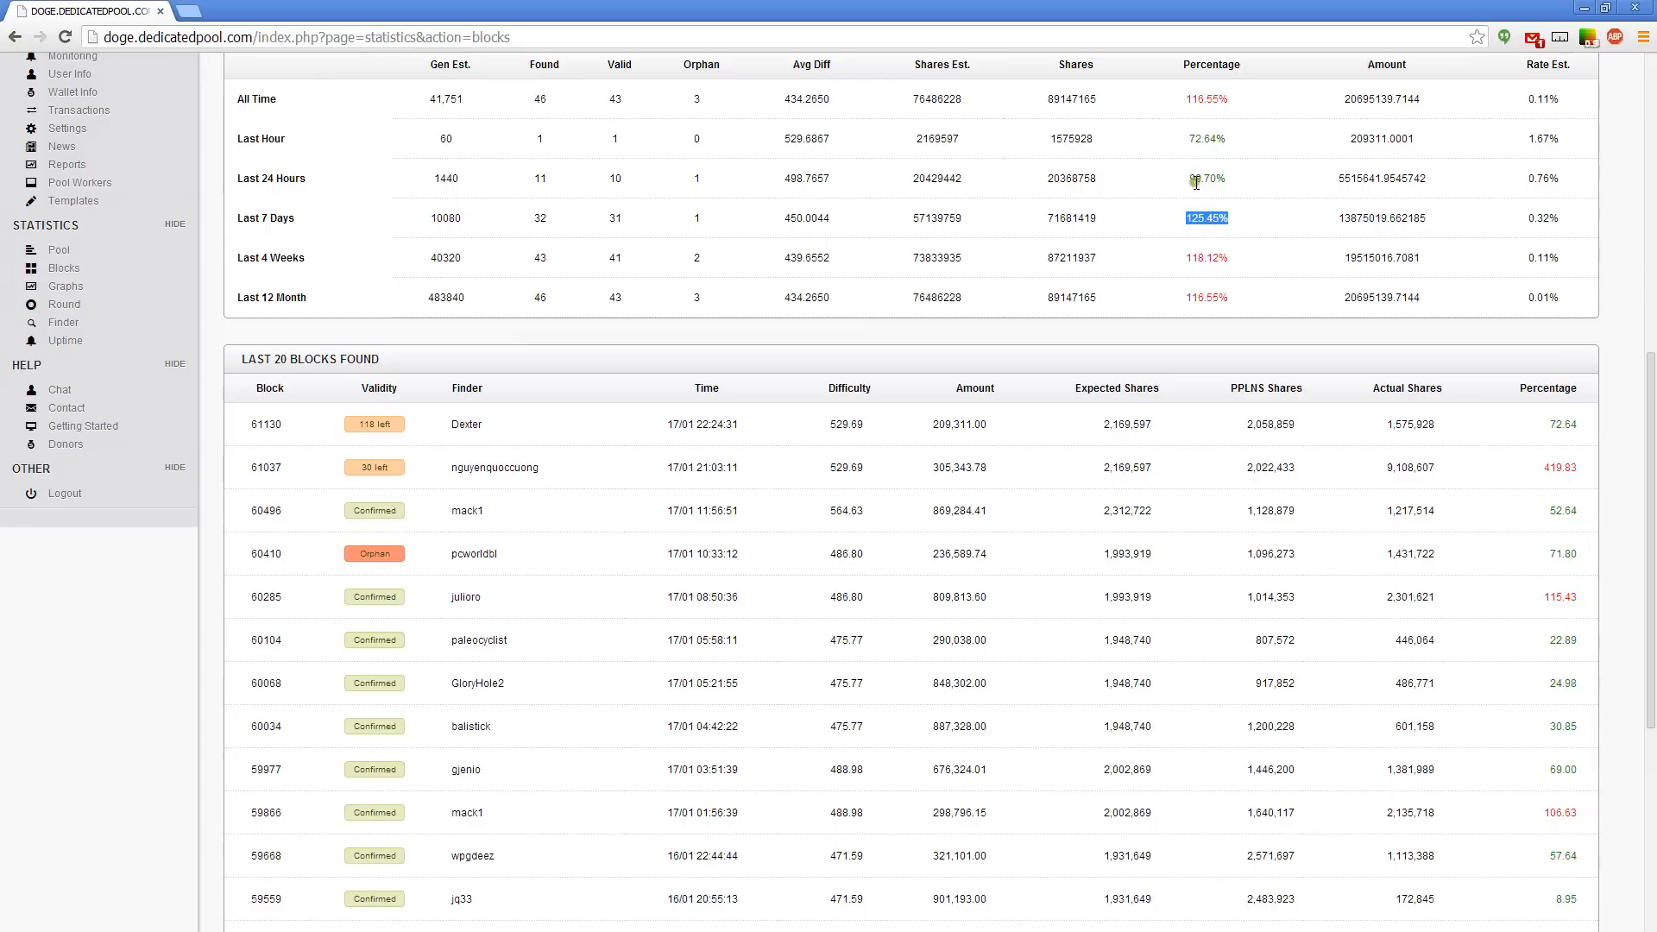
pyautogui.moveTo(1191, 184)
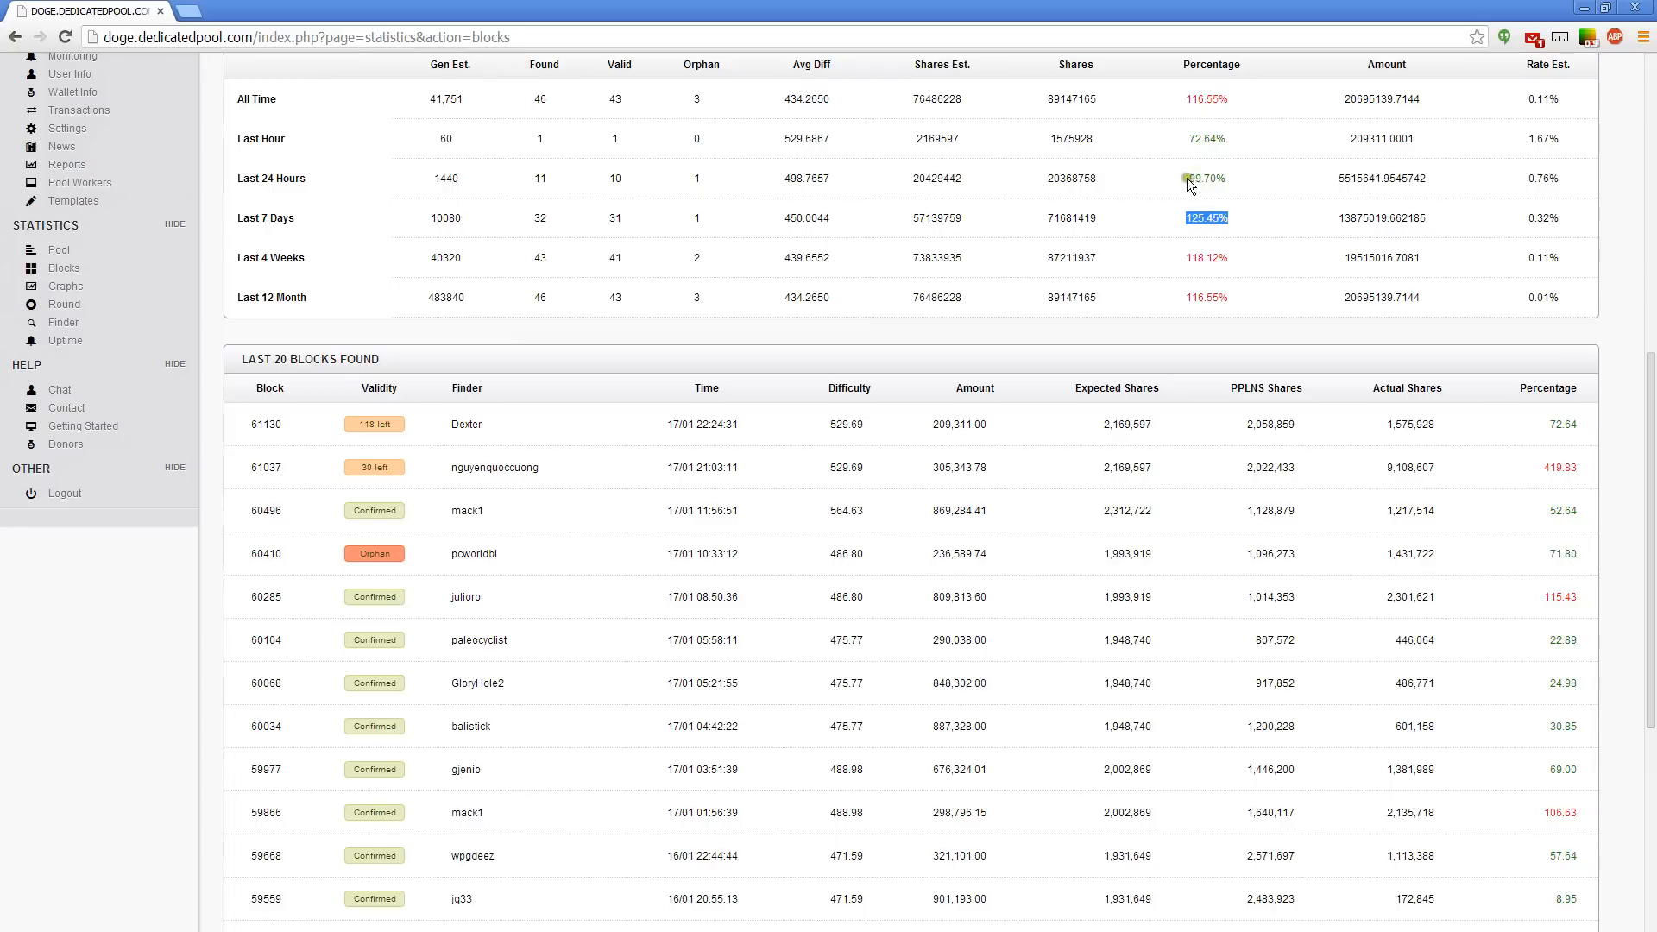
pyautogui.moveTo(525, 131)
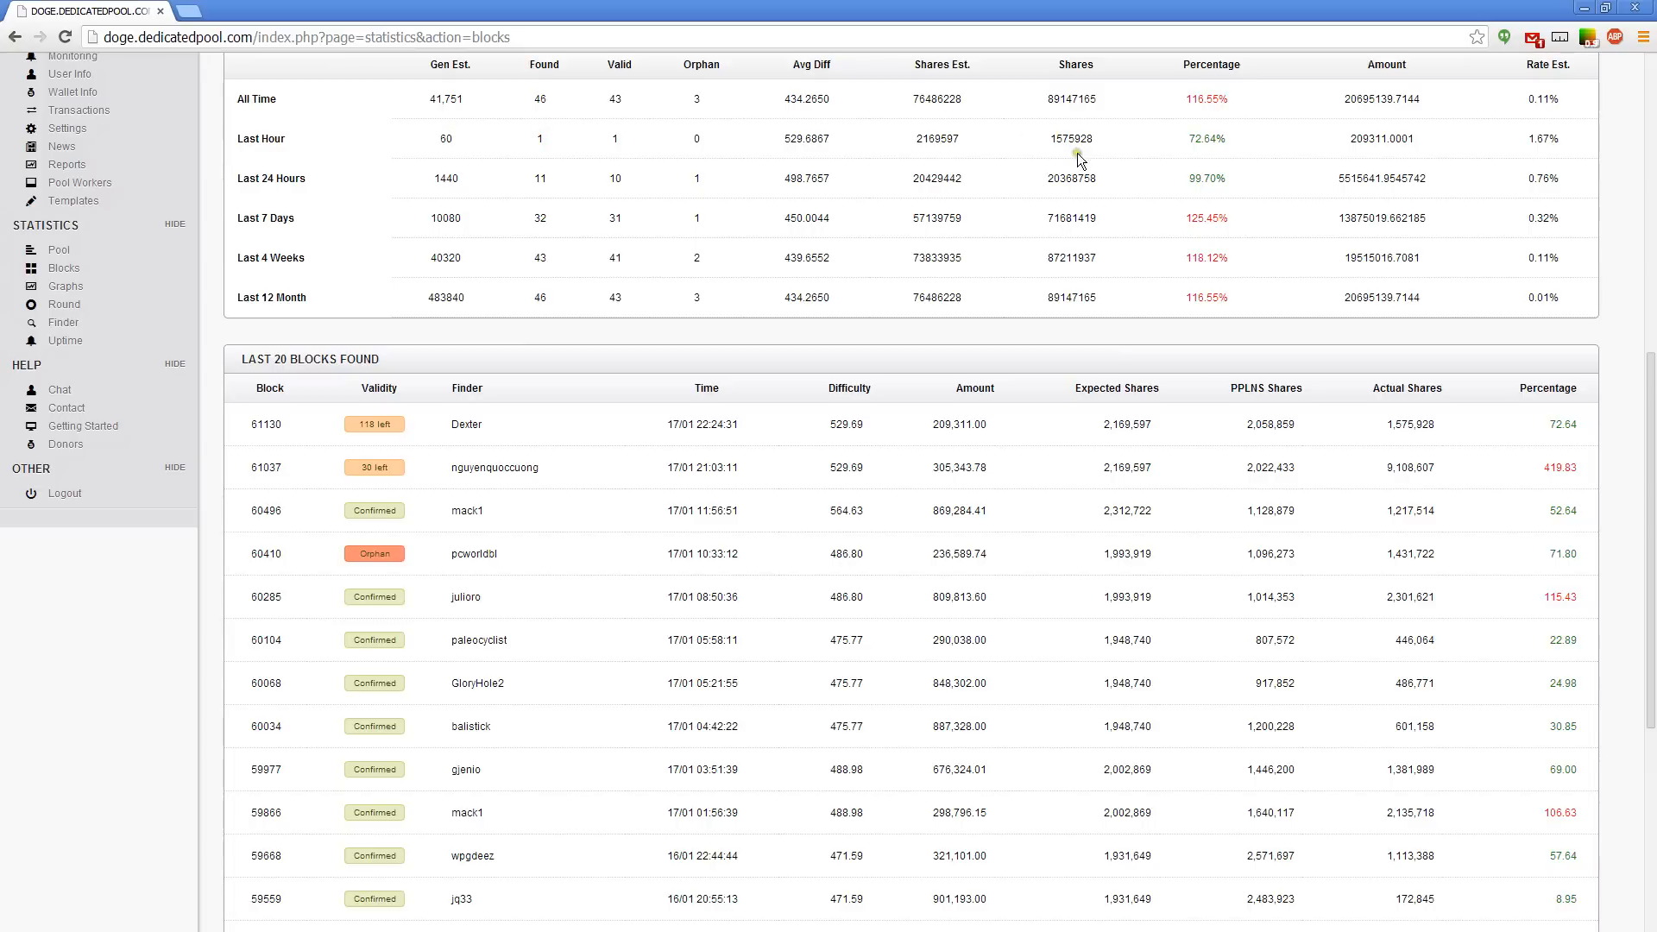
pyautogui.doubleClick(1207, 138)
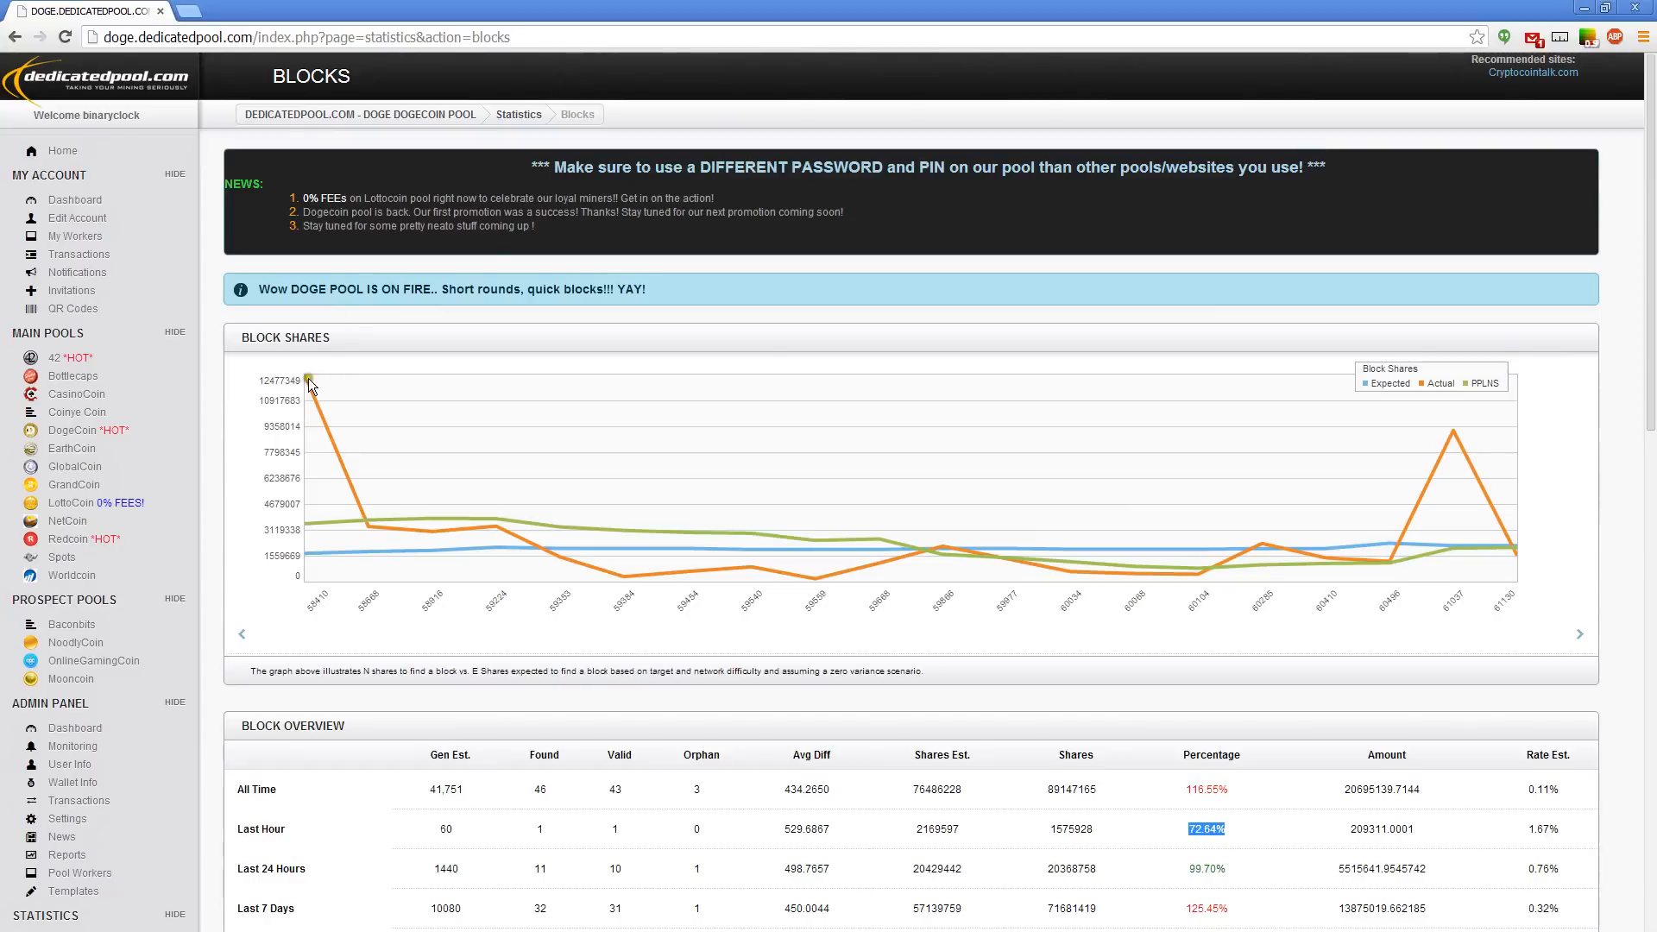
pyautogui.moveTo(821, 592)
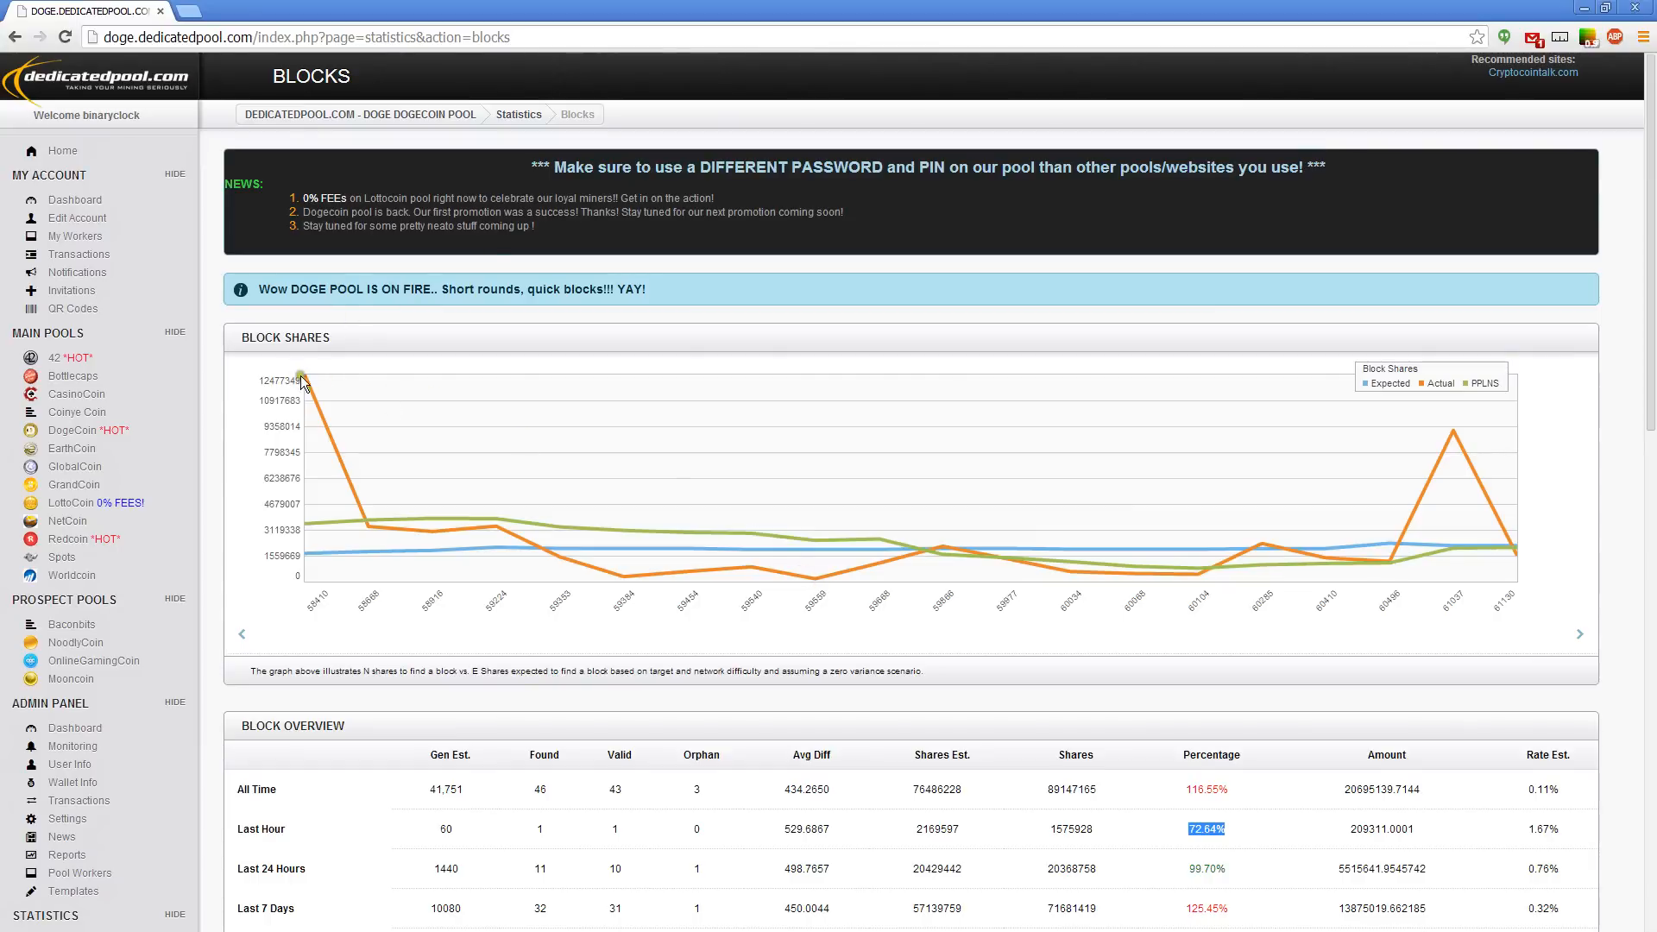
pyautogui.scroll(-3)
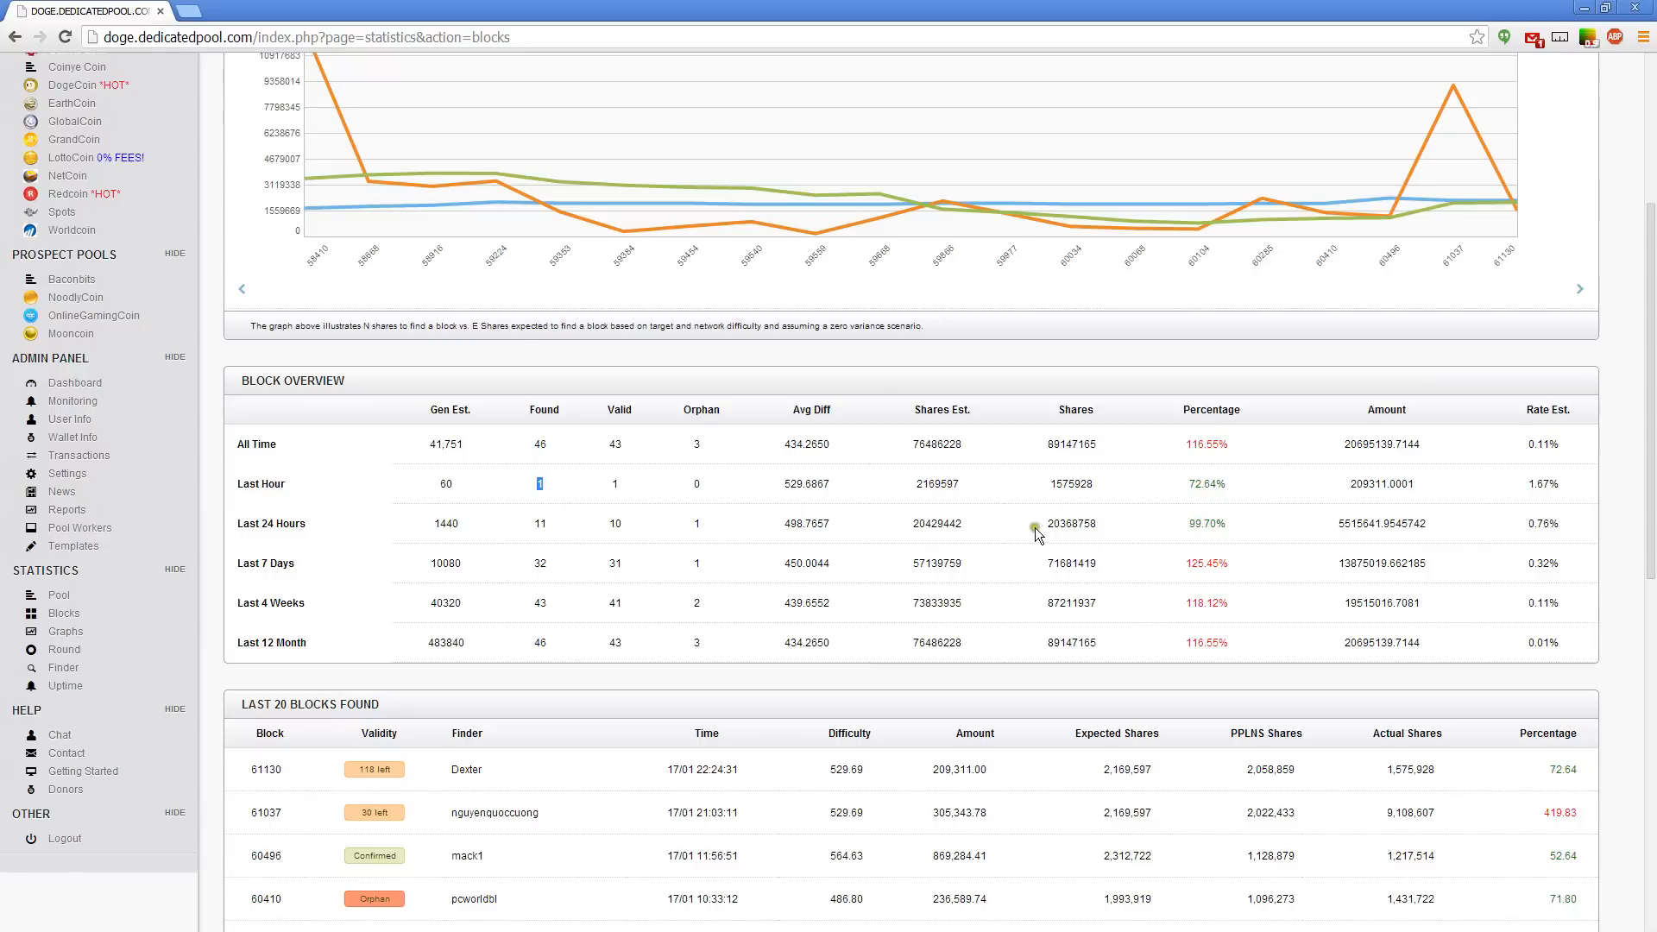
pyautogui.scroll(-3)
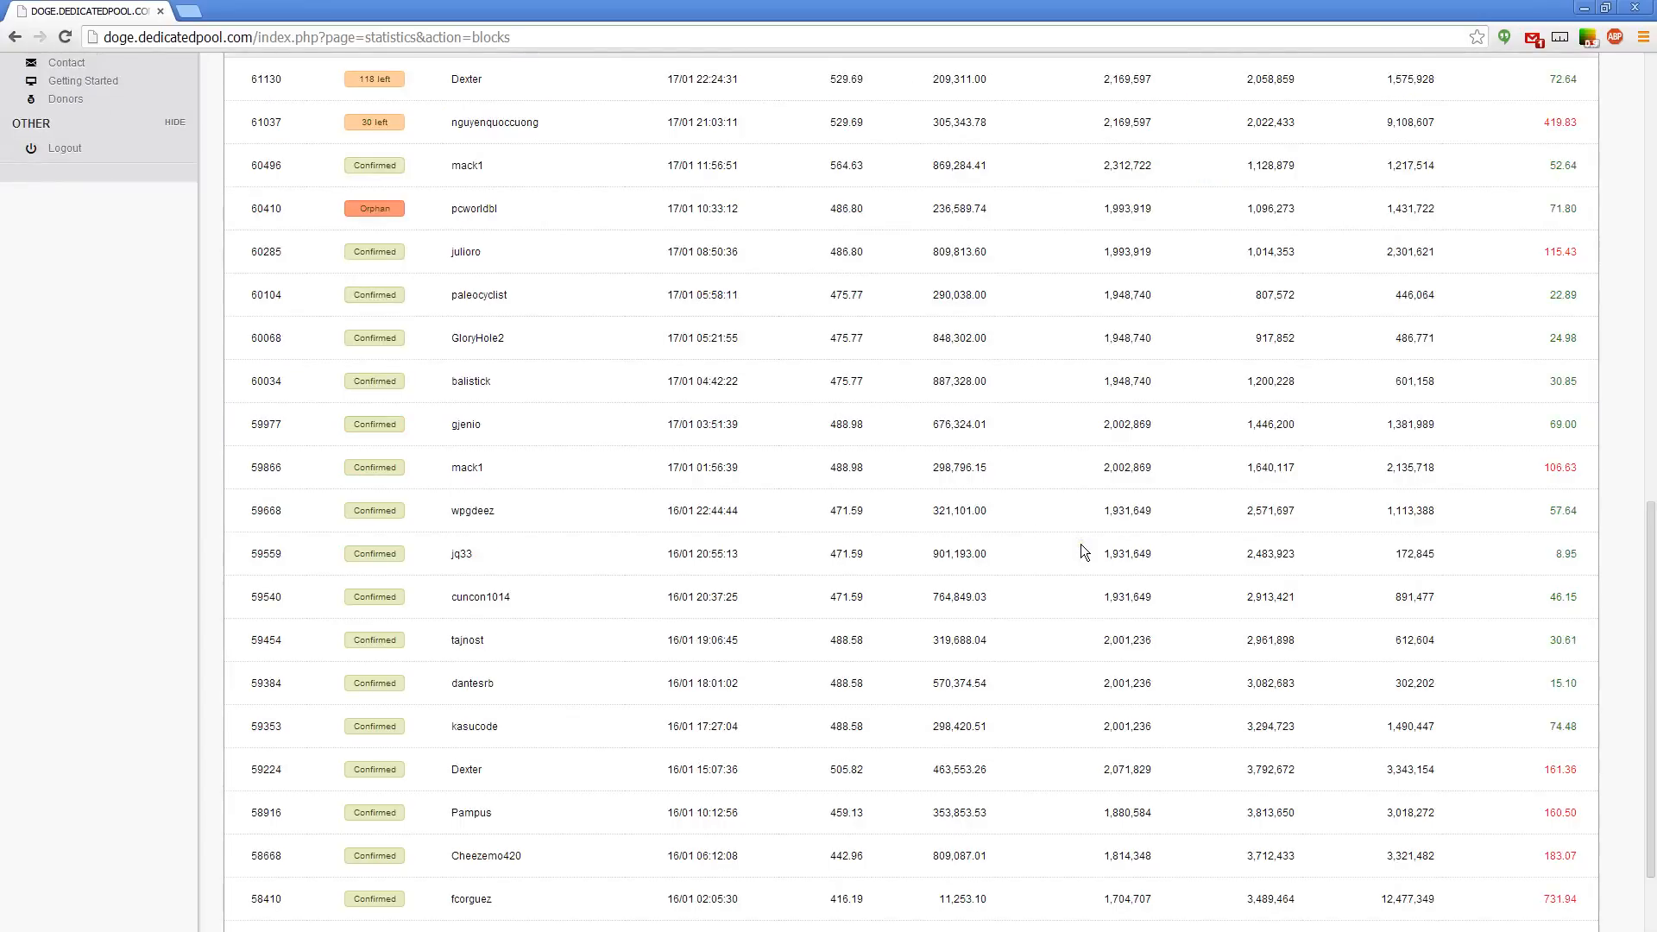
# Scroll to the Last 20 Blocks totals row at 119.29 percent and highlight the efforts above it.
pyautogui.scroll(-3)
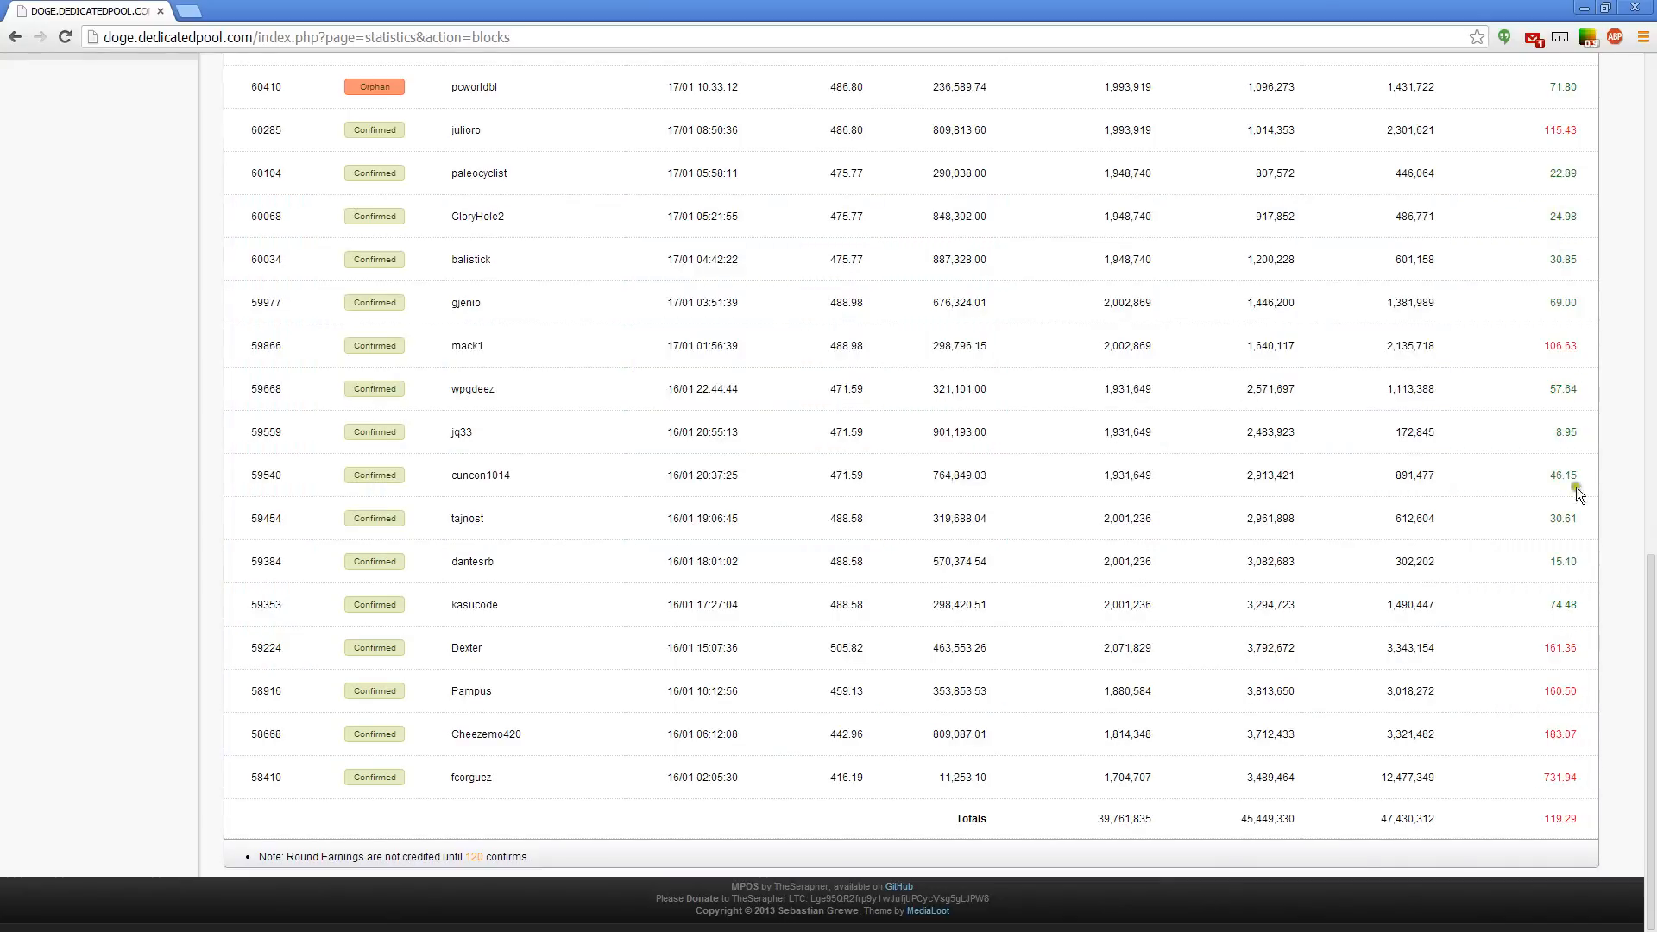
pyautogui.moveTo(1539, 567)
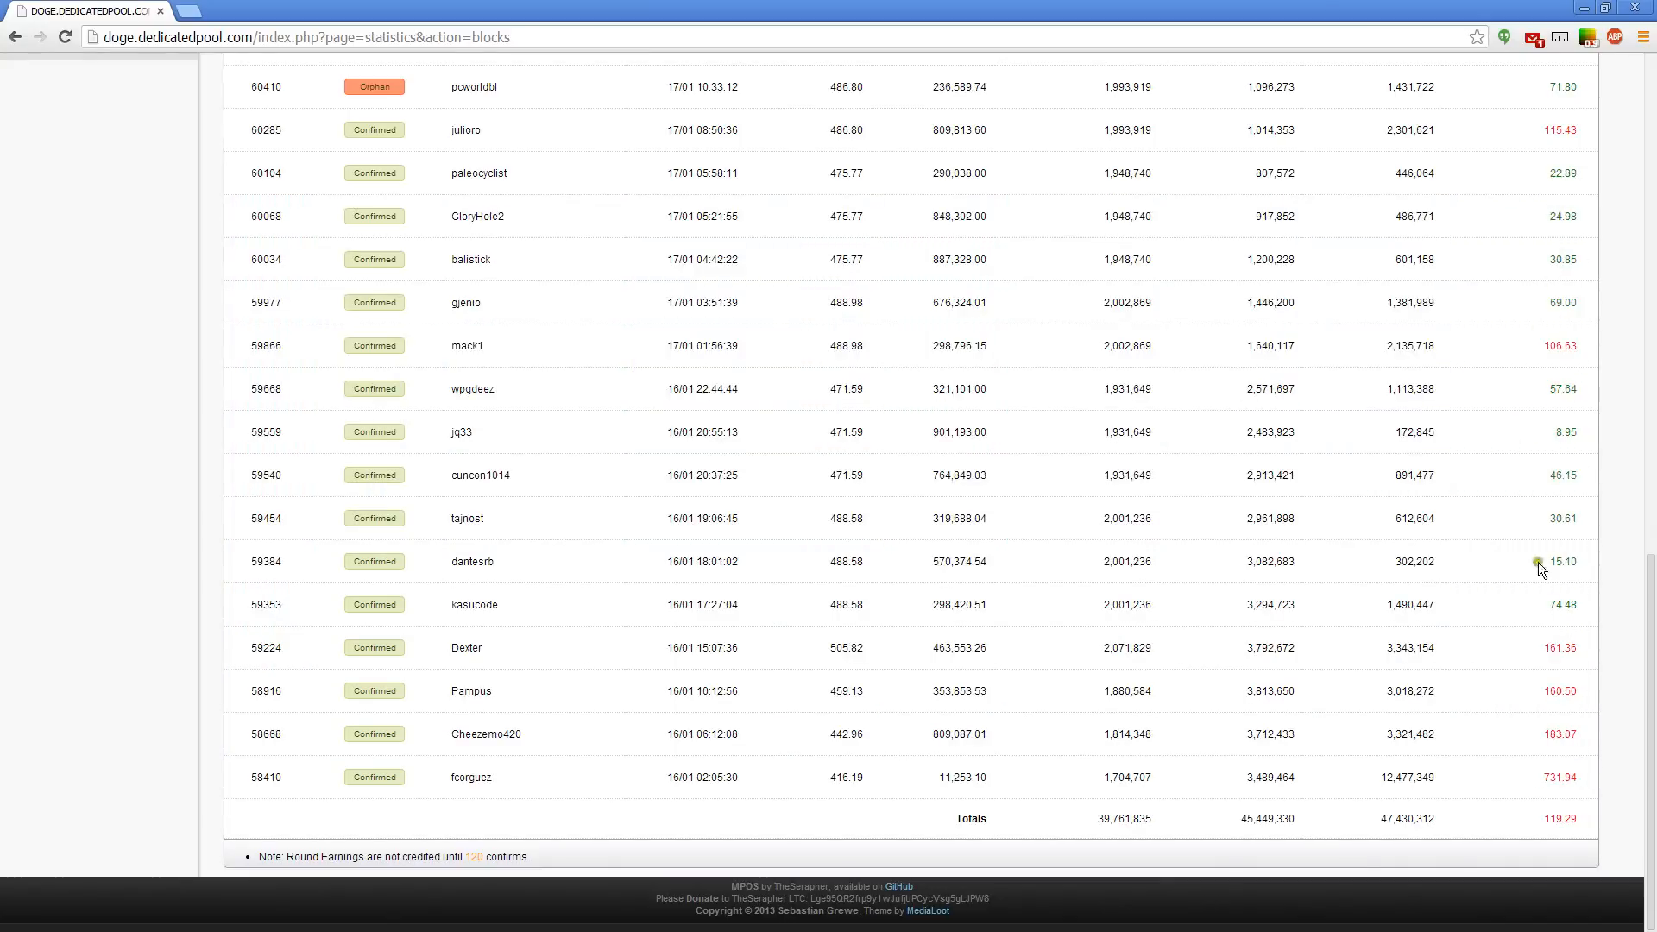
pyautogui.moveTo(1554, 260)
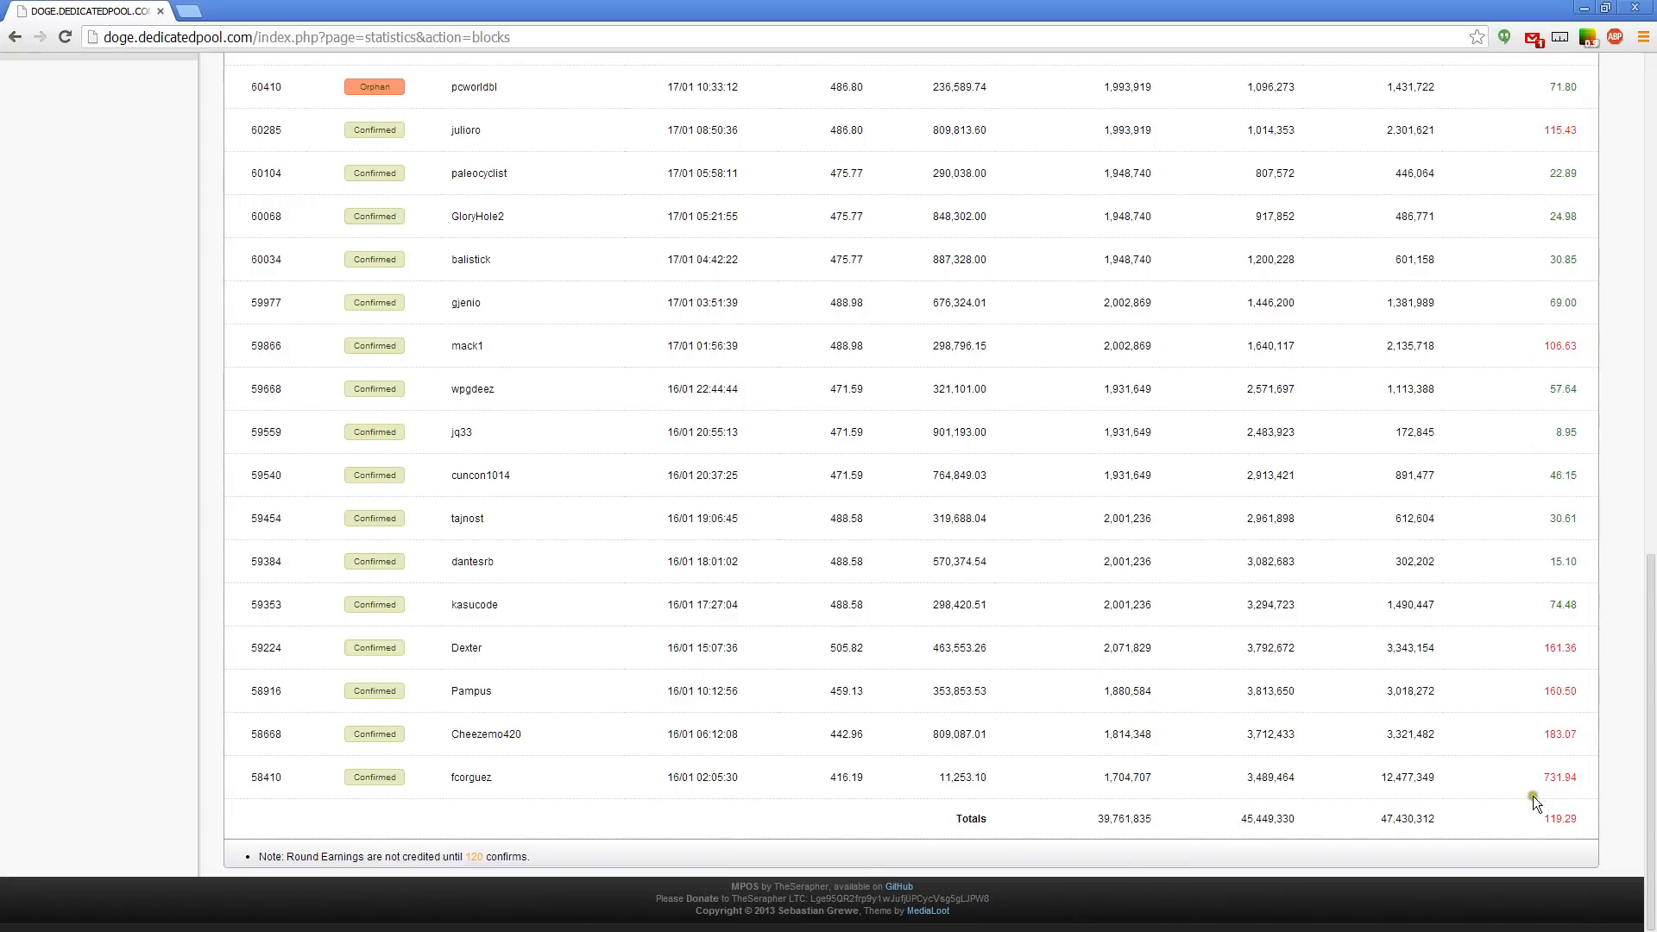
pyautogui.doubleClick(1559, 777)
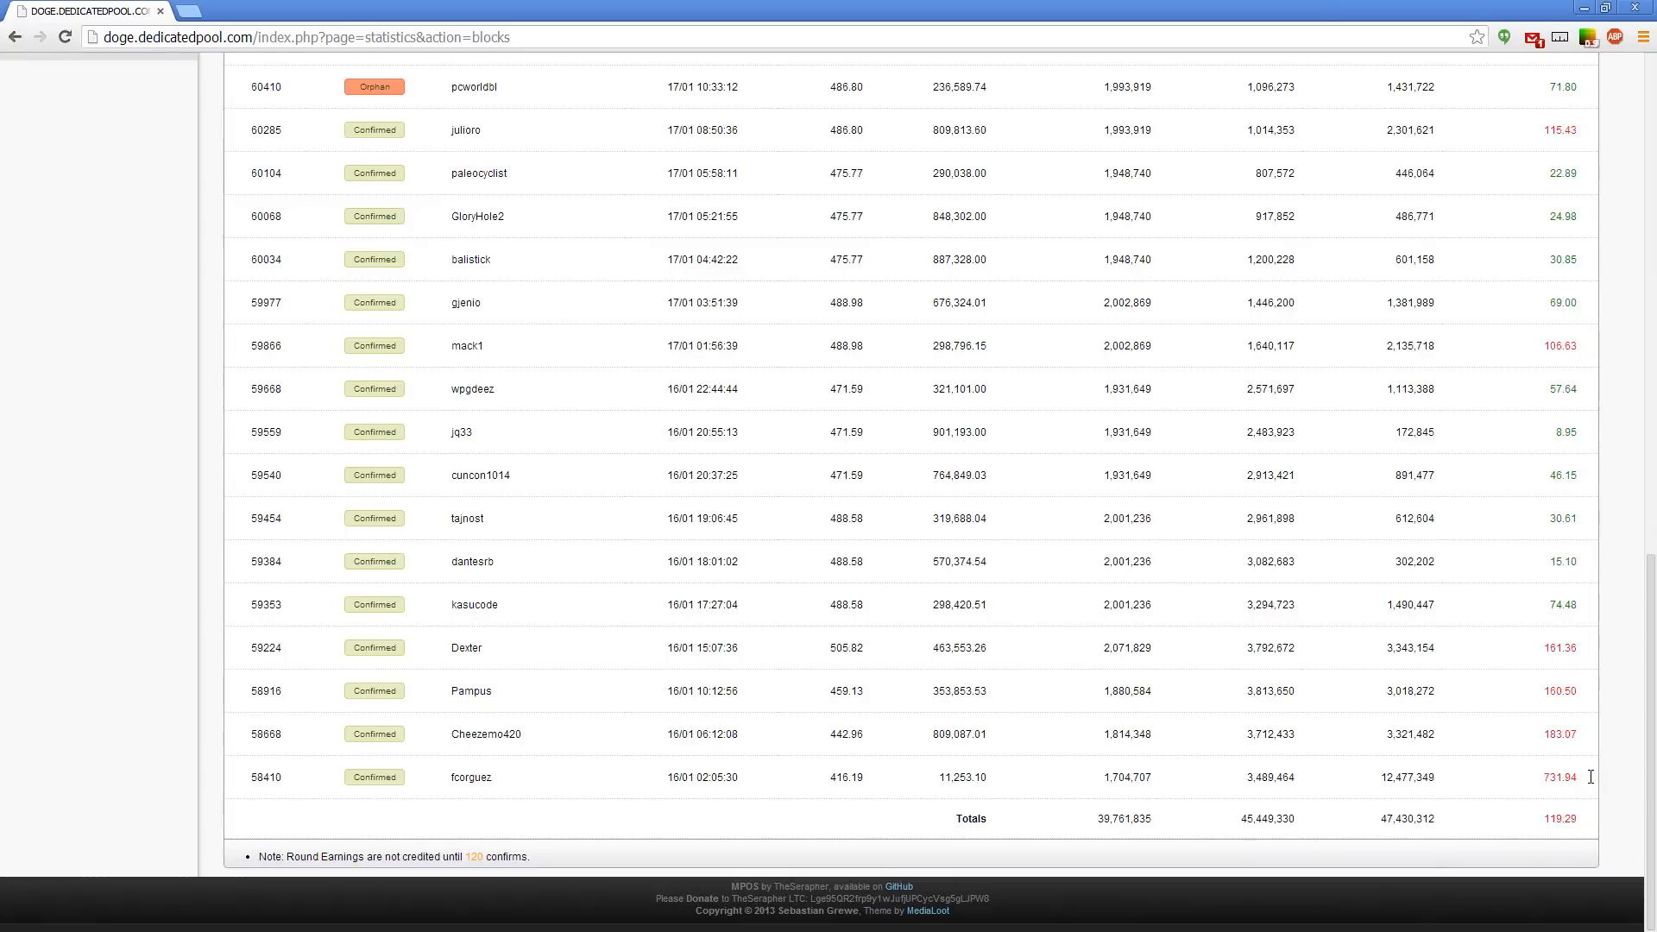
pyautogui.moveTo(1593, 782)
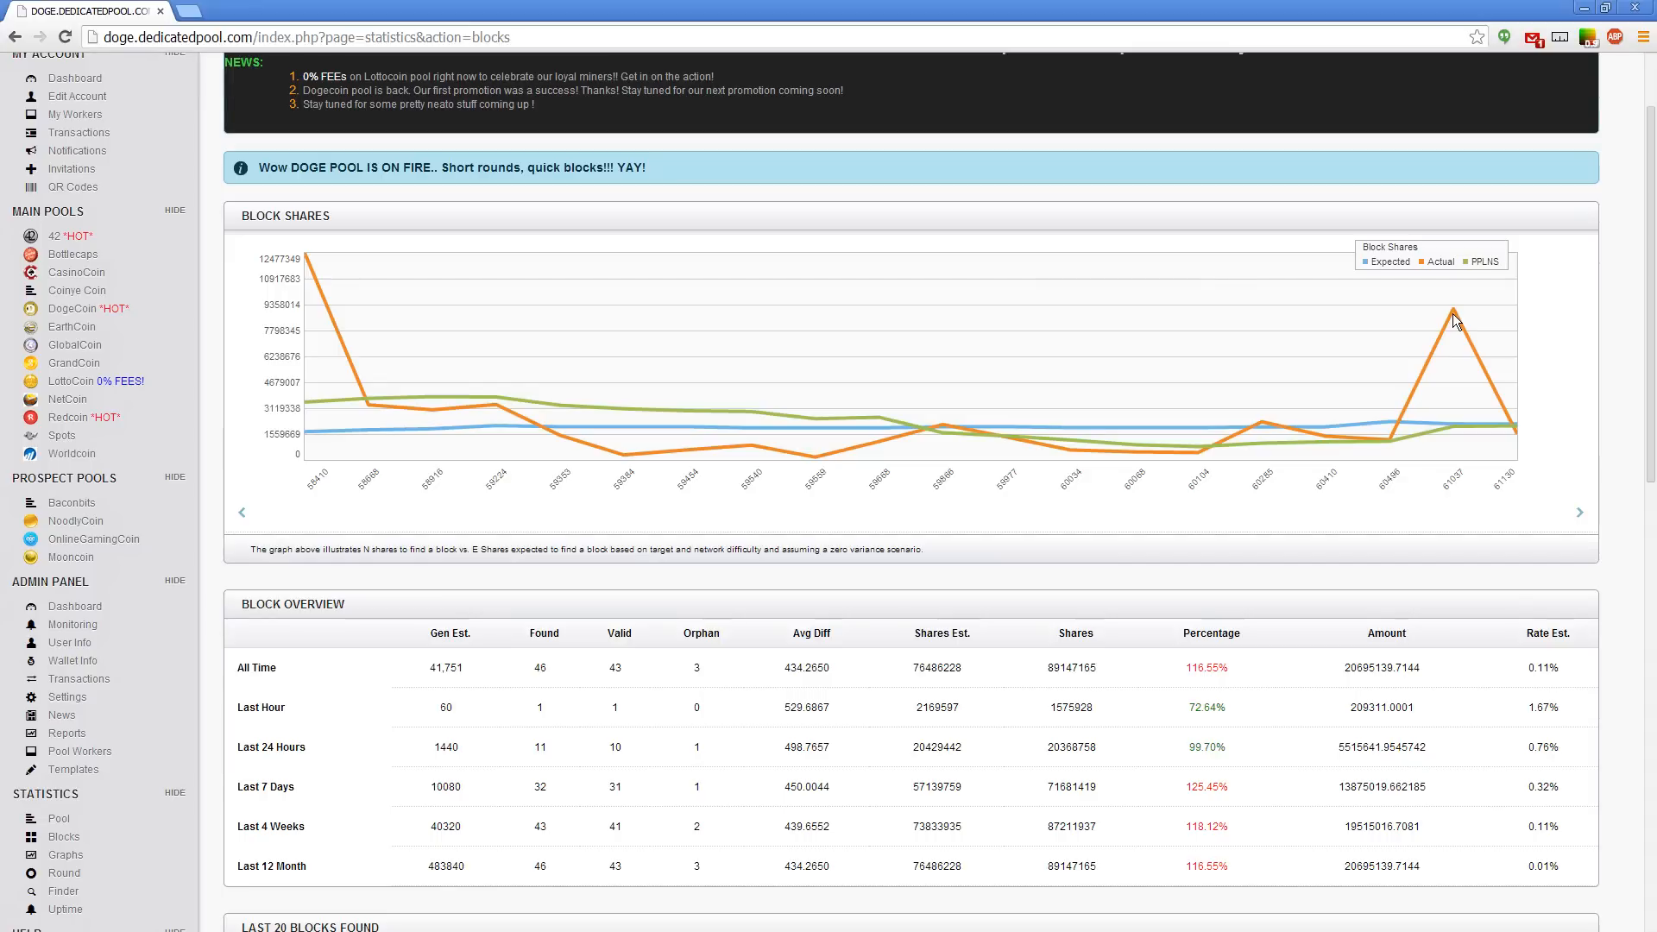
pyautogui.scroll(-3)
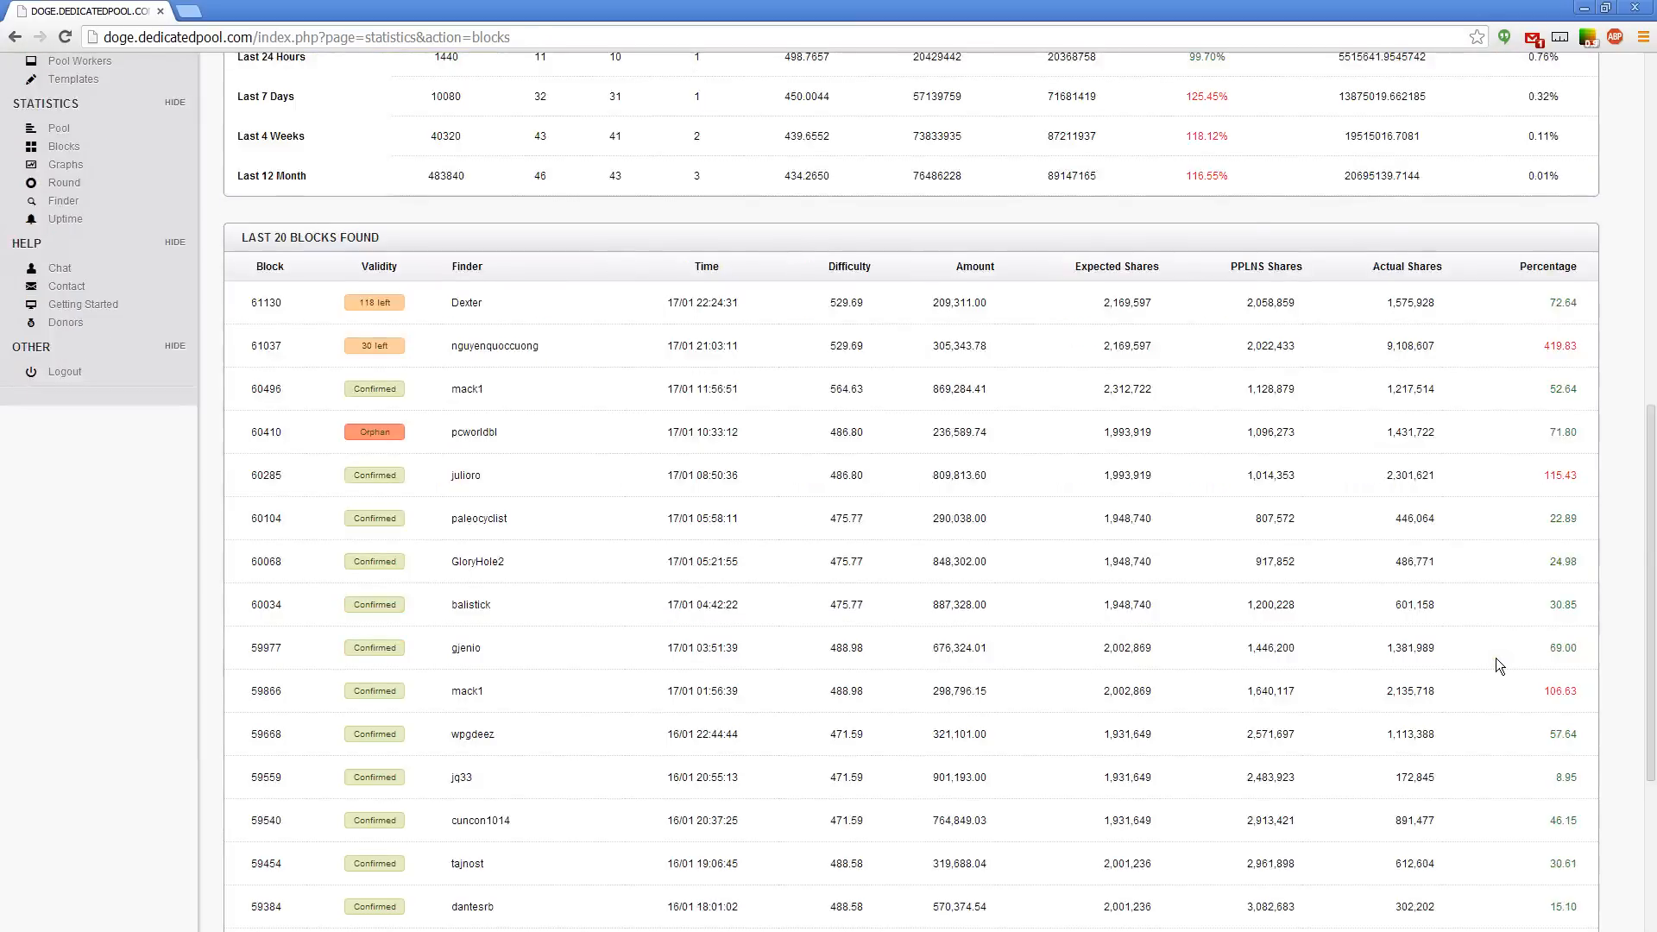
pyautogui.scroll(3)
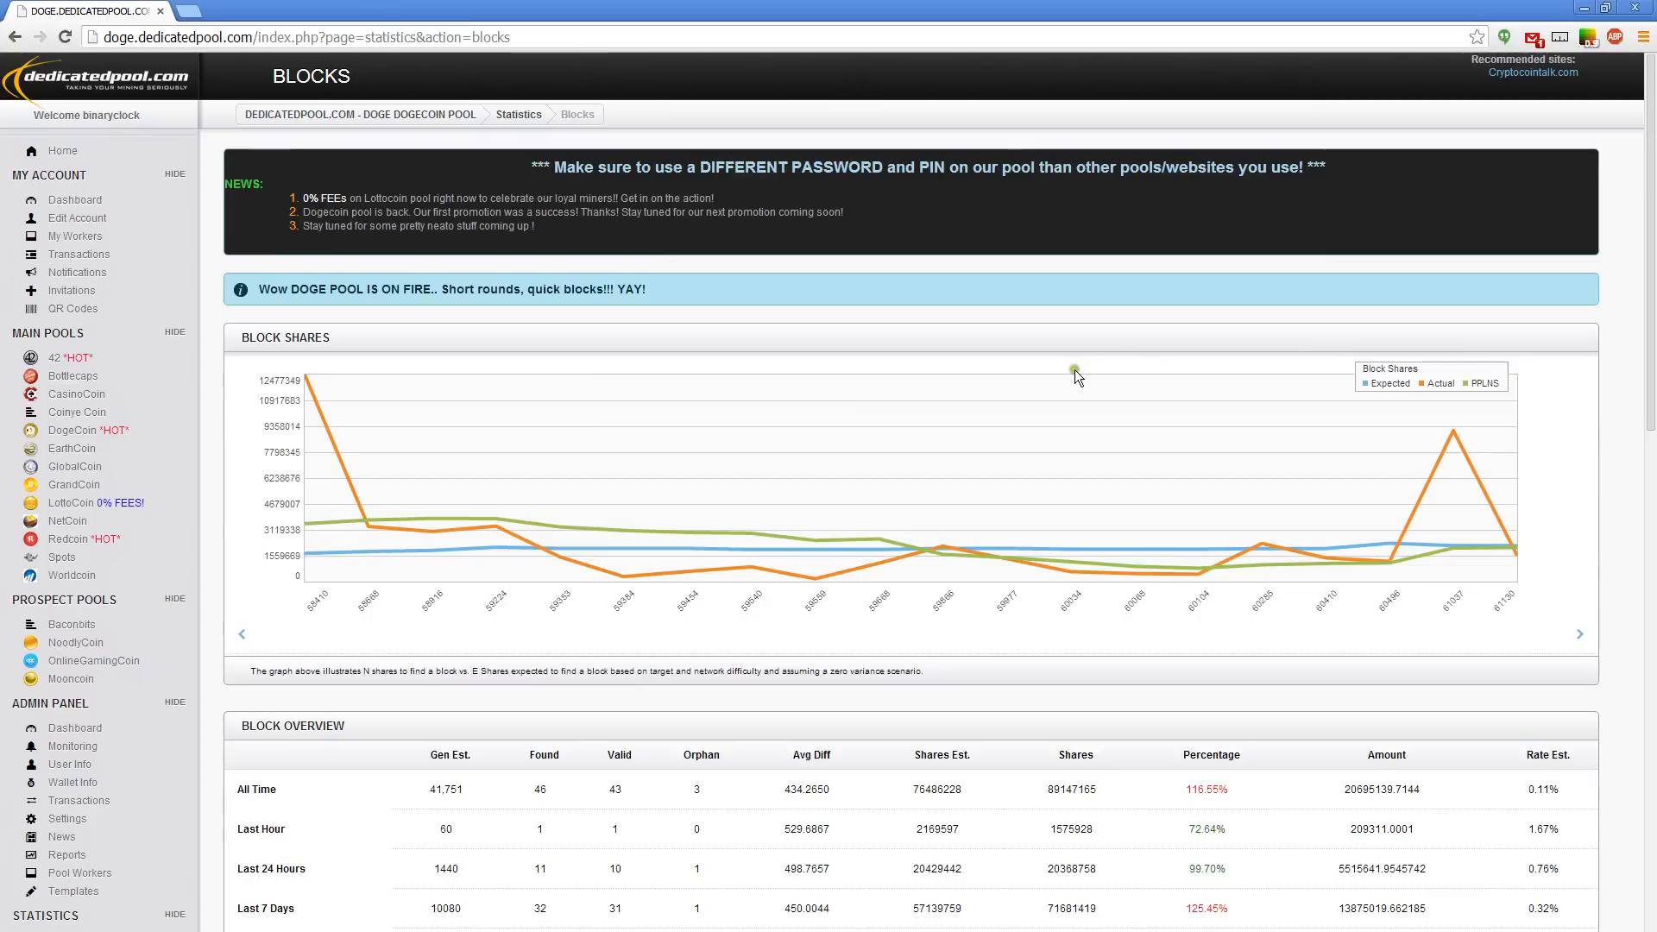
pyautogui.moveTo(939, 444)
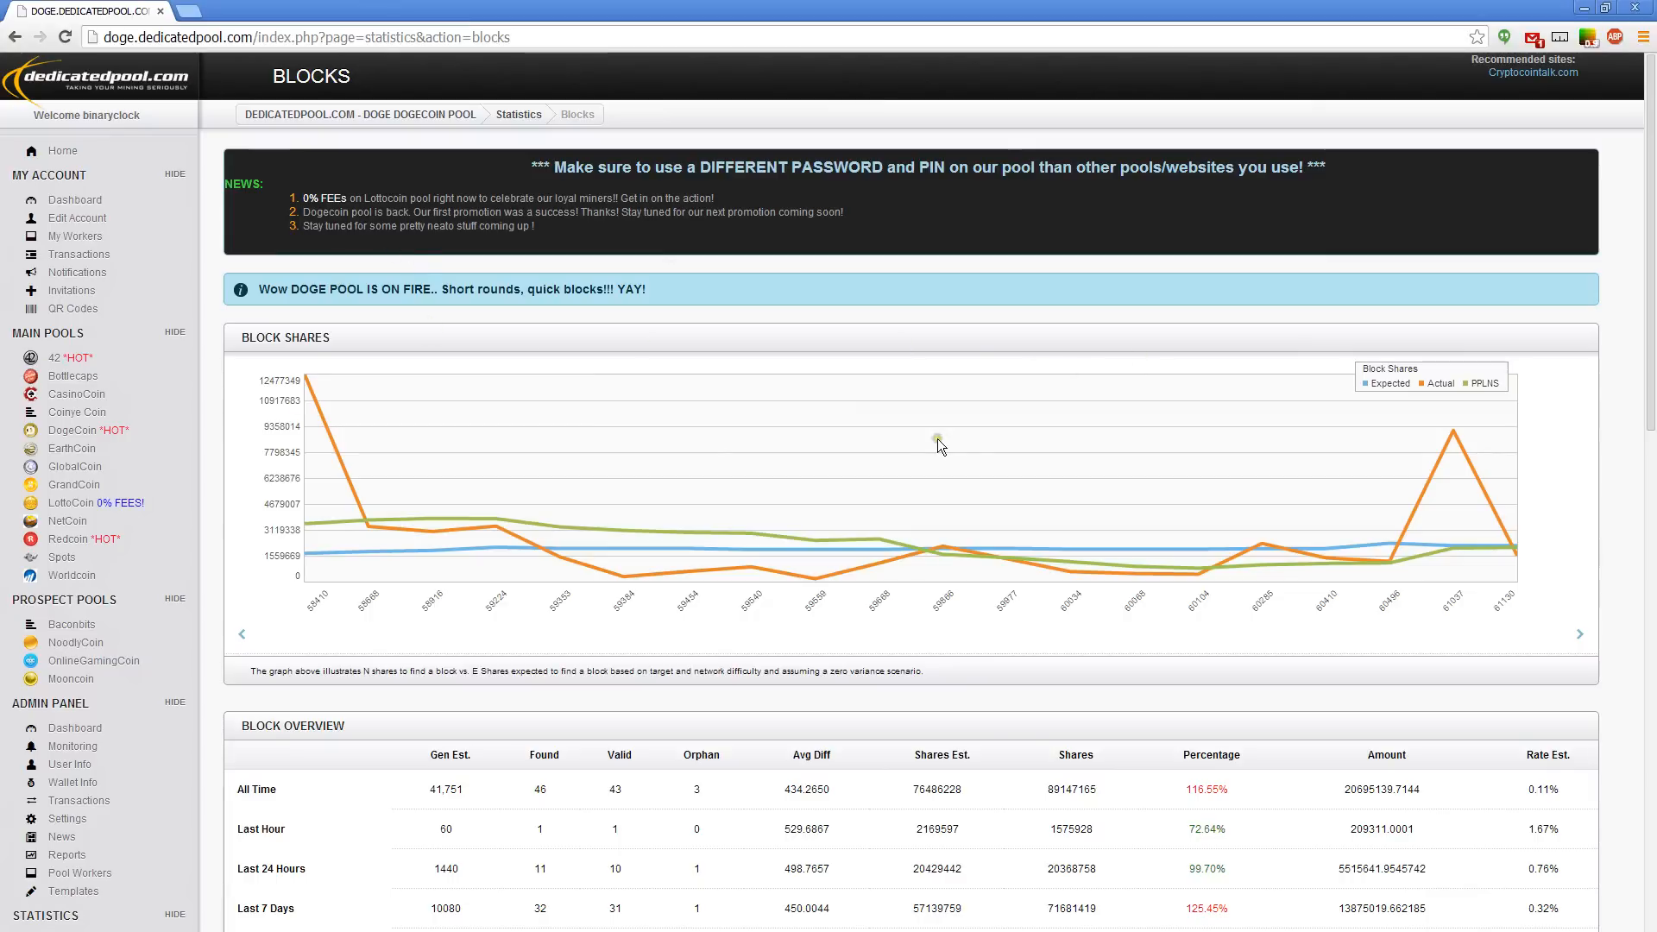
pyautogui.moveTo(939, 442)
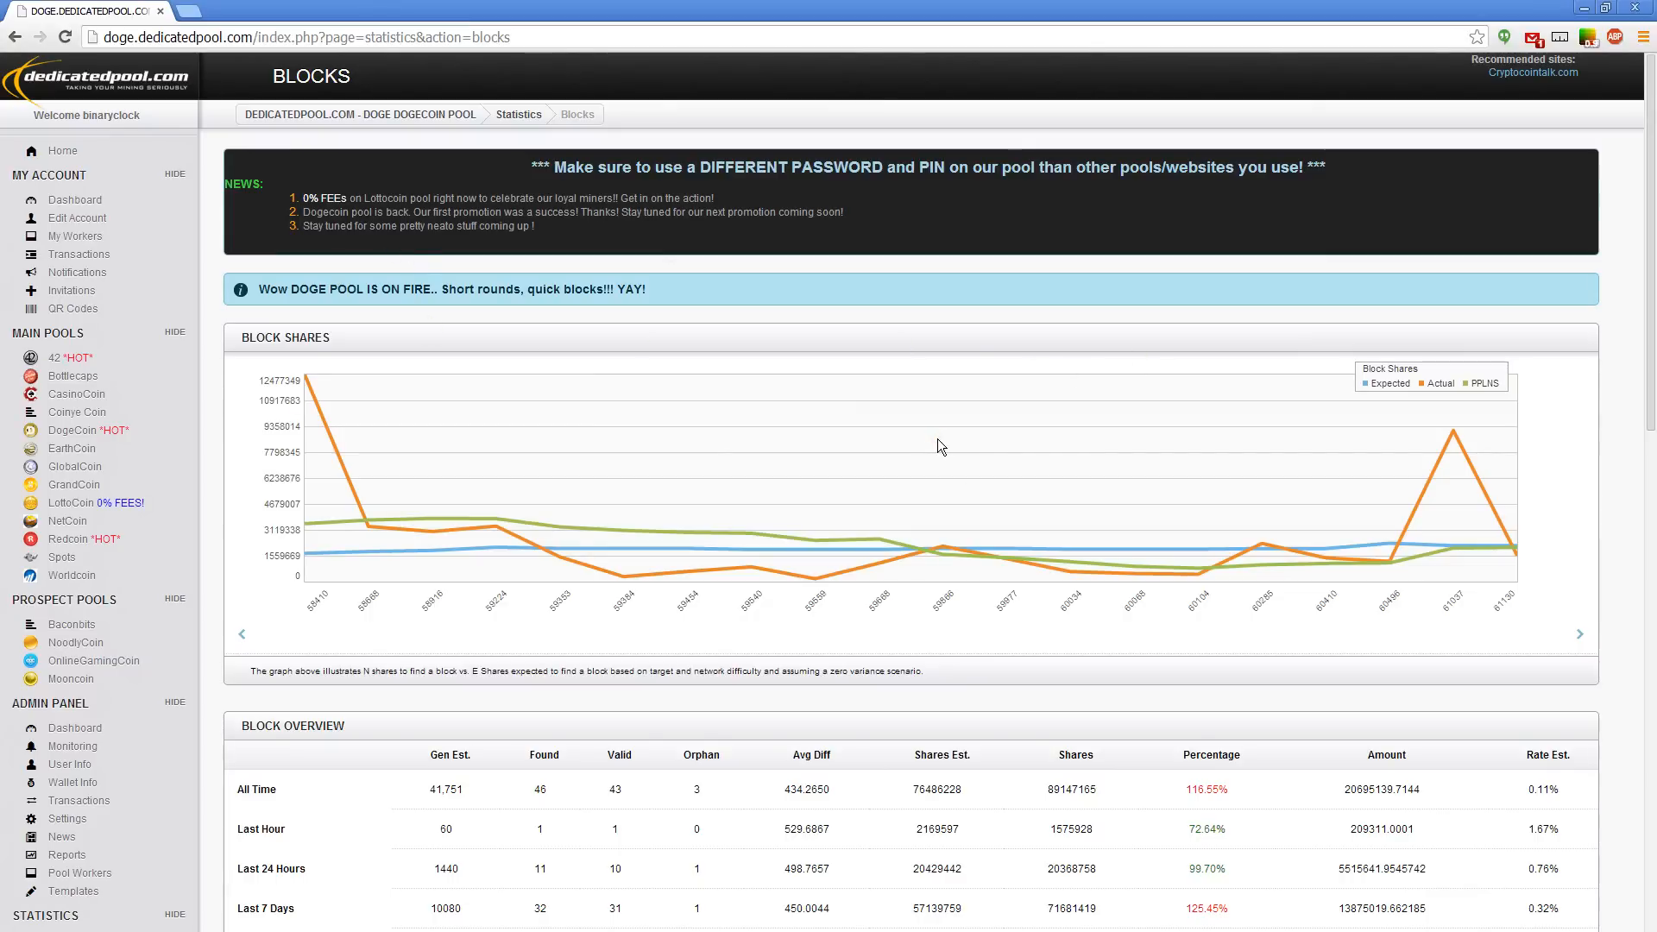